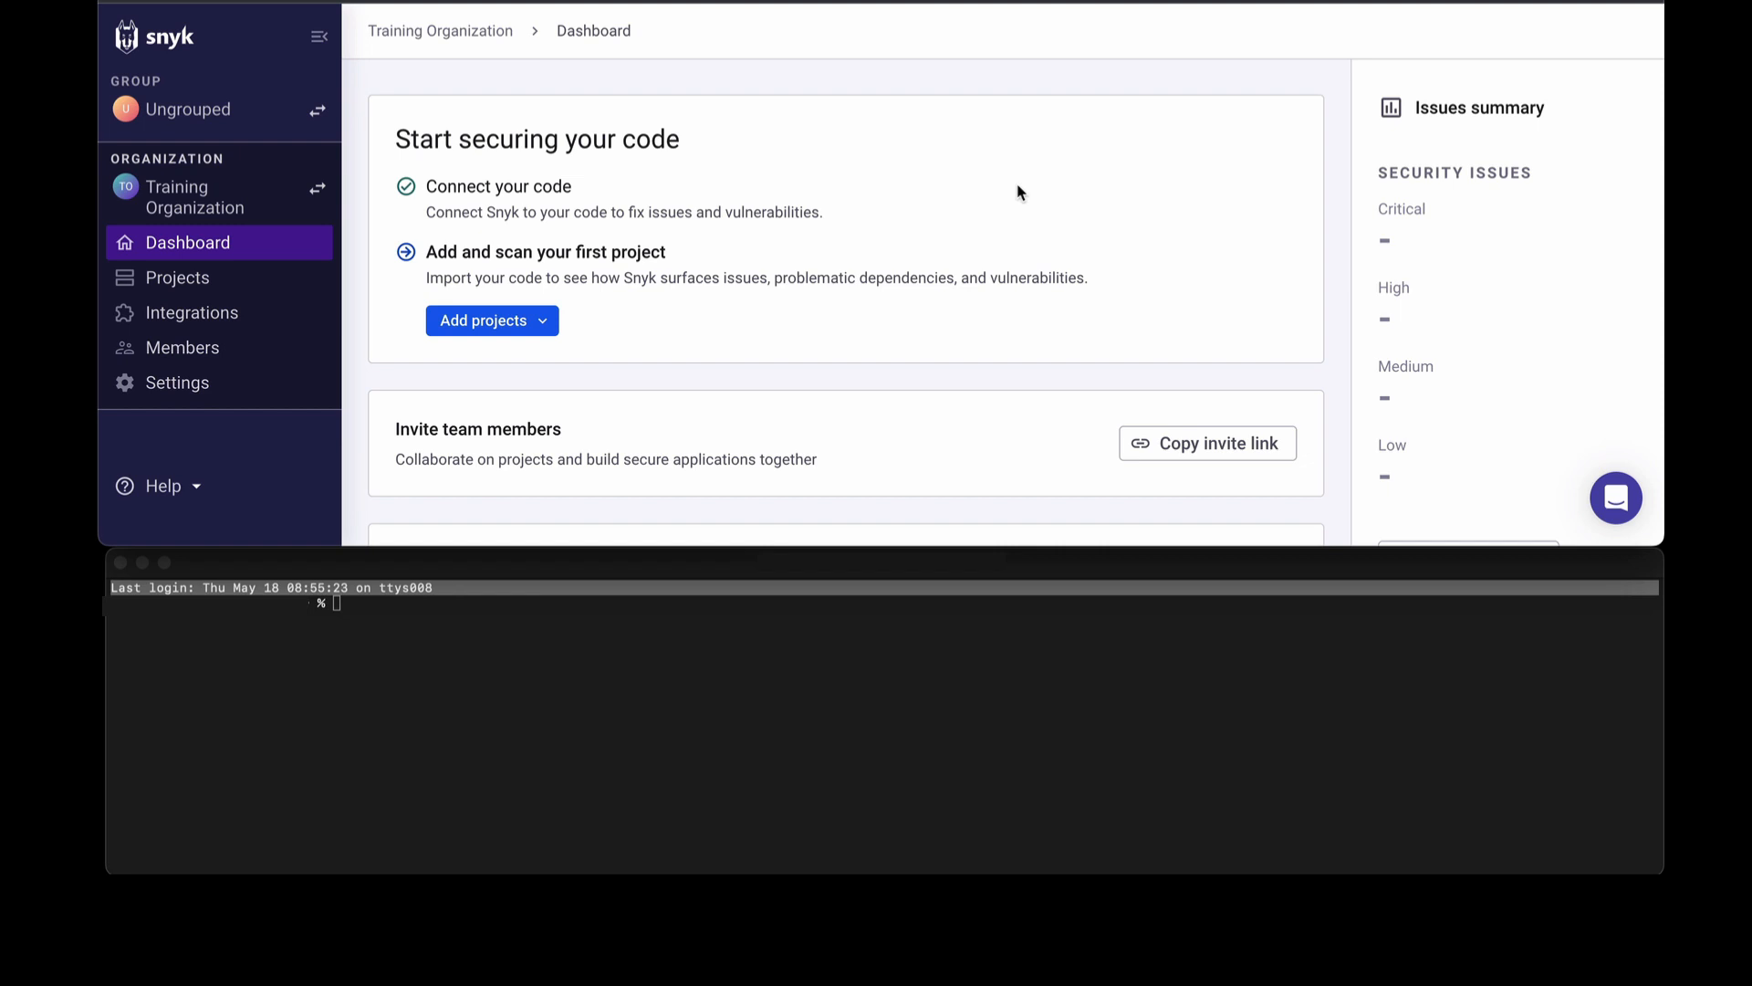
pyautogui.moveTo(945, 215)
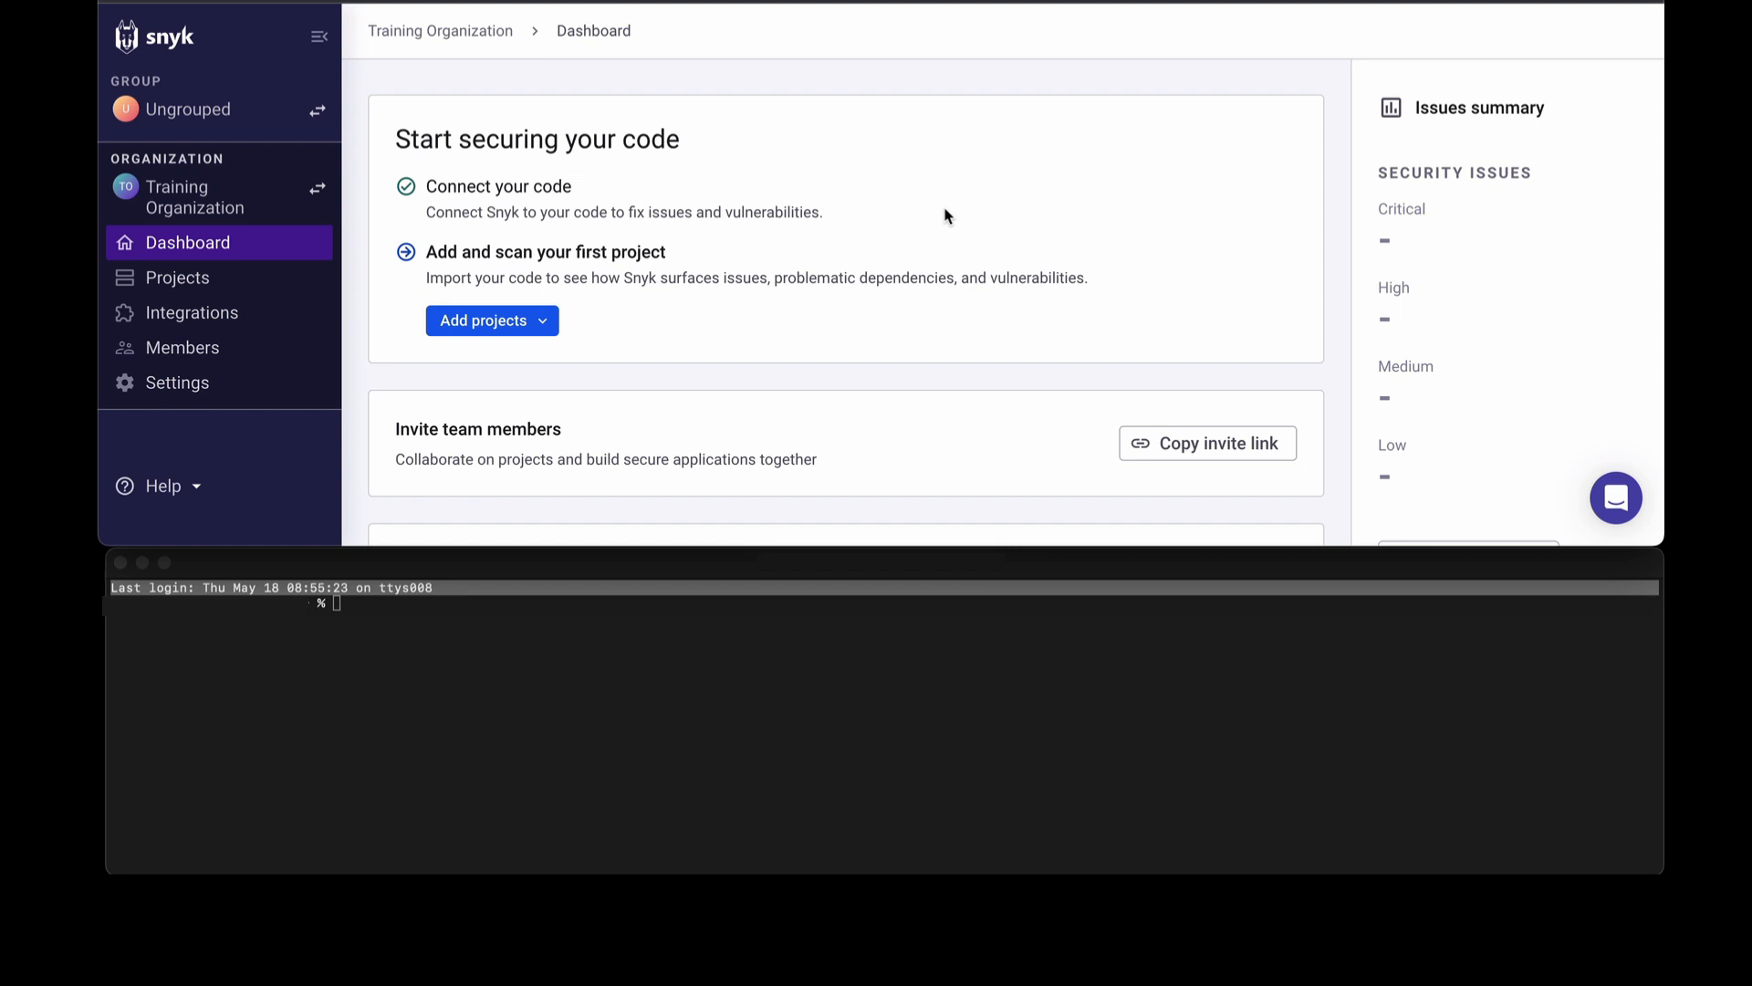
# Show the Add projects options on the Training Organization dashboard: GitHub, CLI, public repos, Other.
pyautogui.click(492, 320)
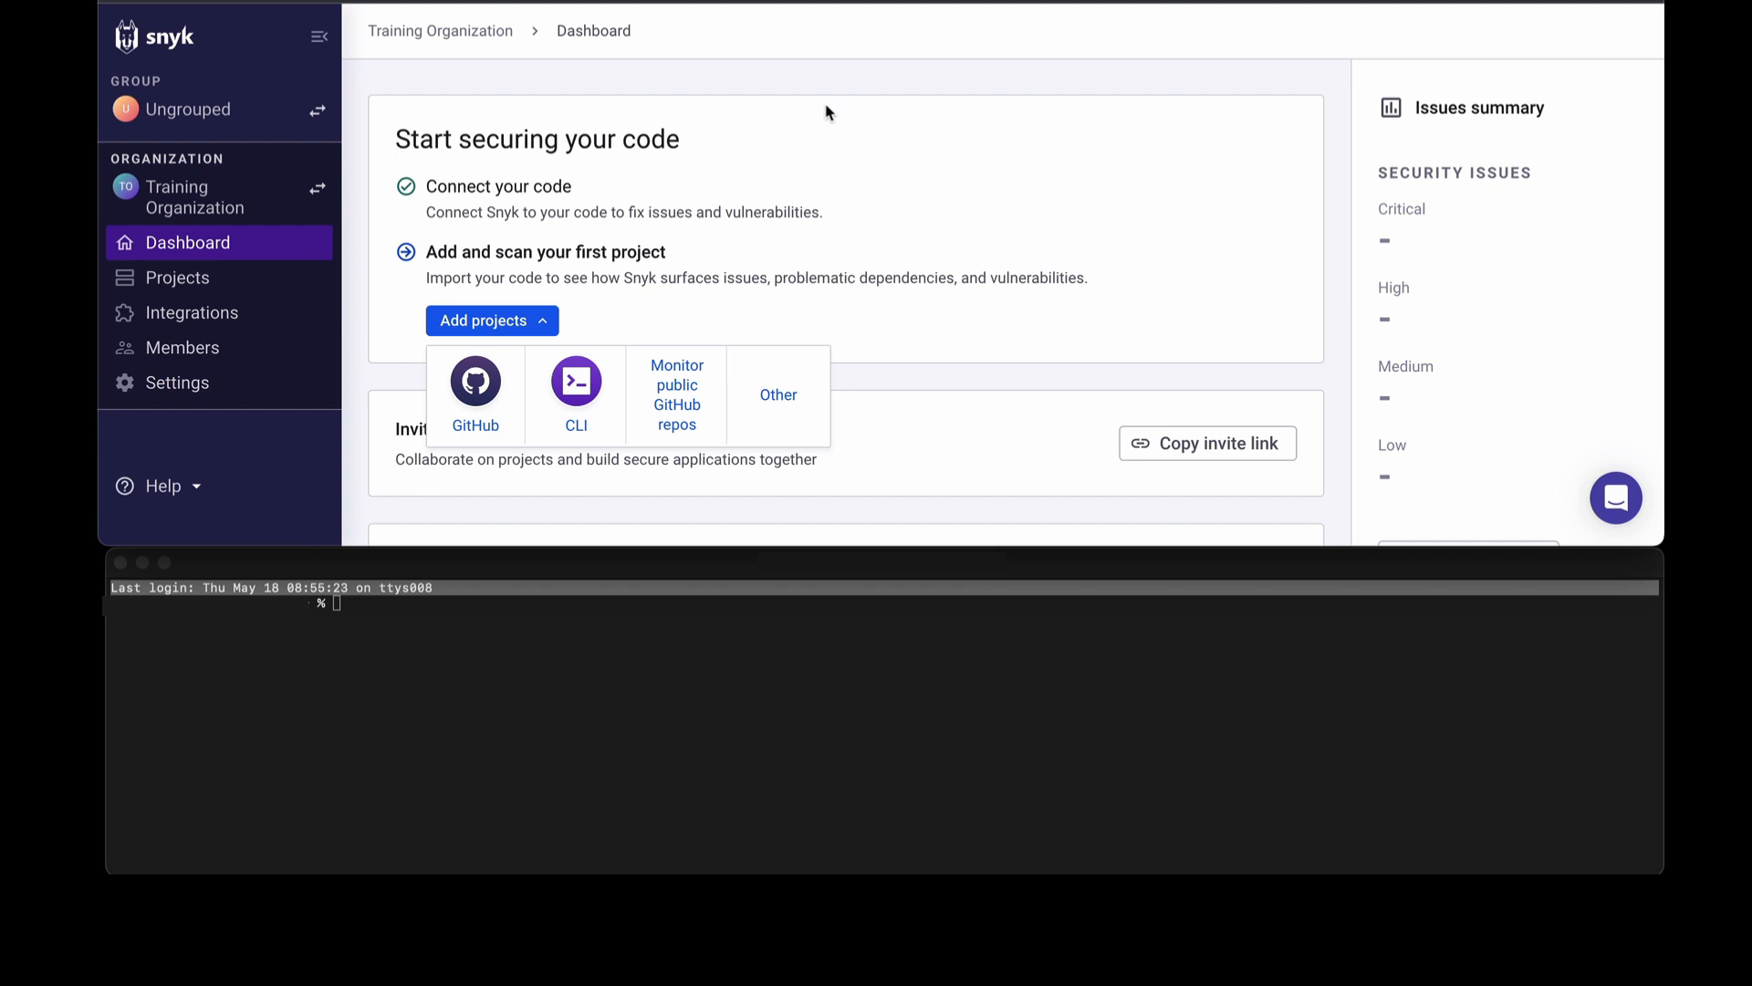
pyautogui.moveTo(378, 378)
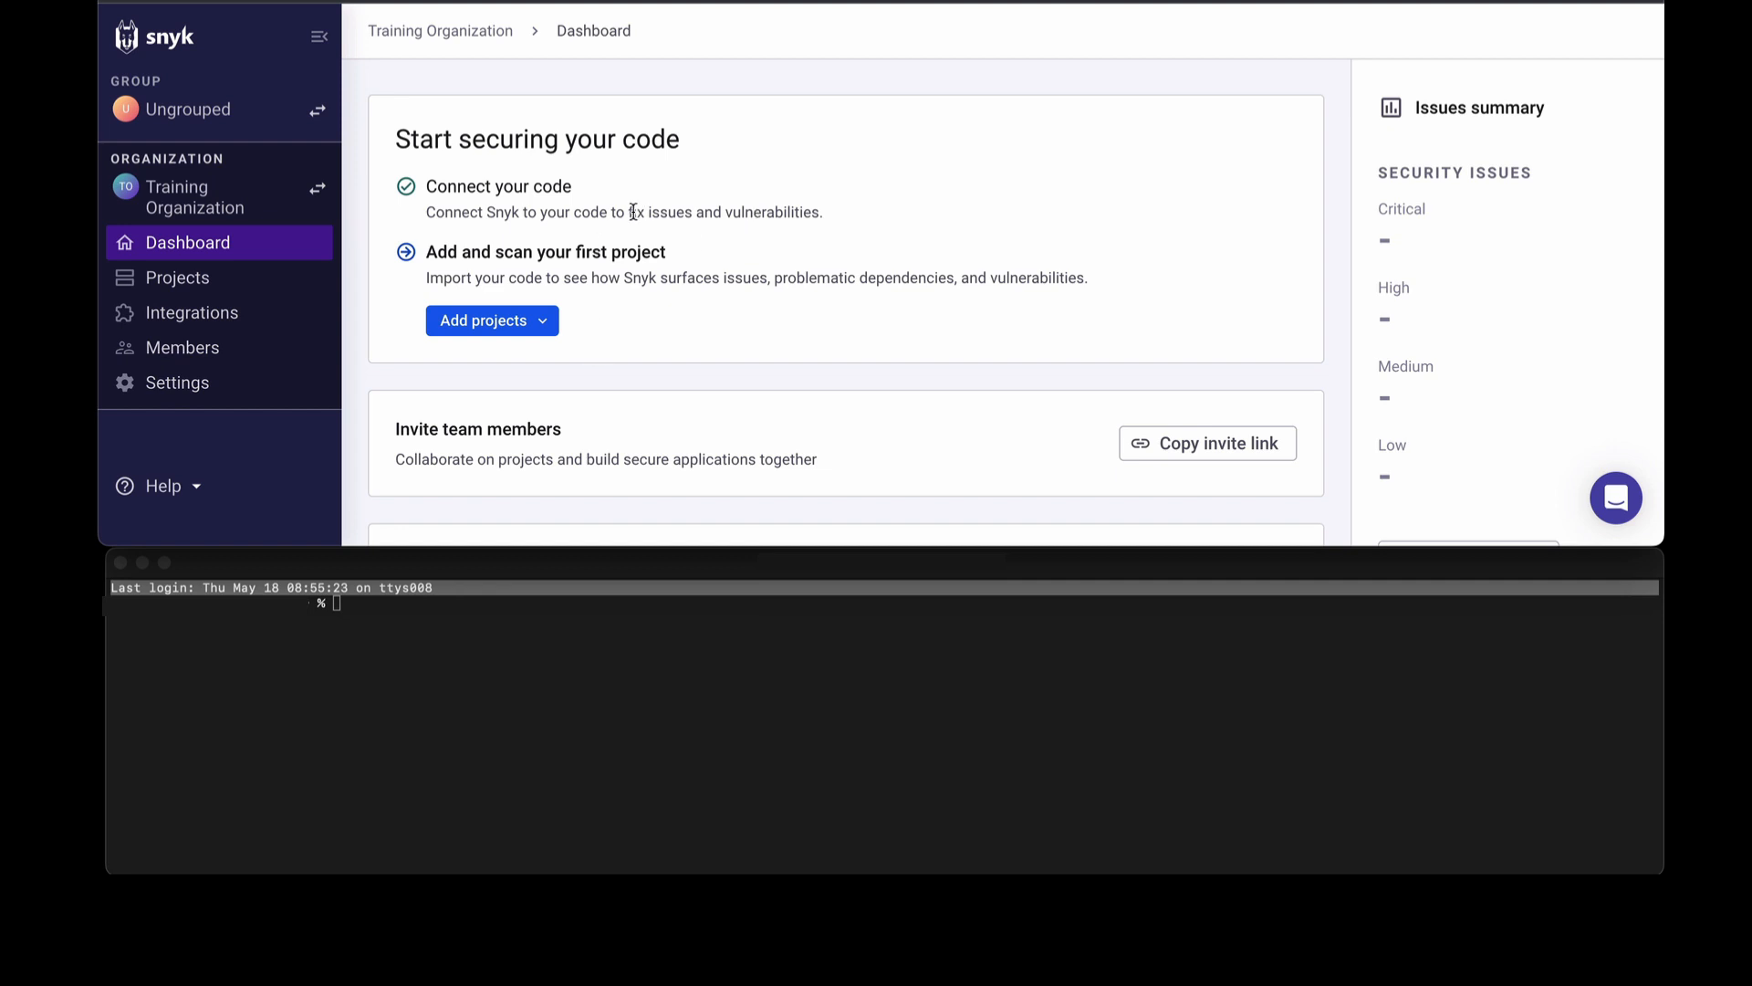
pyautogui.moveTo(602, 235)
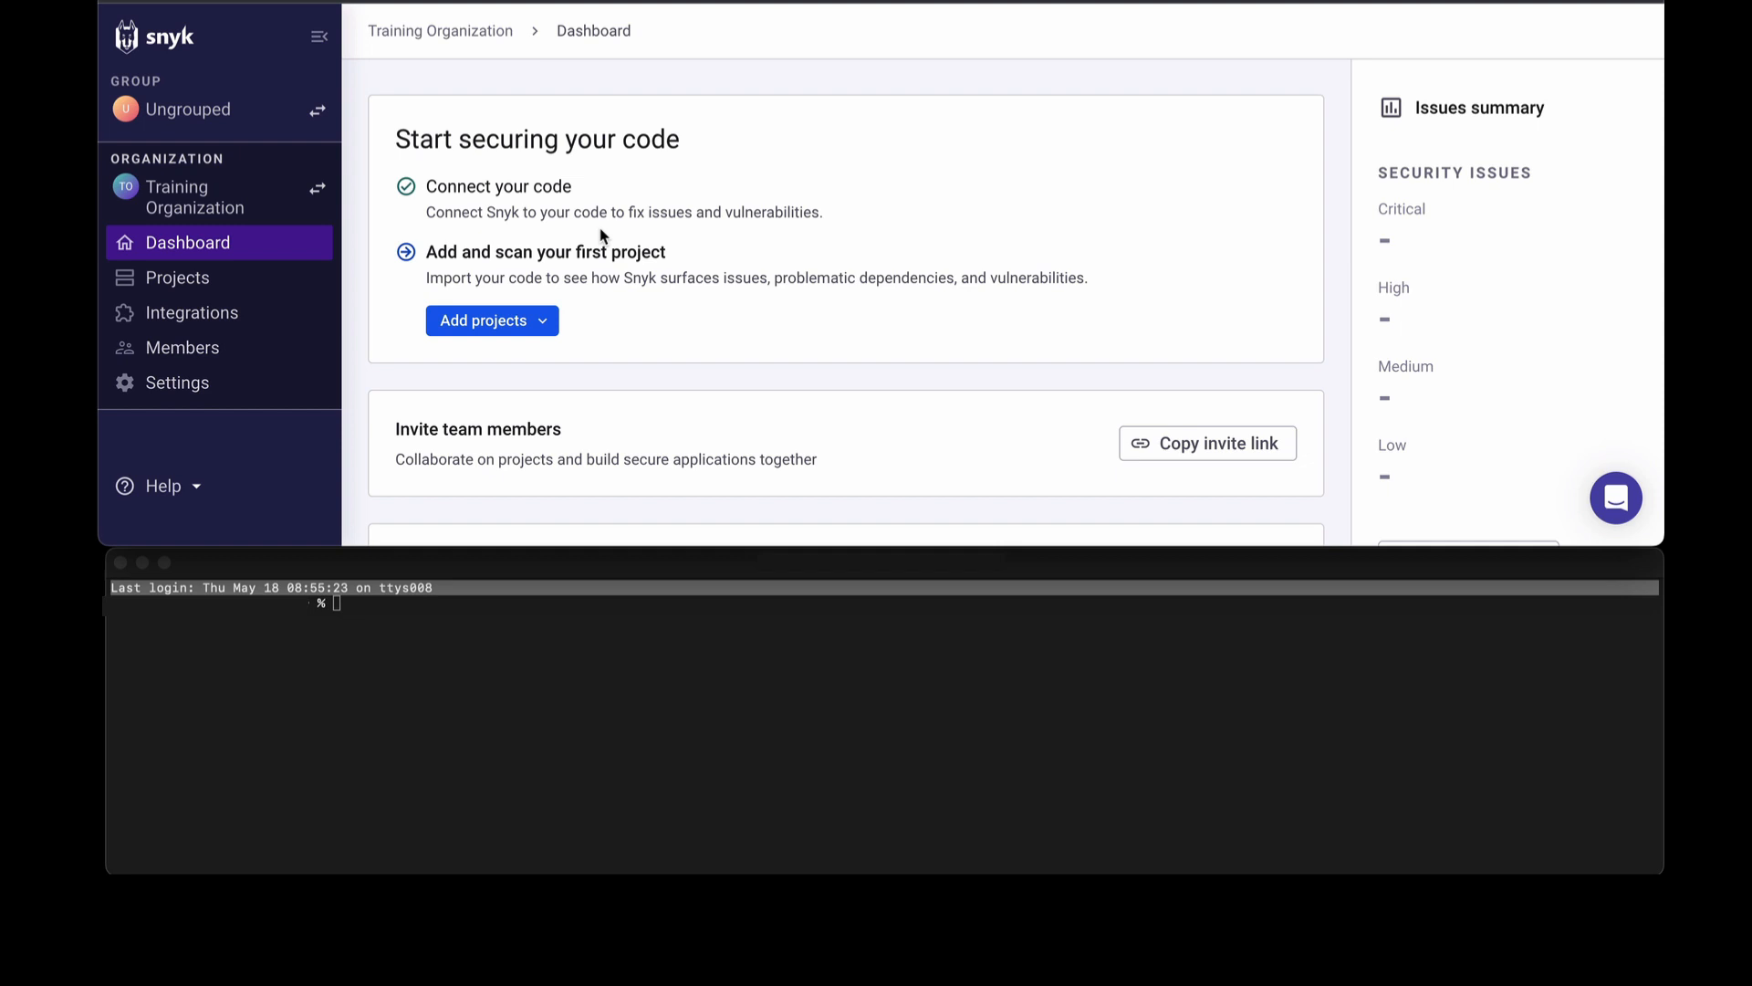
pyautogui.click(492, 320)
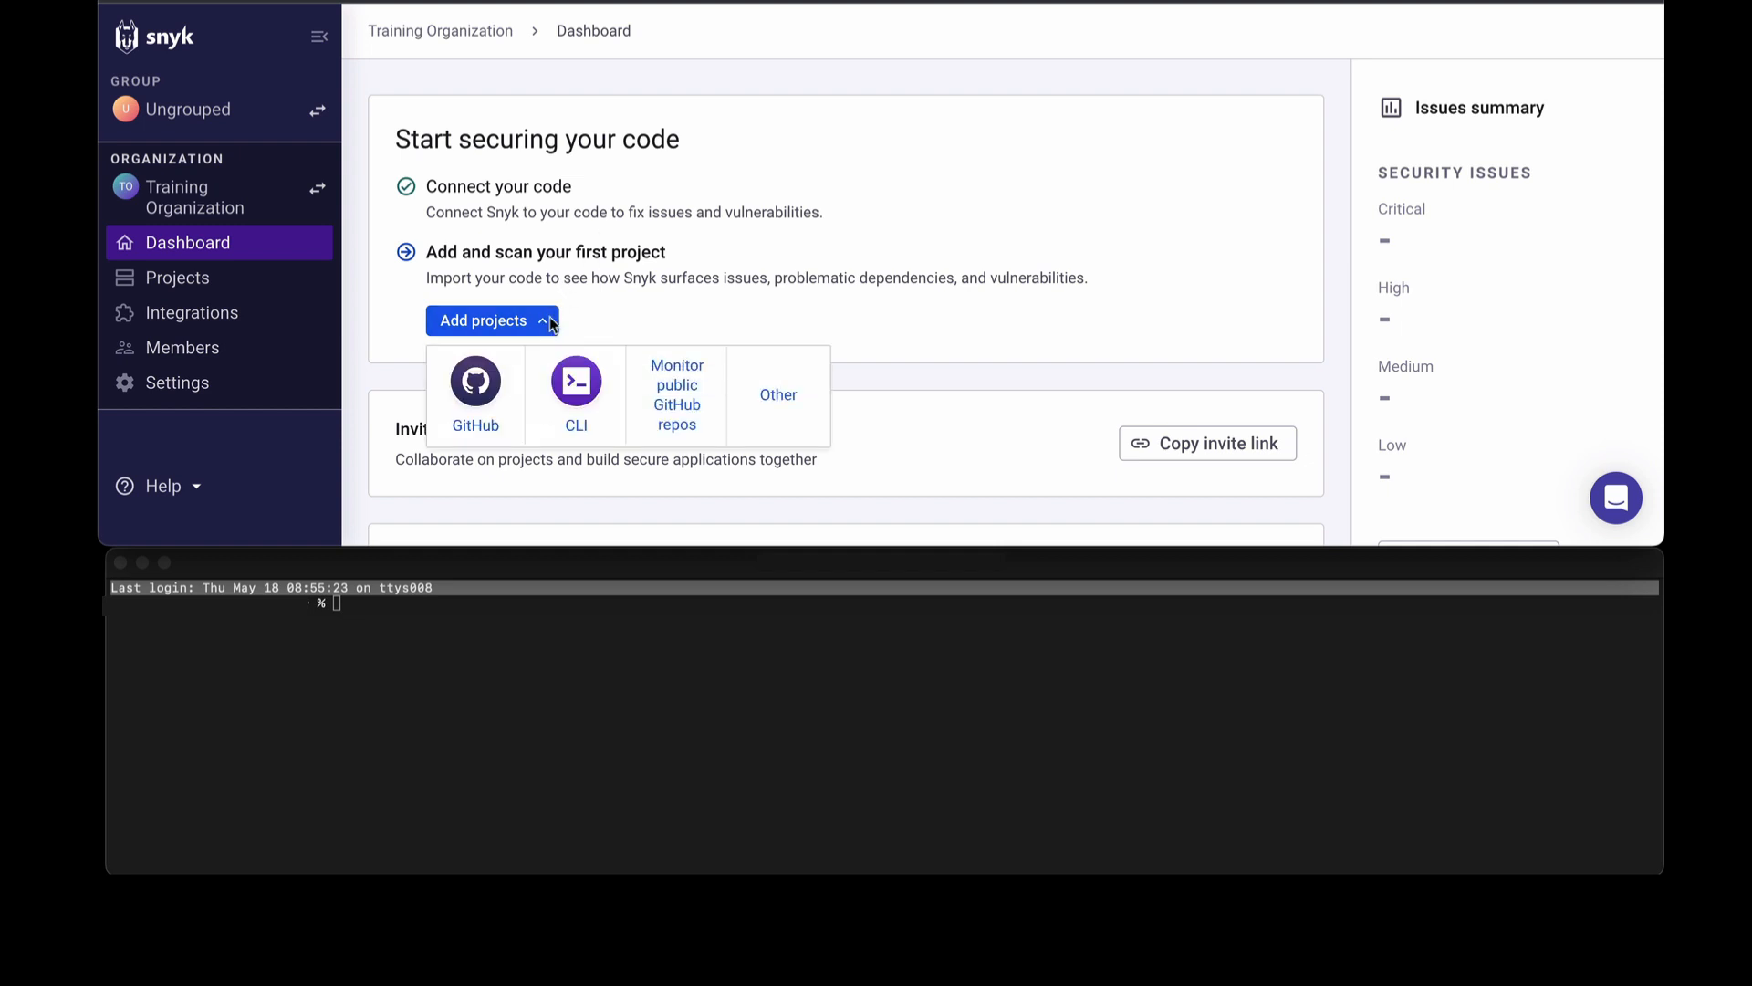
pyautogui.click(474, 393)
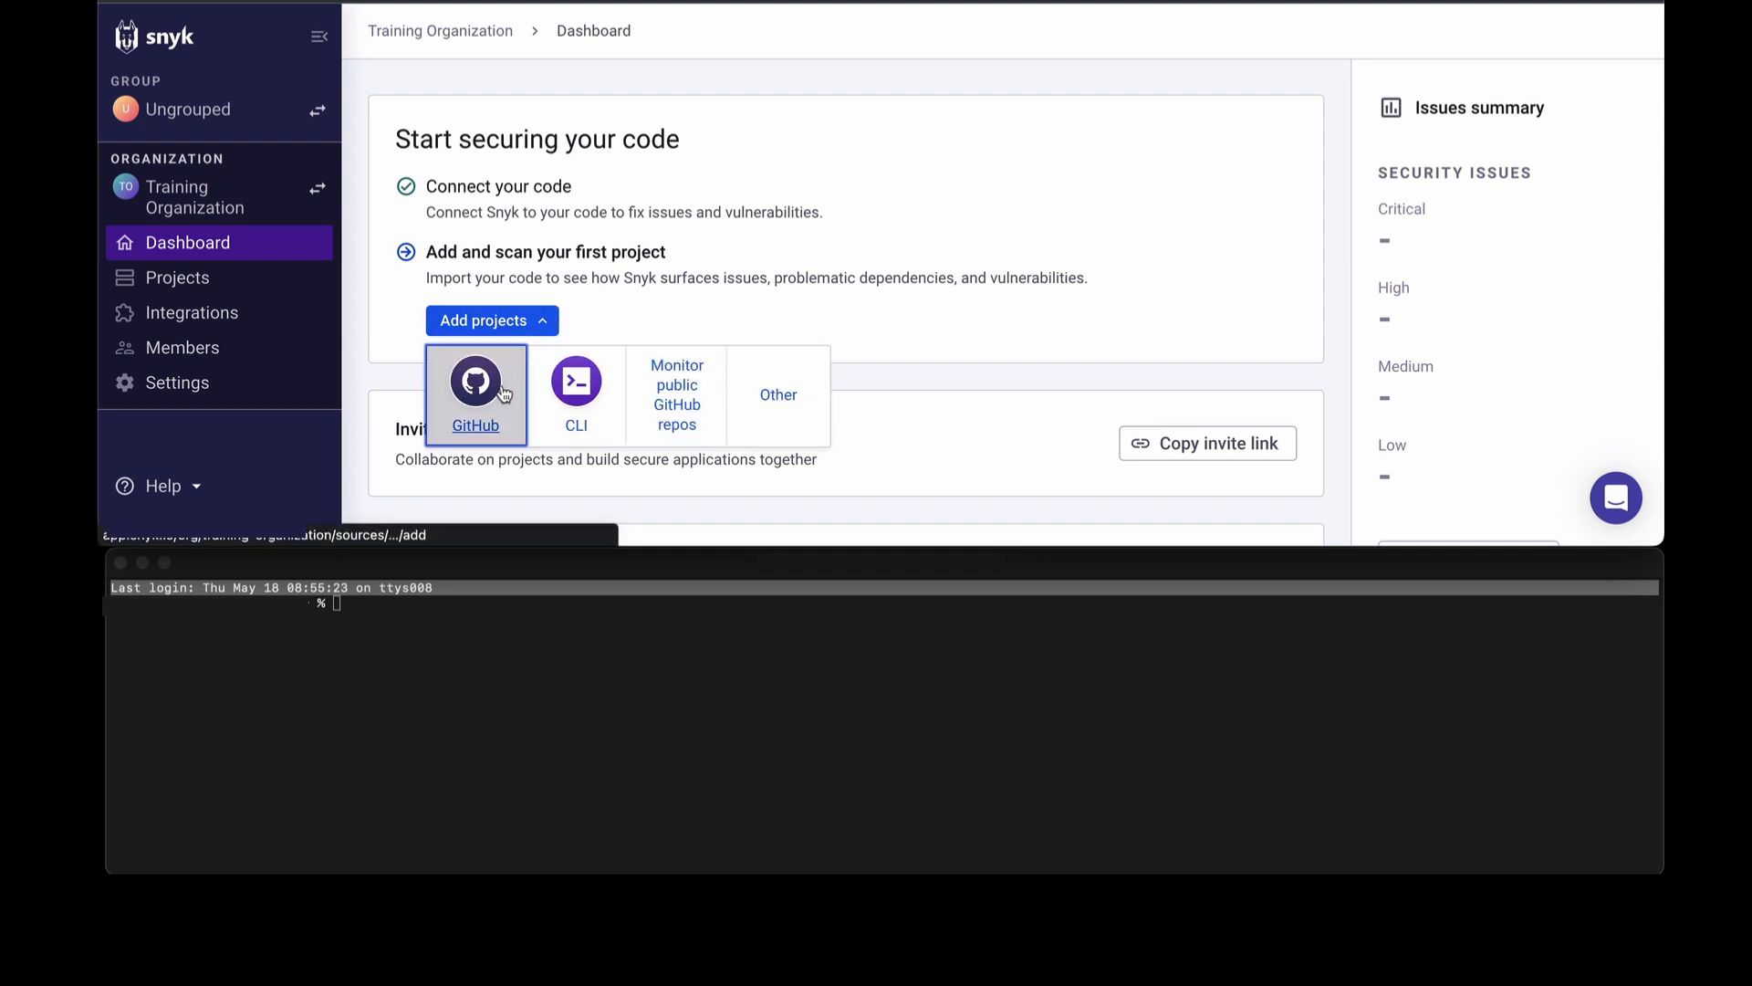
pyautogui.moveTo(778, 395)
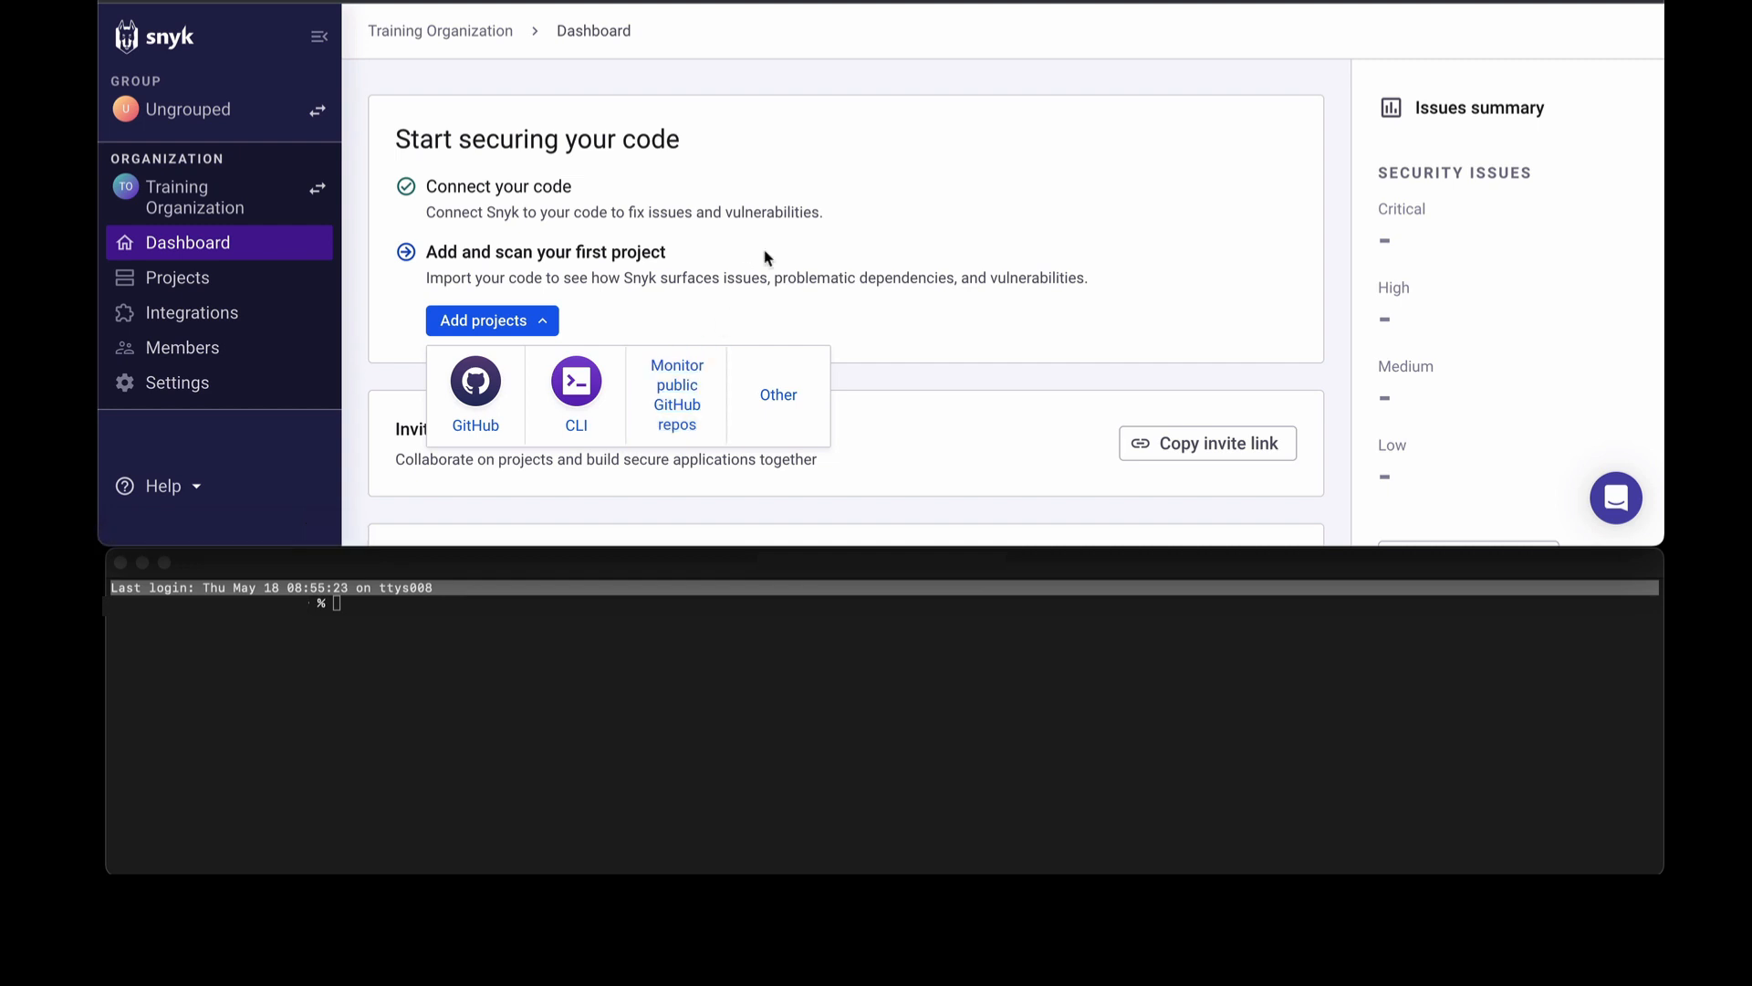
pyautogui.moveTo(637, 325)
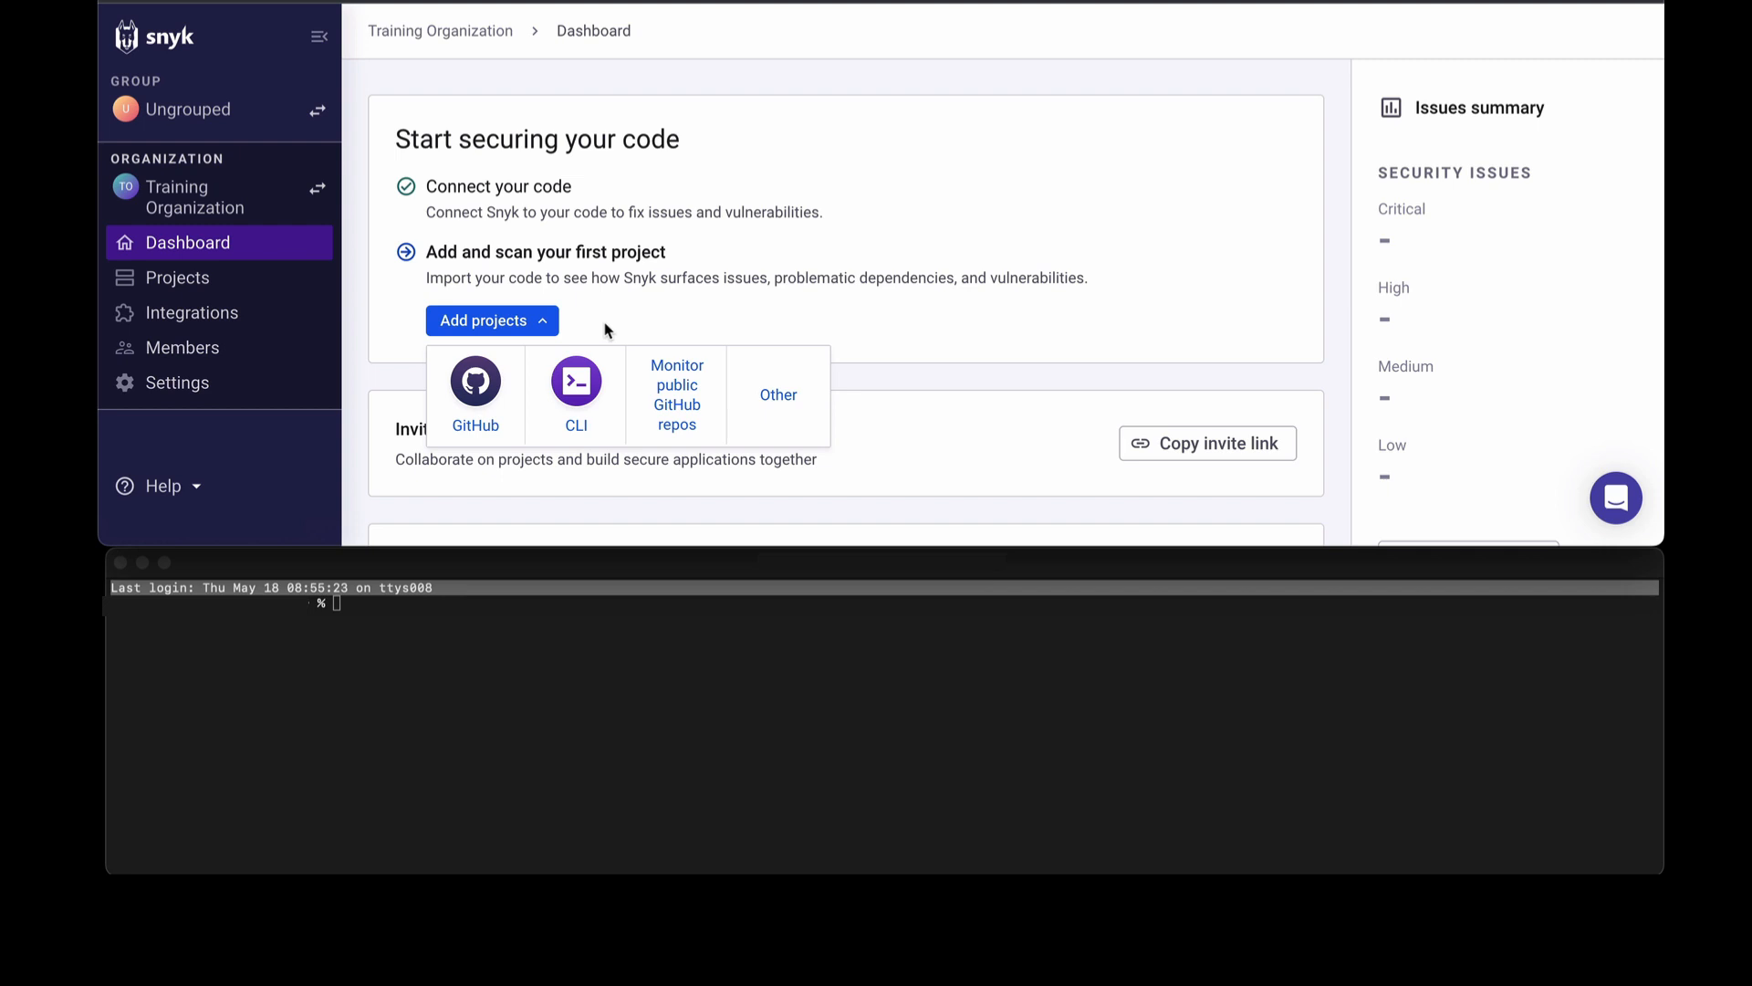
pyautogui.moveTo(603, 305)
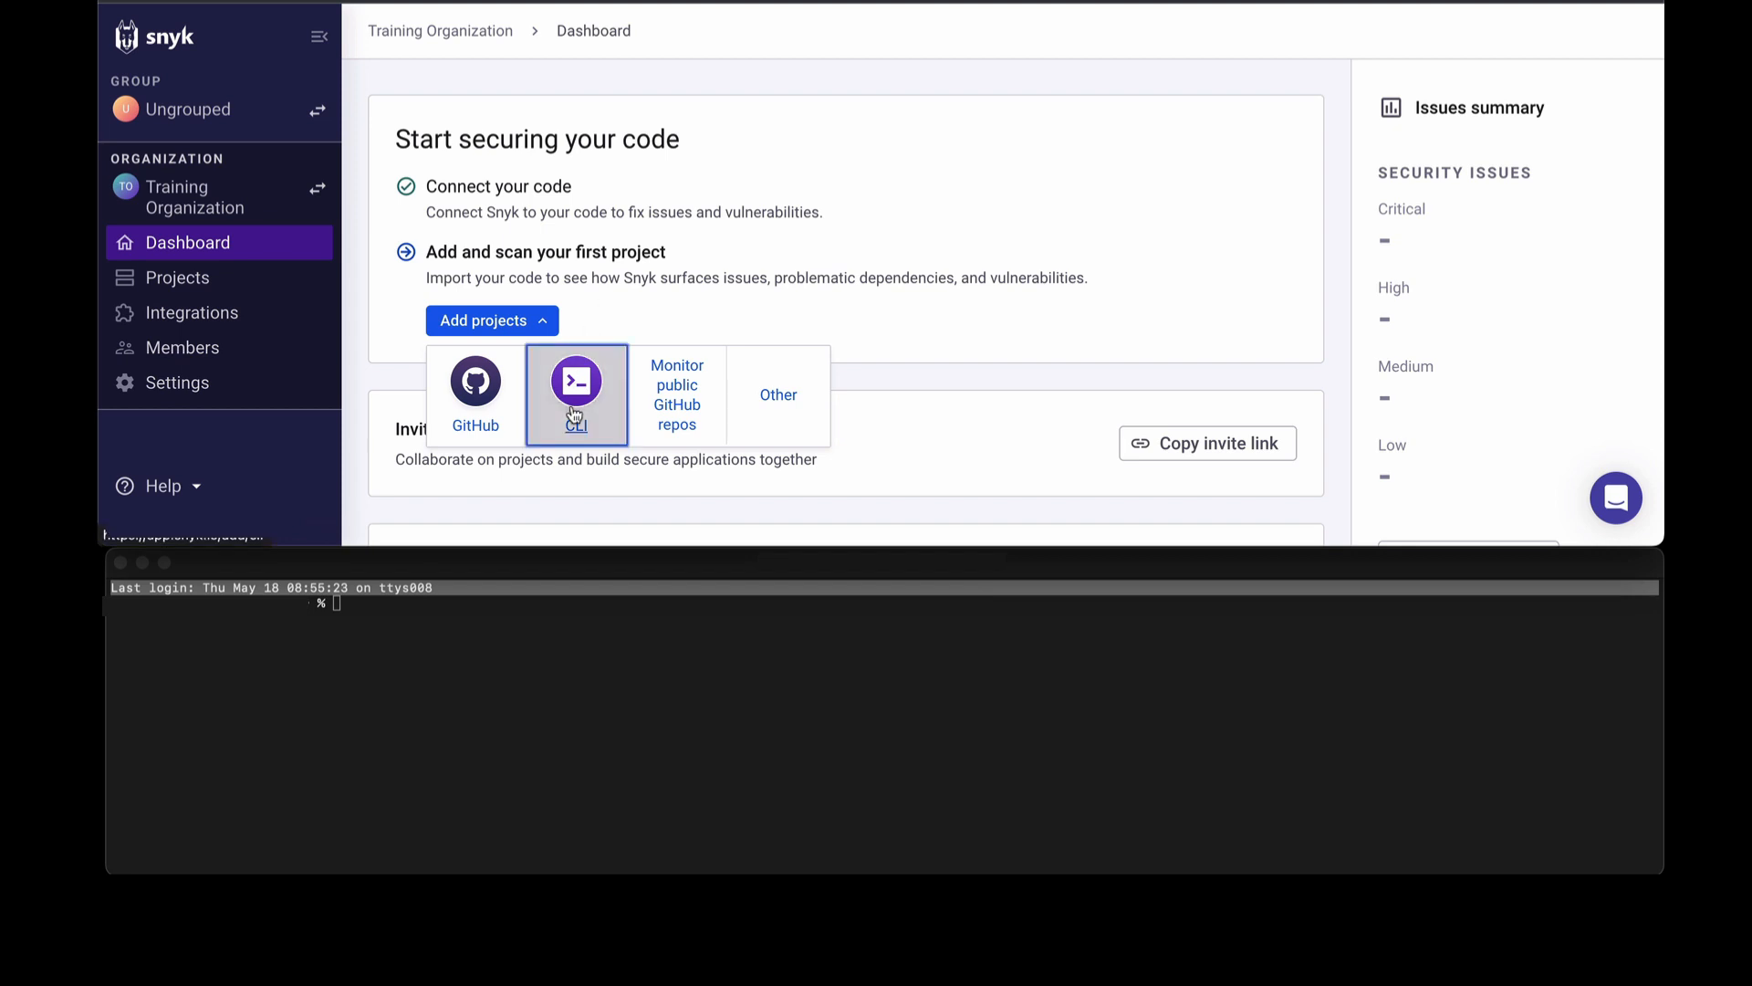
pyautogui.moveTo(579, 379)
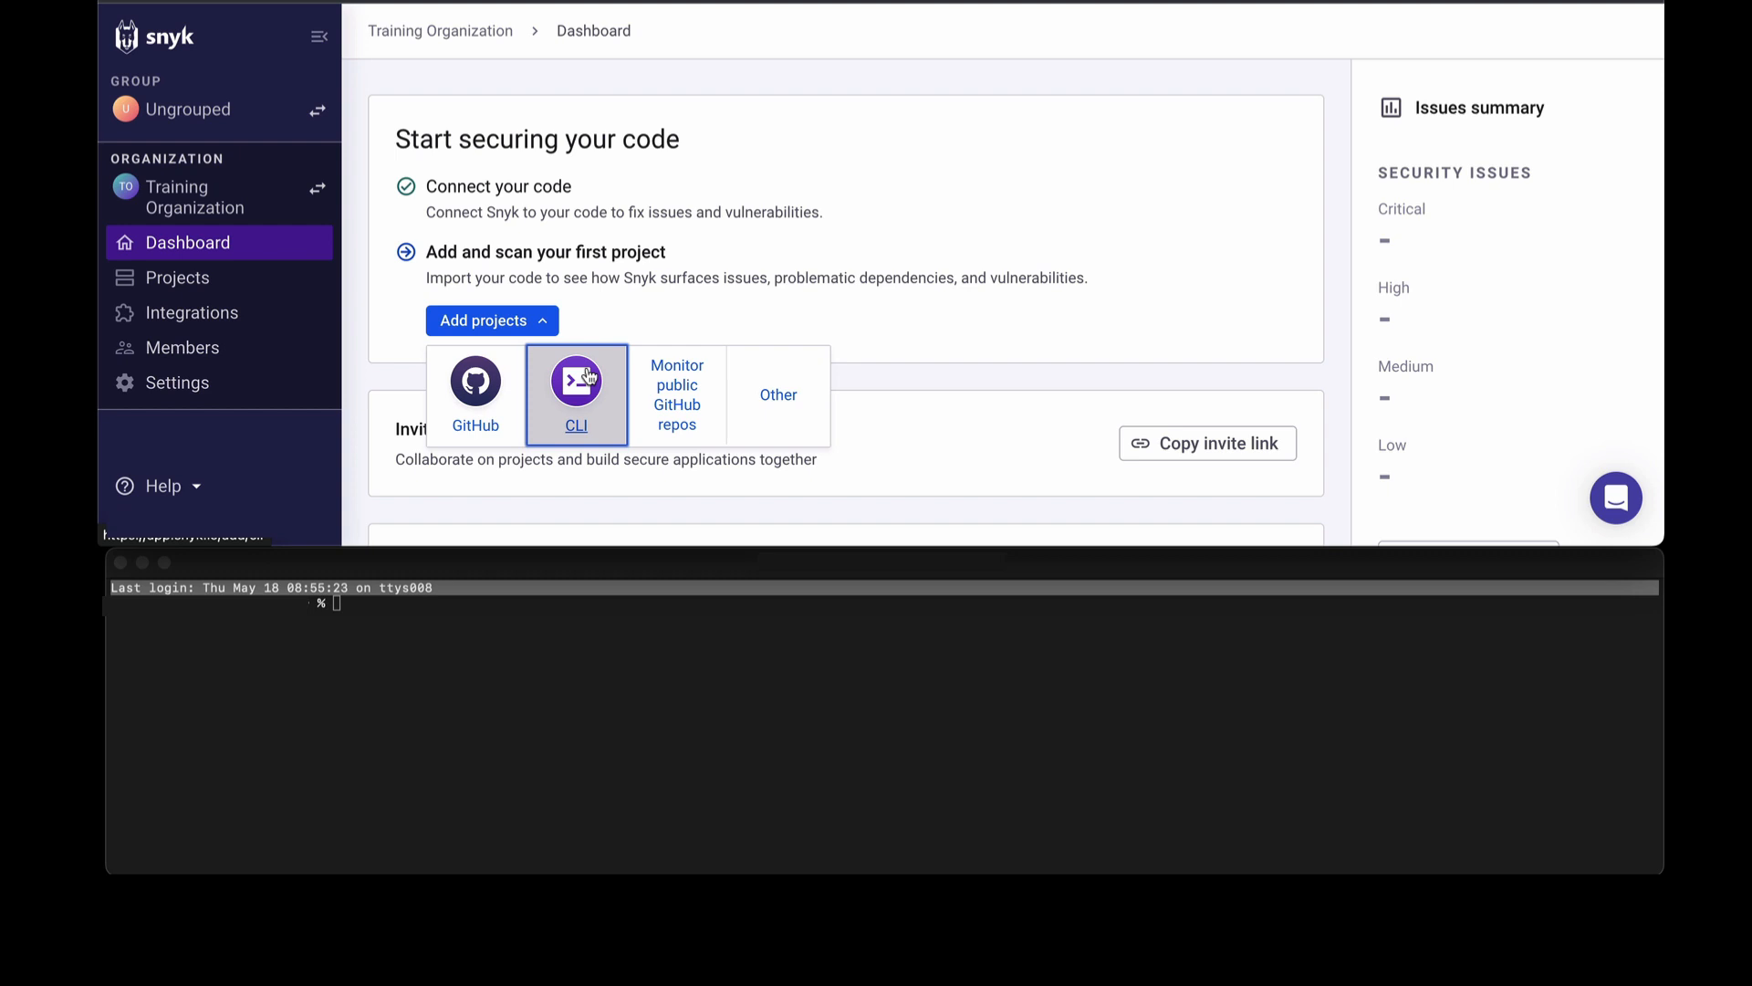
# Choose CLI, scroll the Use Snyk in the CLI guide, and show its npm install instructions.
pyautogui.click(577, 394)
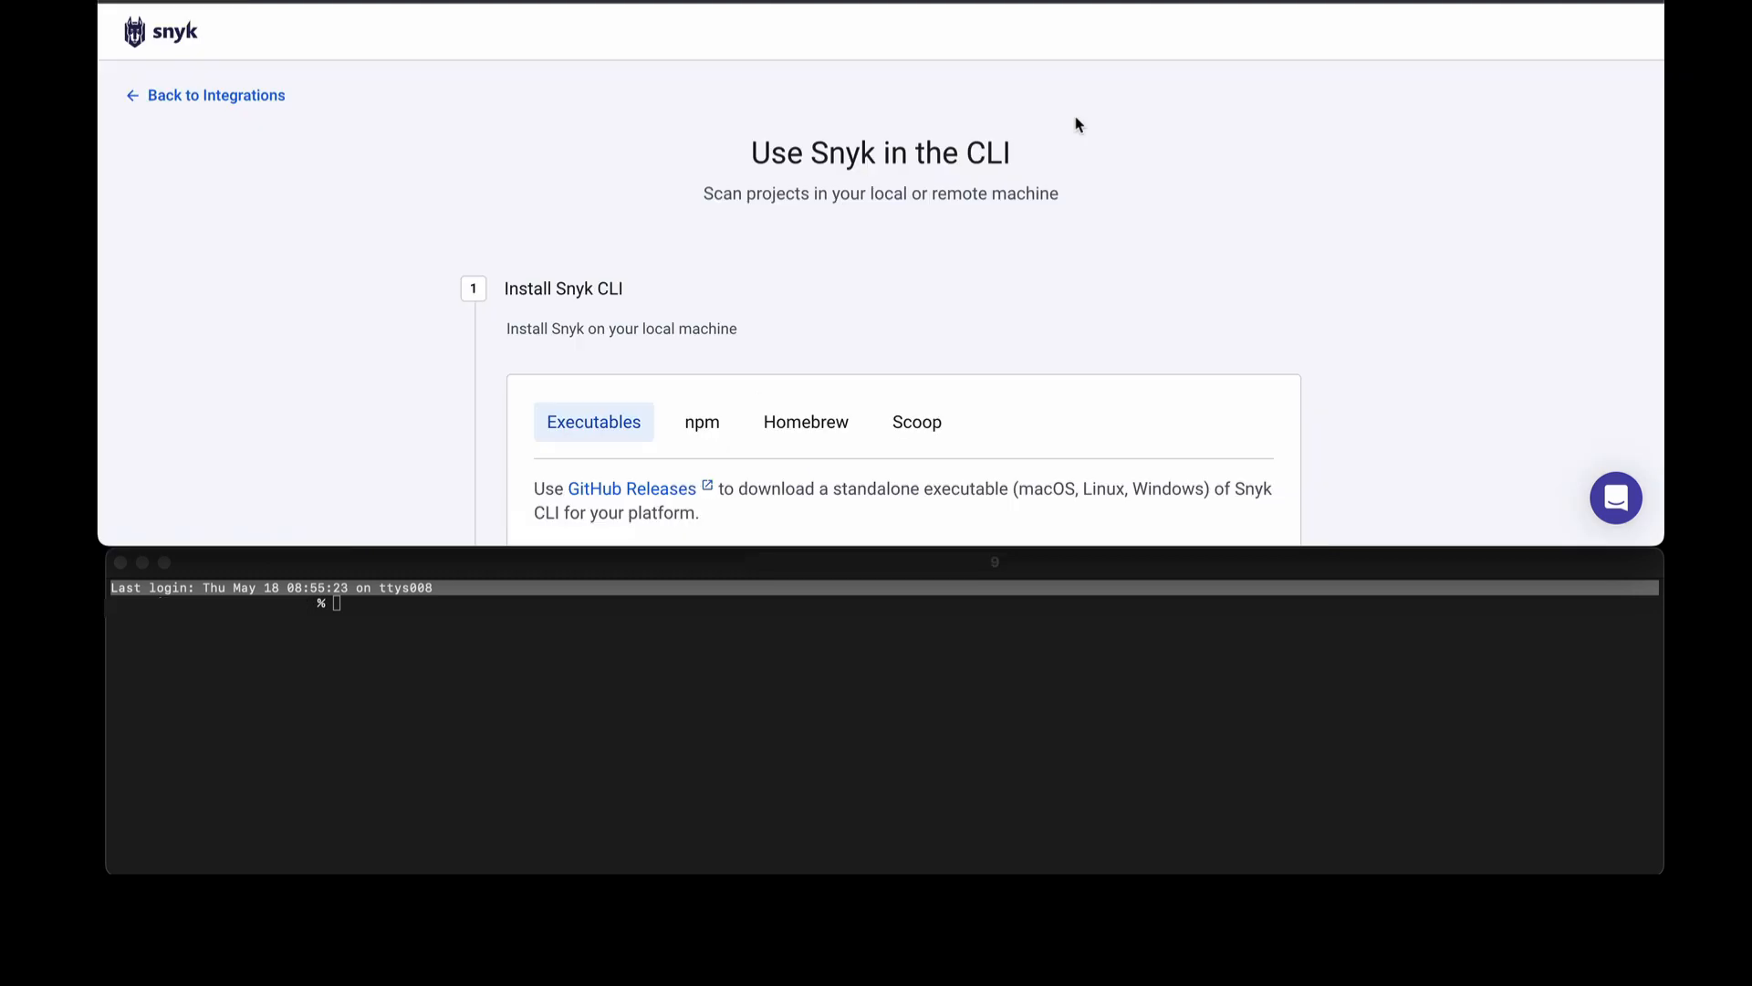
pyautogui.scroll(-3)
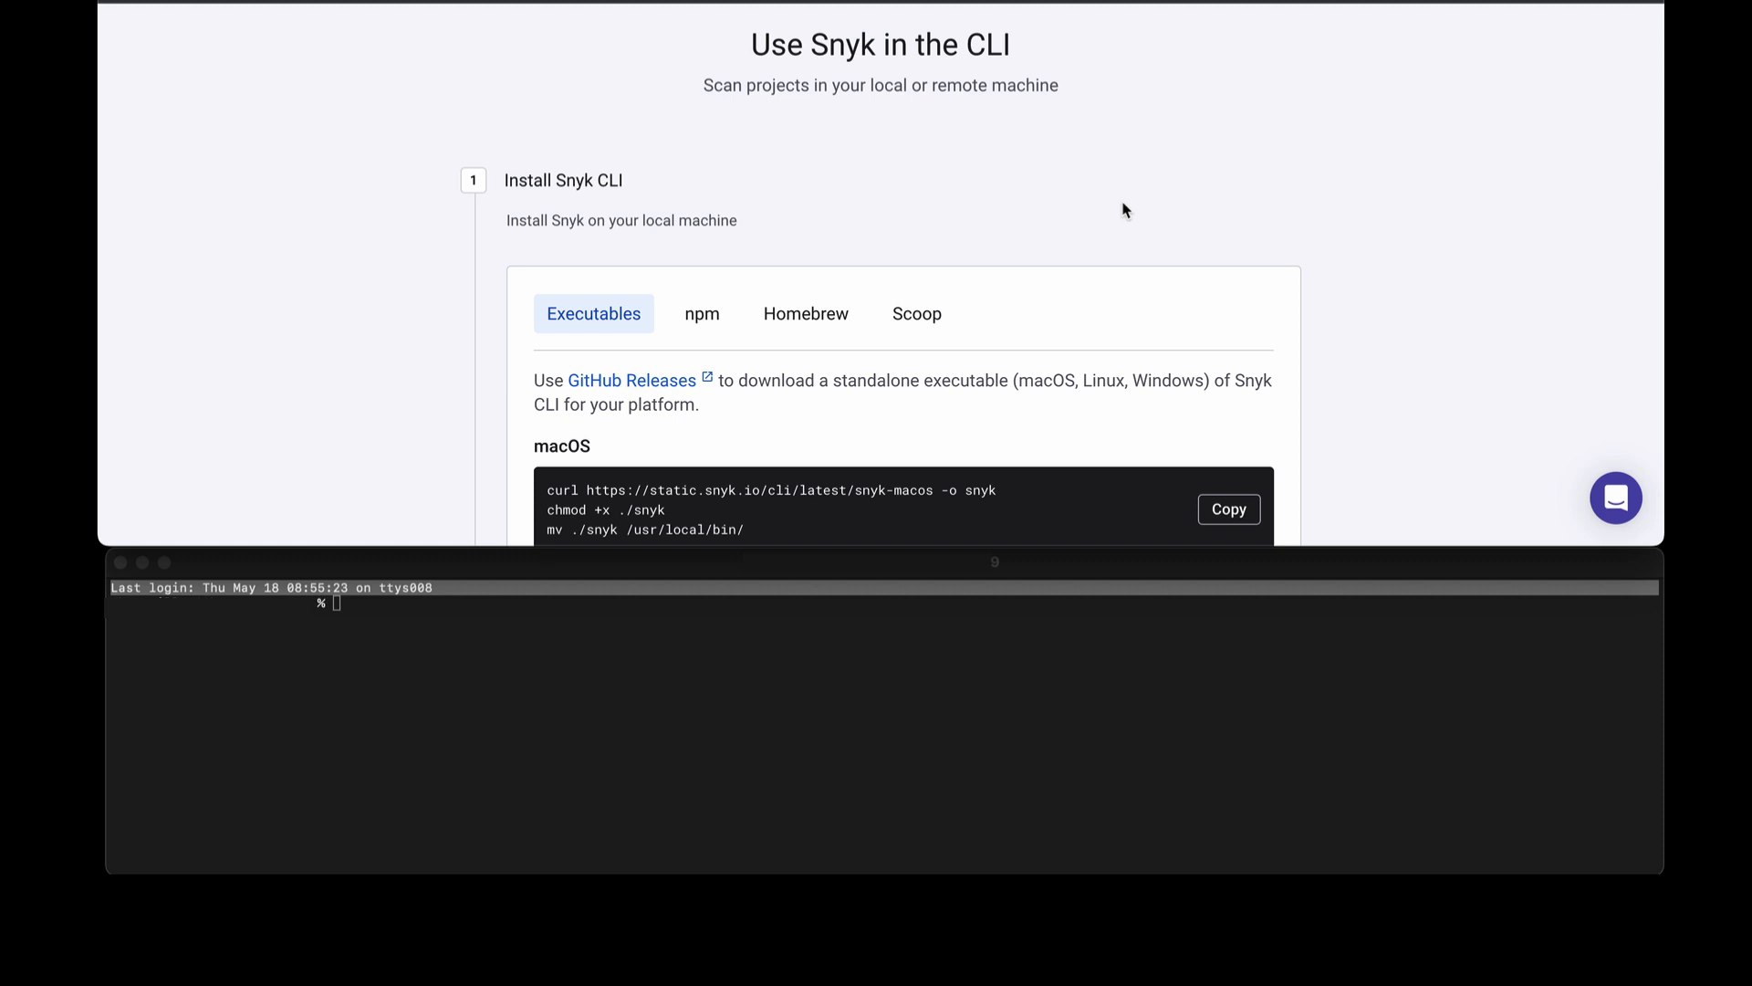
pyautogui.moveTo(1125, 132)
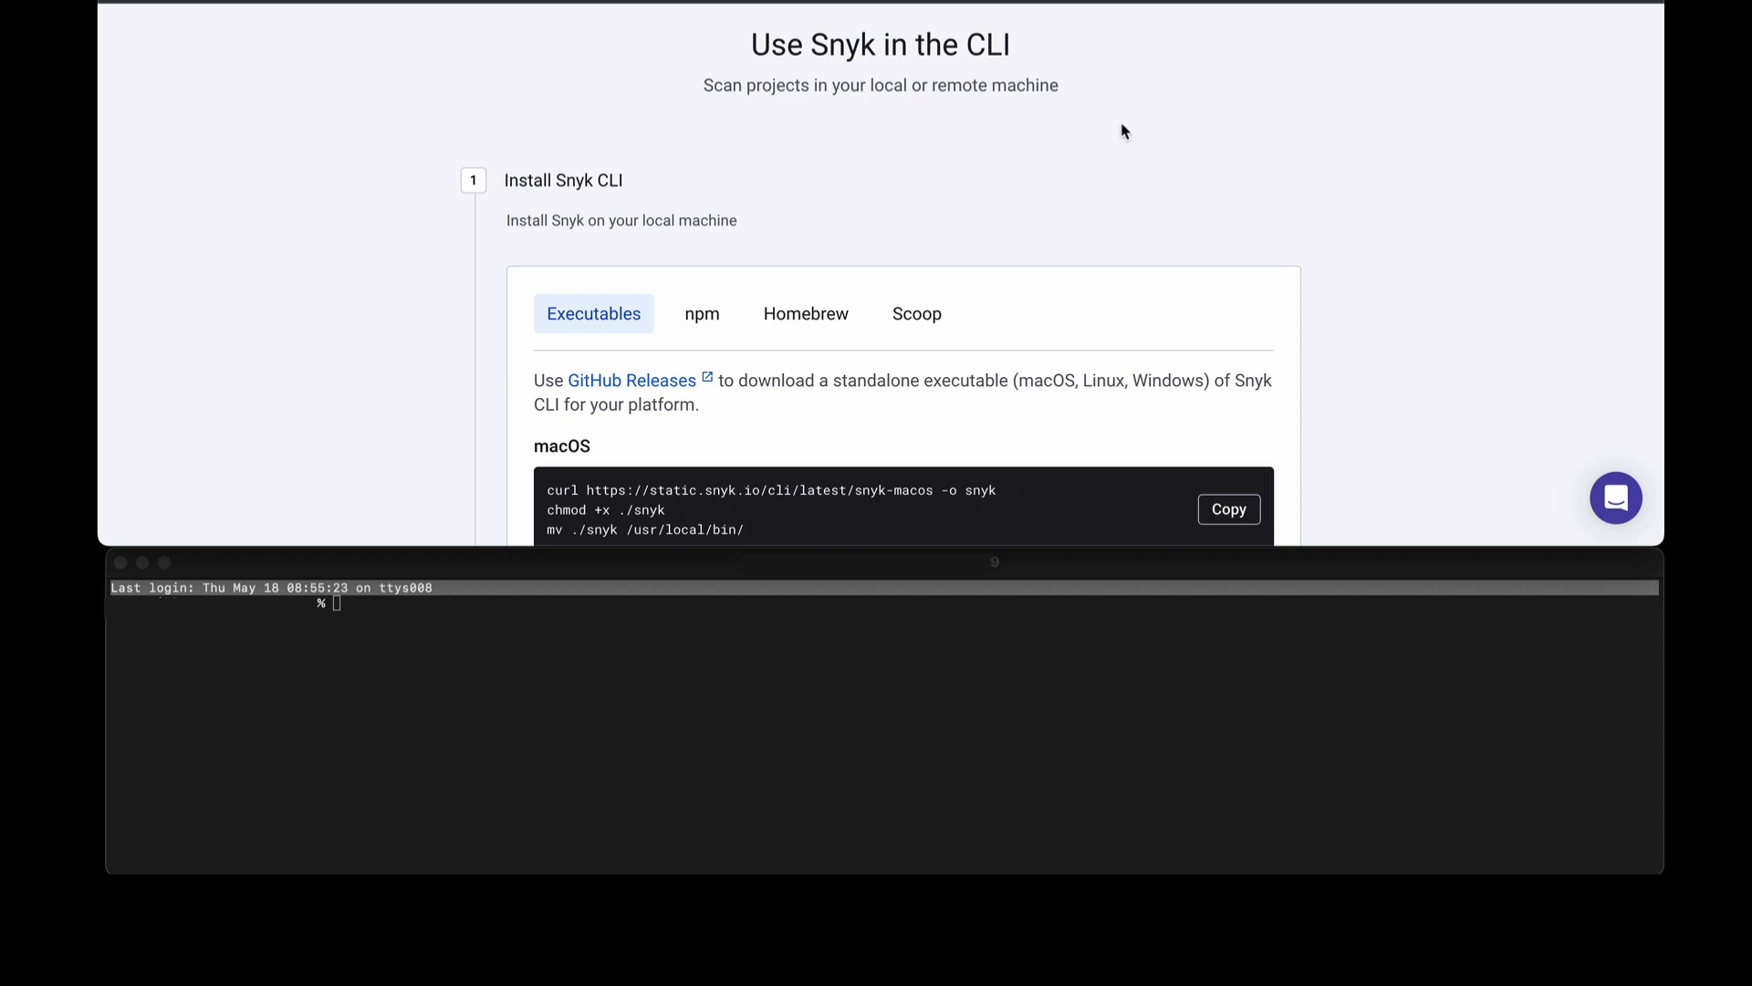
pyautogui.moveTo(1419, 448)
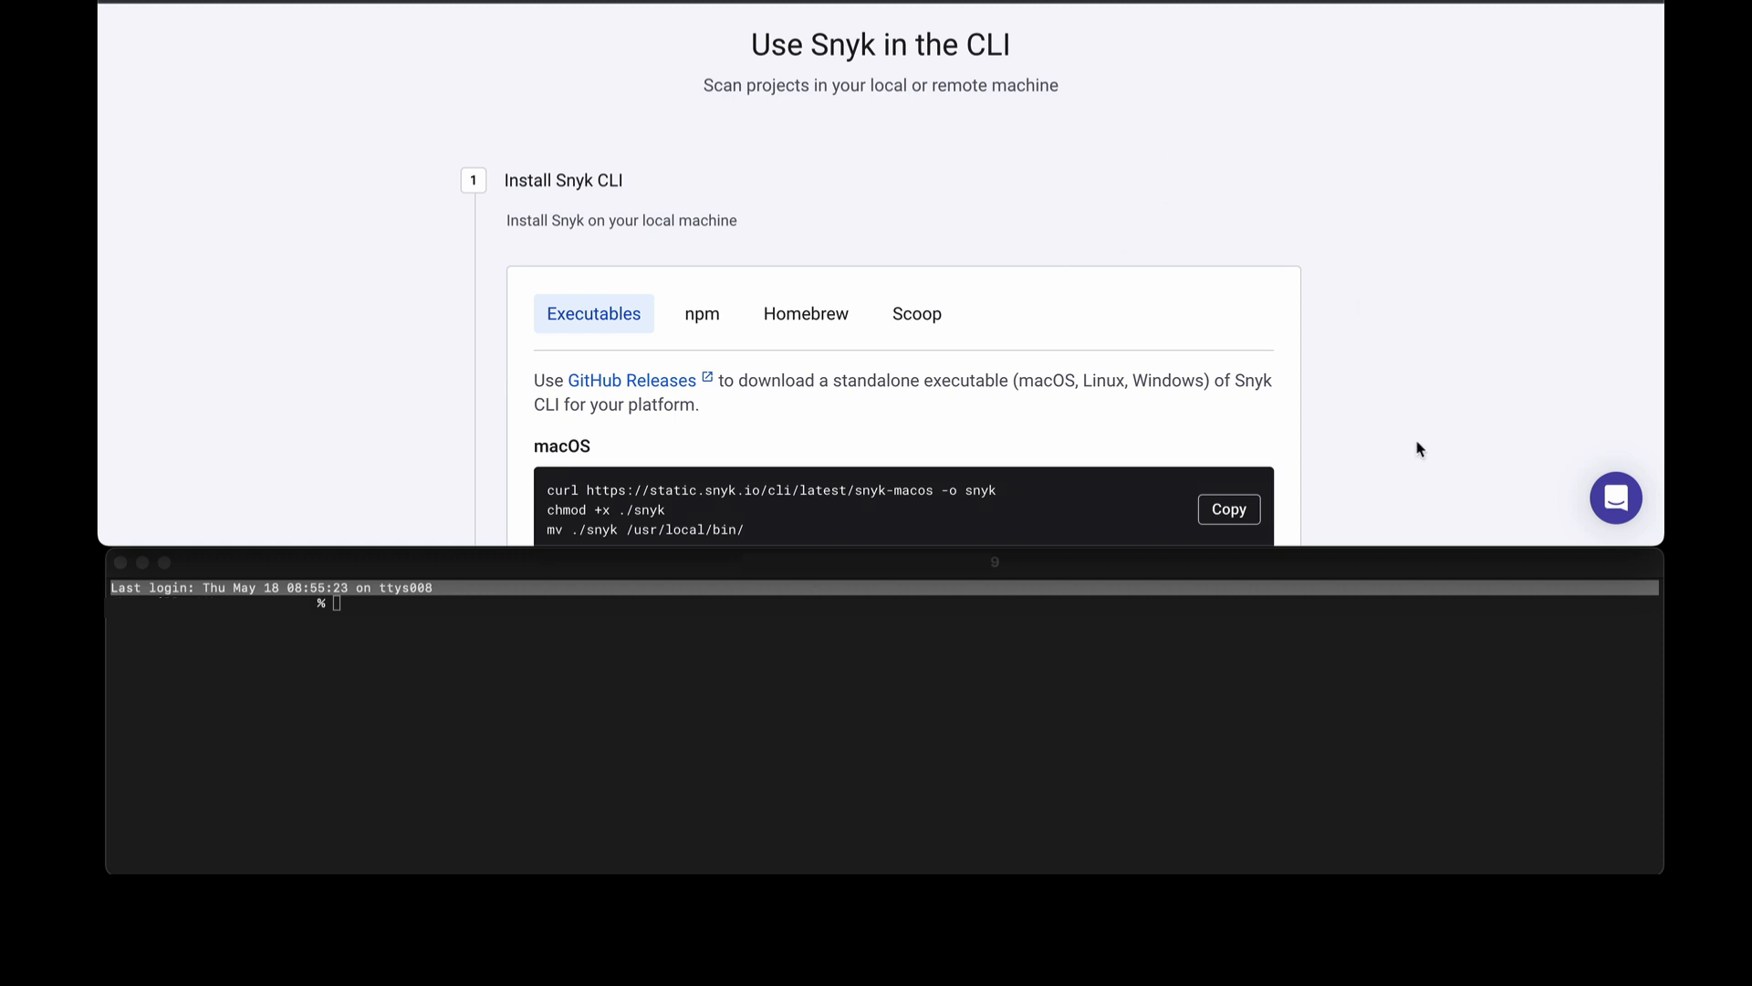
pyautogui.moveTo(1159, 662)
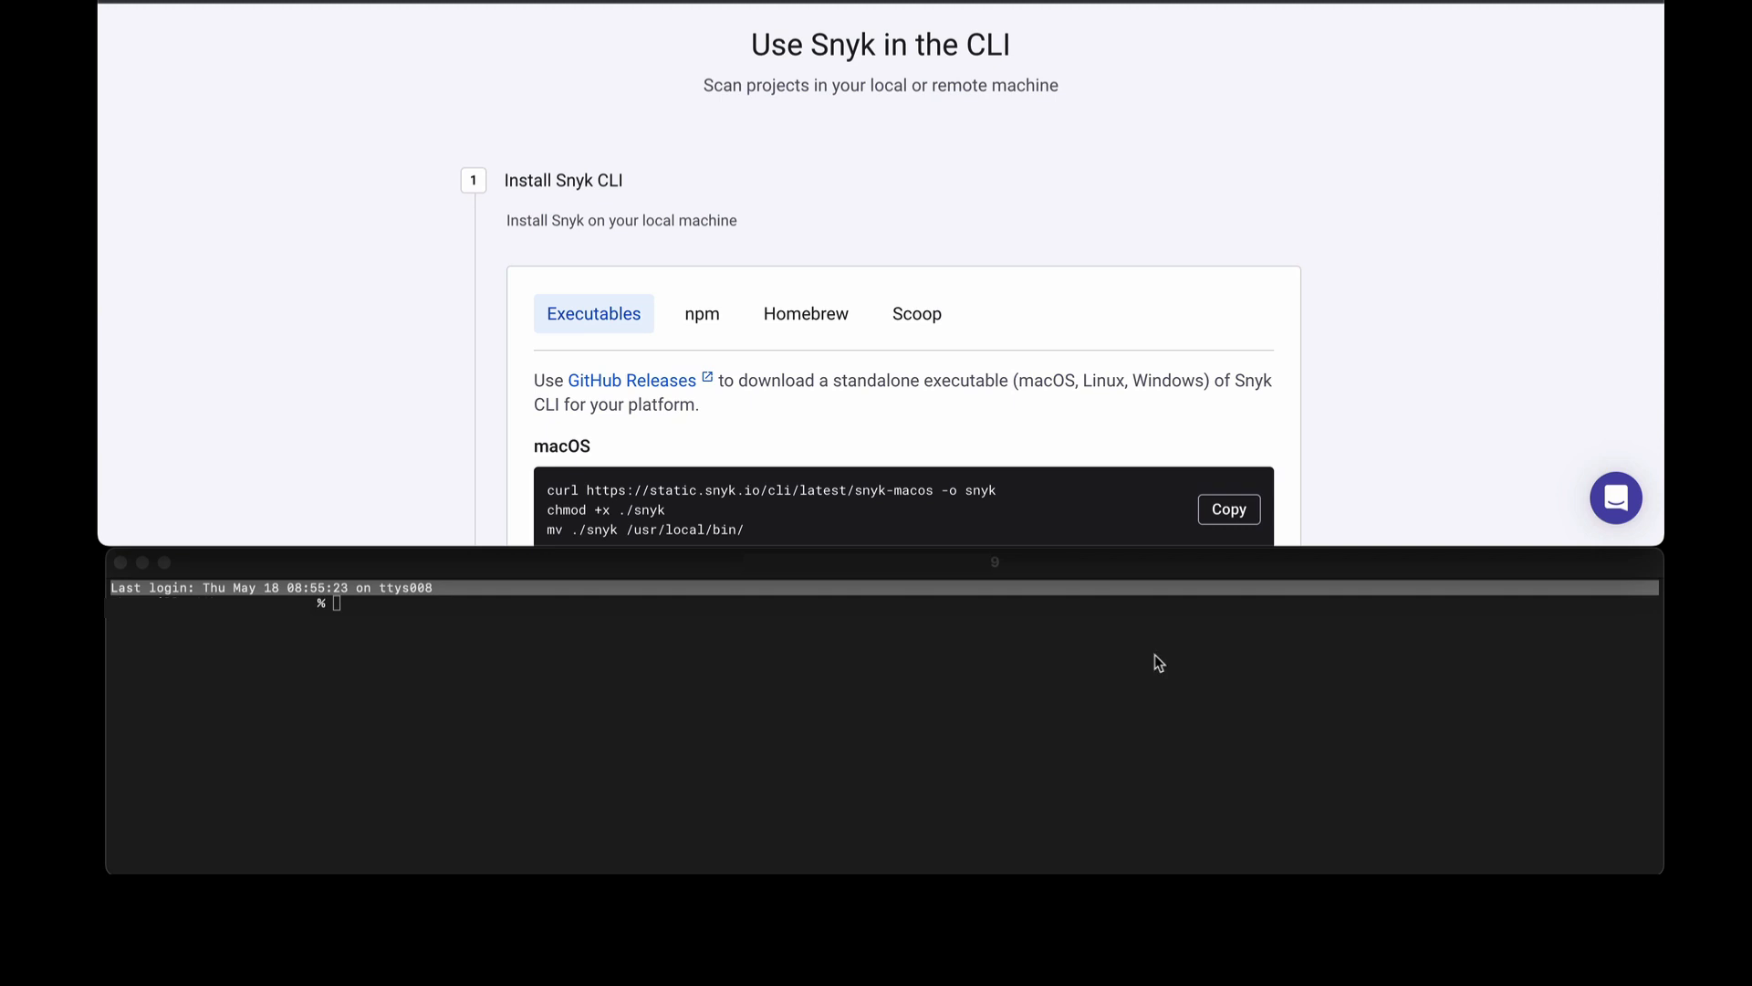
pyautogui.scroll(-3)
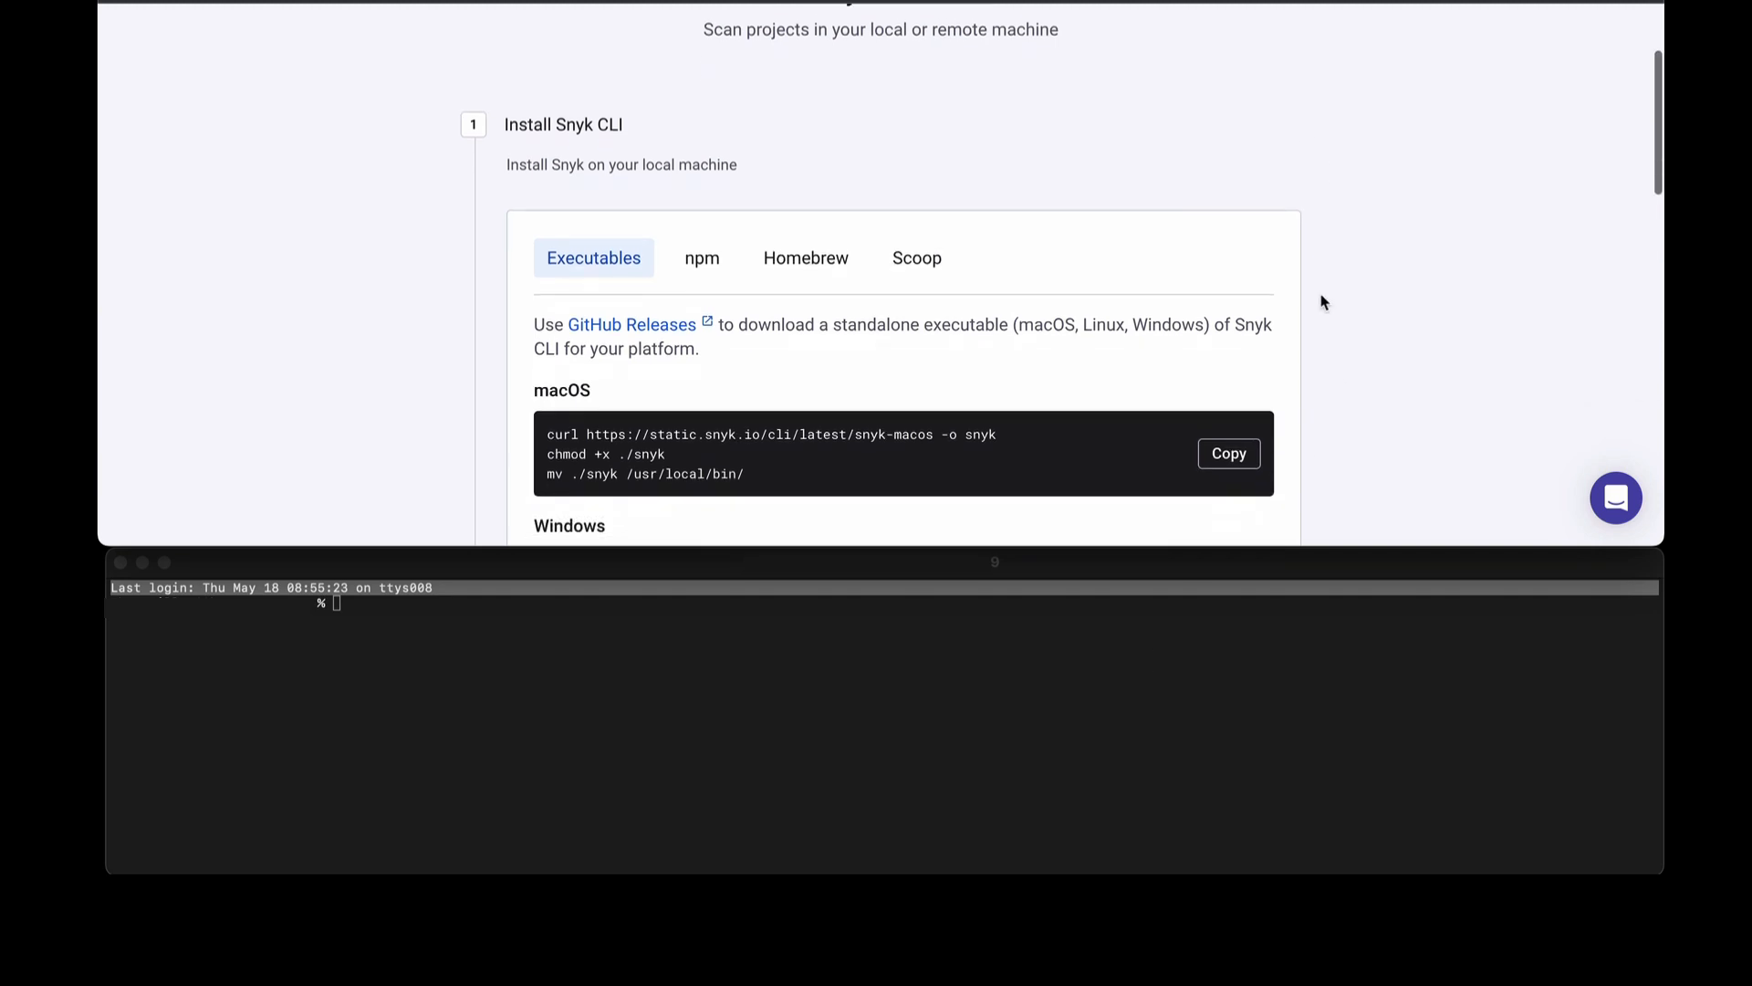
pyautogui.moveTo(621, 130)
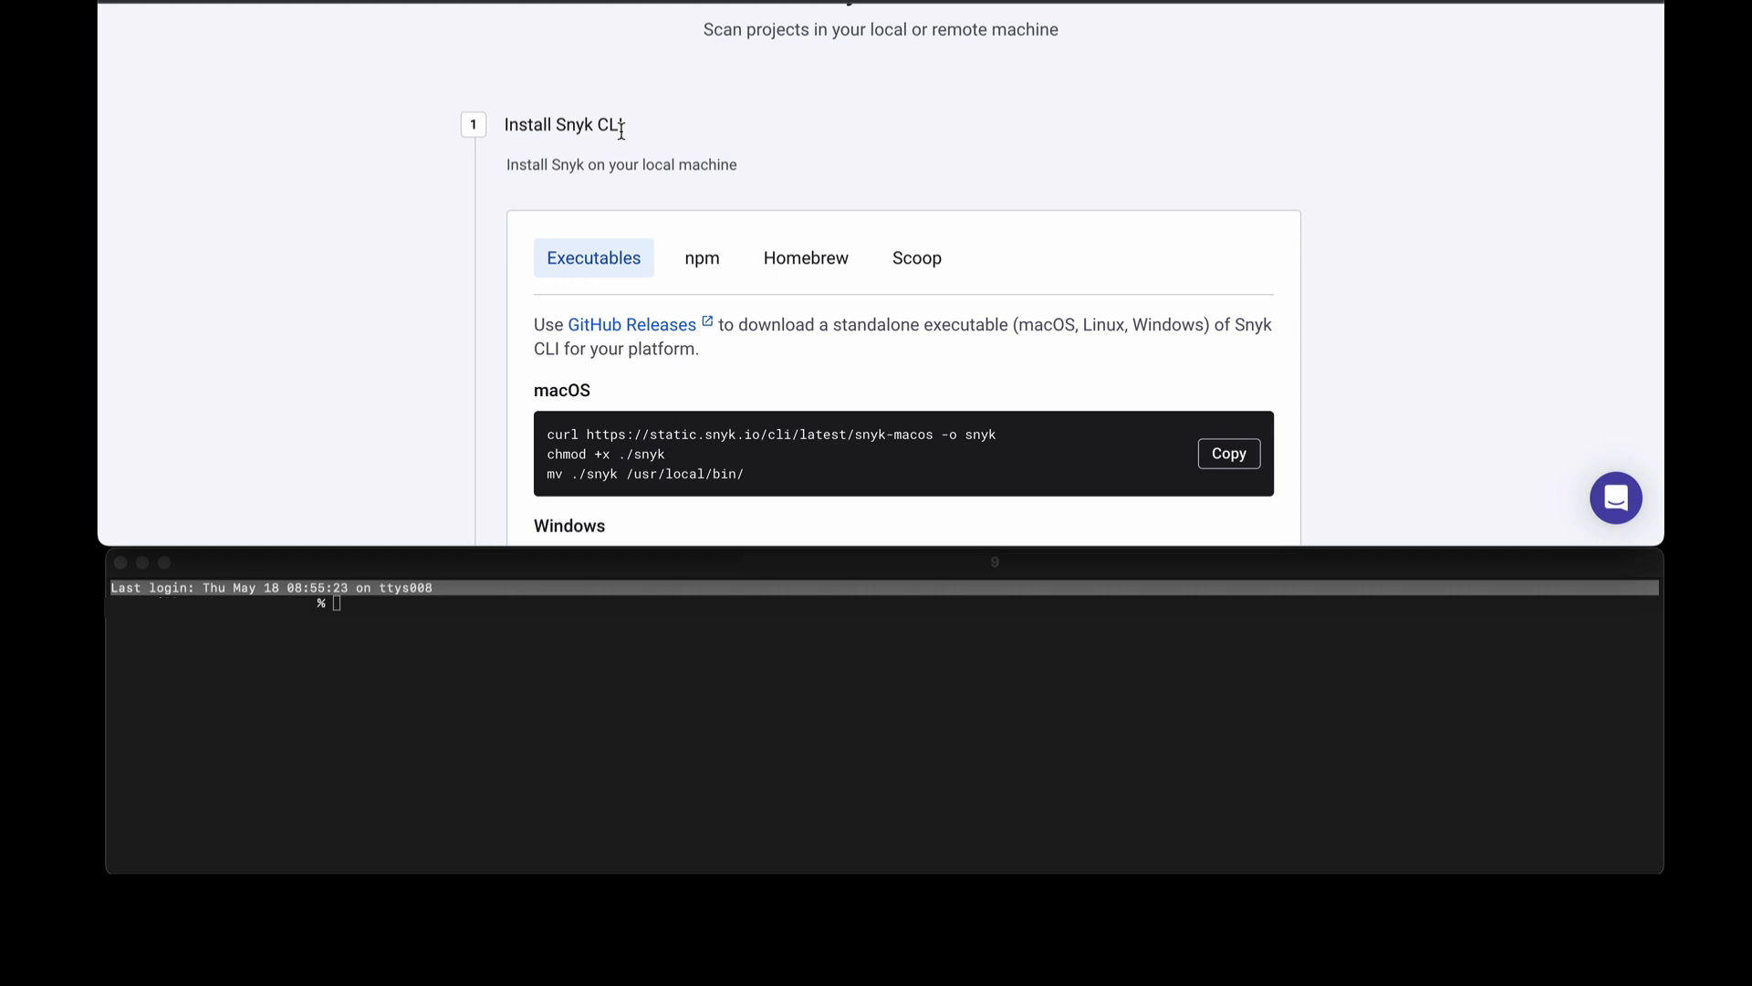
pyautogui.moveTo(900, 138)
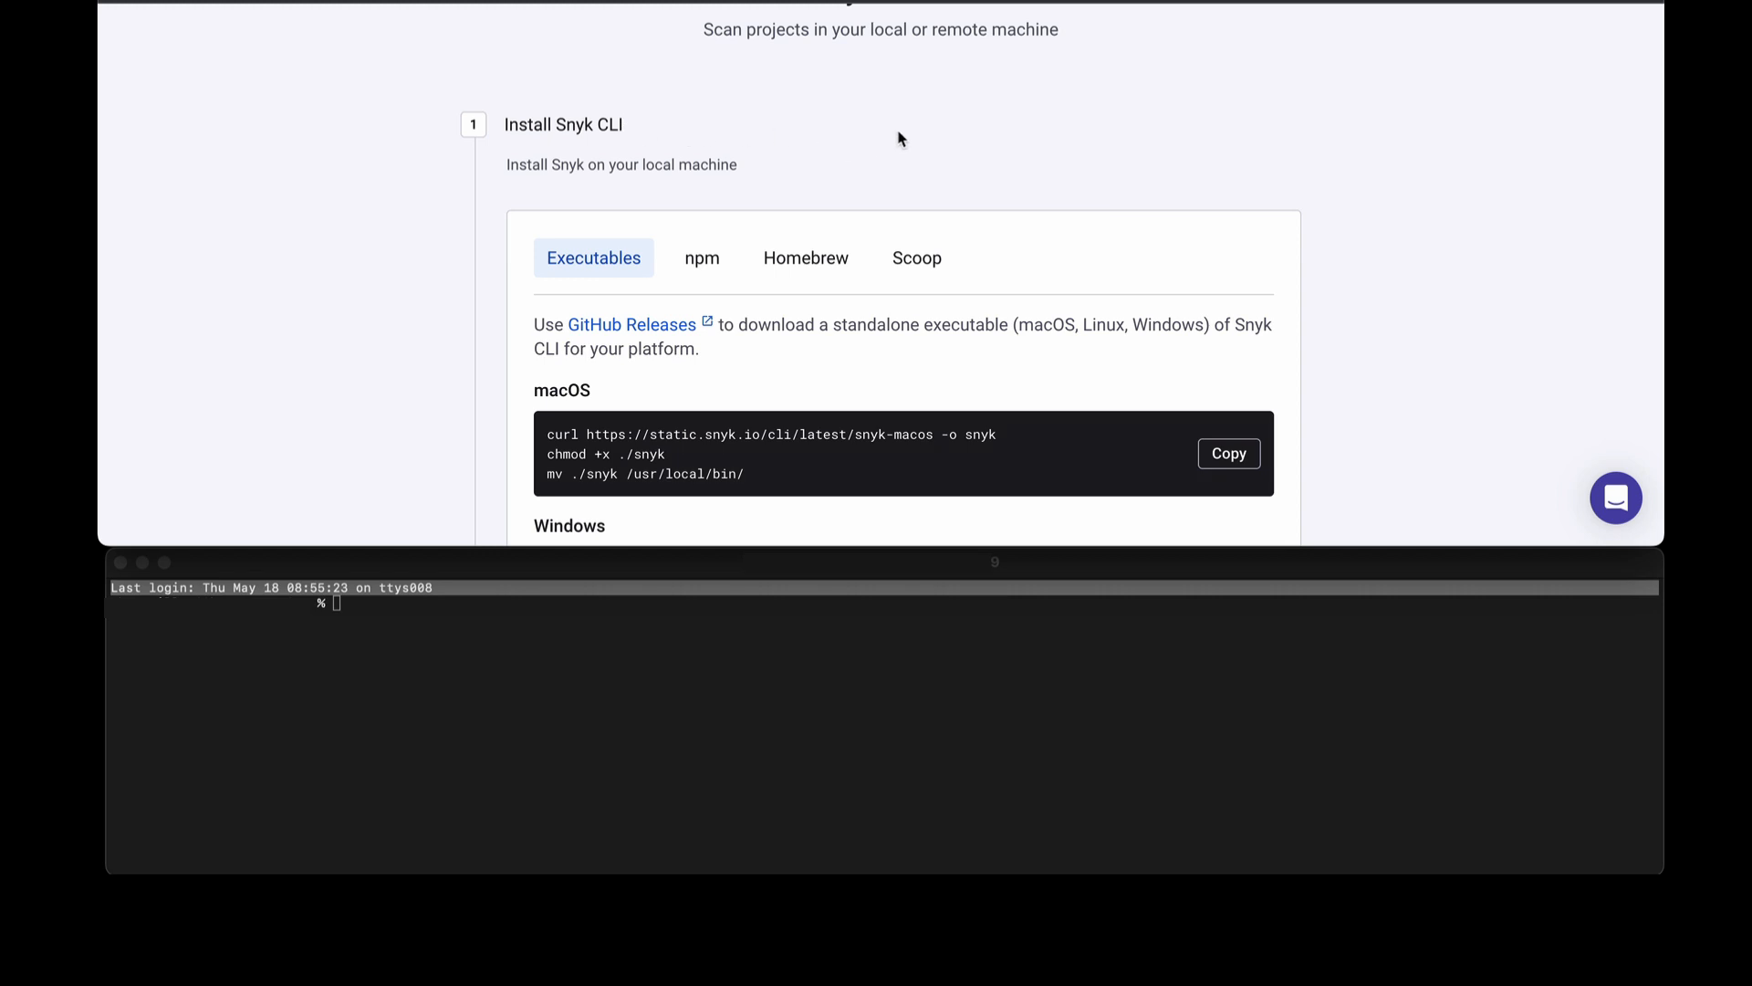
pyautogui.scroll(-3)
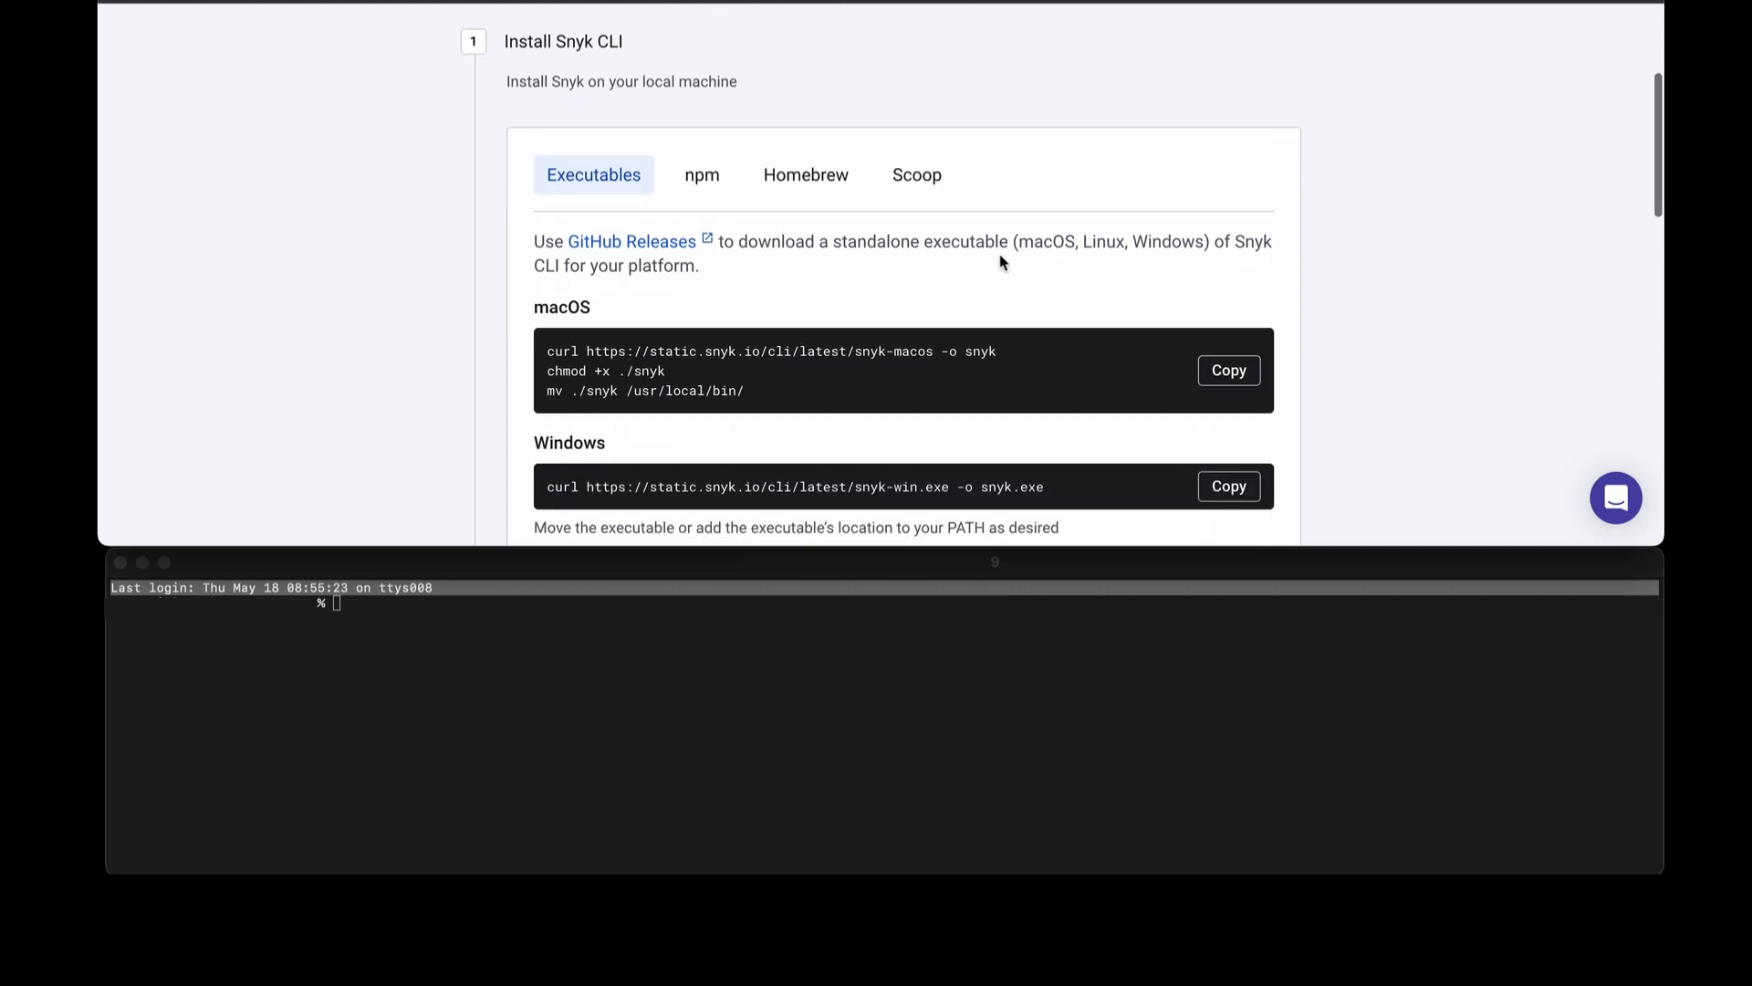
pyautogui.moveTo(641, 140)
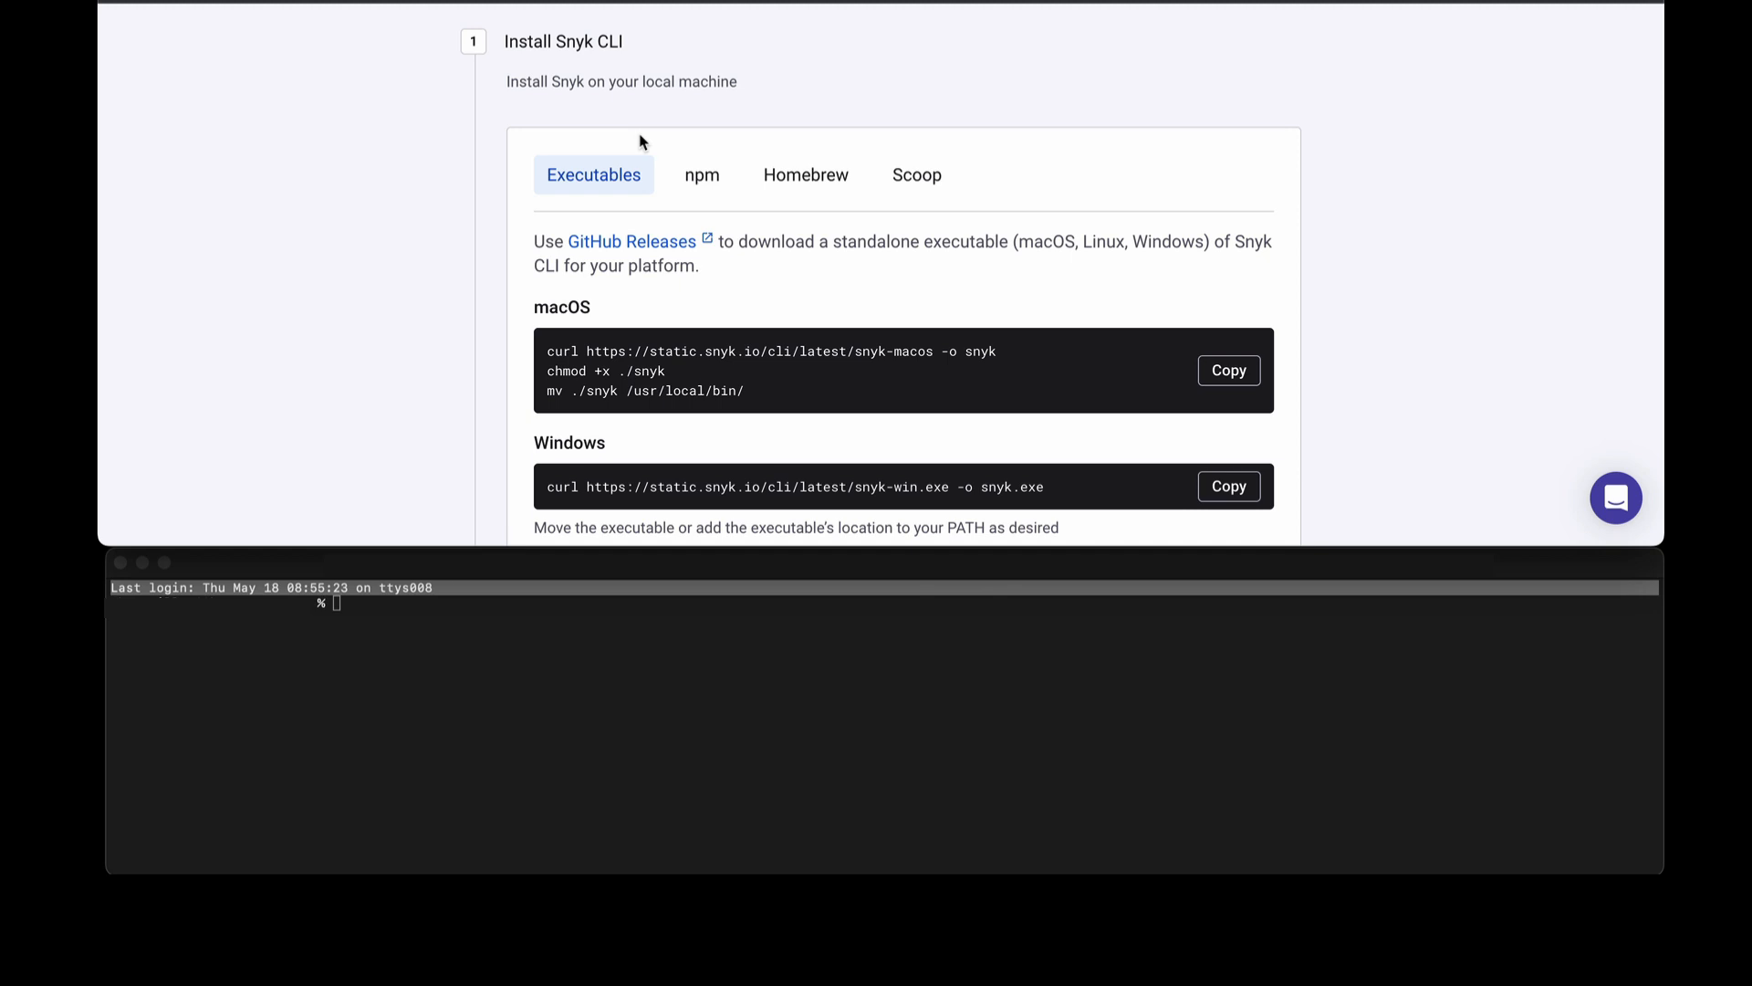
pyautogui.click(702, 175)
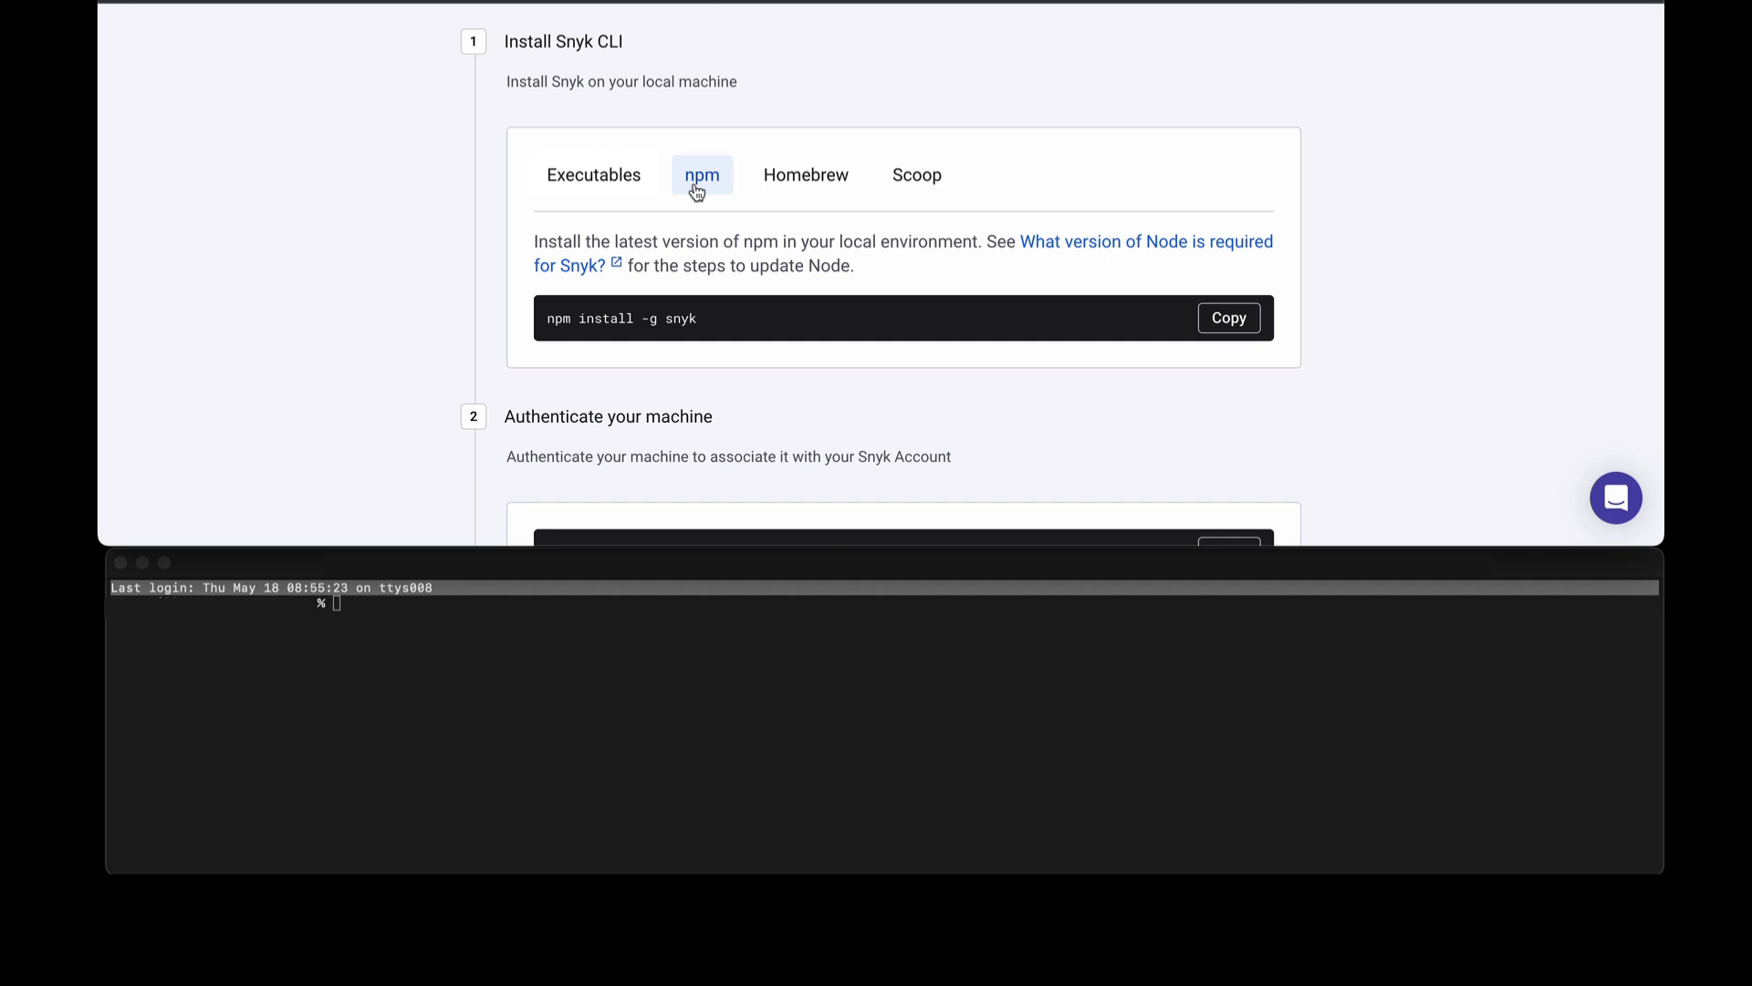
pyautogui.click(805, 175)
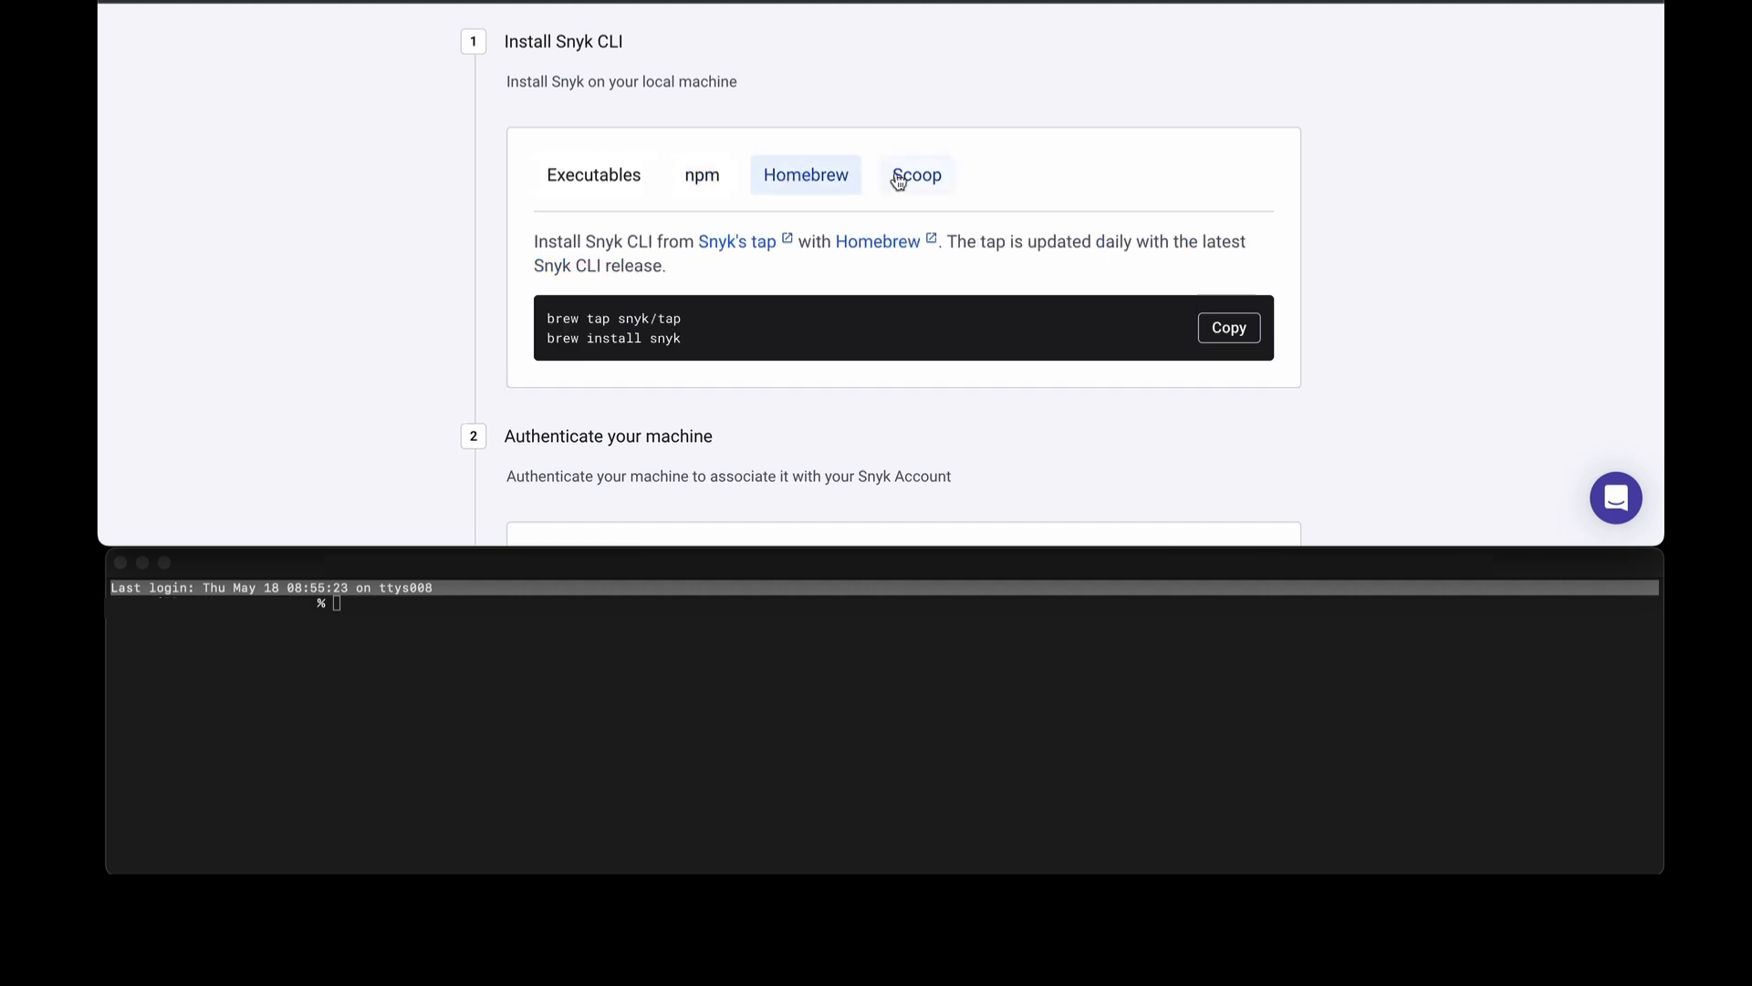
pyautogui.click(915, 174)
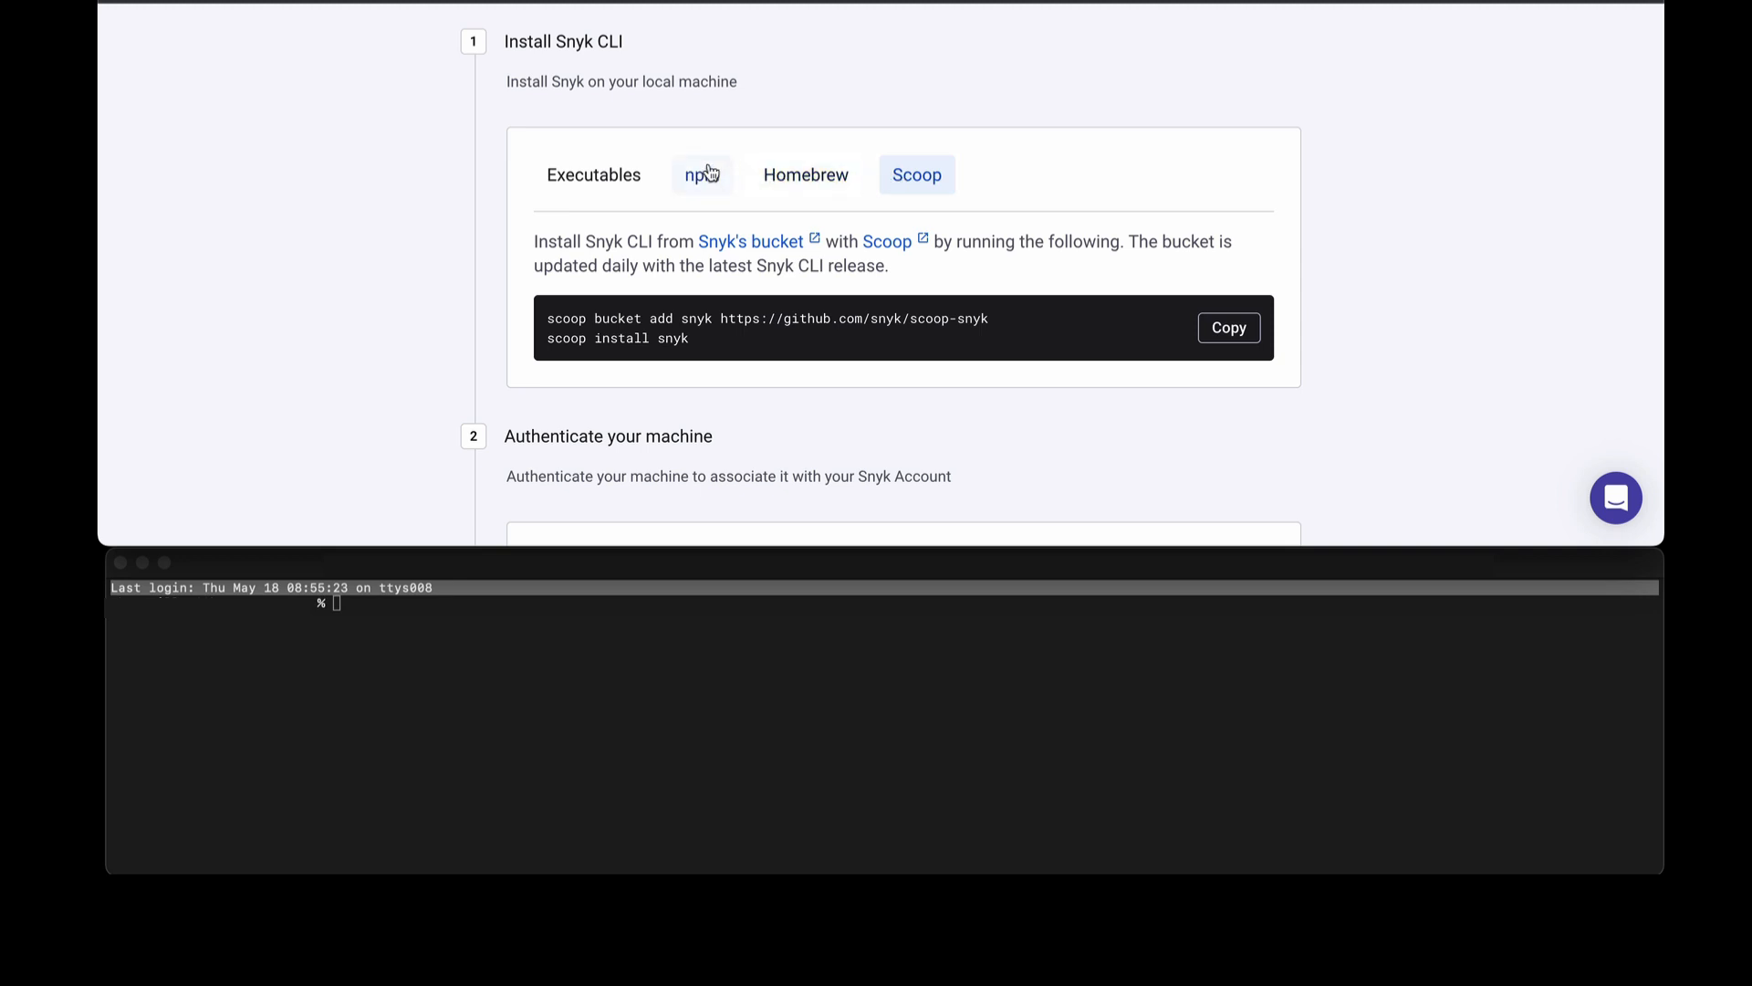
pyautogui.click(701, 174)
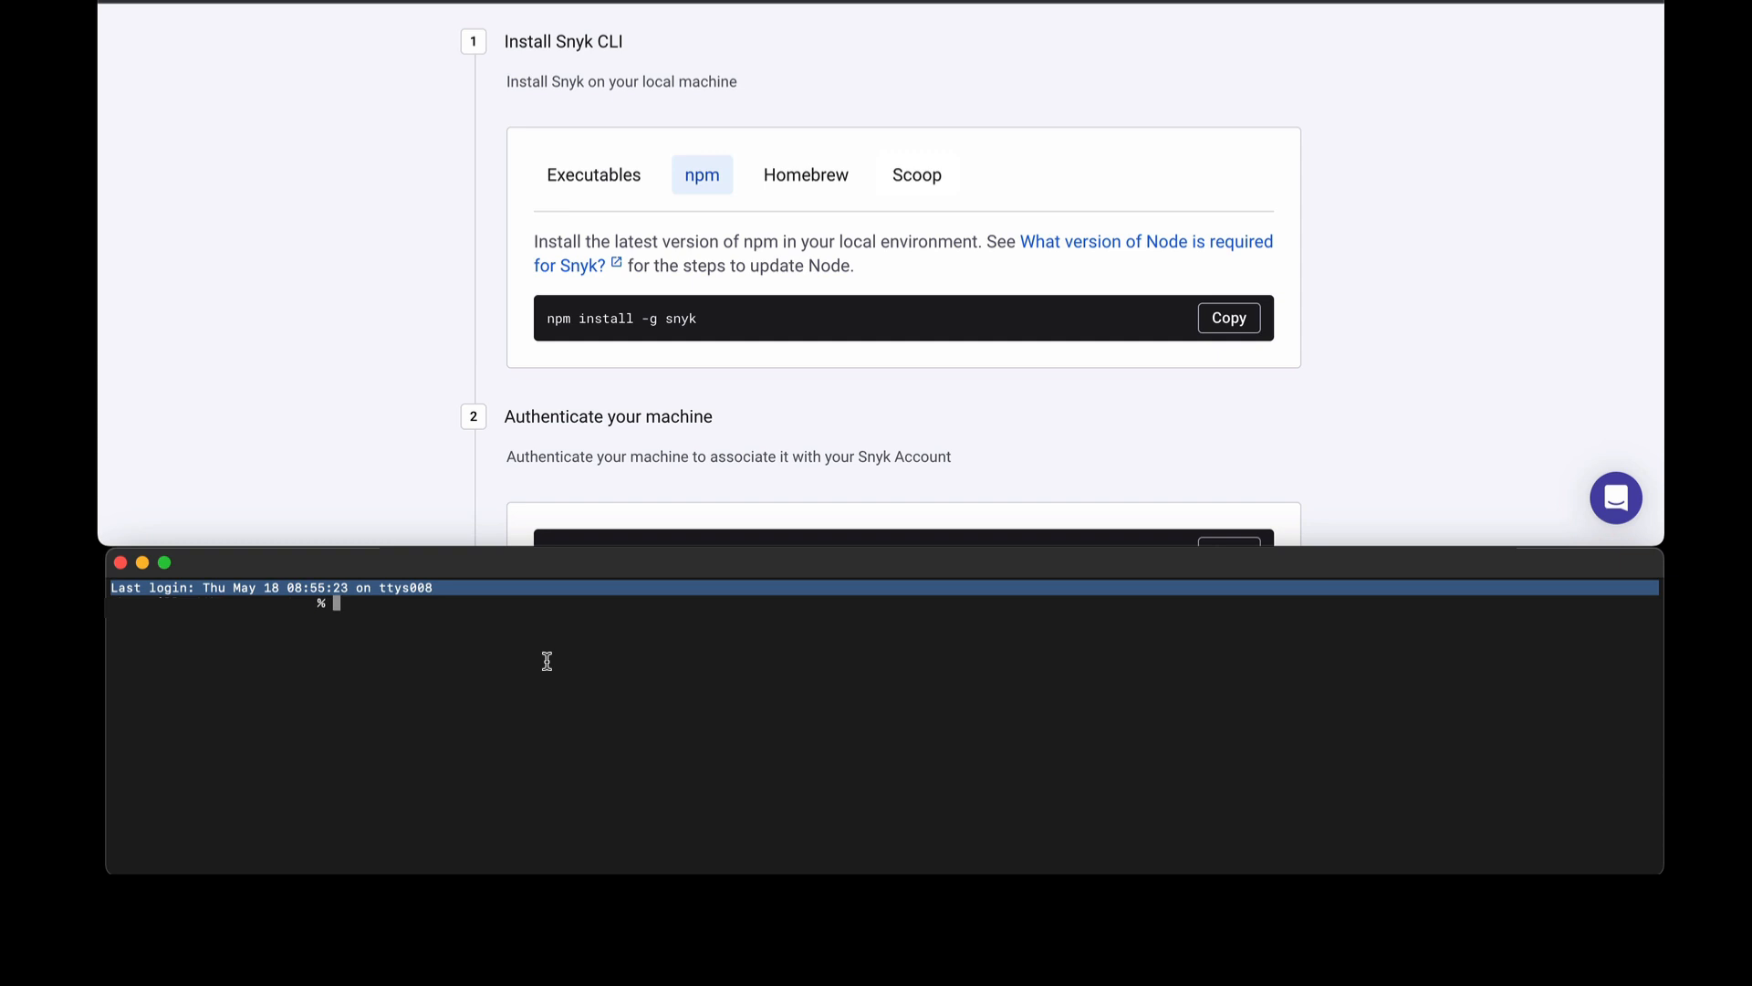
# Install the Snyk CLI globally with npm install -g snyk, reporting 37 packages changed.
pyautogui.write('npm install -g snyk')
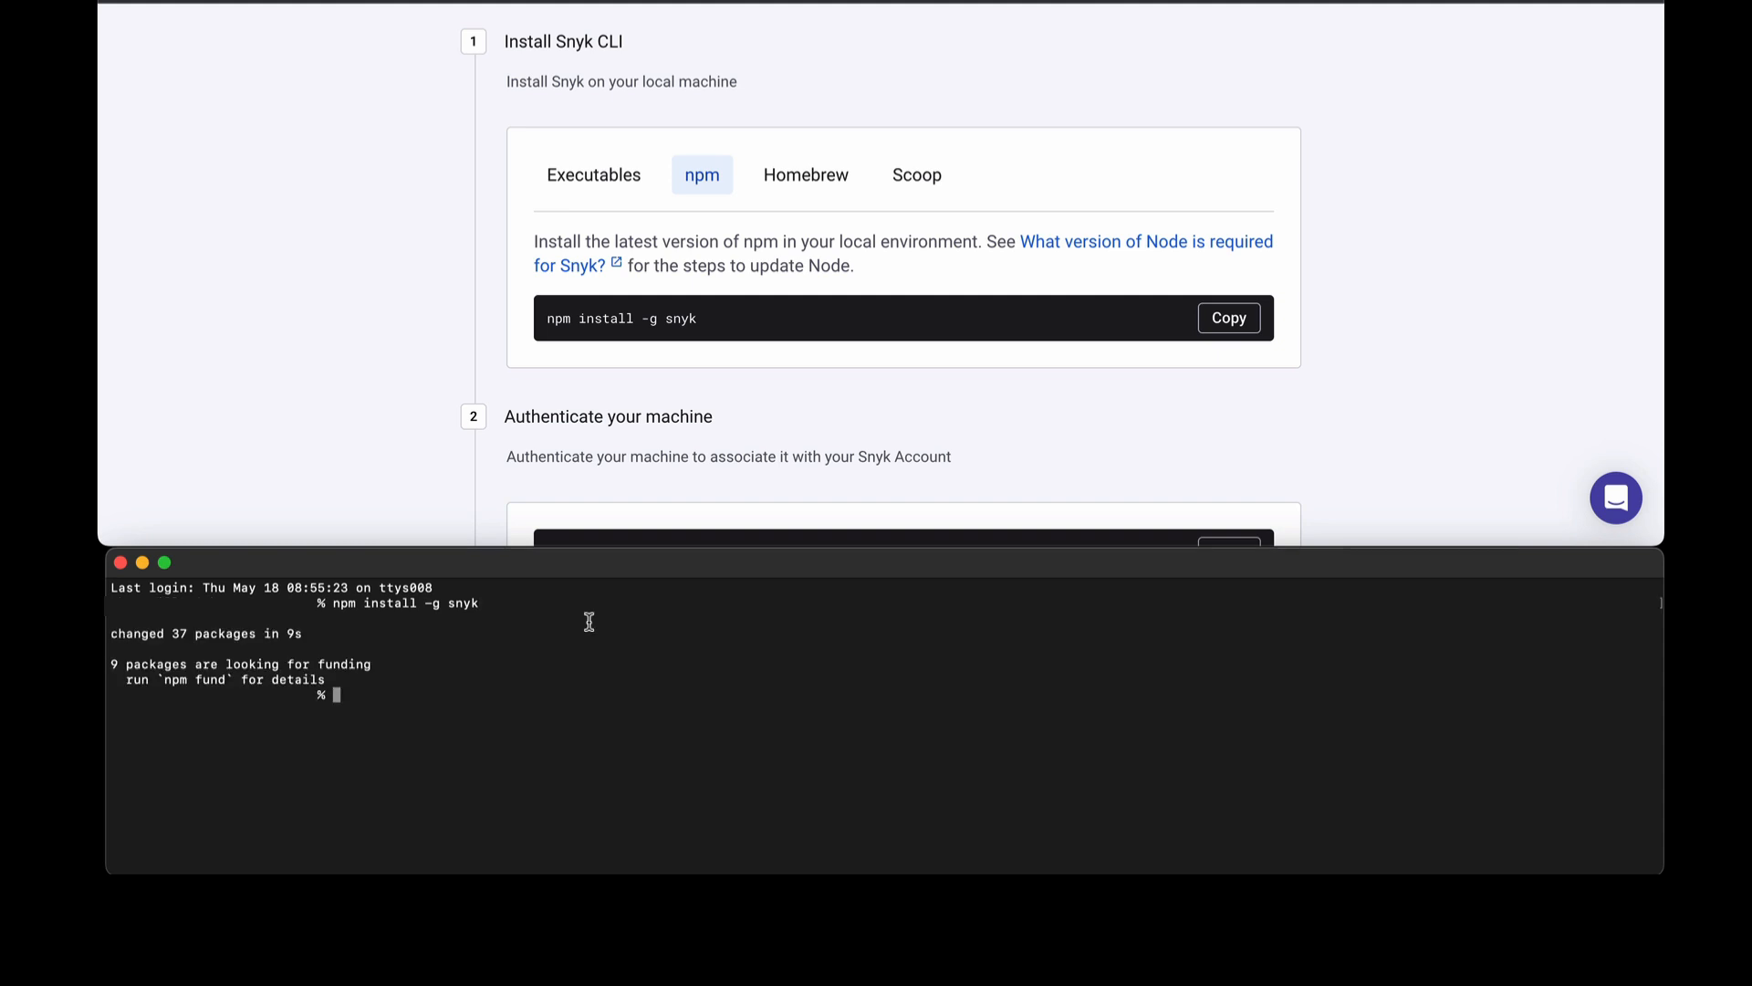
pyautogui.scroll(-3)
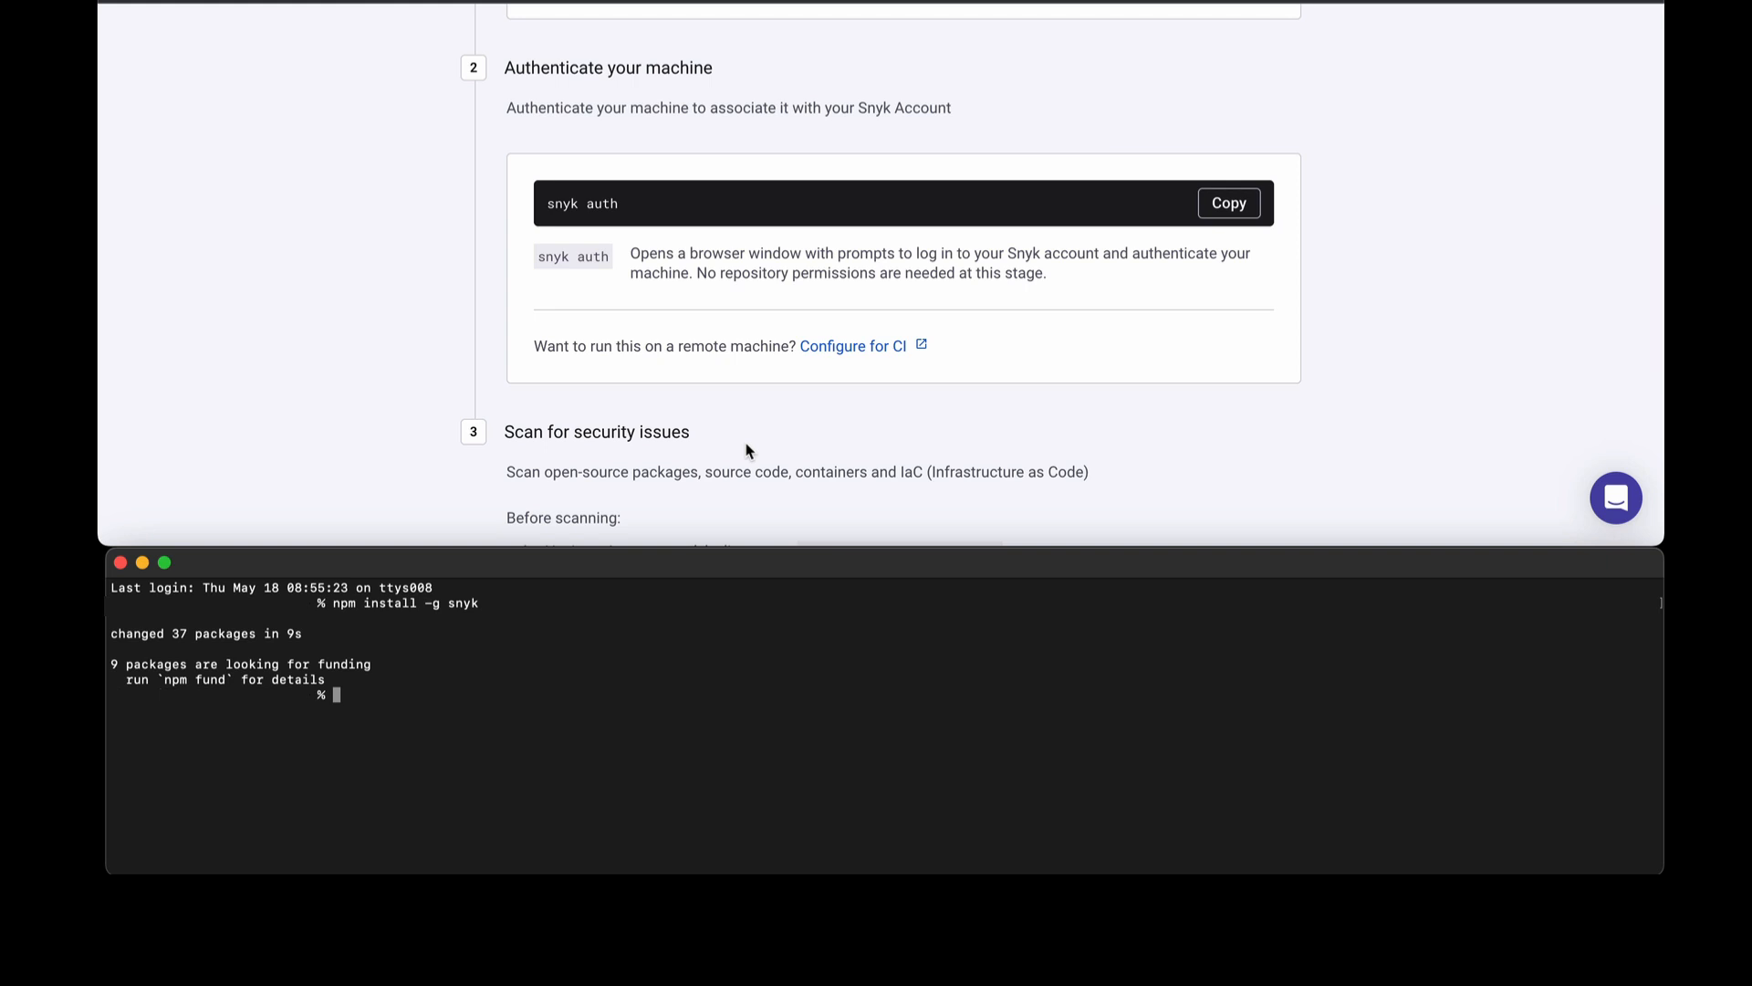
pyautogui.moveTo(601, 455)
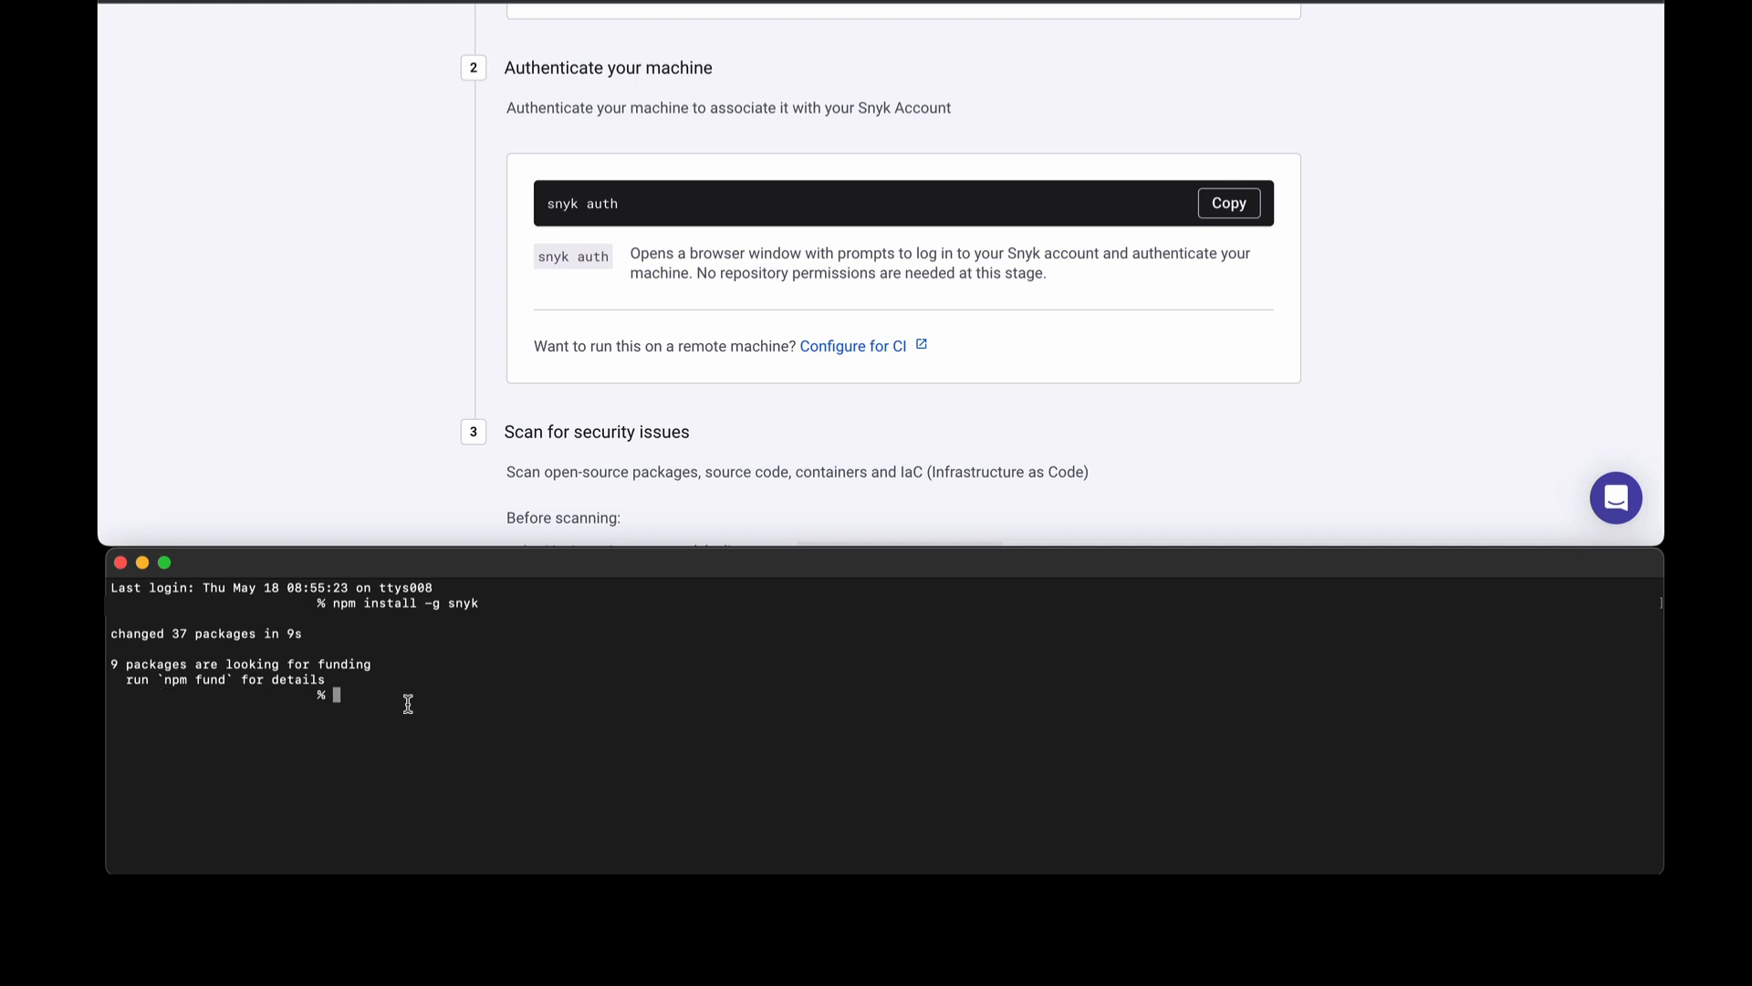
# Run snyk auth so the Authenticate for CLI page opens in the browser.
pyautogui.write('snyk')
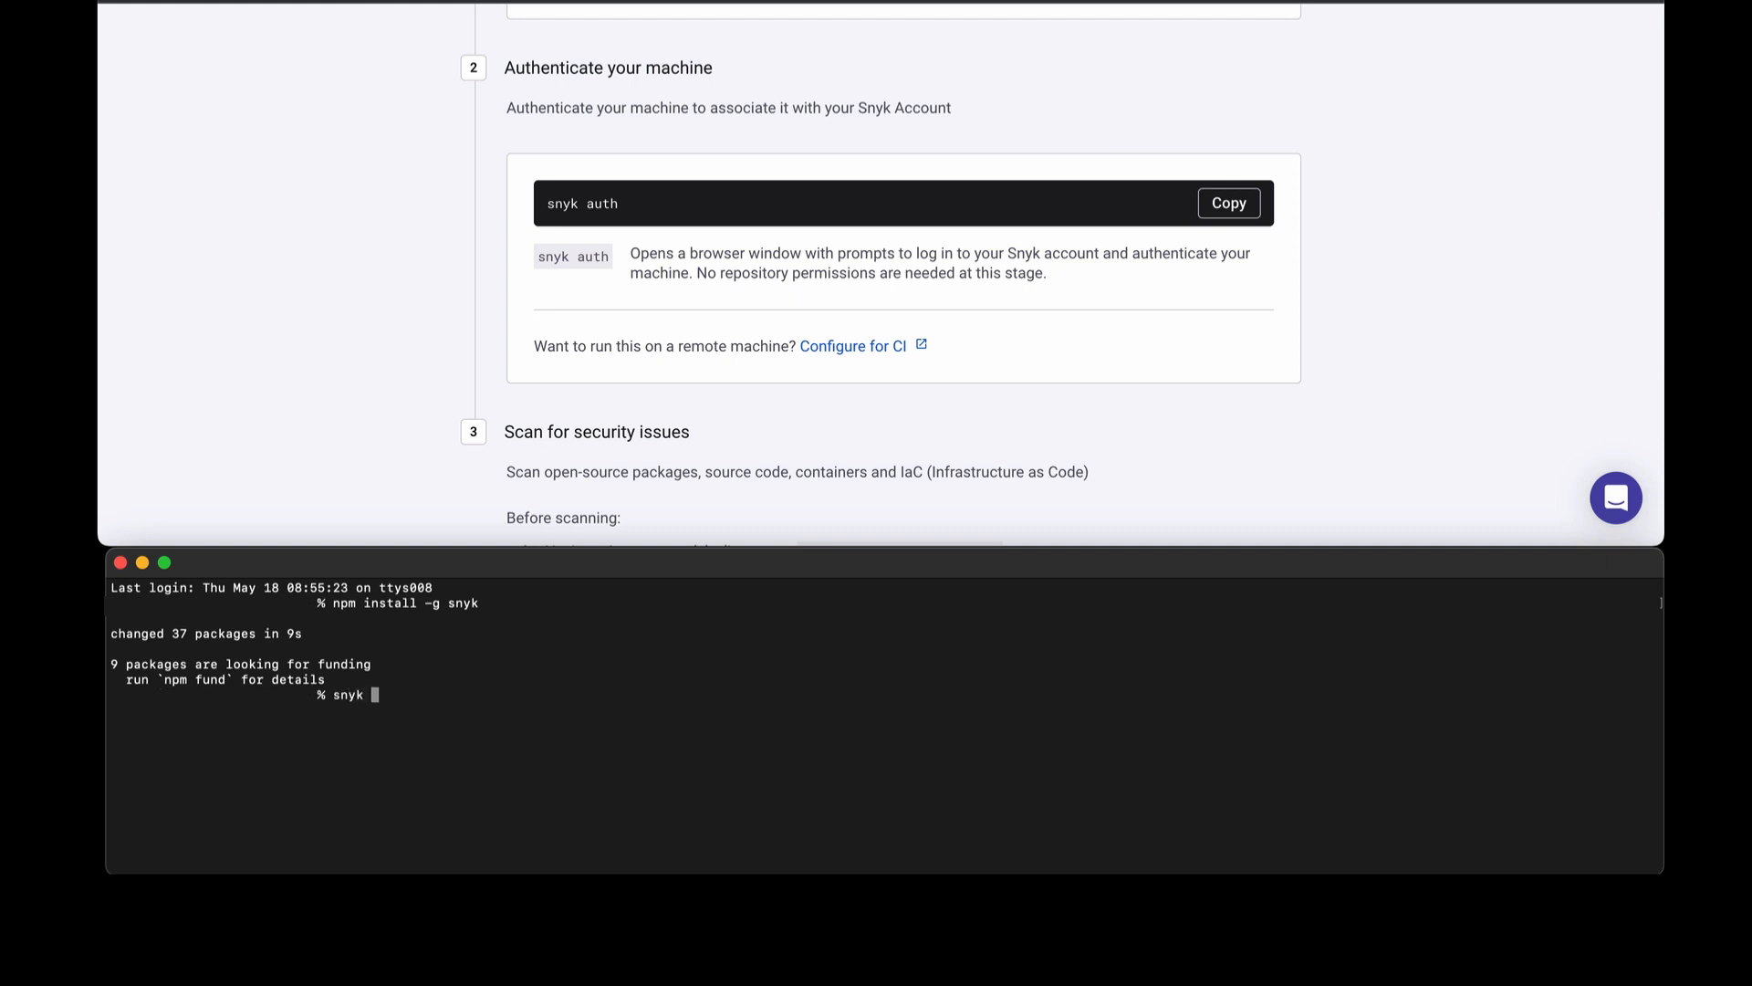
pyautogui.write('auth')
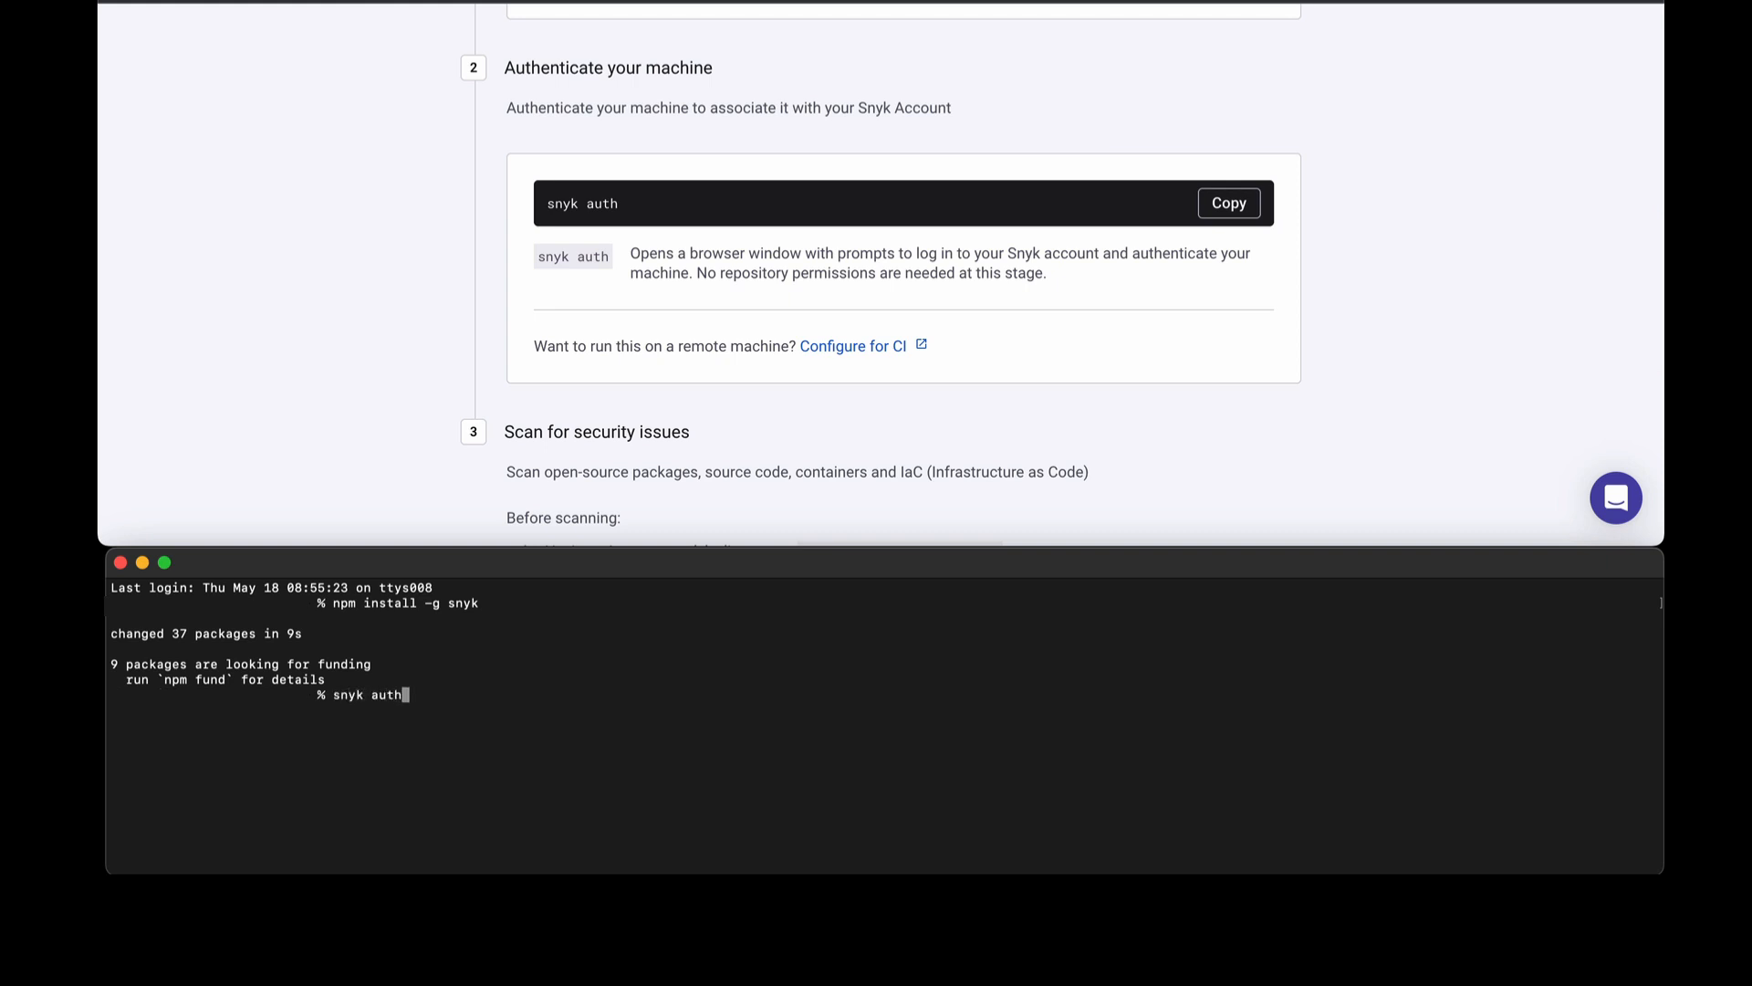
pyautogui.press('Return')
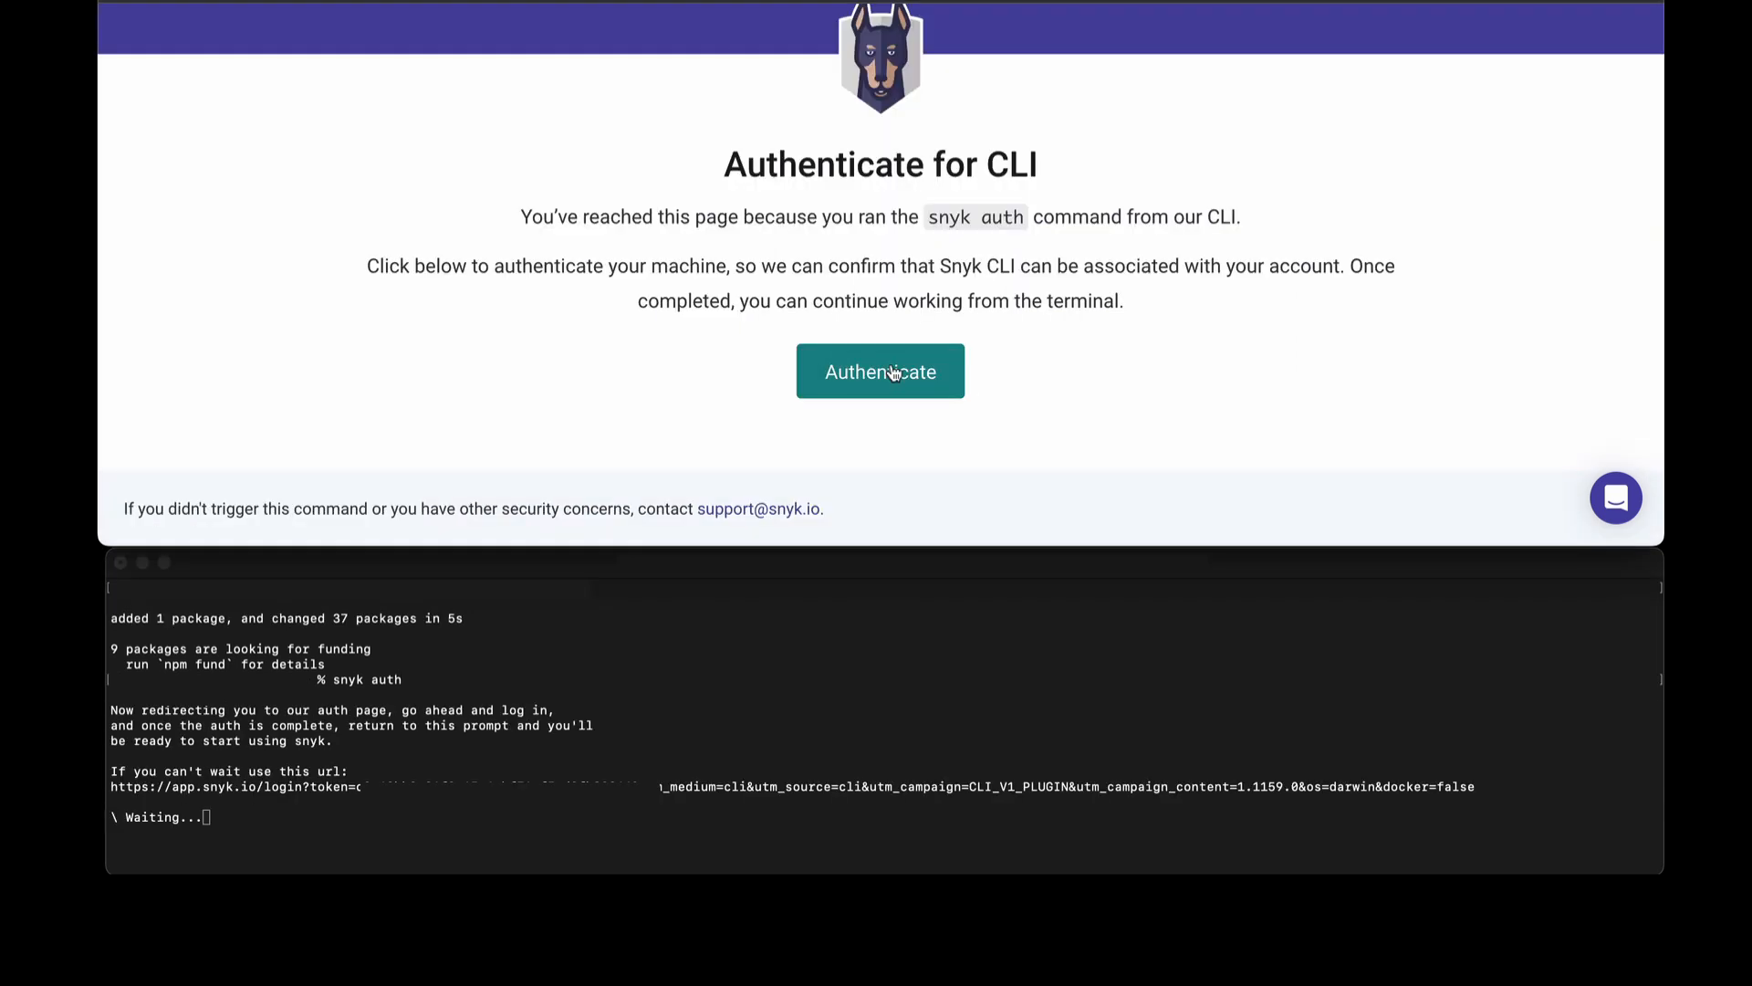
# Approve the CLI login on the Authenticate for CLI page.
pyautogui.click(880, 370)
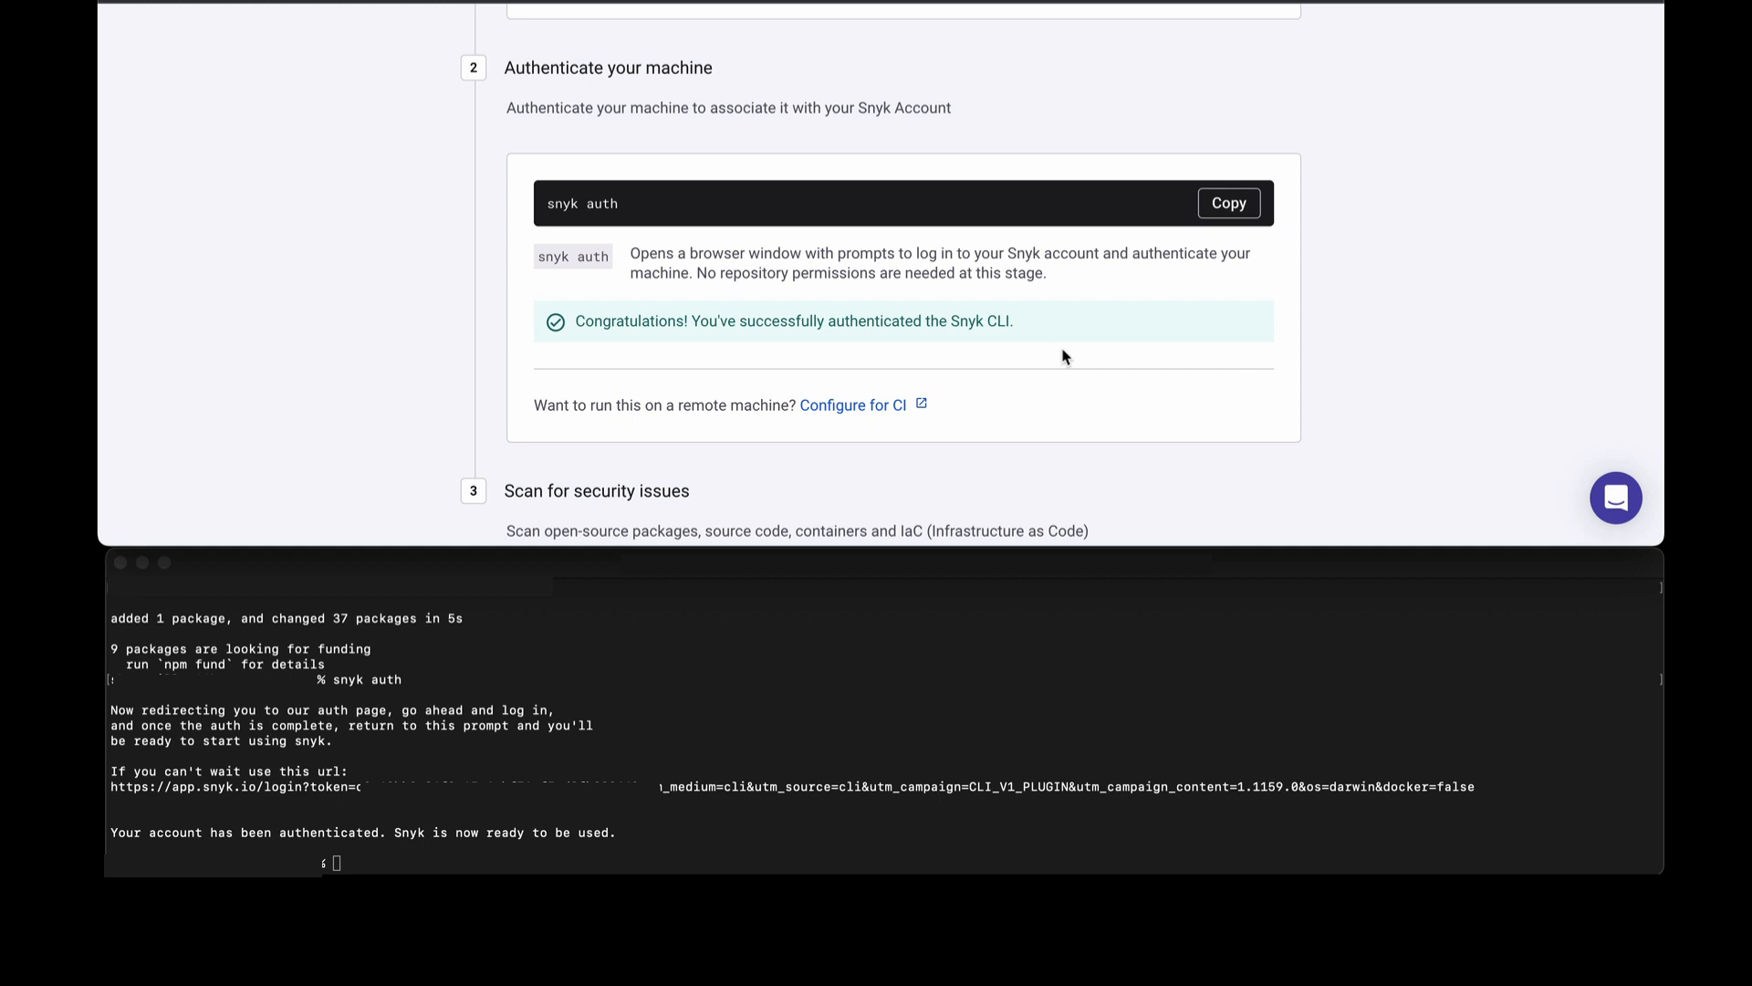
pyautogui.moveTo(1100, 382)
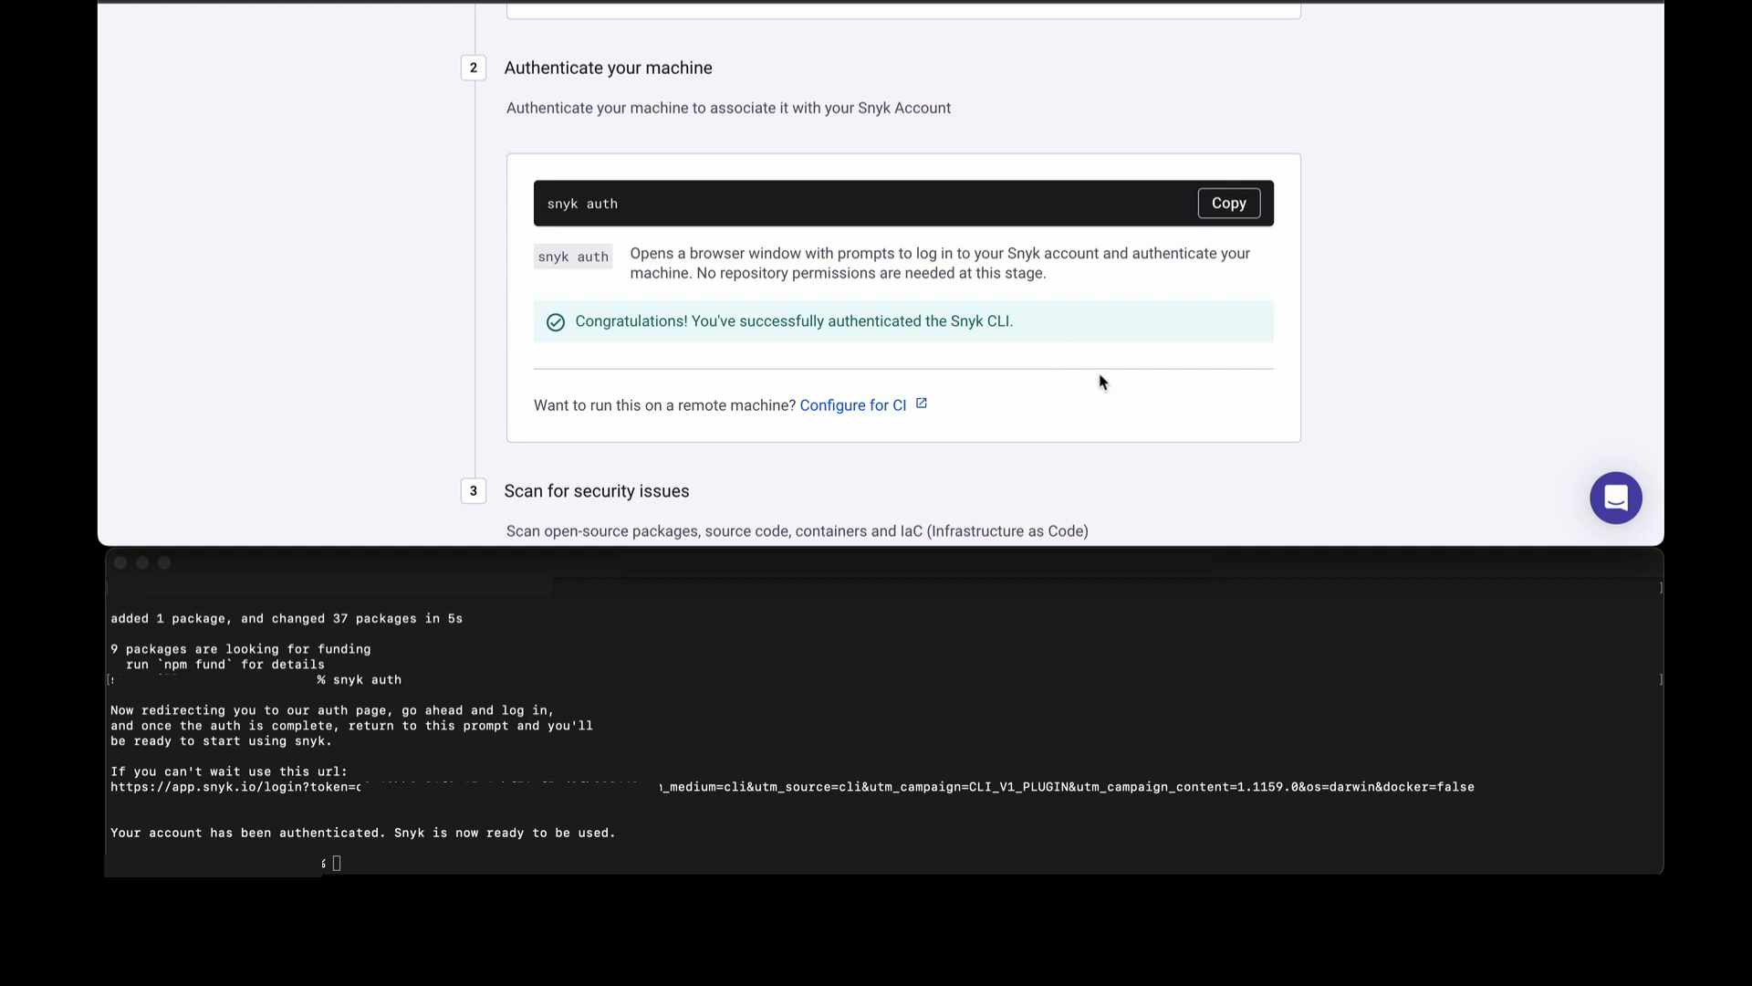
pyautogui.moveTo(1186, 394)
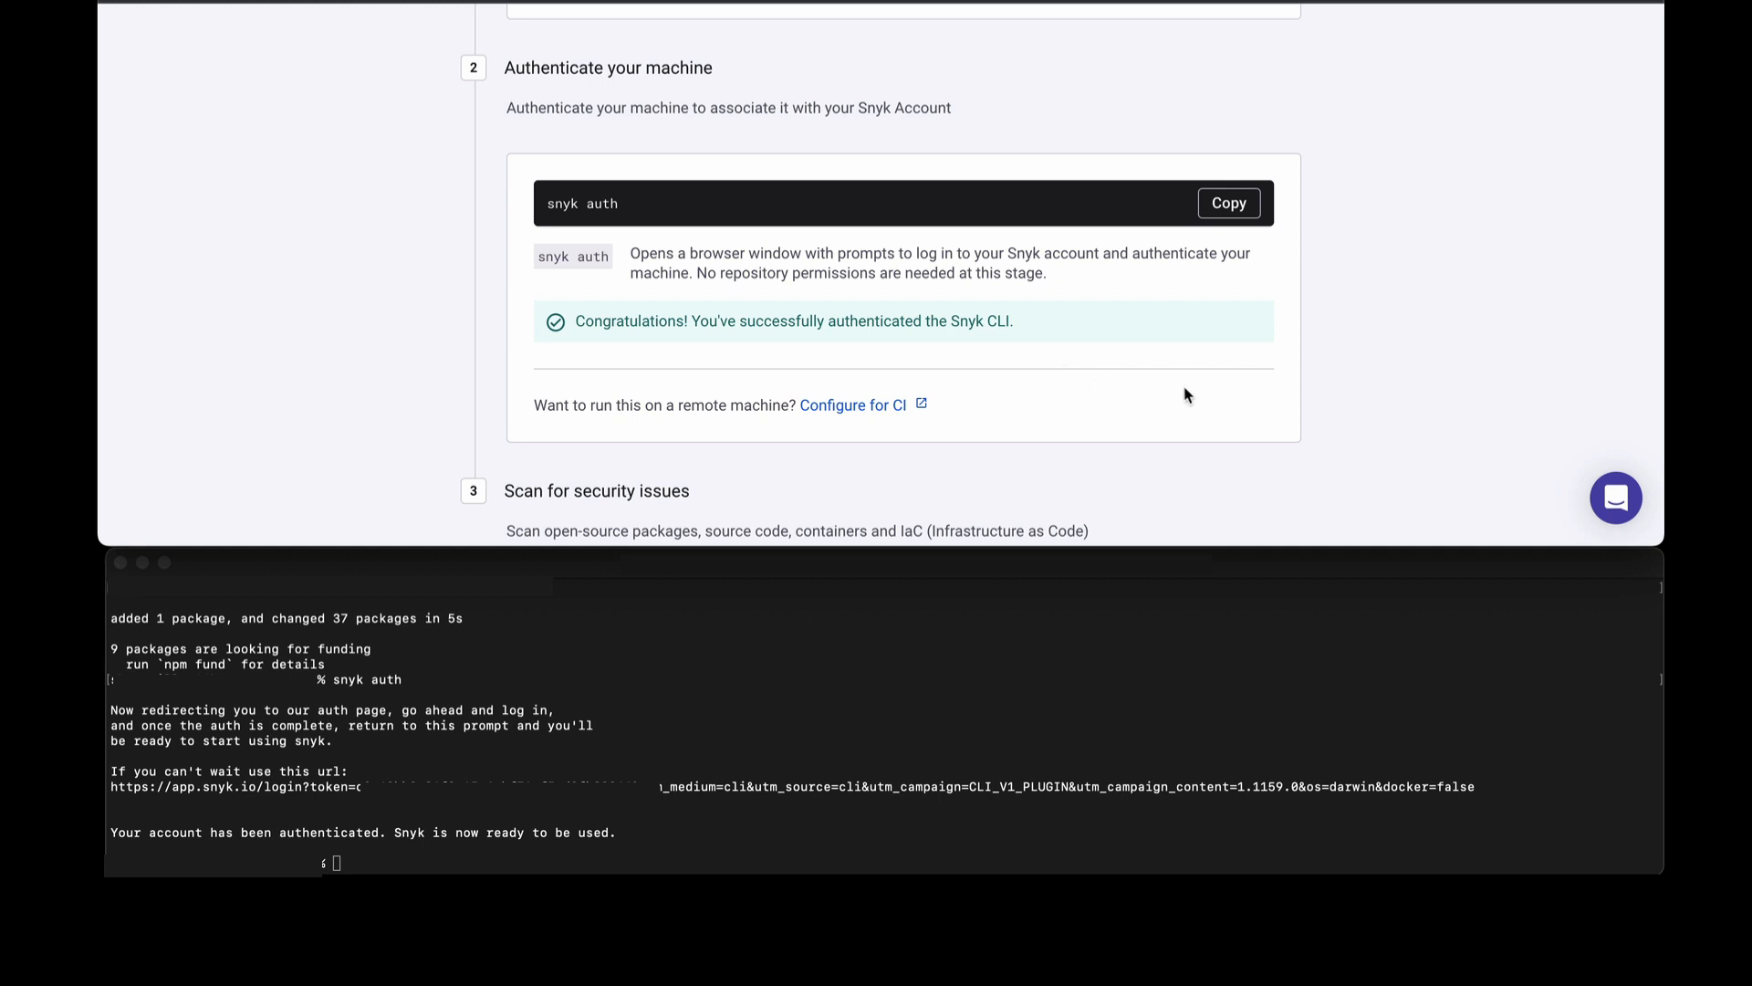
pyautogui.moveTo(1149, 399)
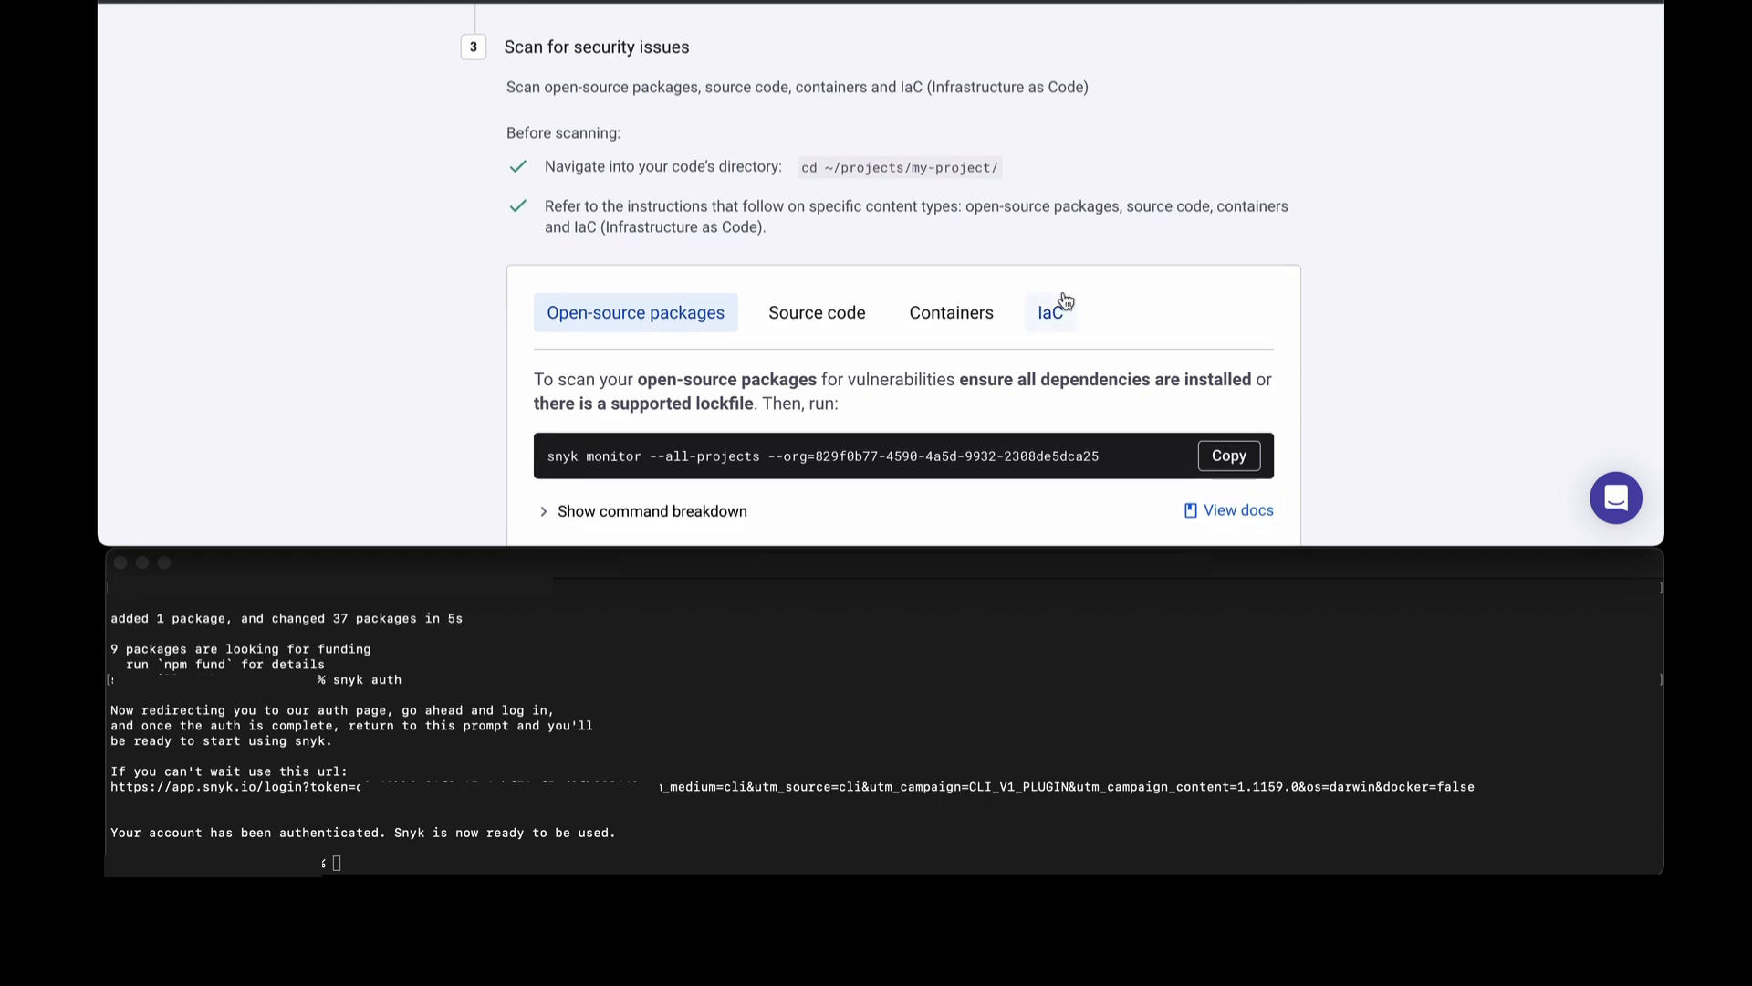
pyautogui.moveTo(1054, 255)
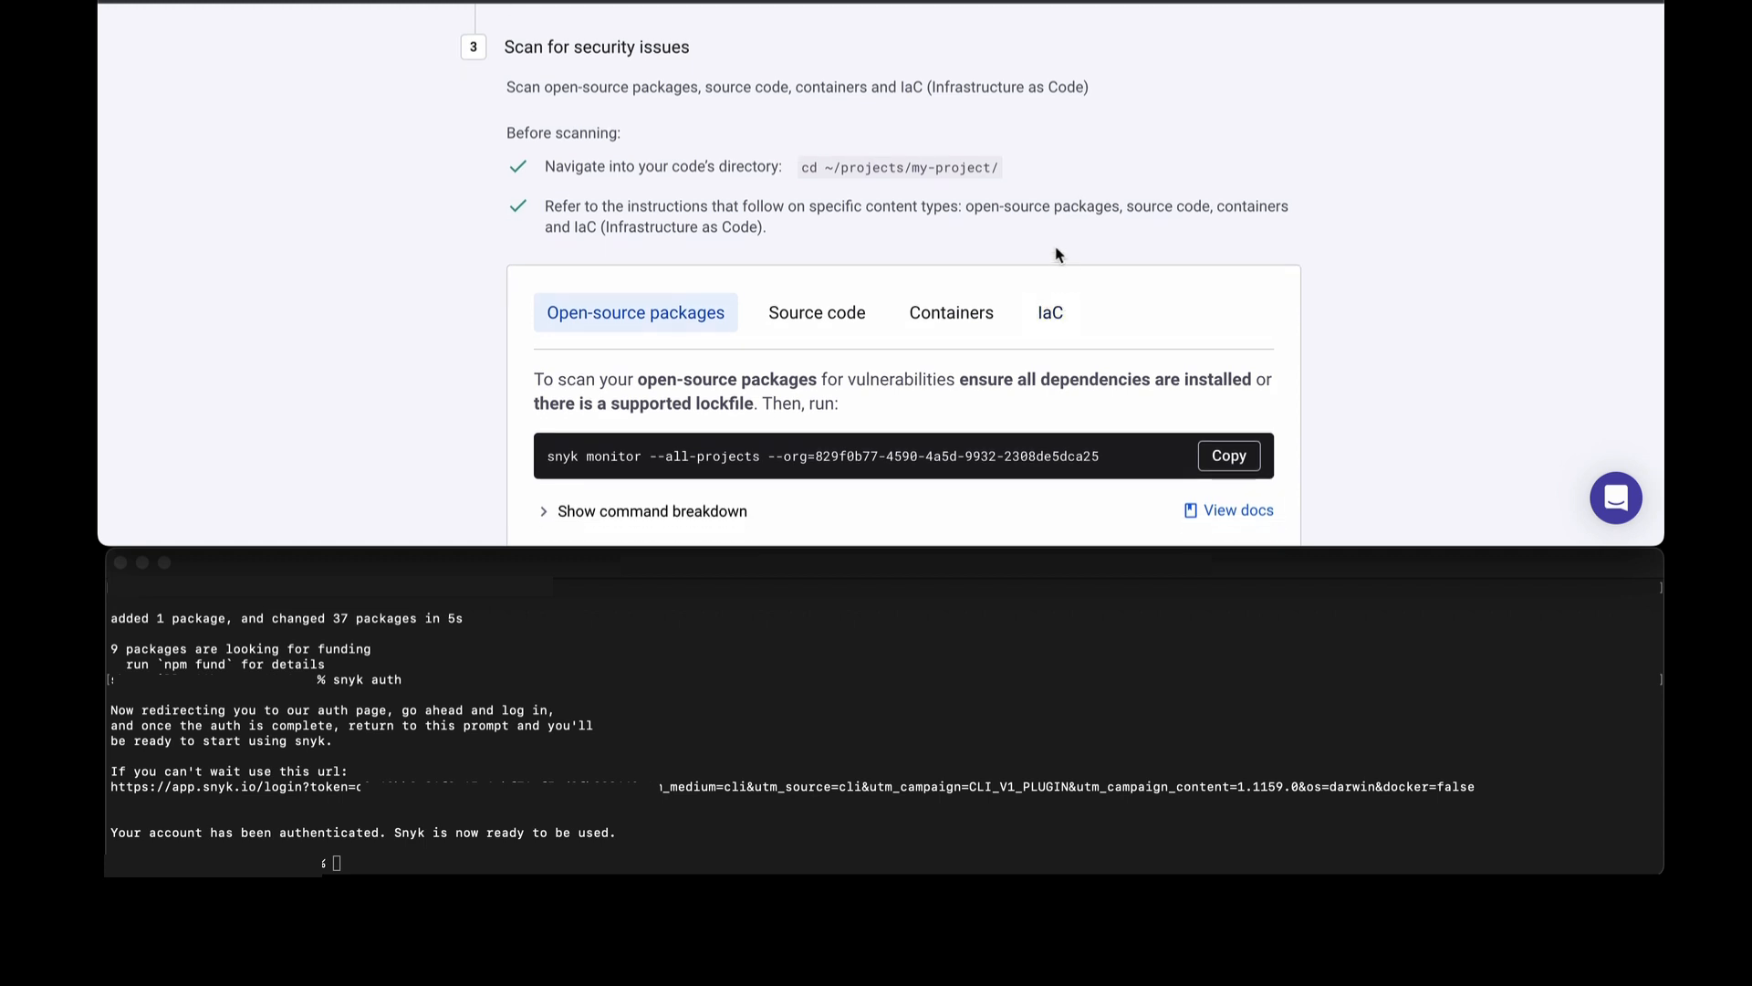
# Scroll the guide to Scan for security issues with the open-source packages monitor command.
pyautogui.scroll(-3)
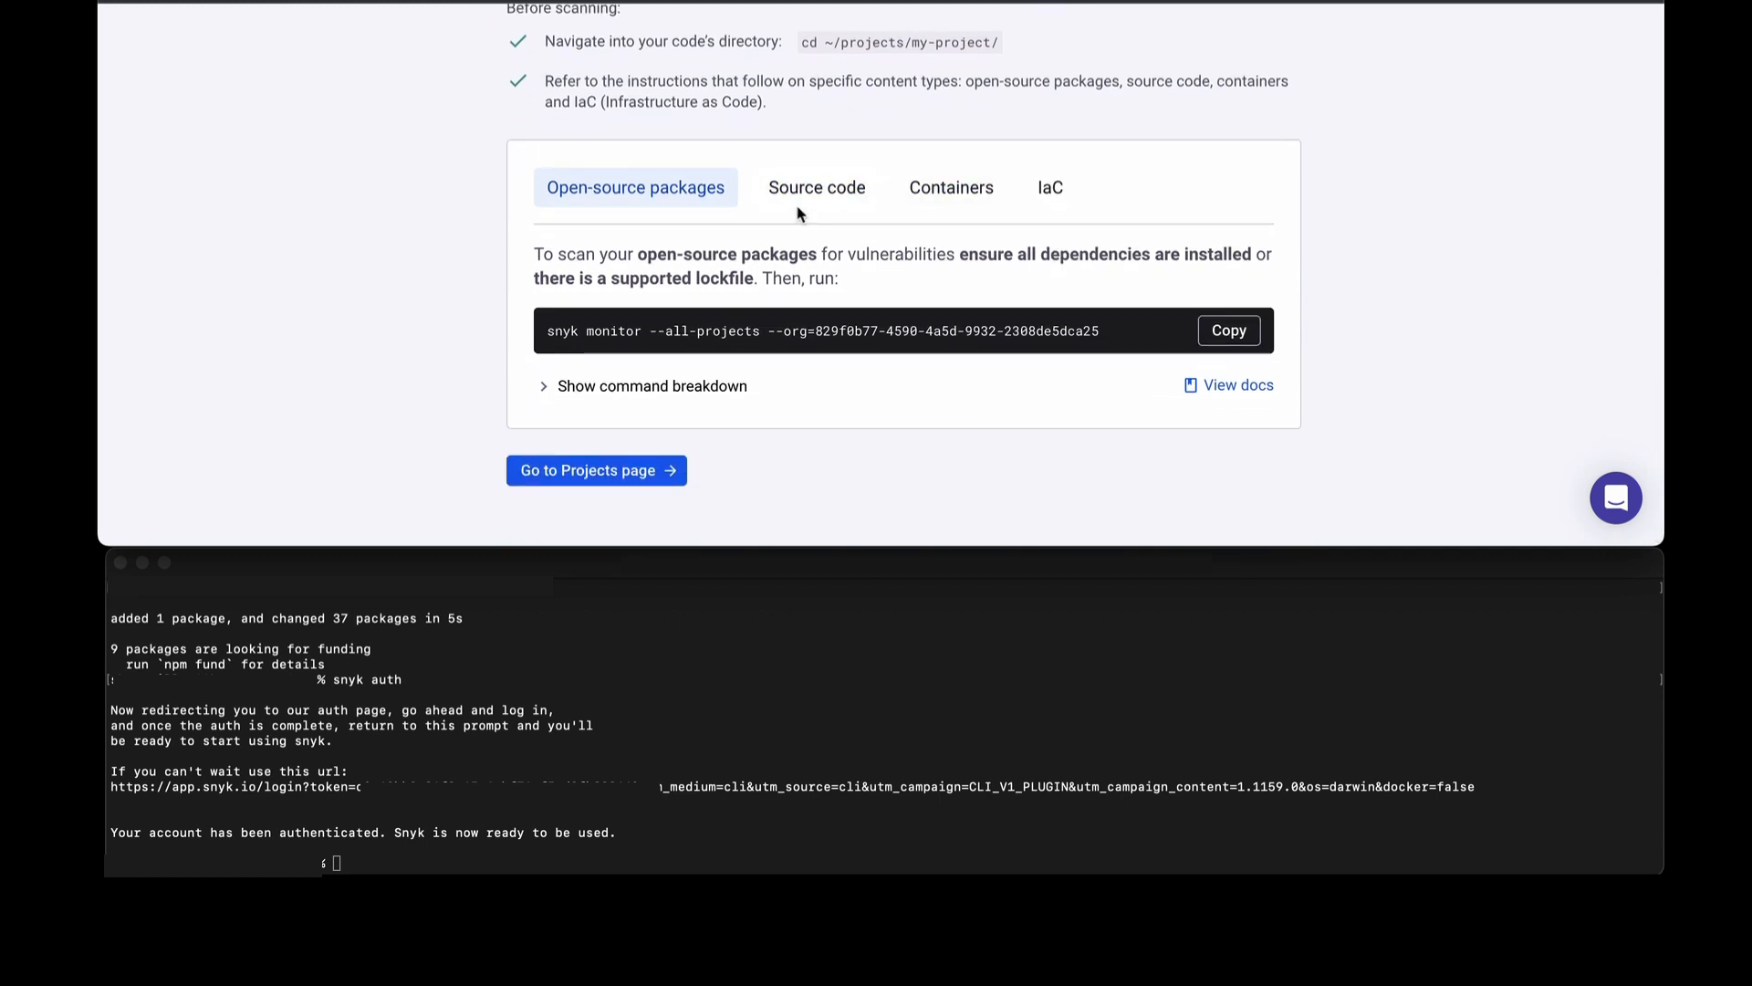
pyautogui.moveTo(808, 228)
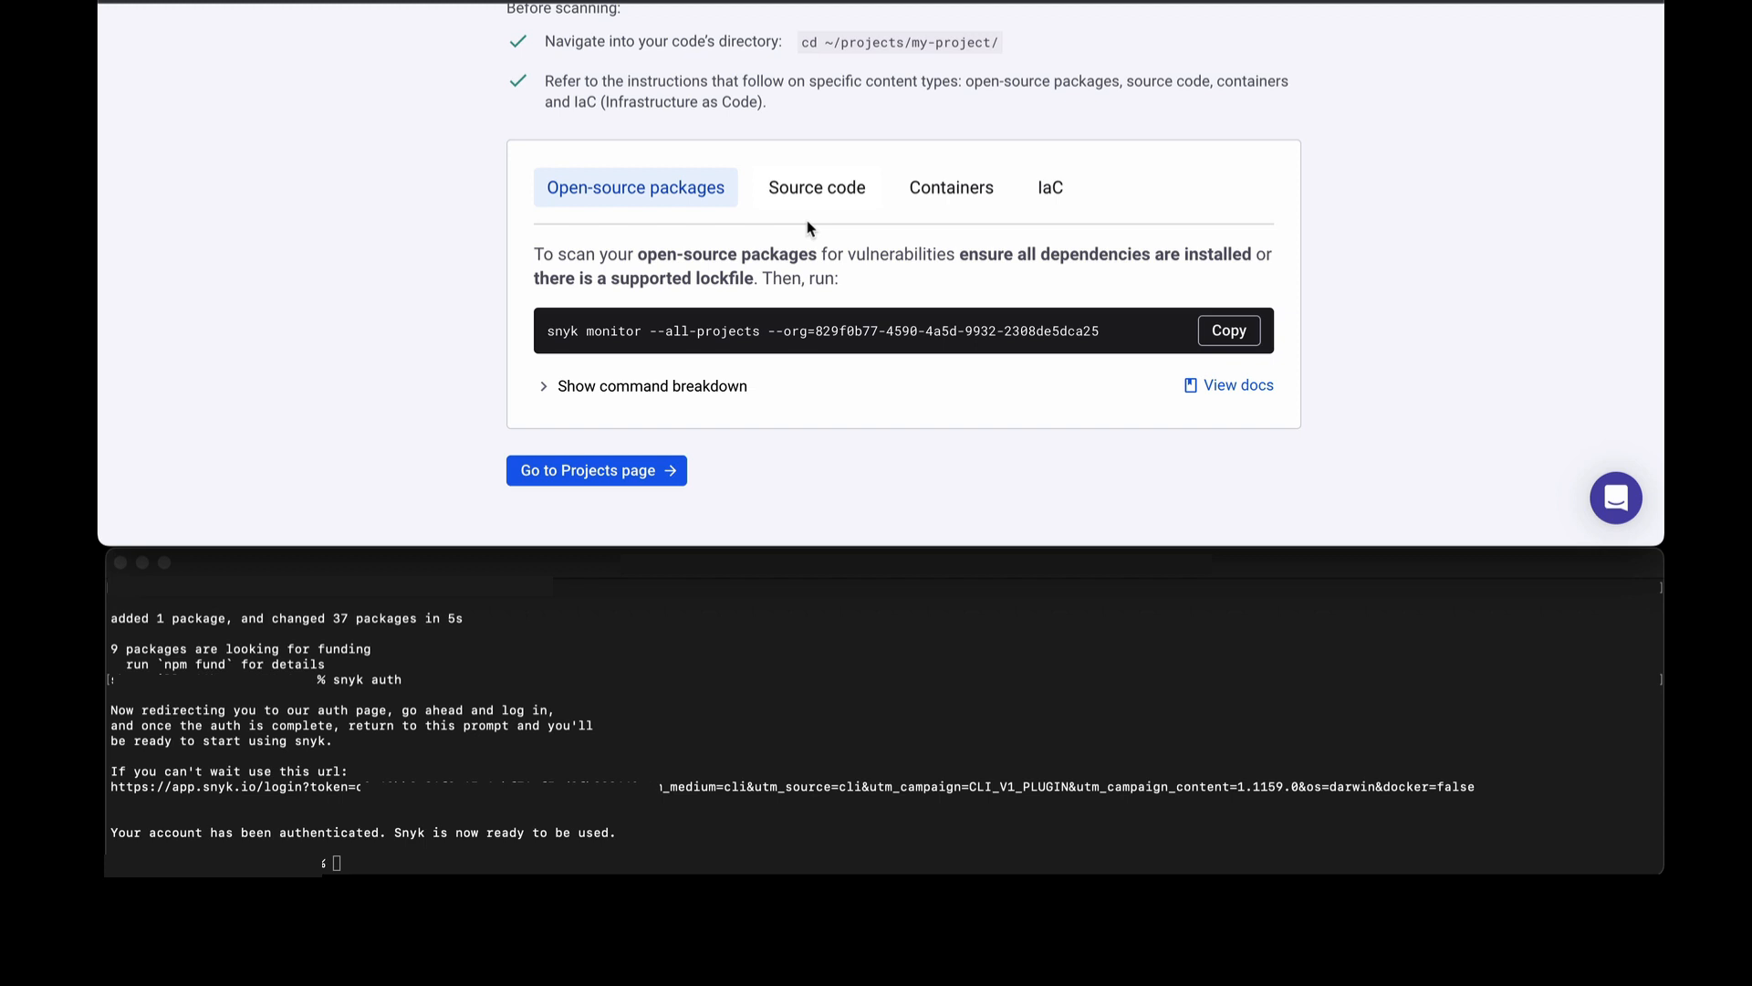
pyautogui.moveTo(952, 230)
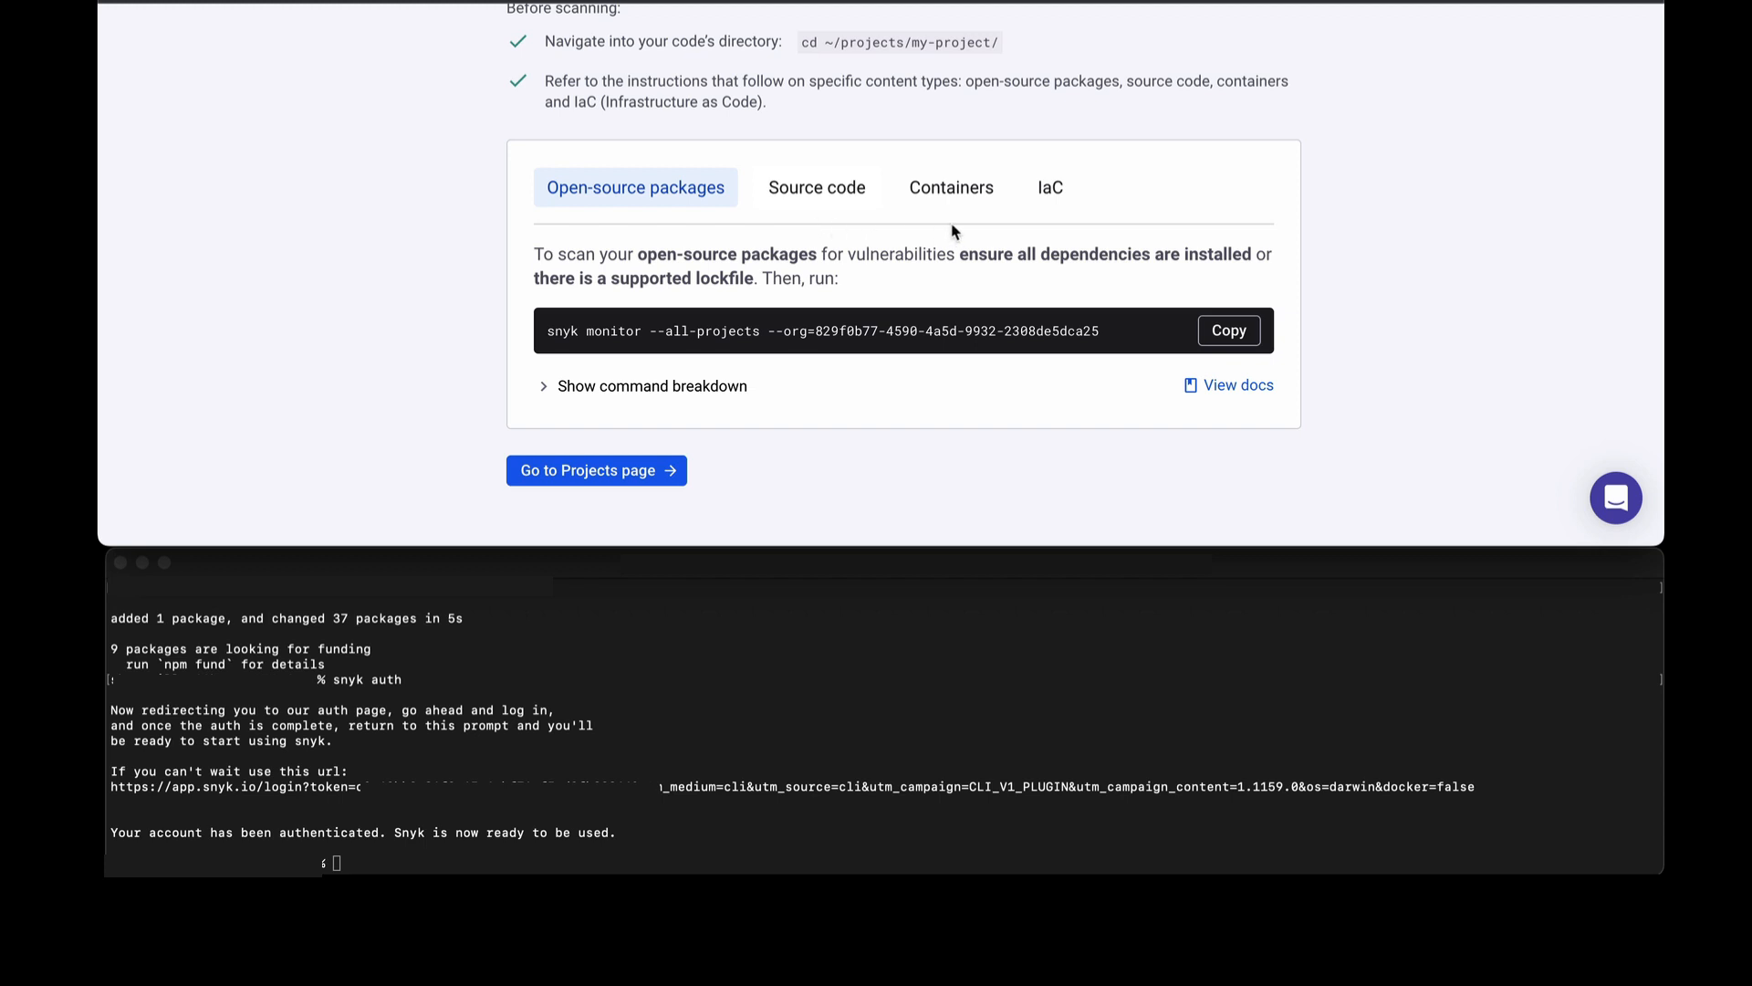
pyautogui.moveTo(1026, 225)
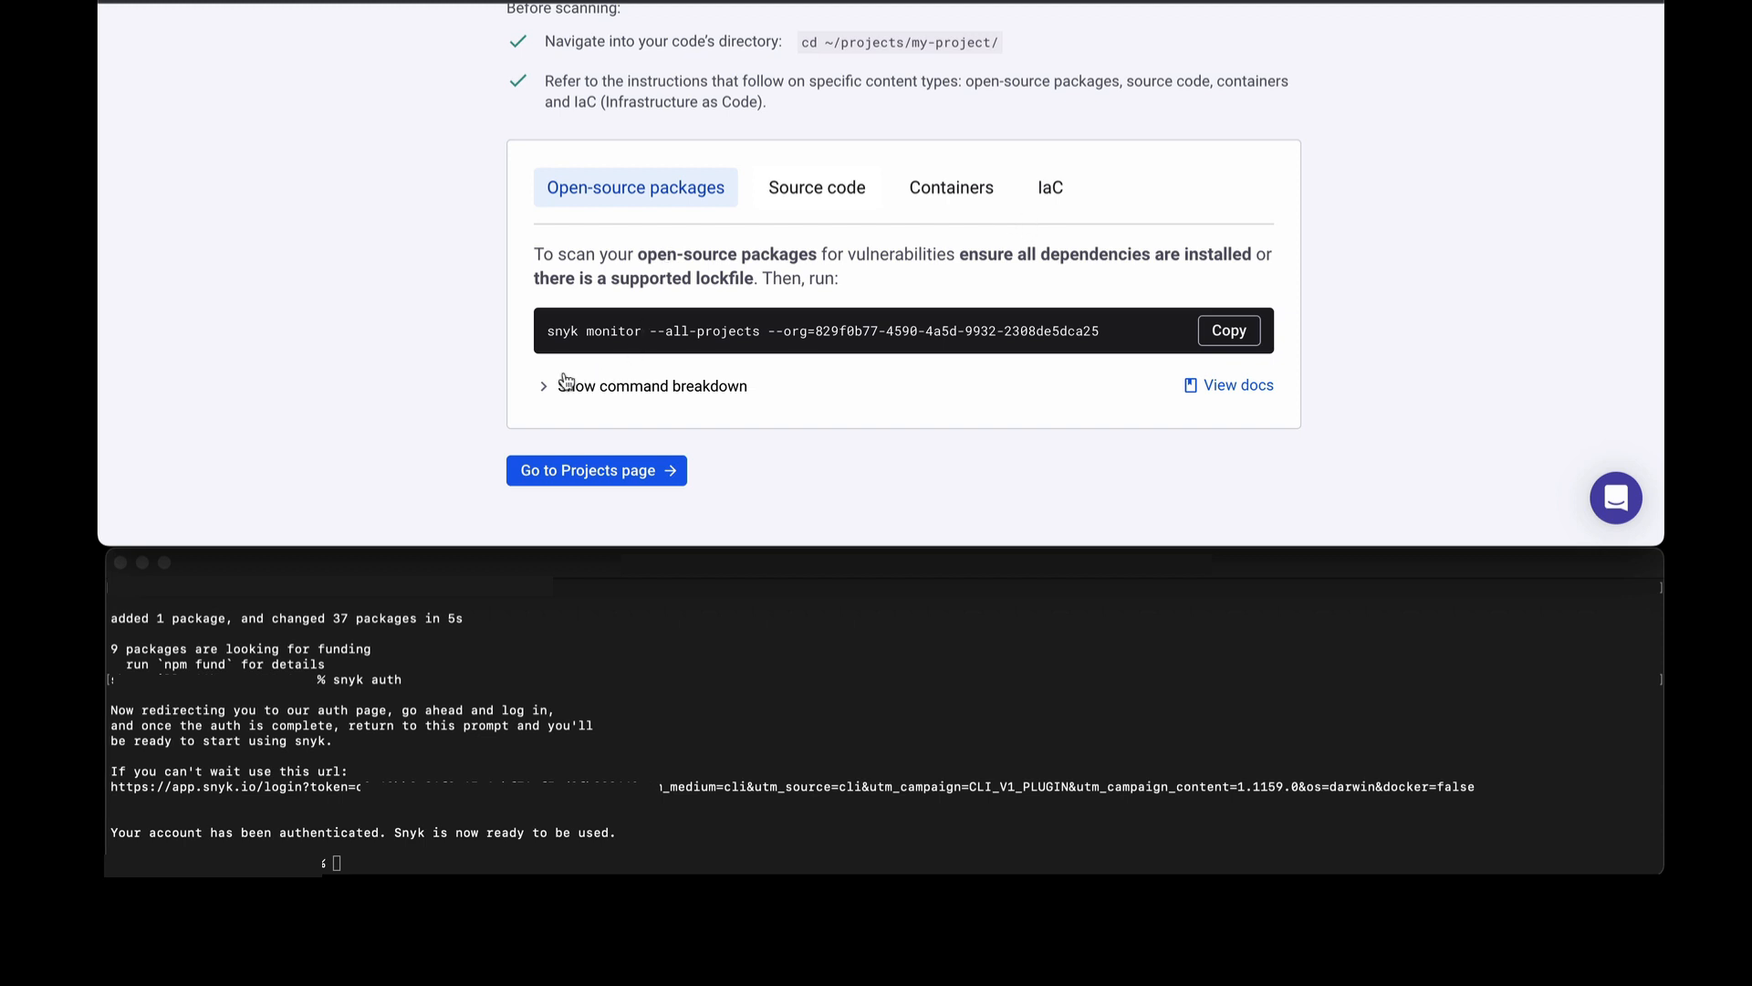
pyautogui.moveTo(569, 392)
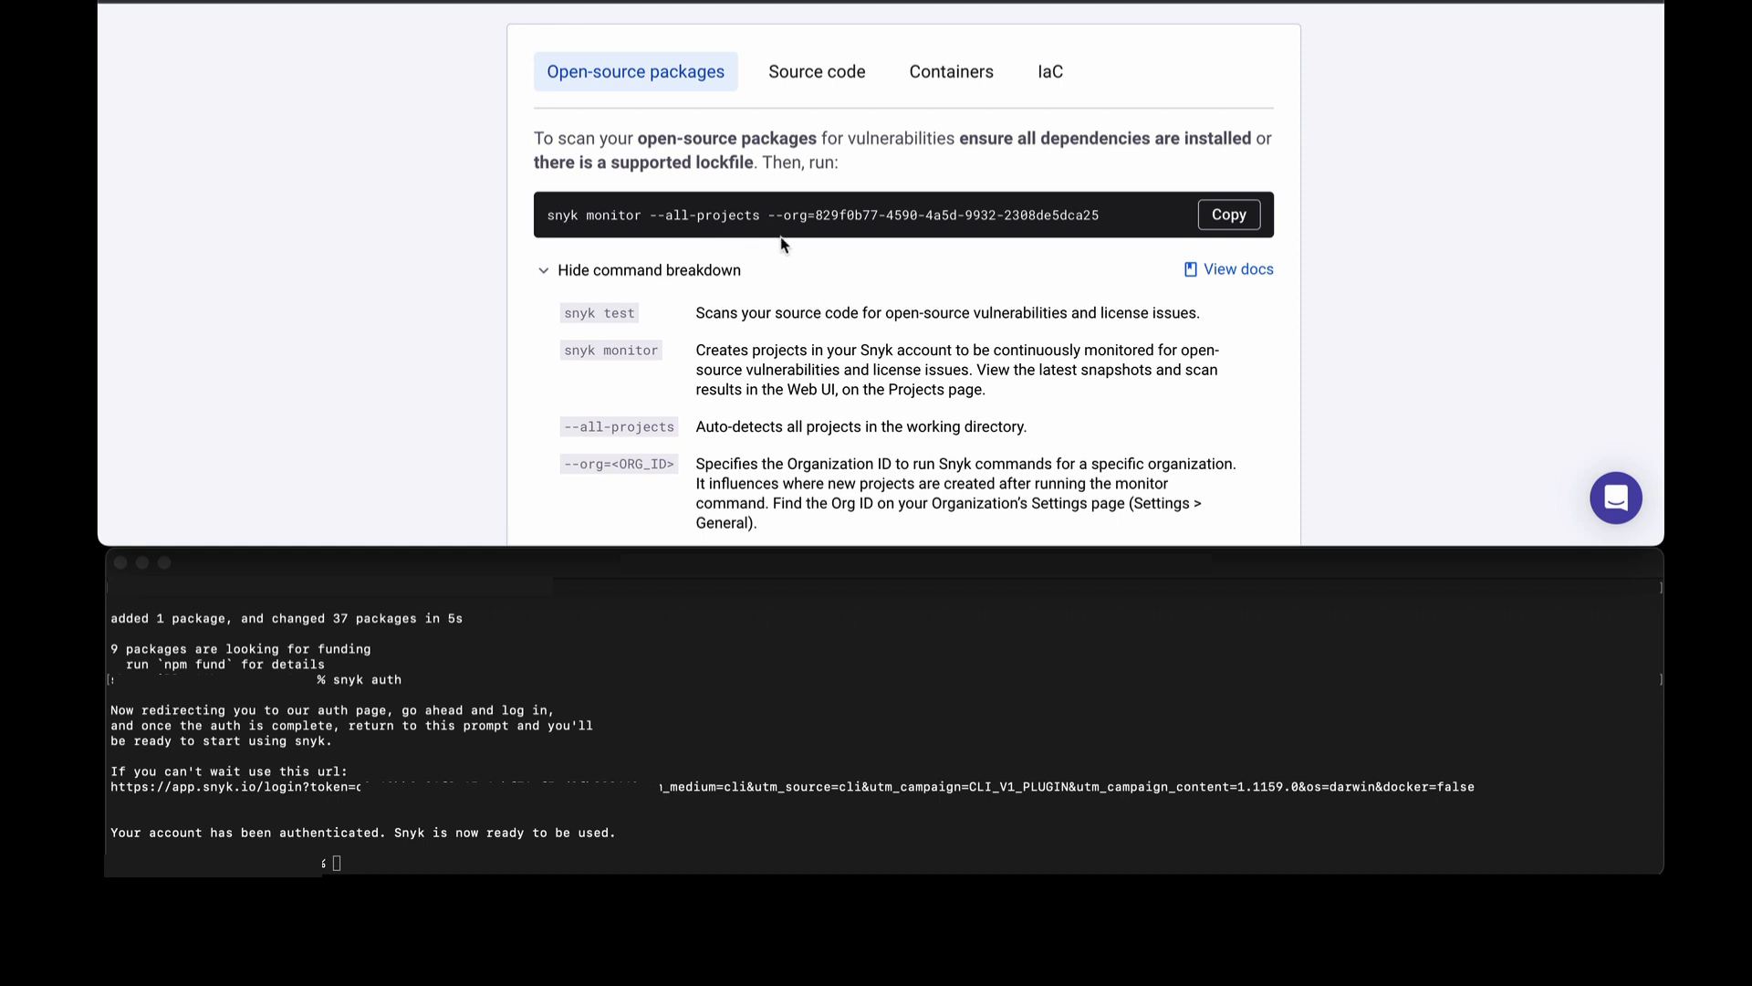
pyautogui.moveTo(1287, 292)
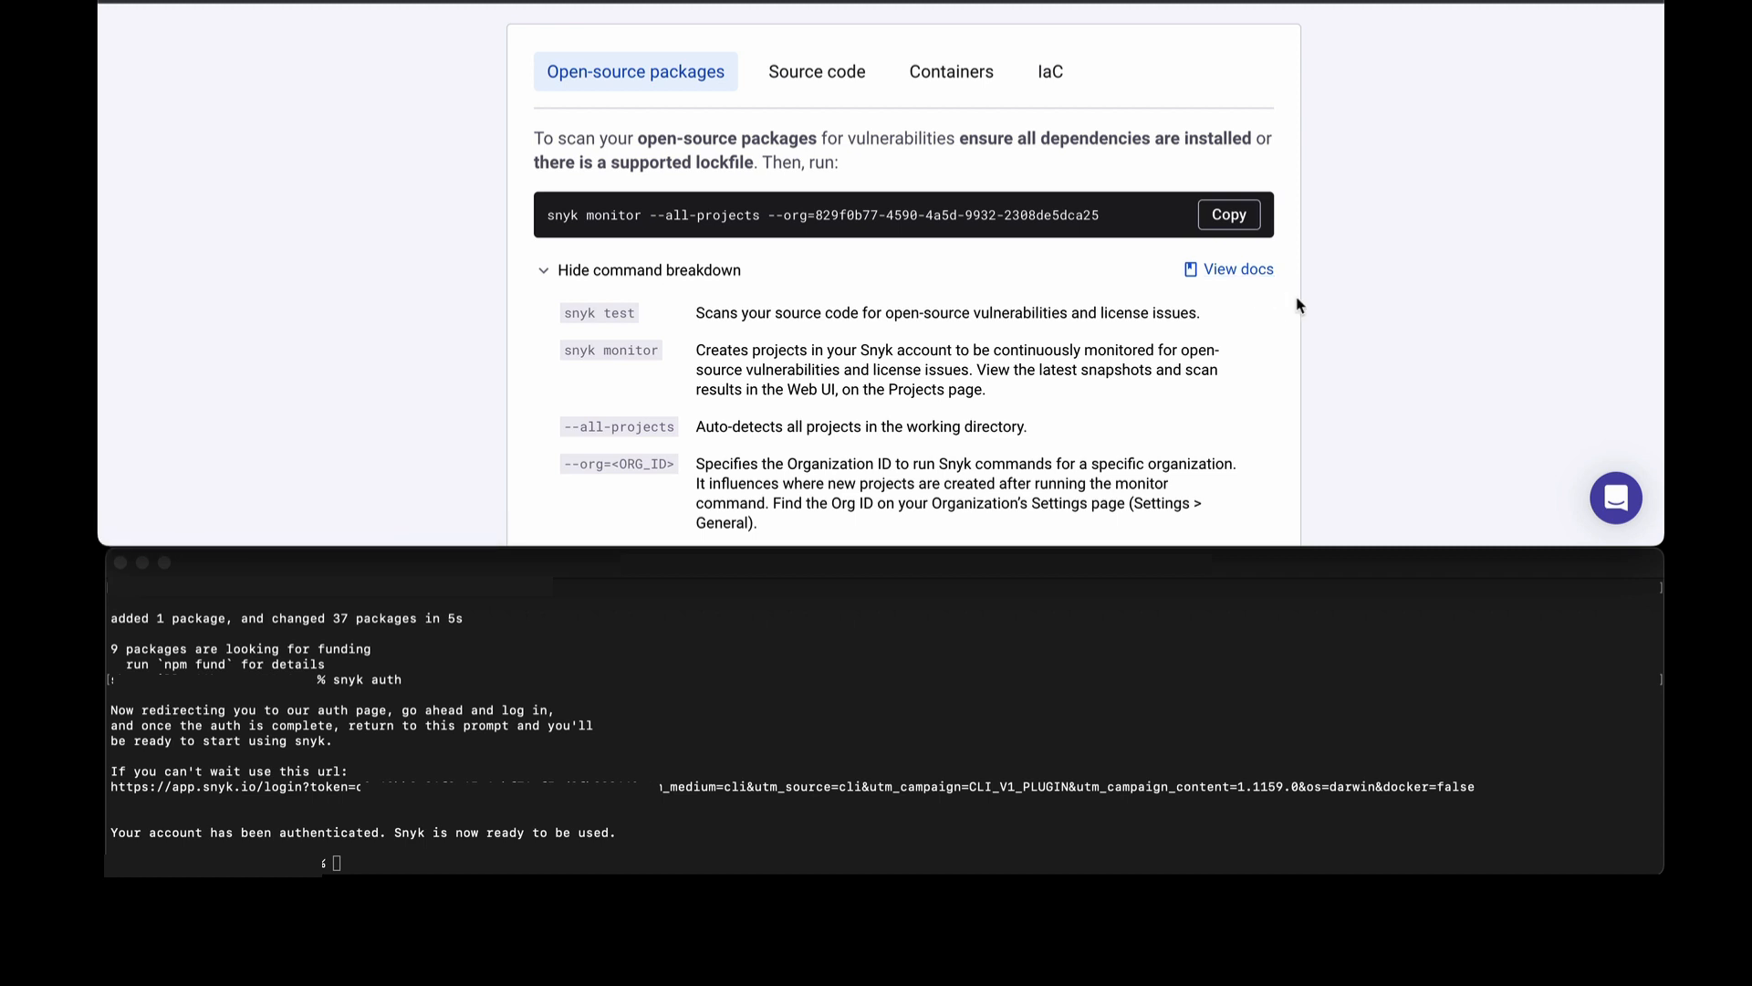
pyautogui.moveTo(1006, 265)
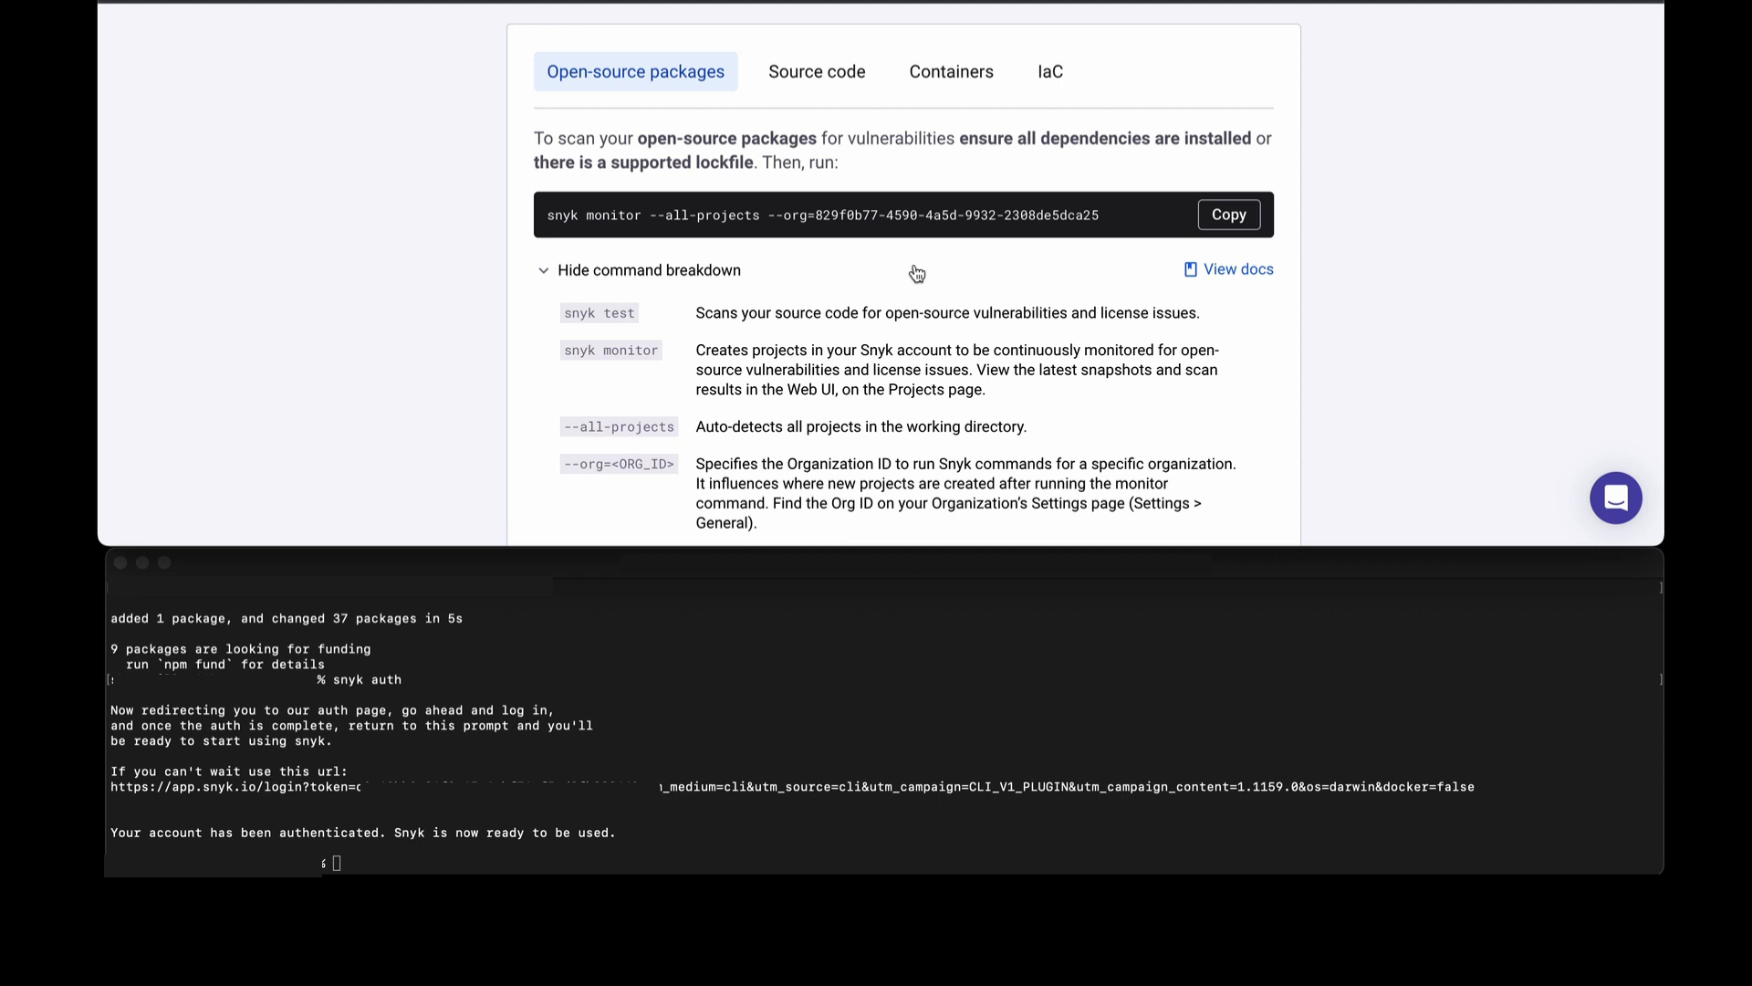
pyautogui.moveTo(847, 288)
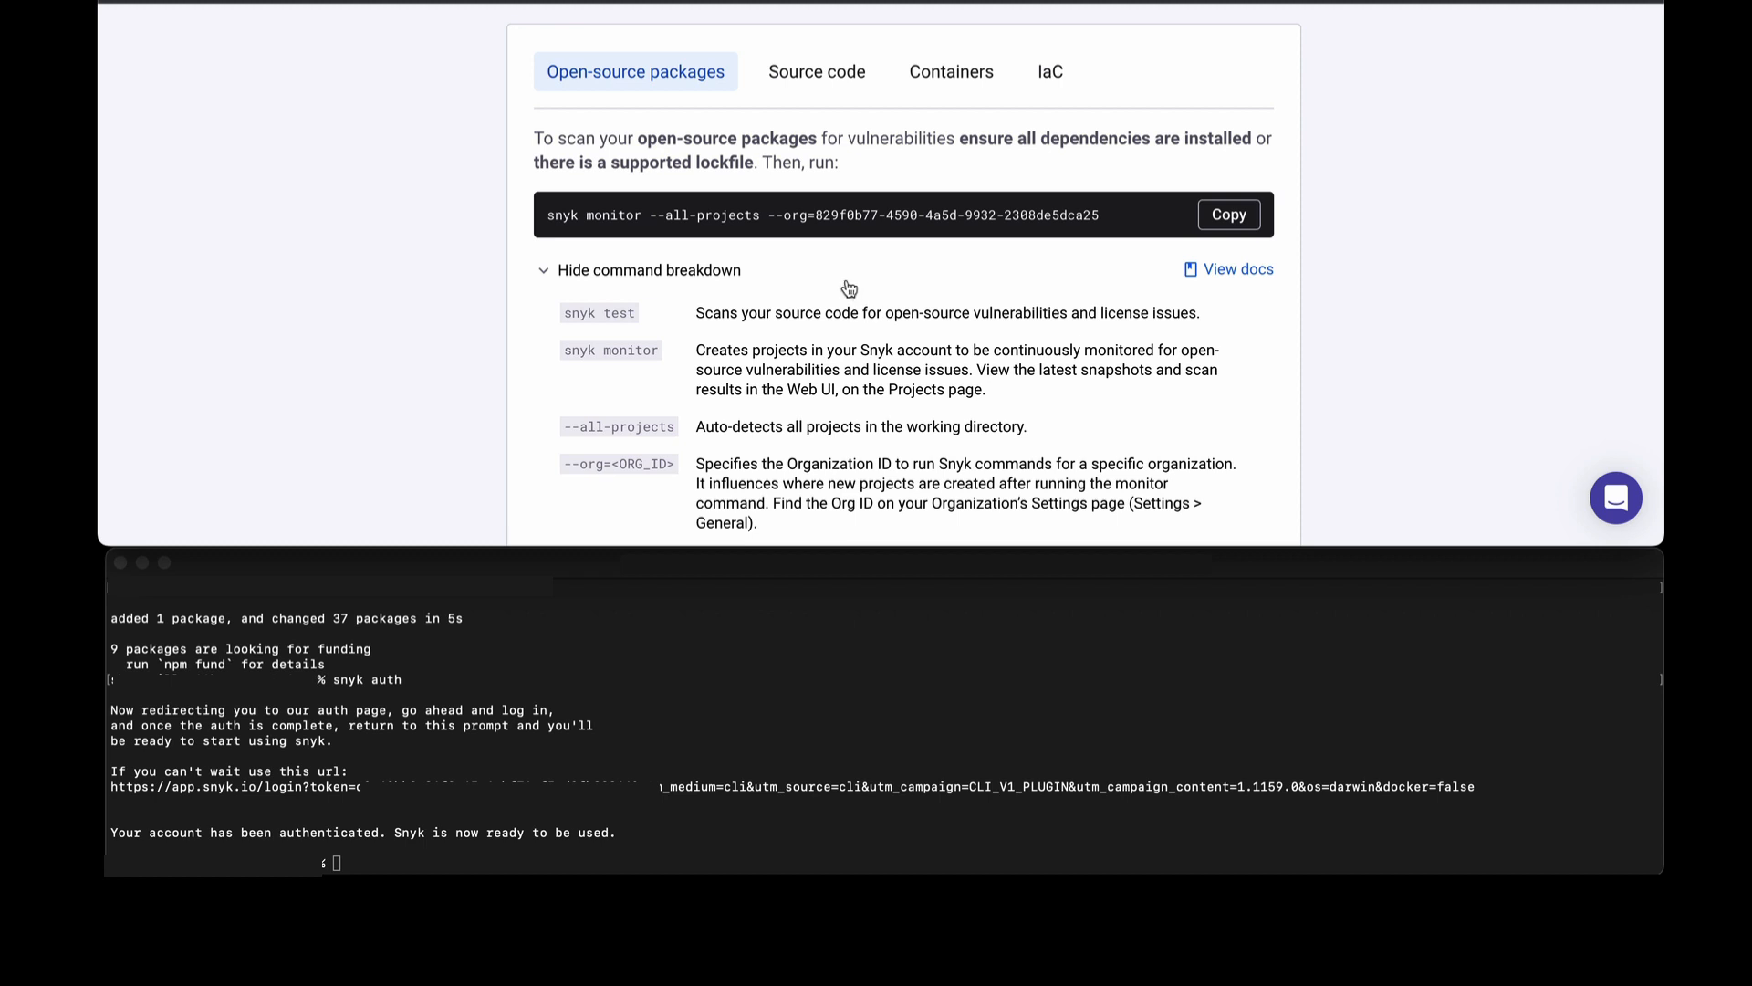
pyautogui.moveTo(809, 272)
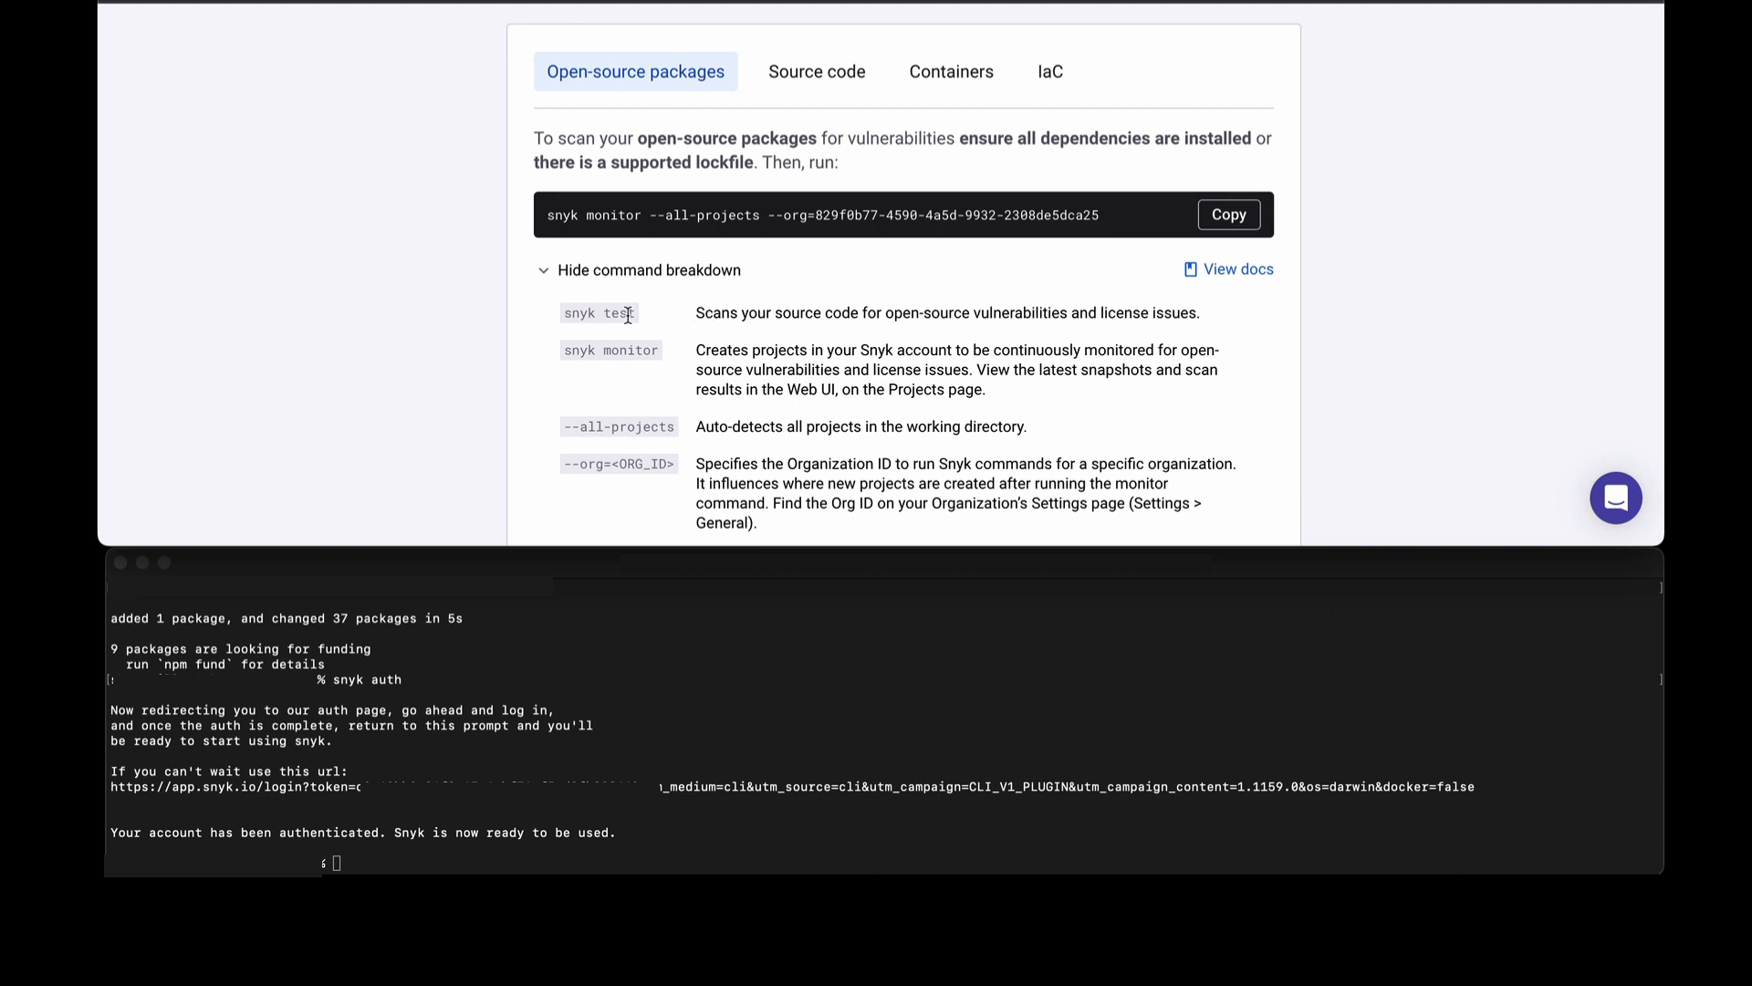
pyautogui.moveTo(675, 234)
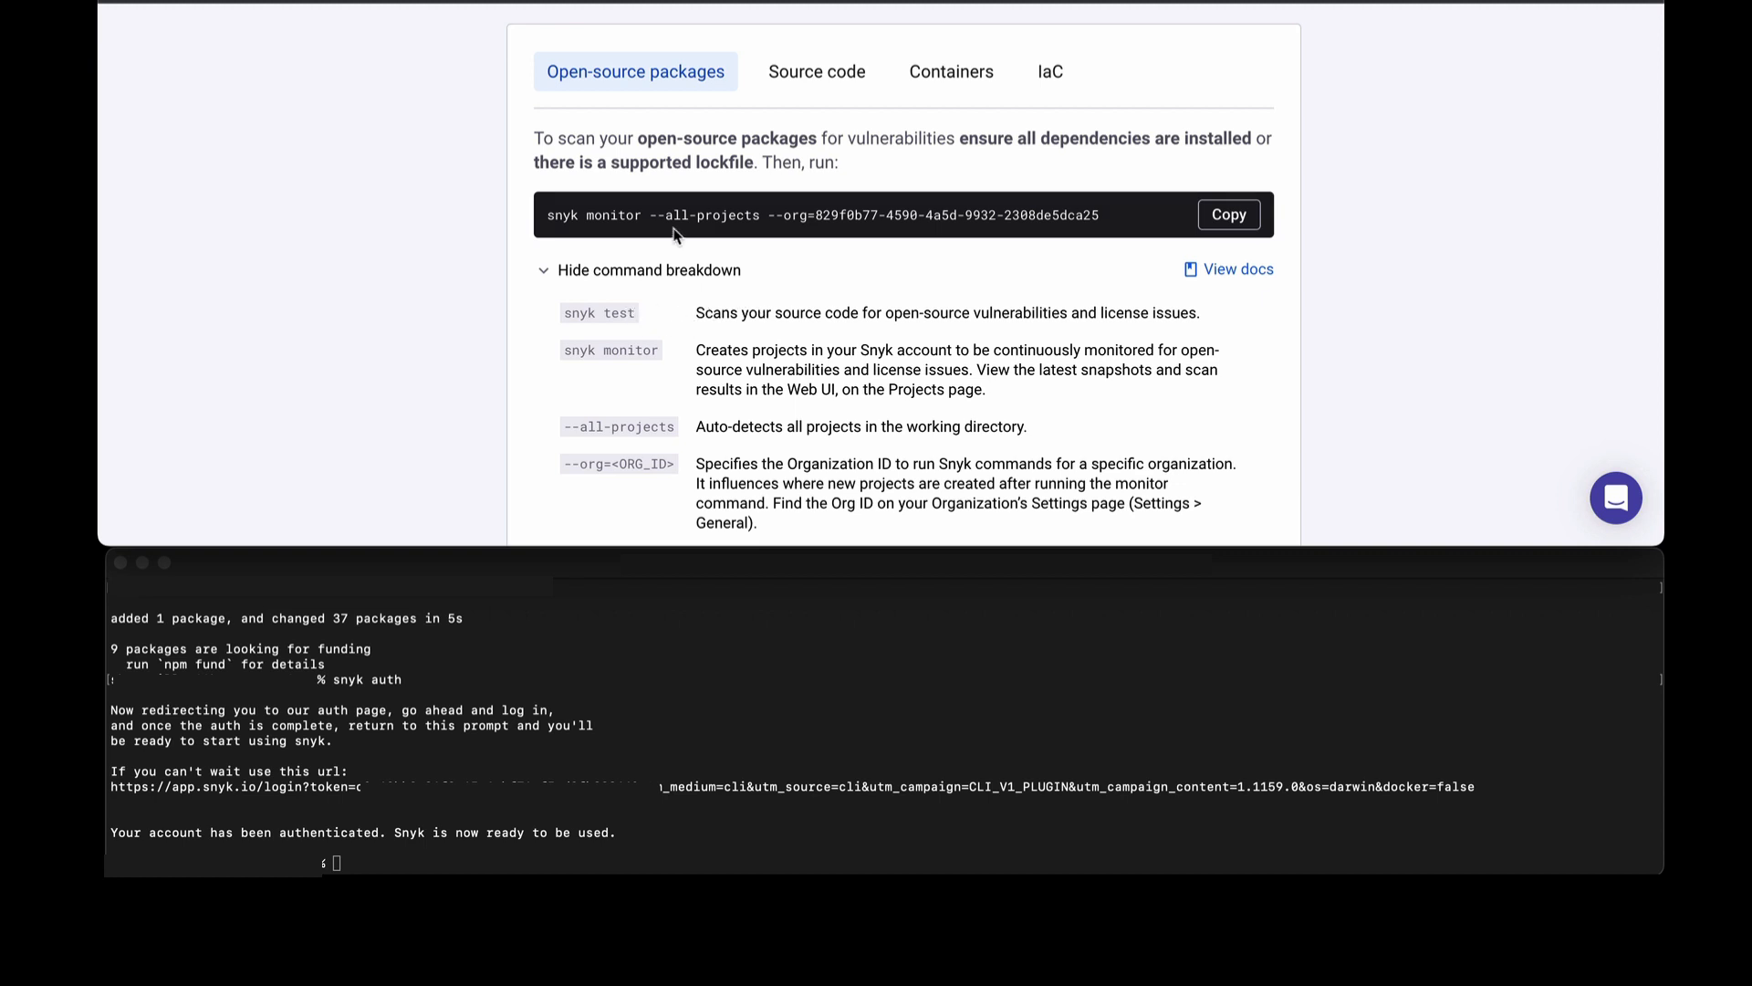
pyautogui.moveTo(915, 230)
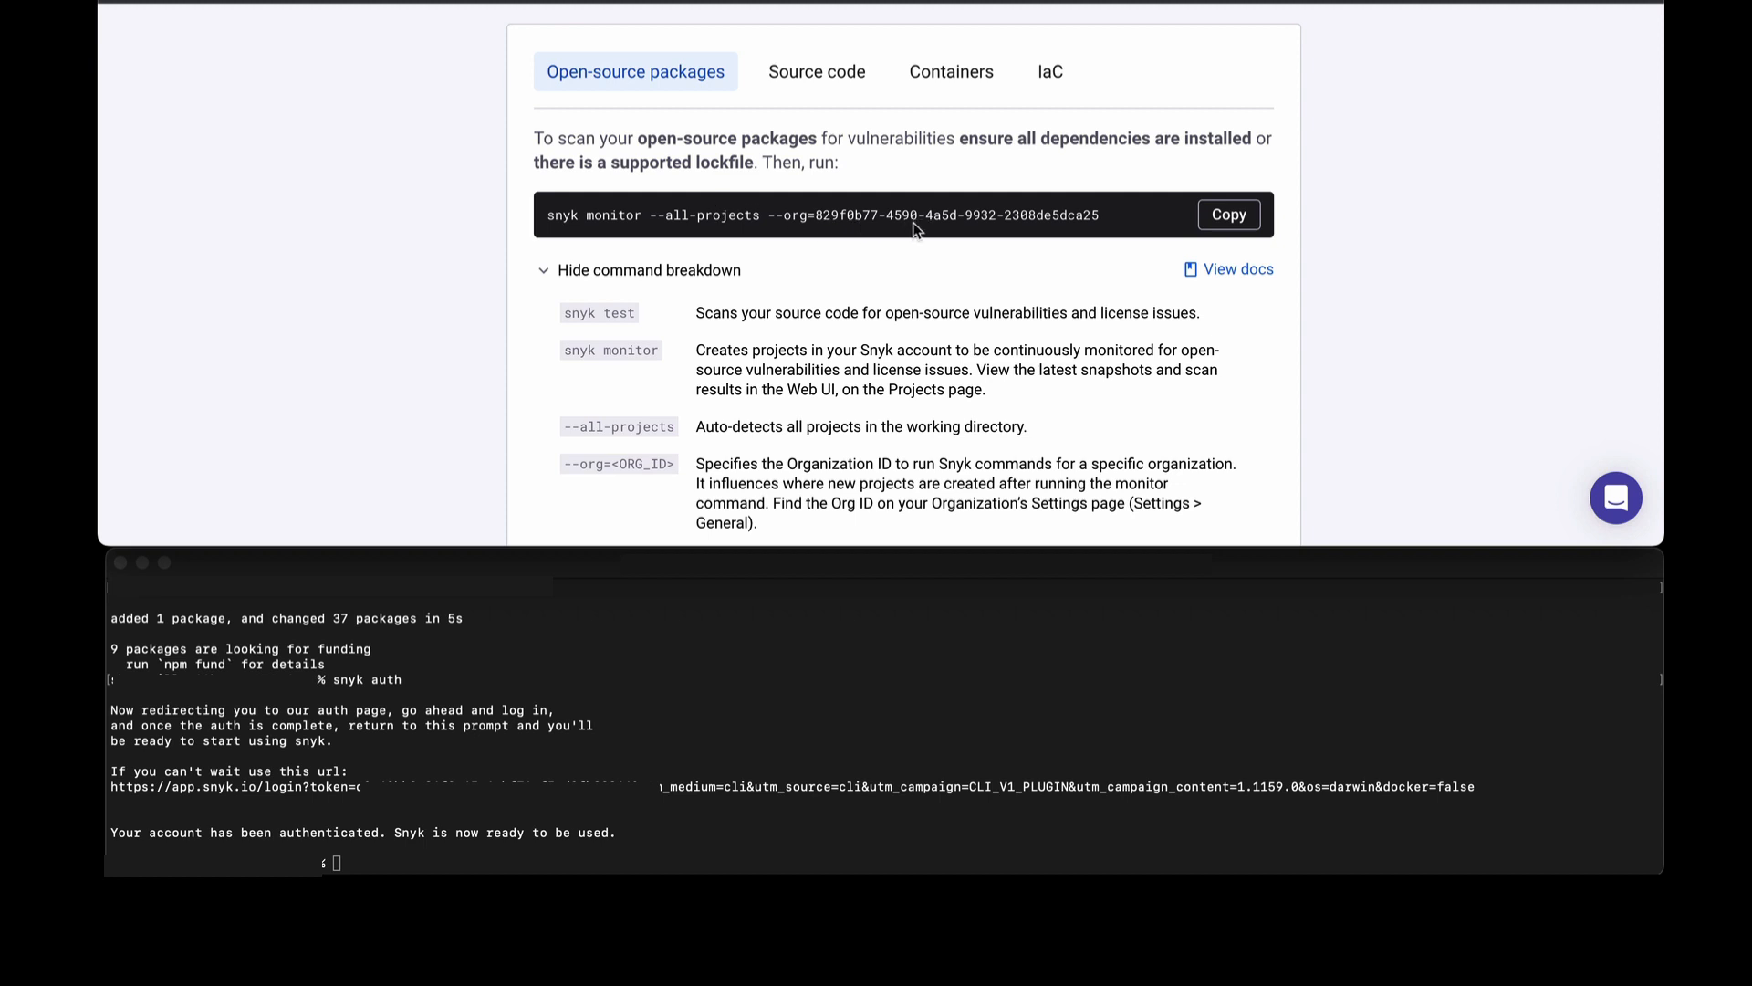
pyautogui.moveTo(641, 648)
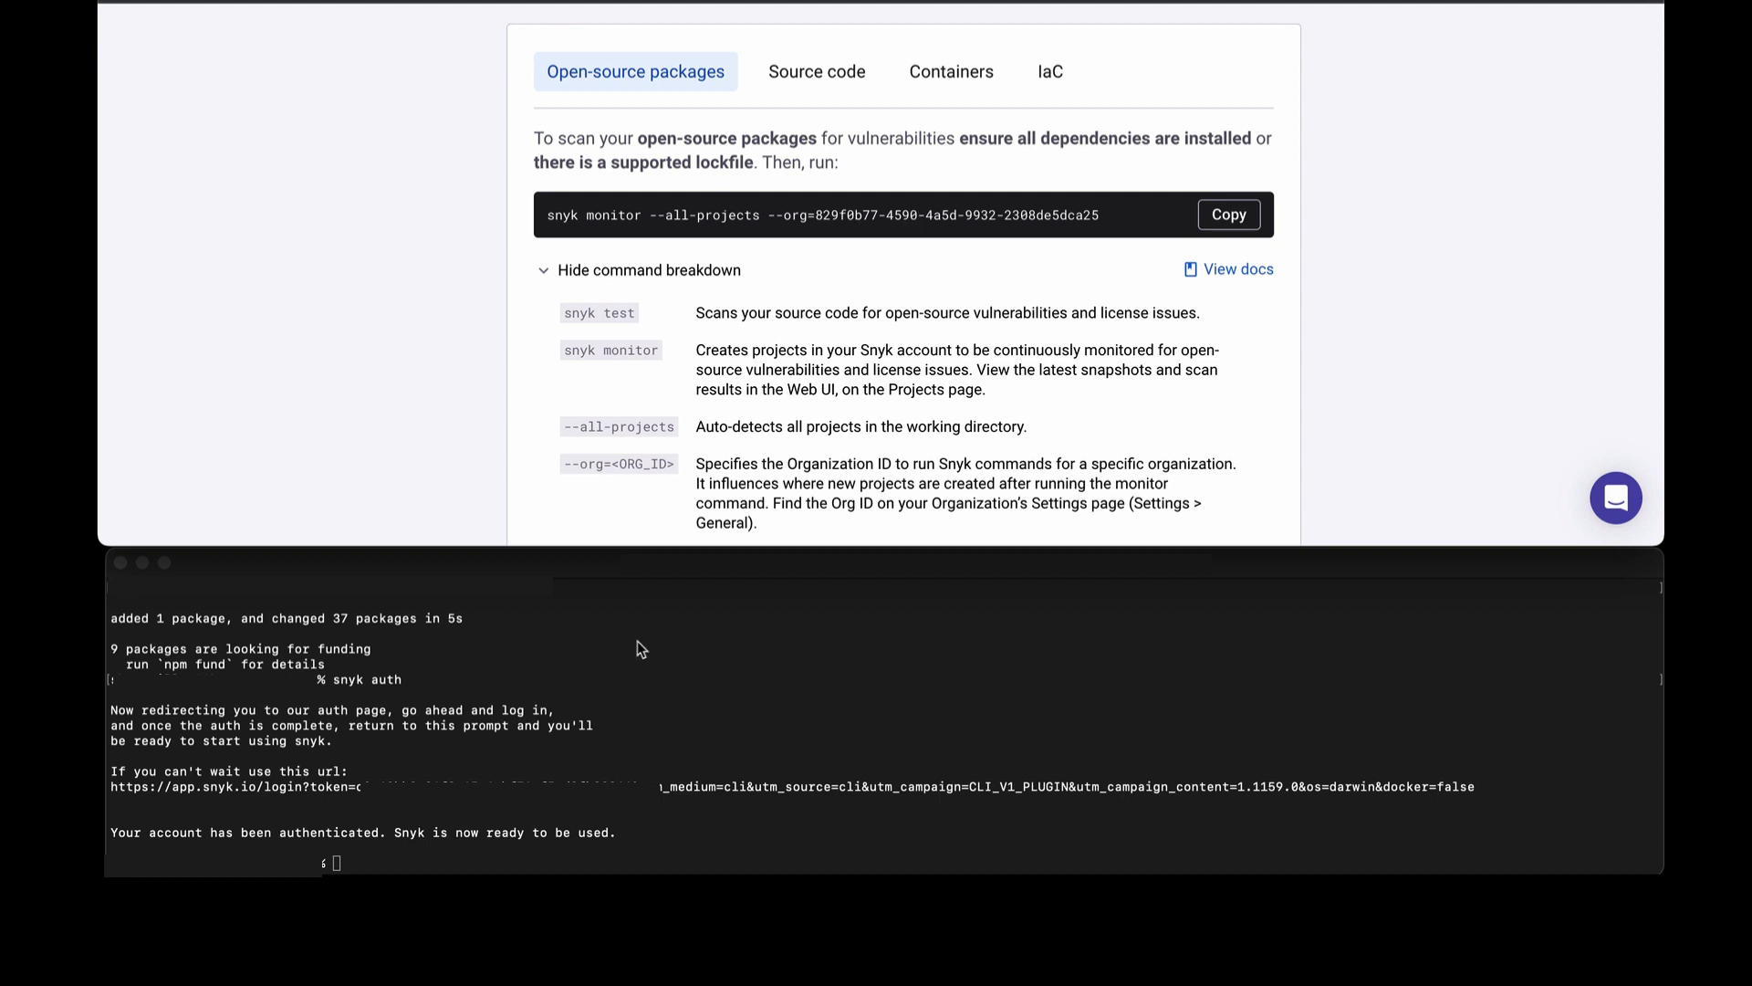
# List juice-shop's files, run snyk test, and enter the copied snyk monitor --all-projects command.
pyautogui.write('ls')
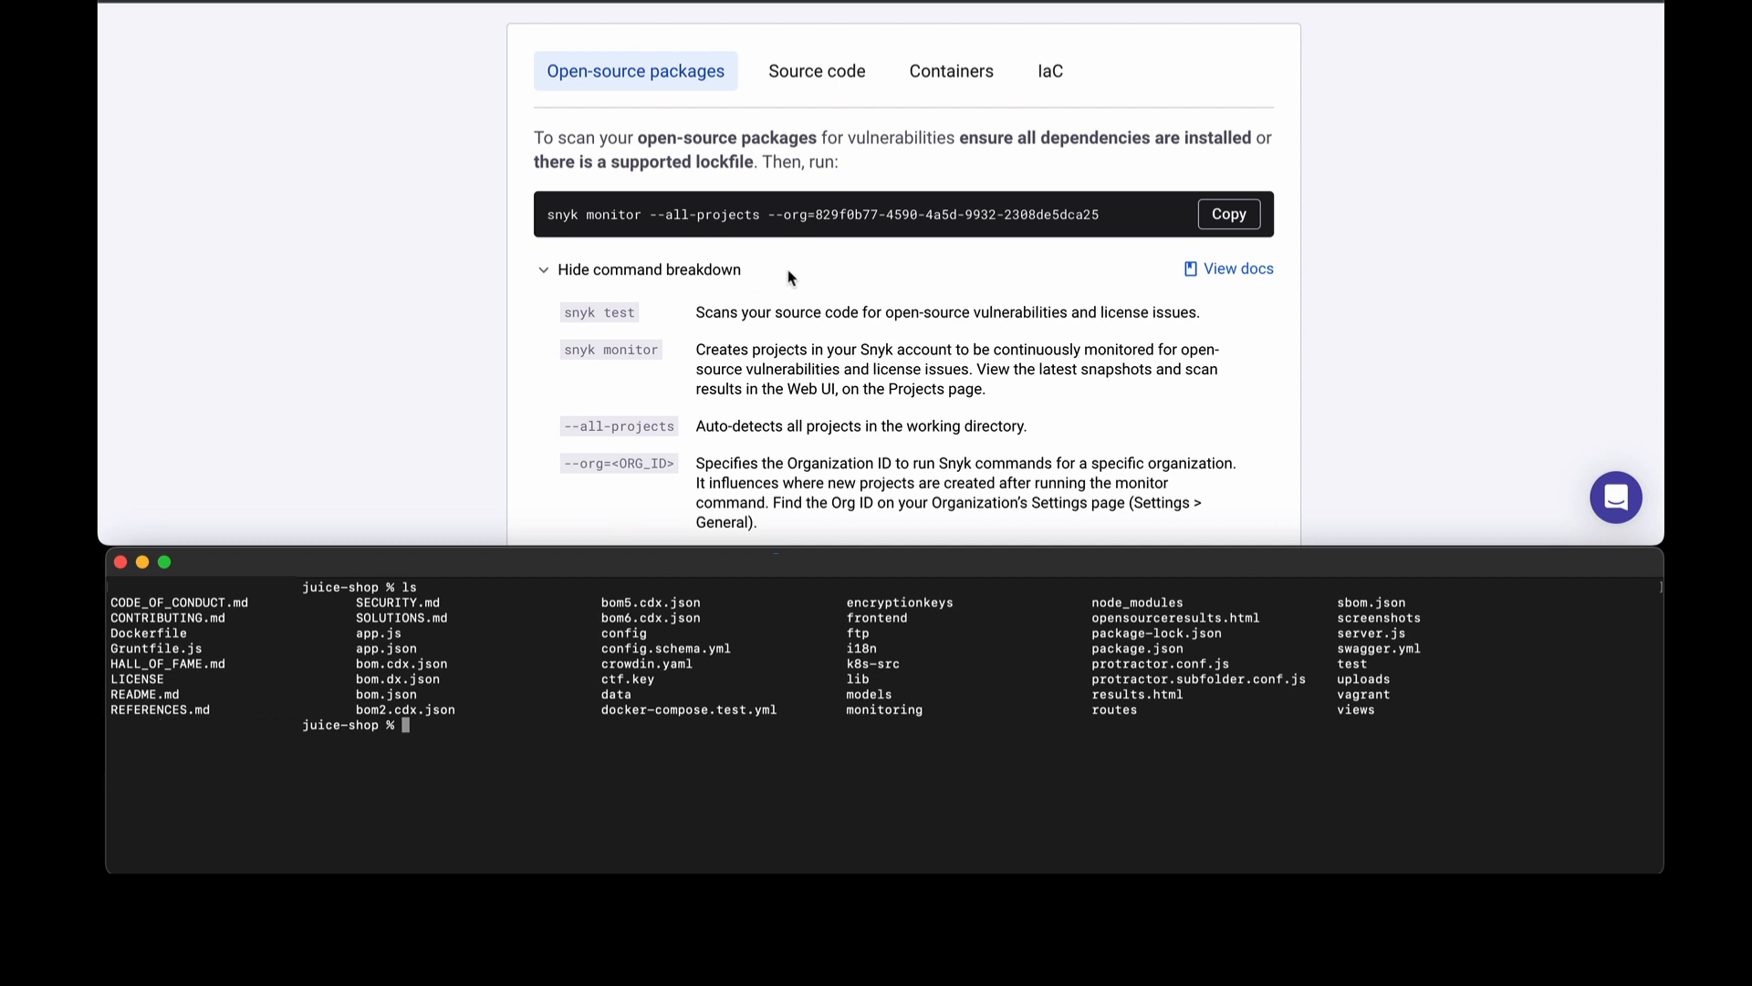
pyautogui.moveTo(857, 275)
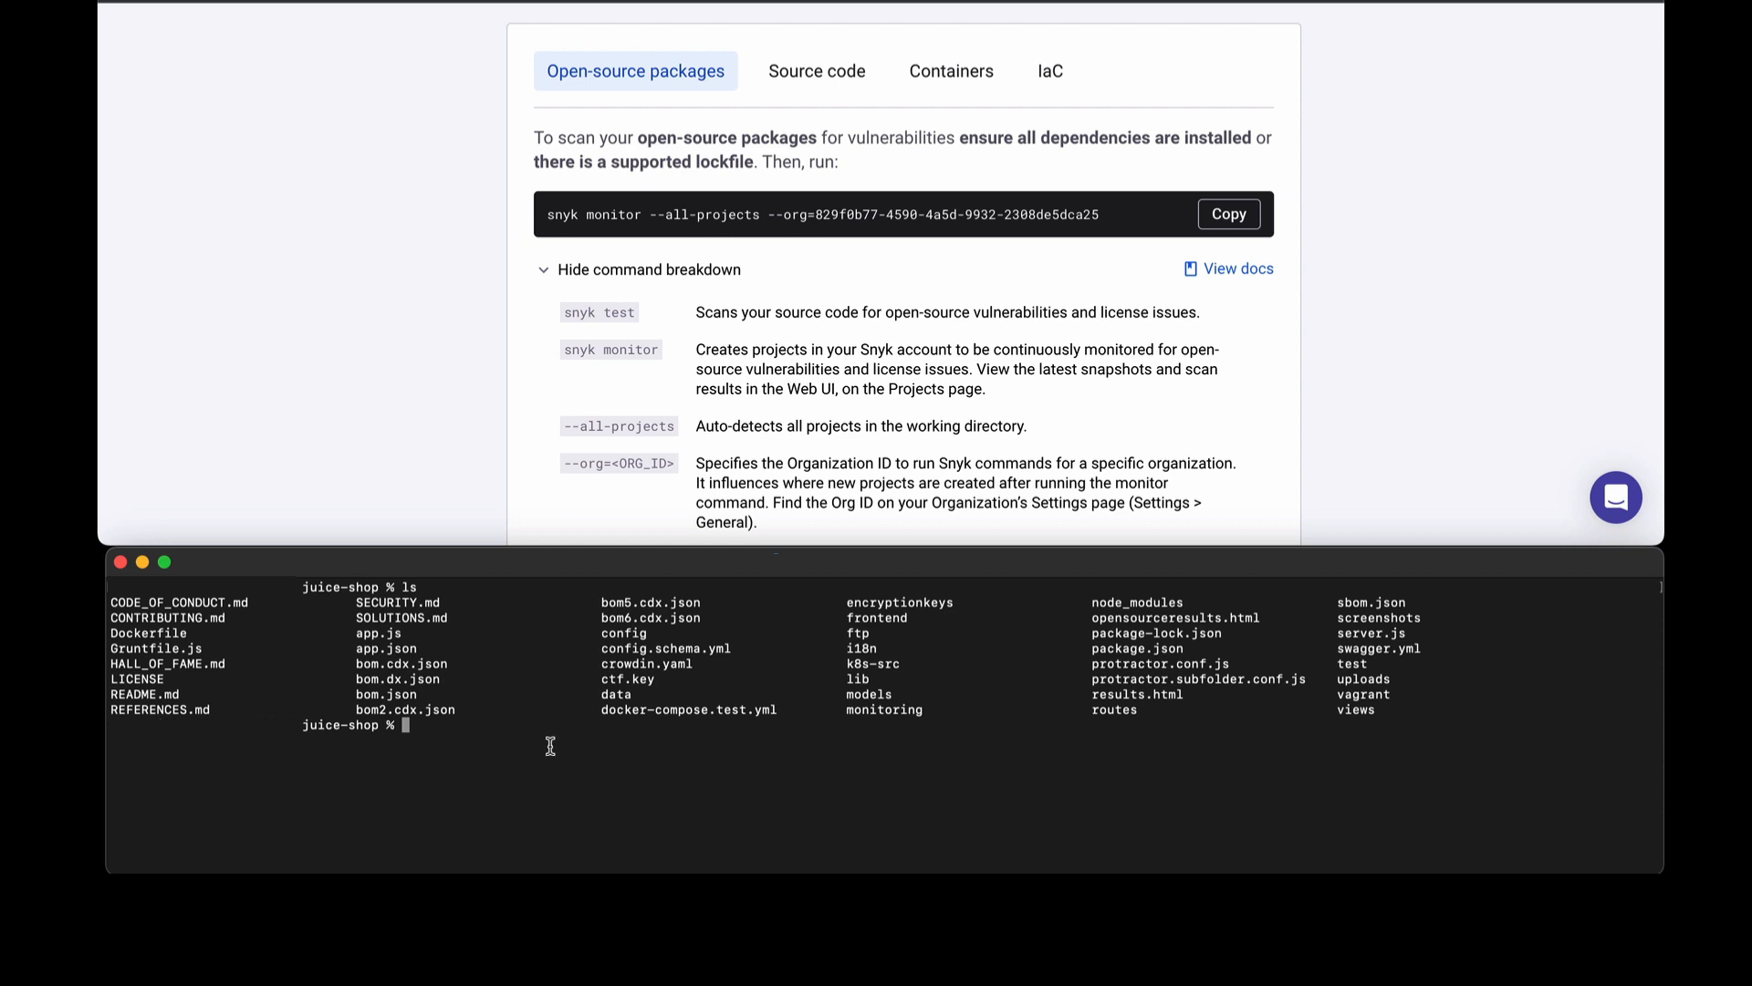
pyautogui.write('snyk')
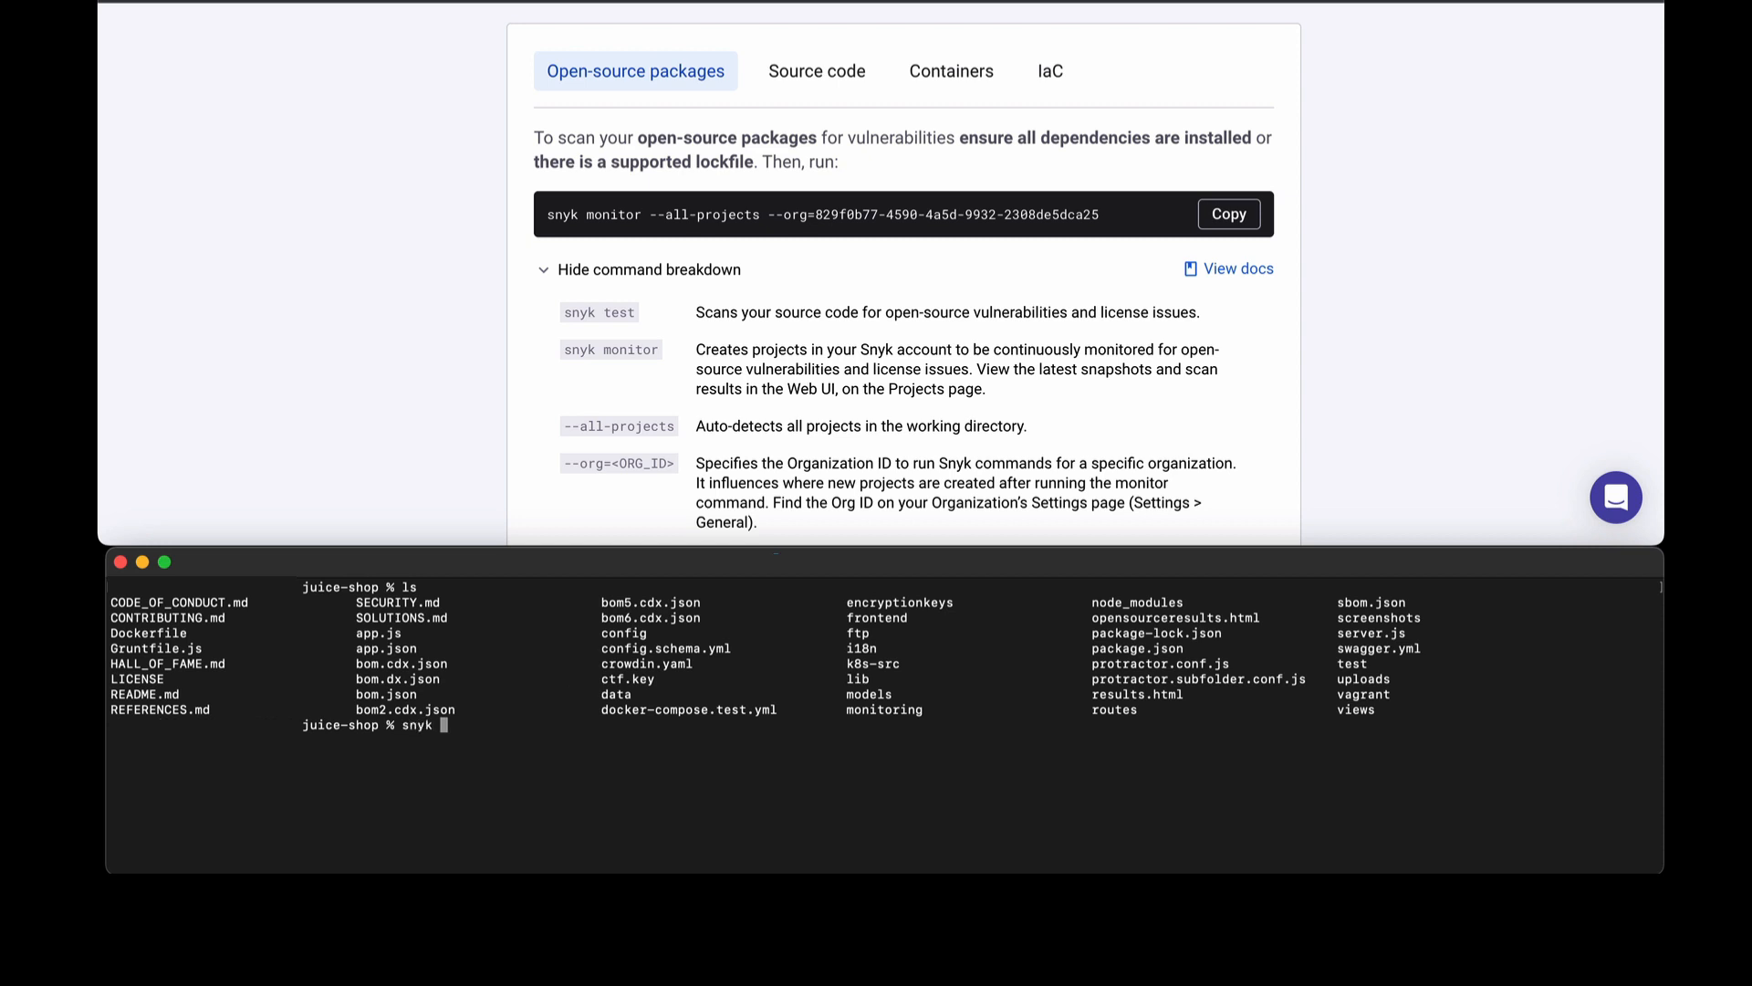
pyautogui.write('te')
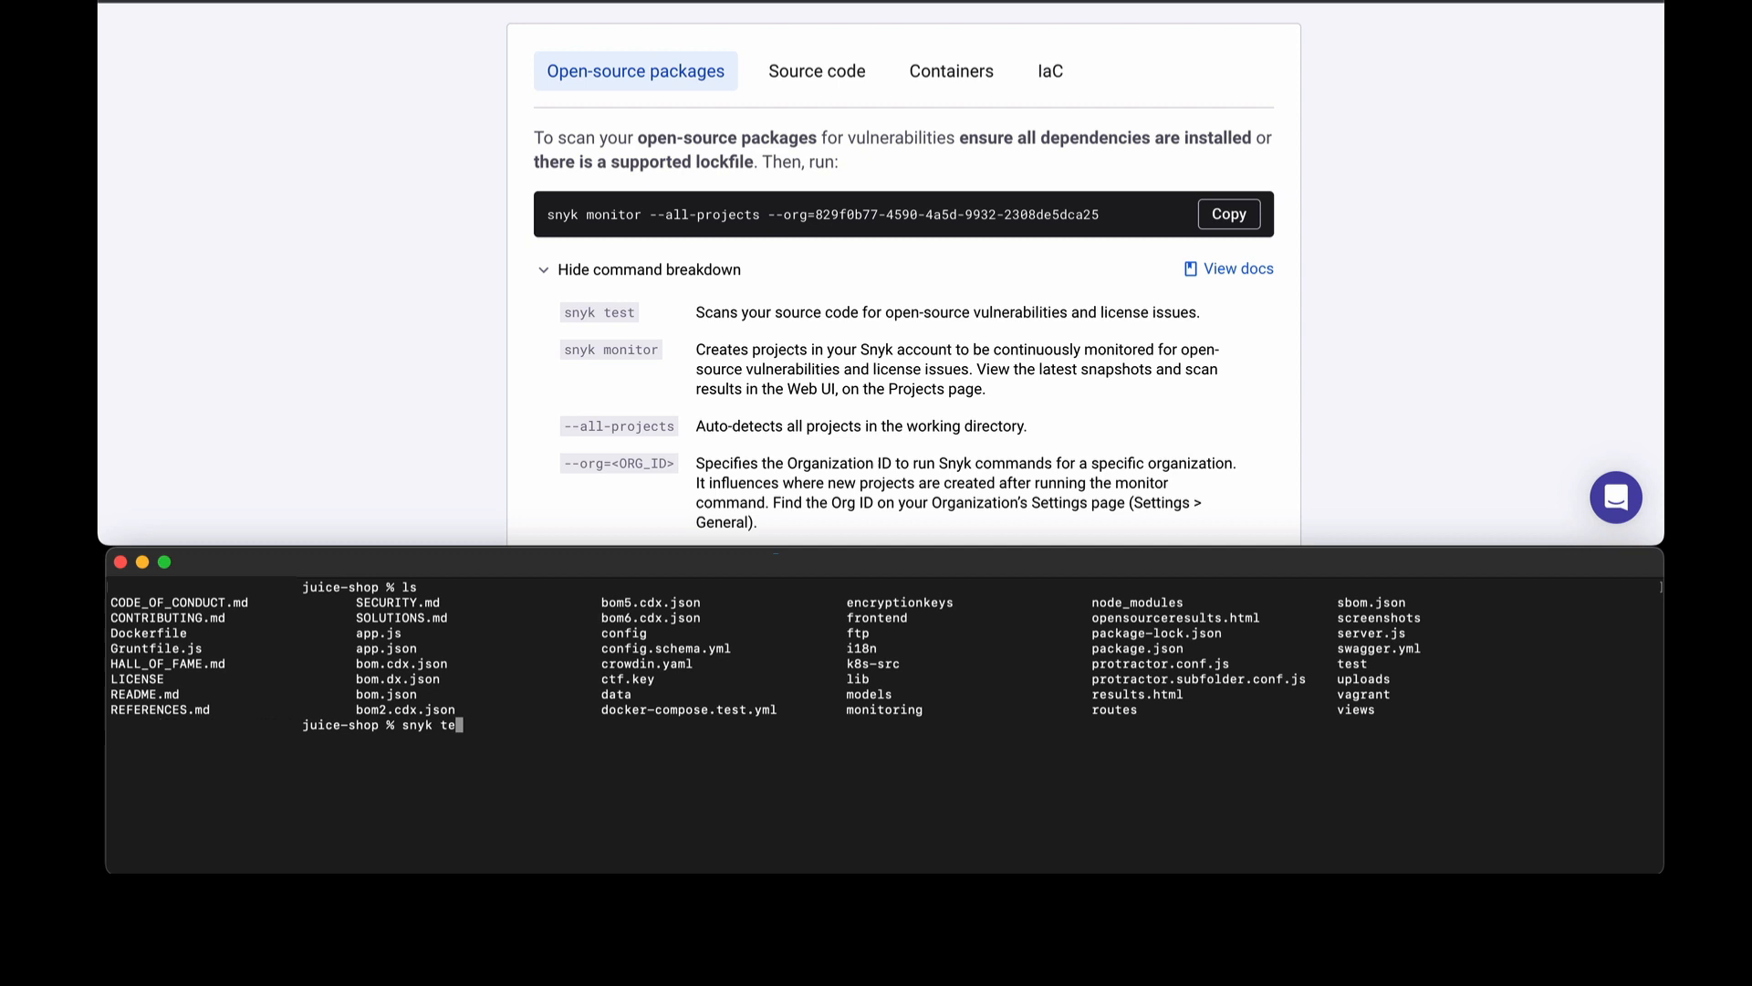
pyautogui.write('st')
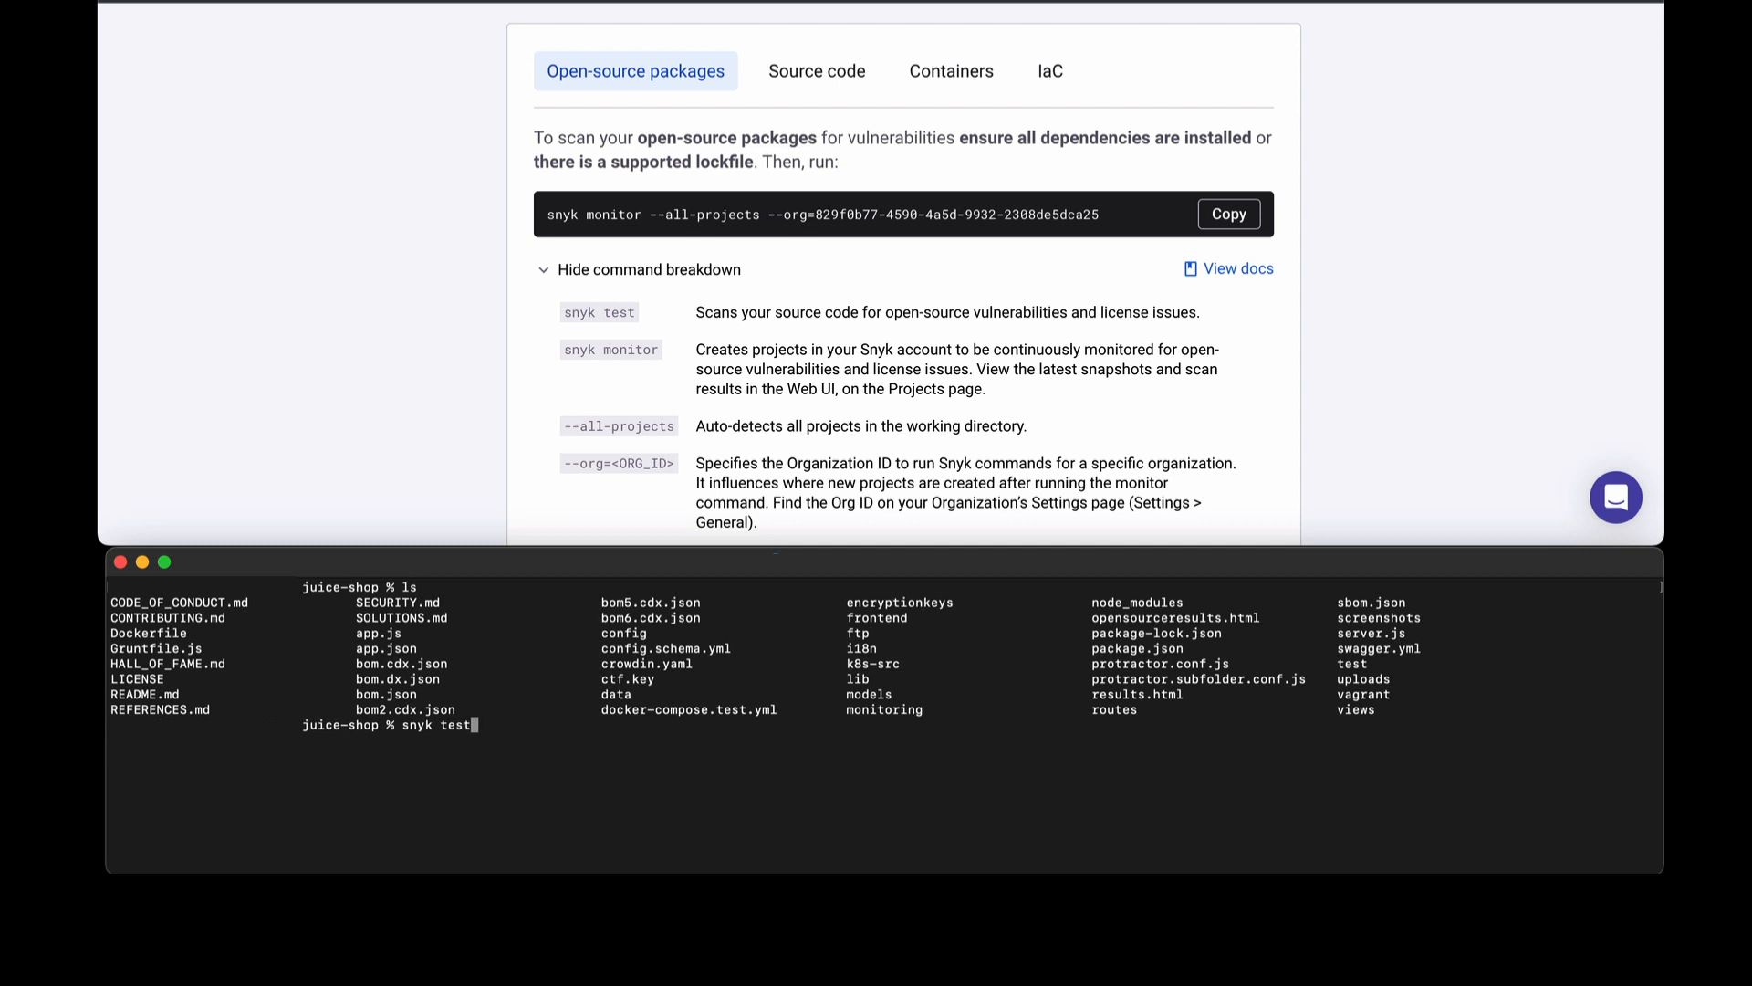
pyautogui.click(1226, 213)
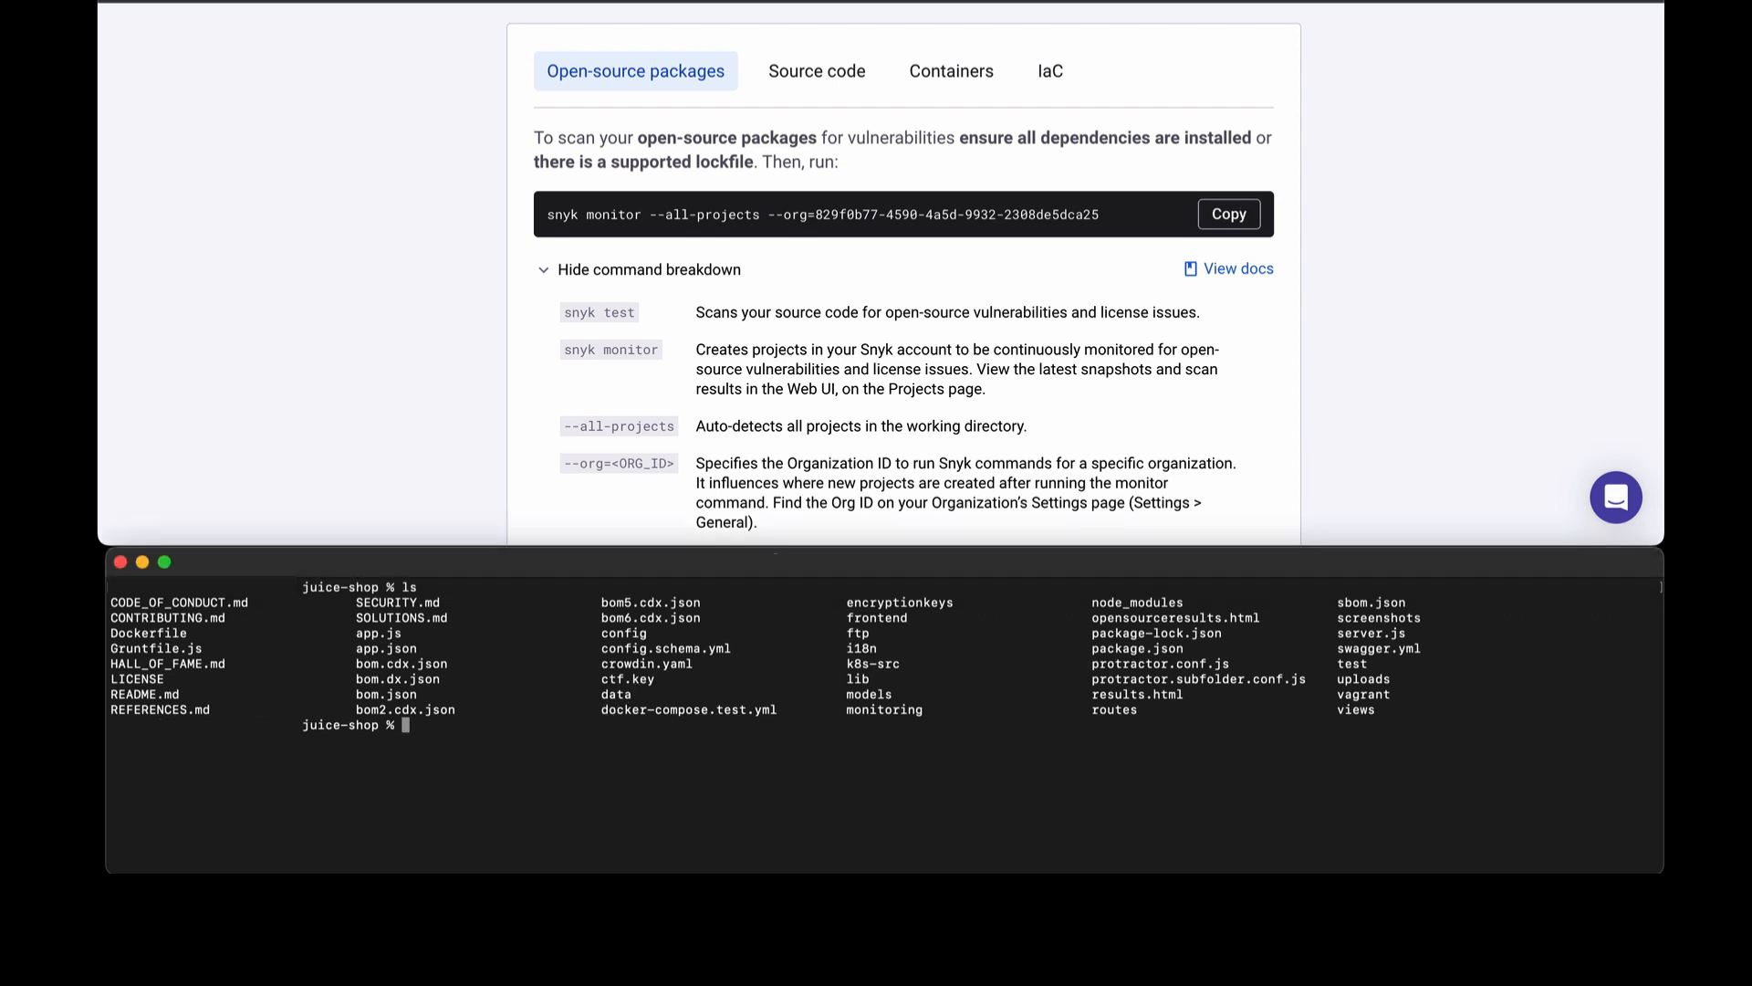
pyautogui.write('snyk monitor --all-projects --org=829f0b77-4590-4a5d-9932-2308de5dca25')
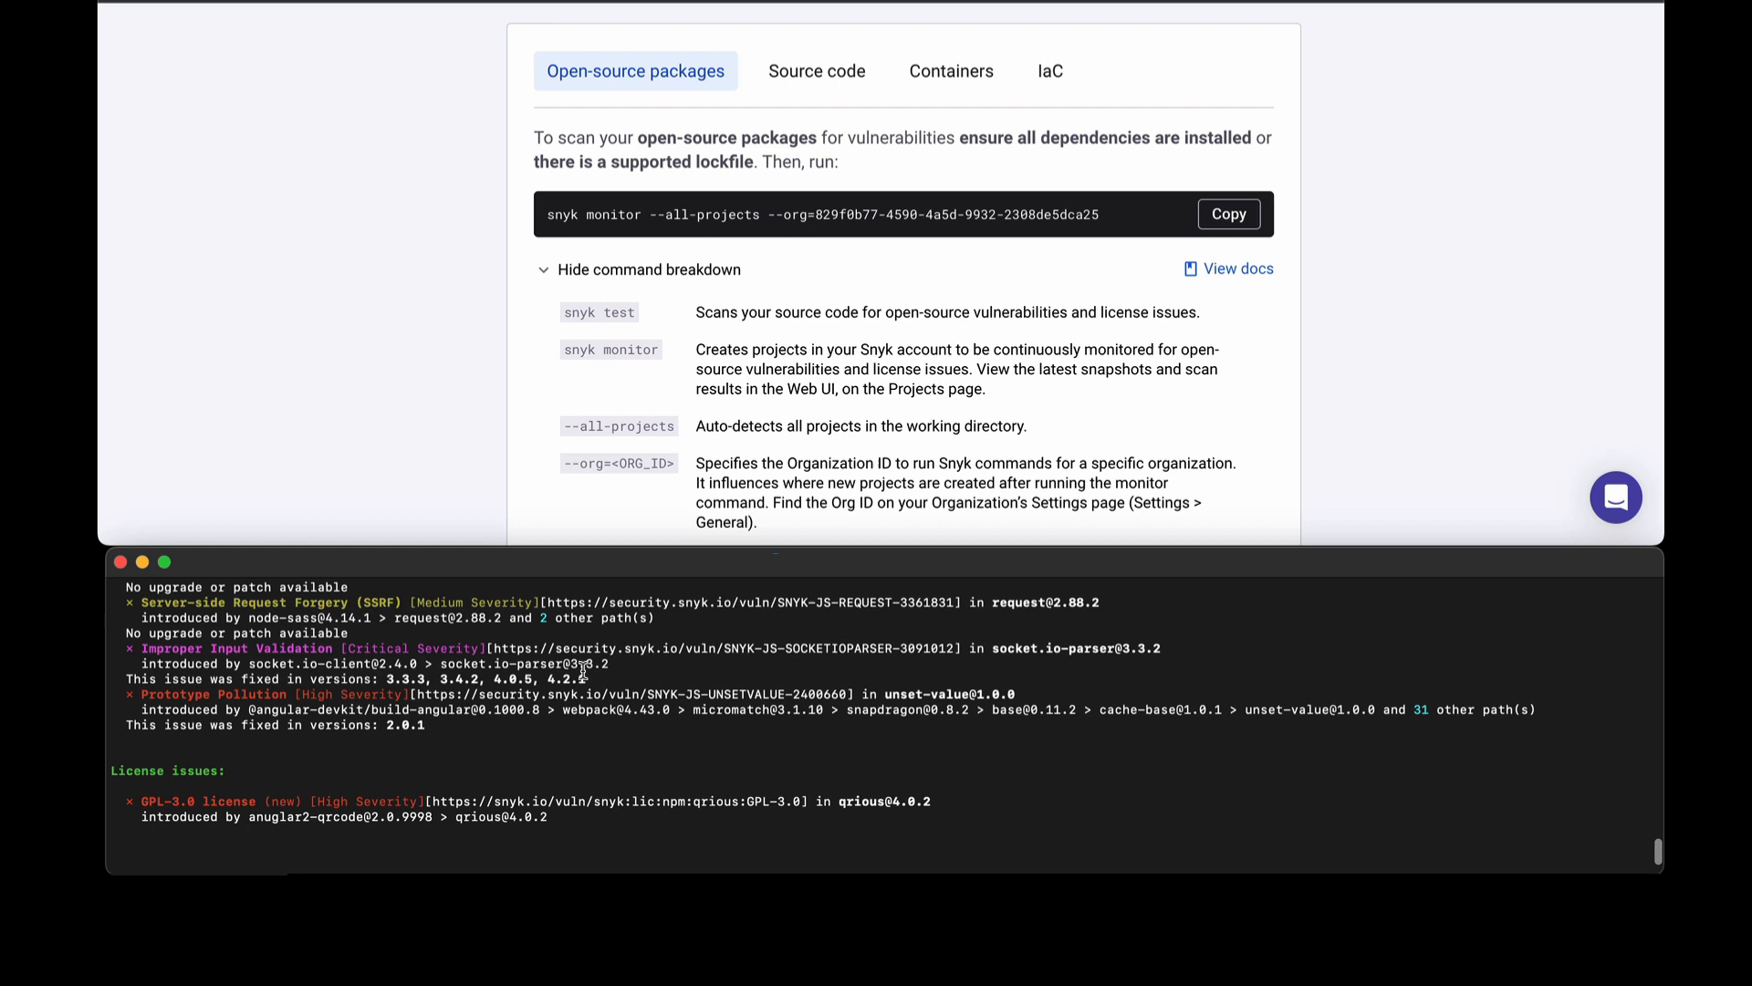
# Scroll through the vulnerabilities and GPL-3.0 license issue to the 'Tested 2 projects' summary.
pyautogui.scroll(-3)
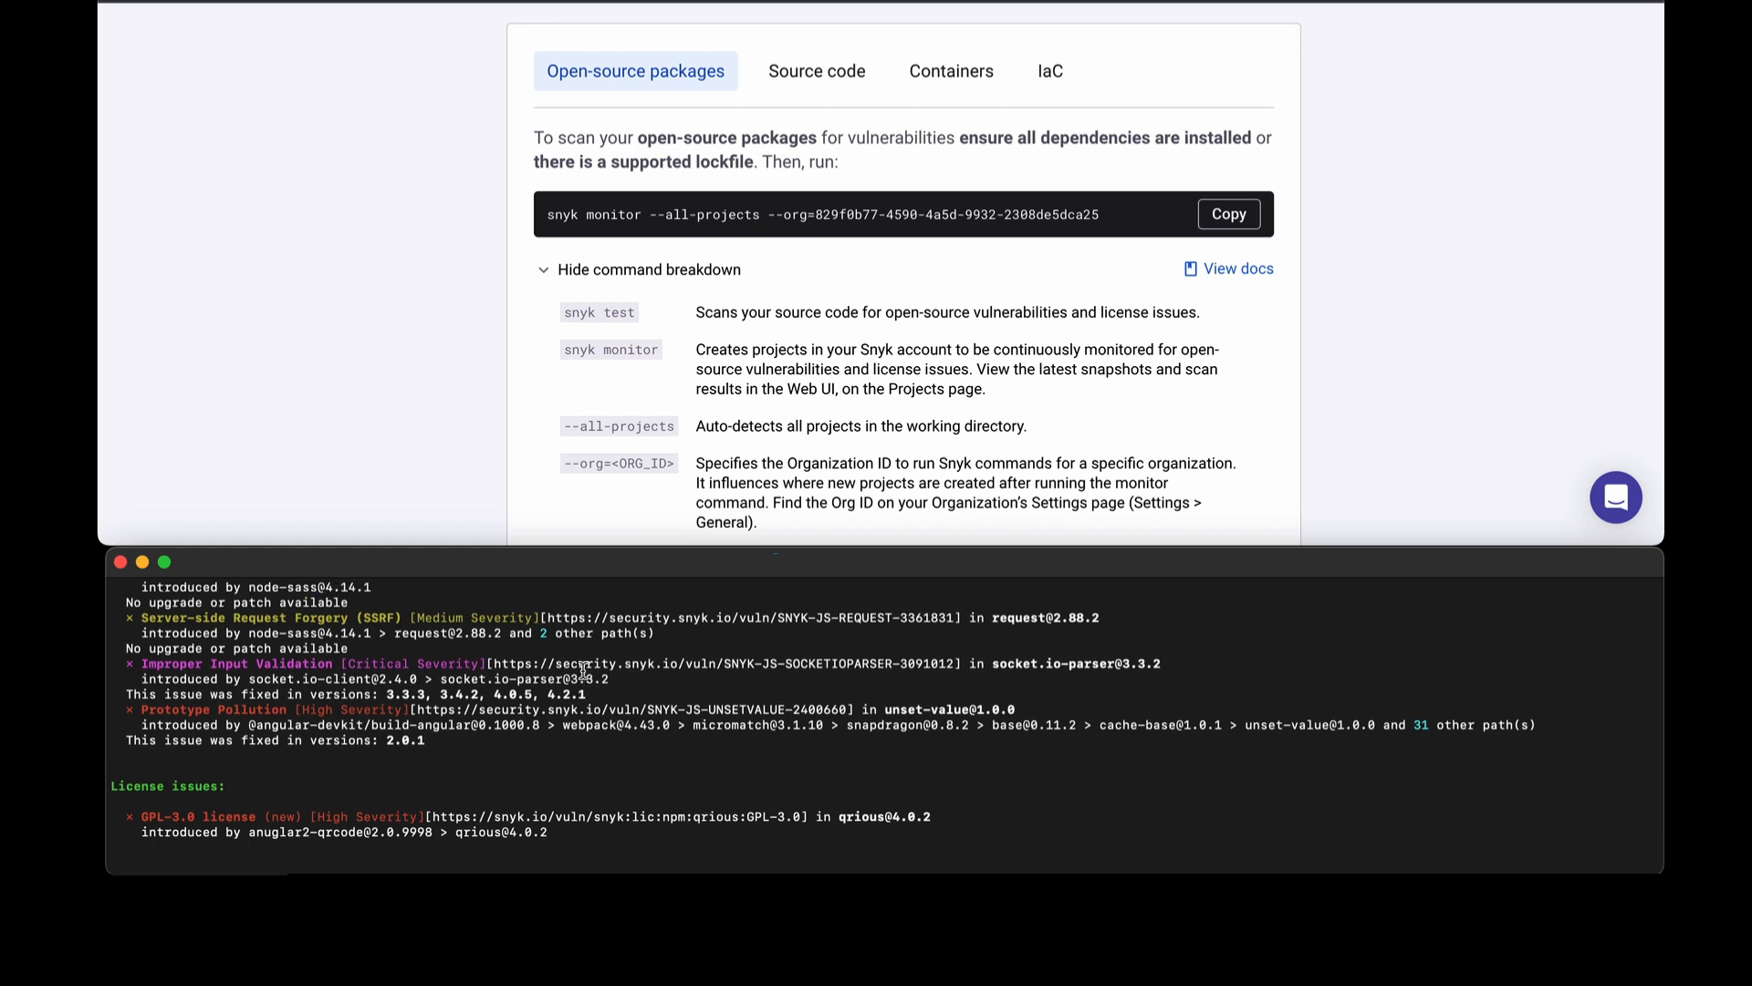
pyautogui.moveTo(589, 732)
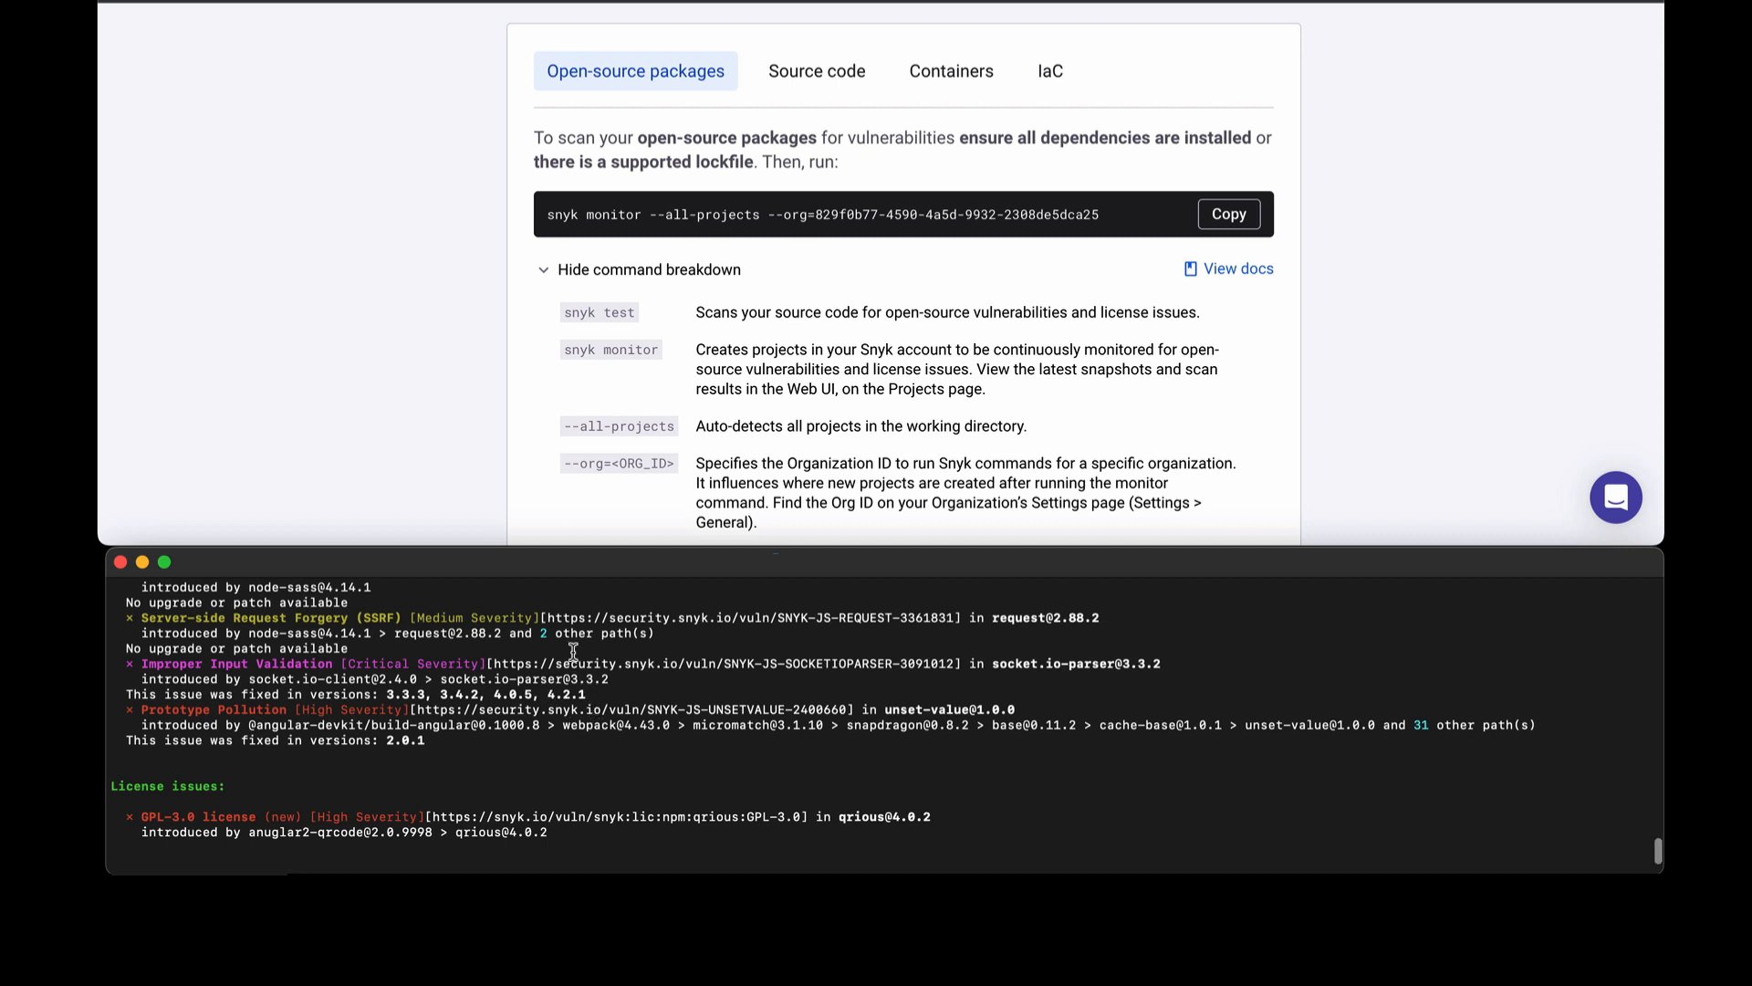
pyautogui.scroll(-3)
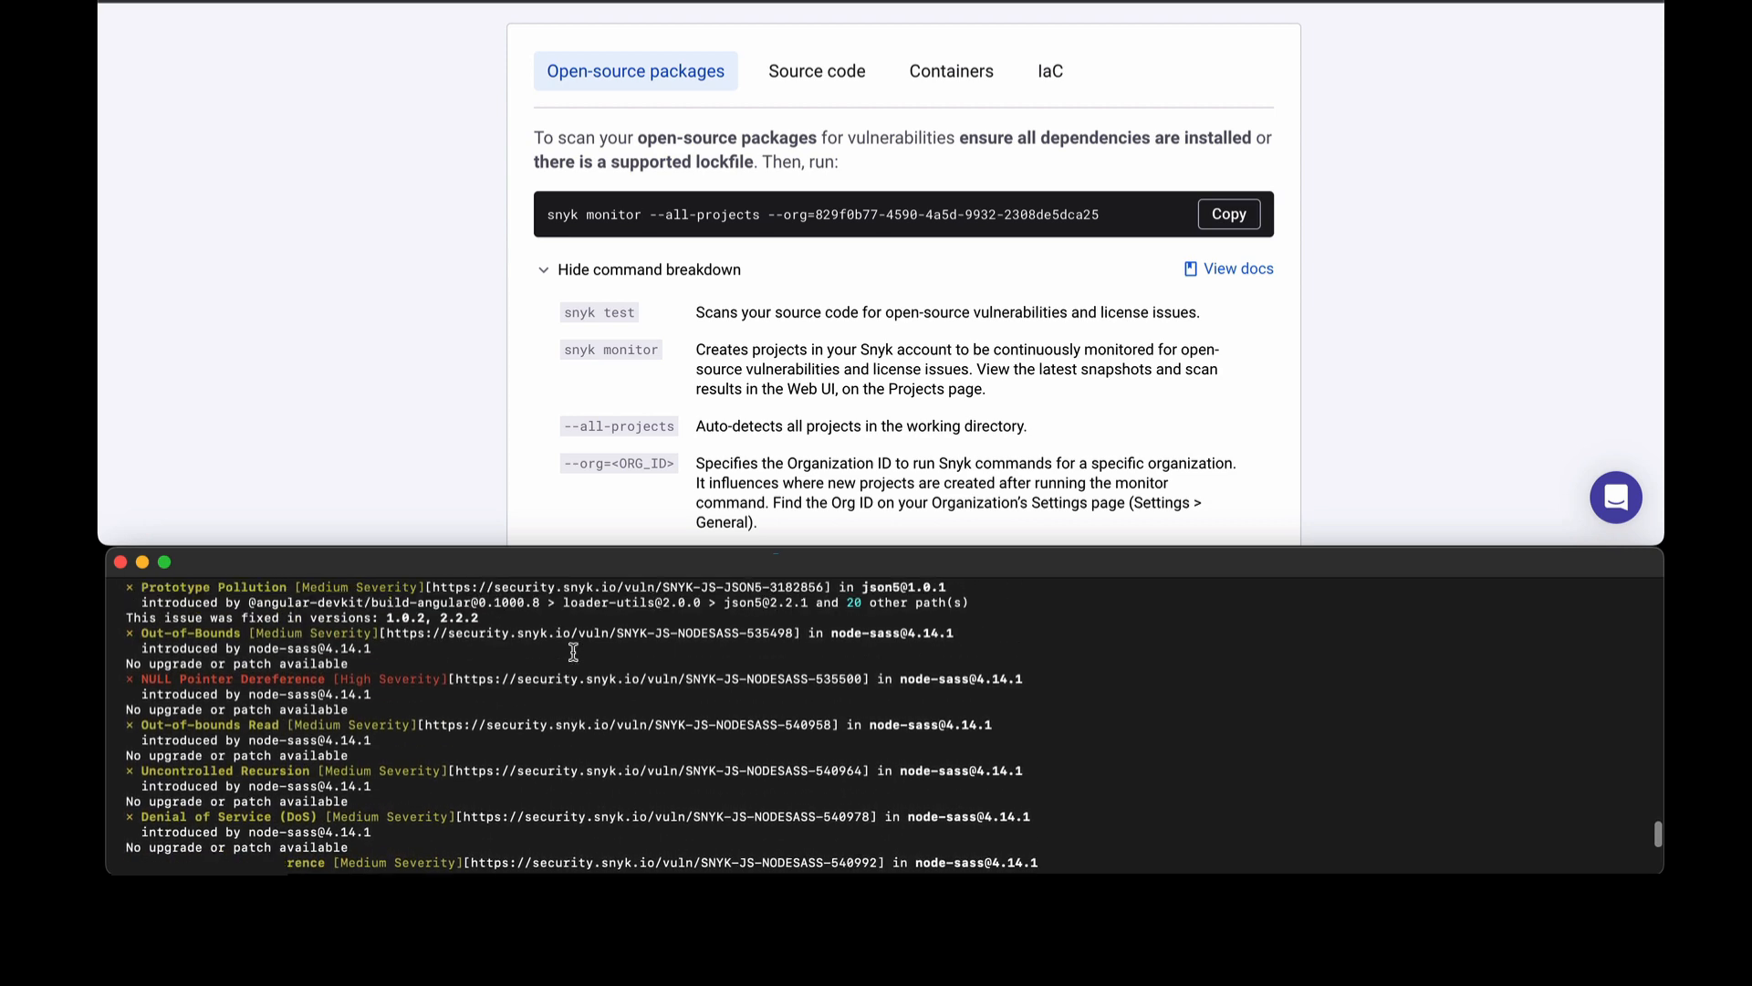
pyautogui.scroll(-3)
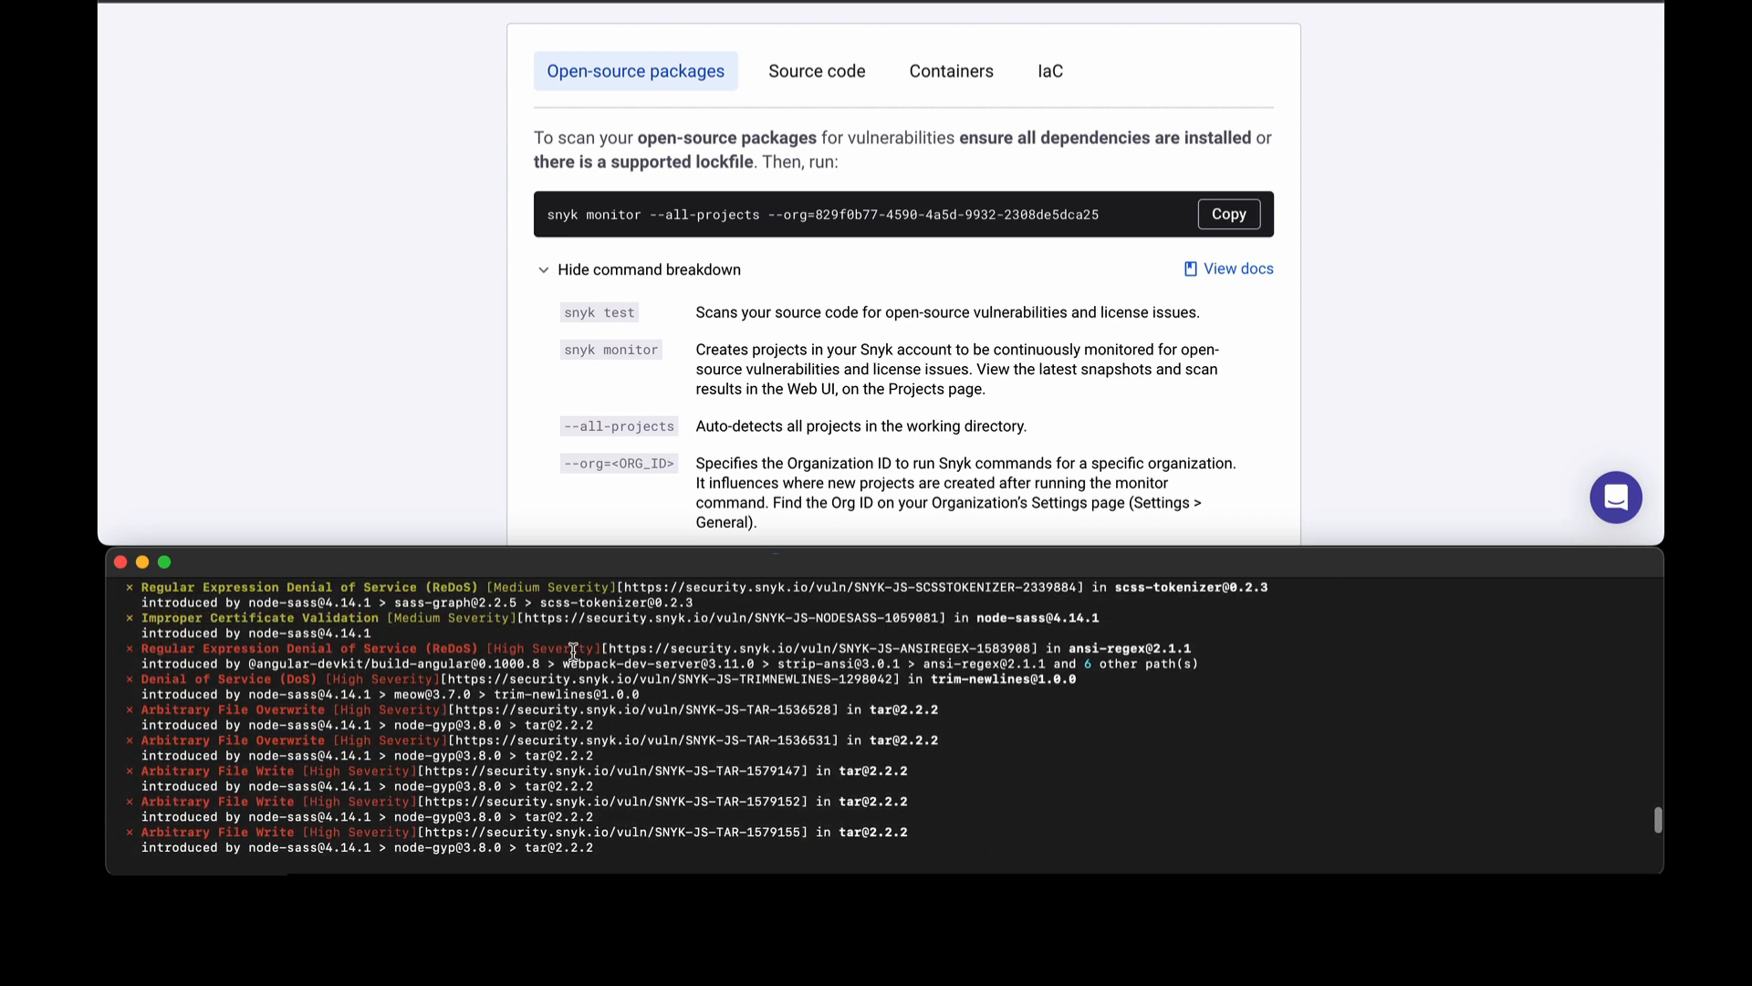
pyautogui.scroll(-3)
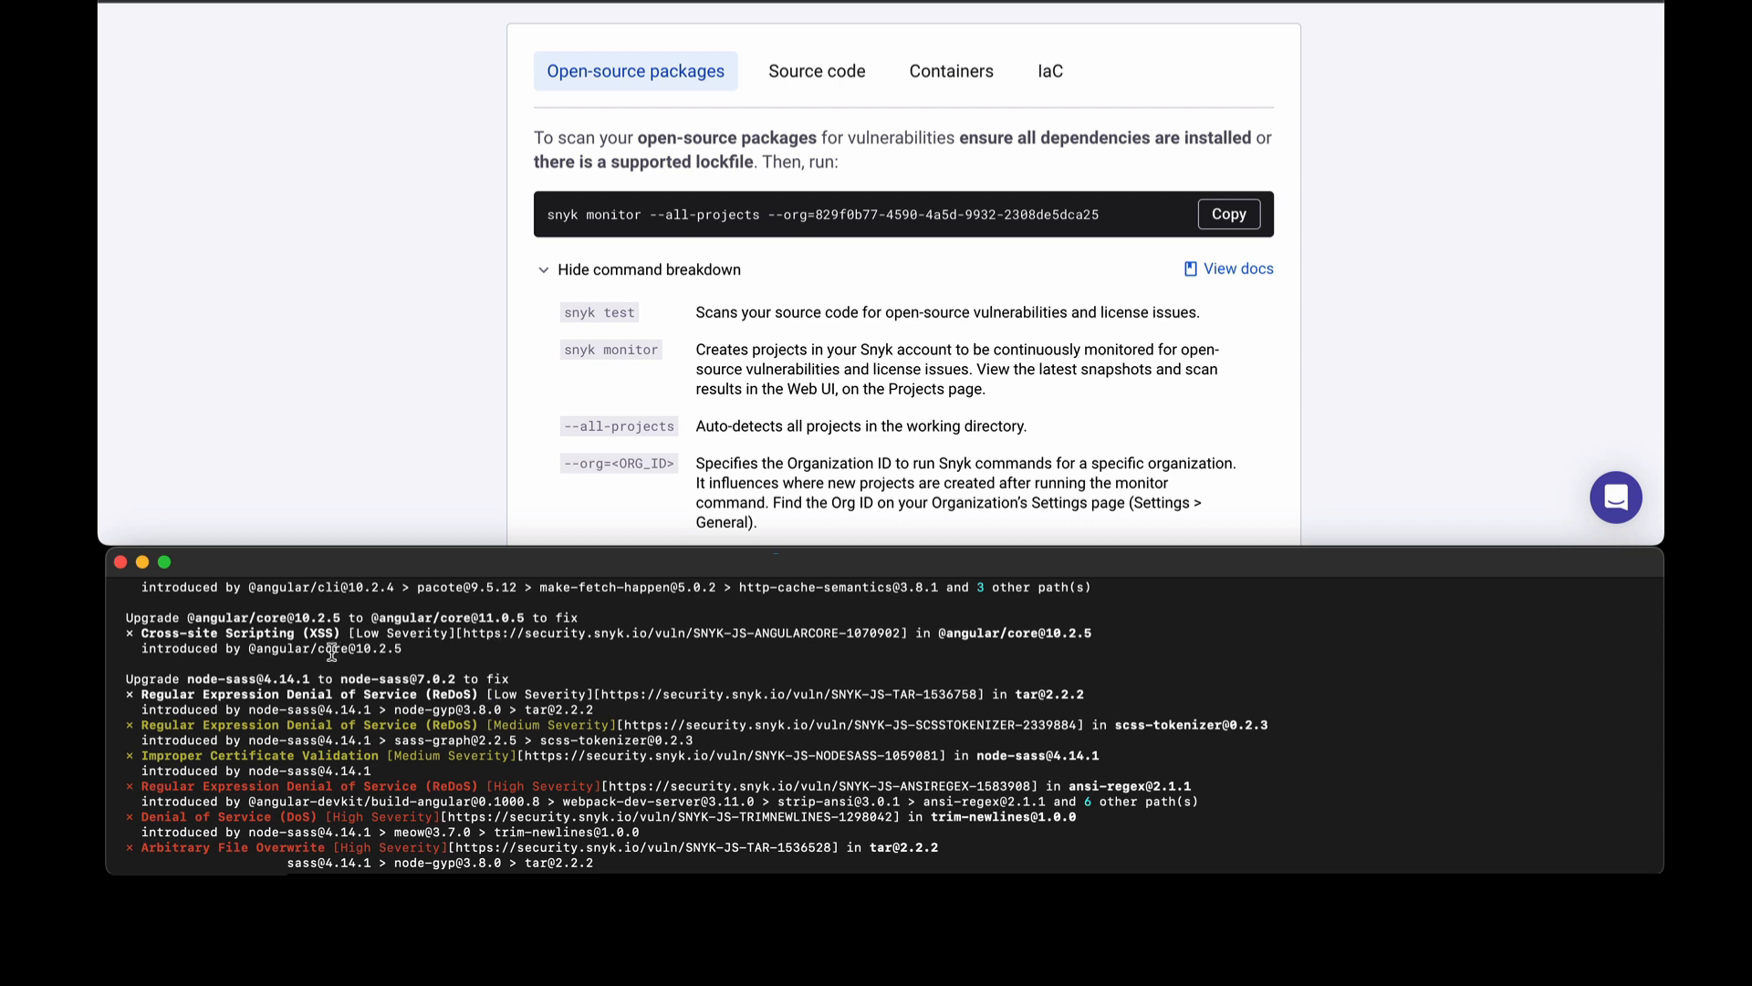
pyautogui.moveTo(279, 686)
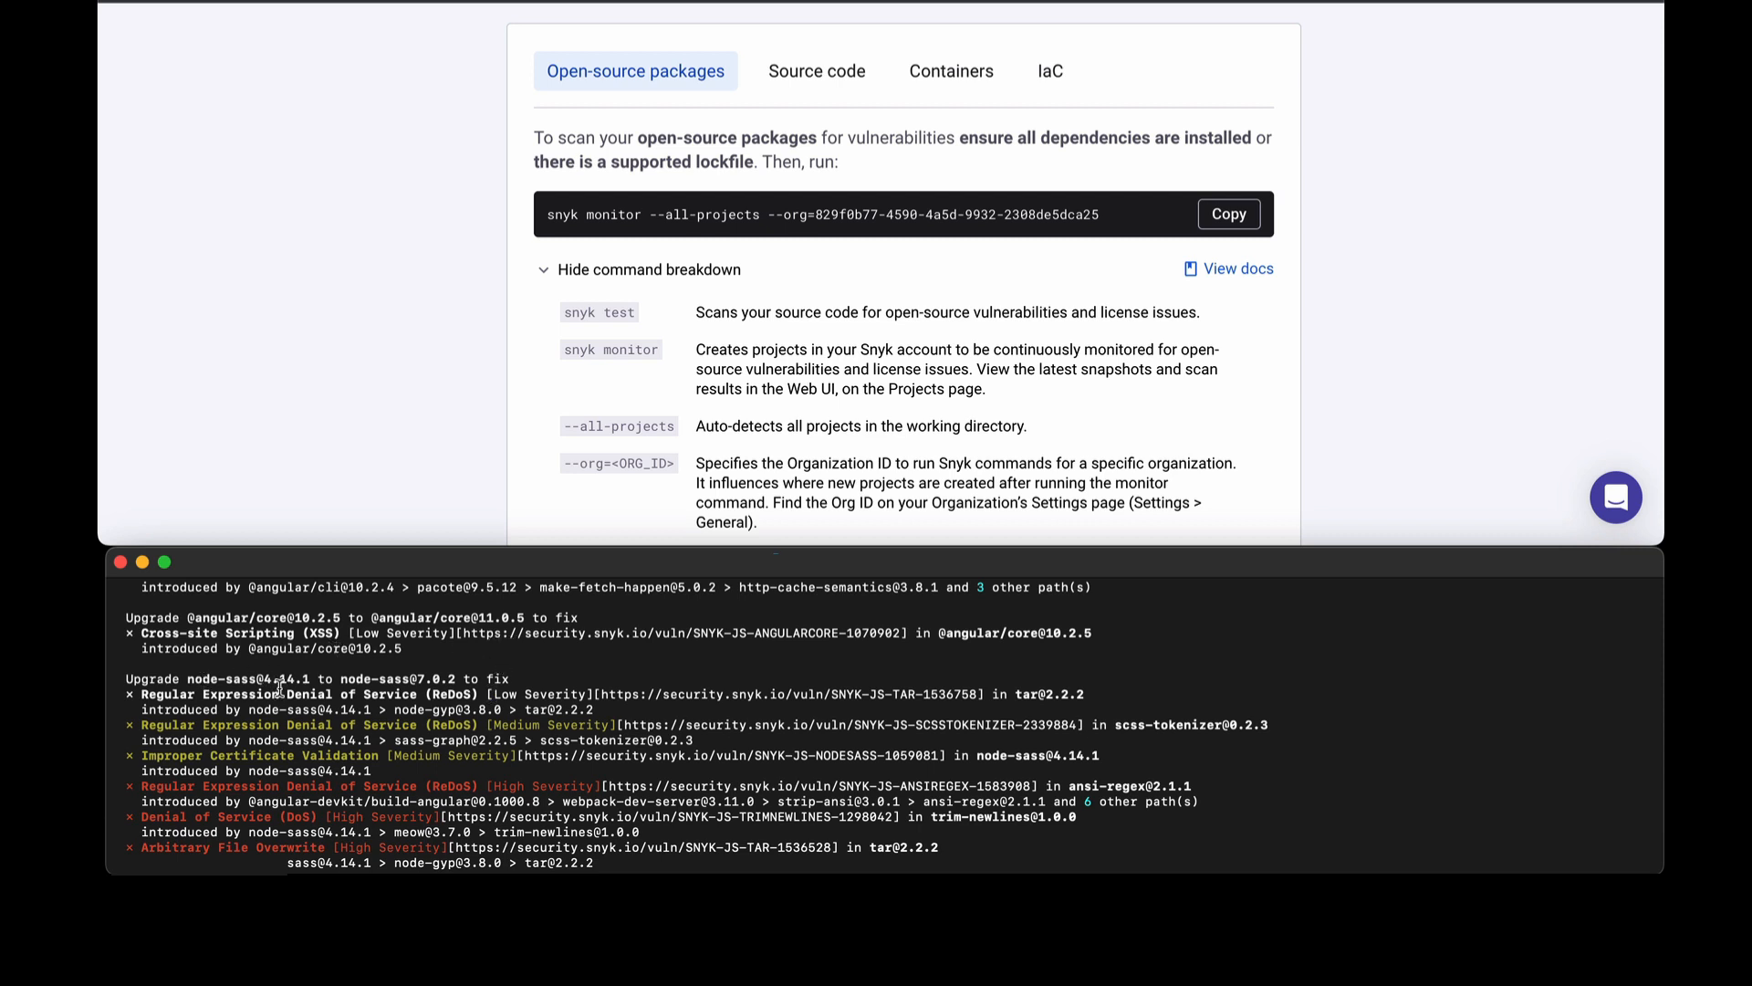
pyautogui.moveTo(467, 677)
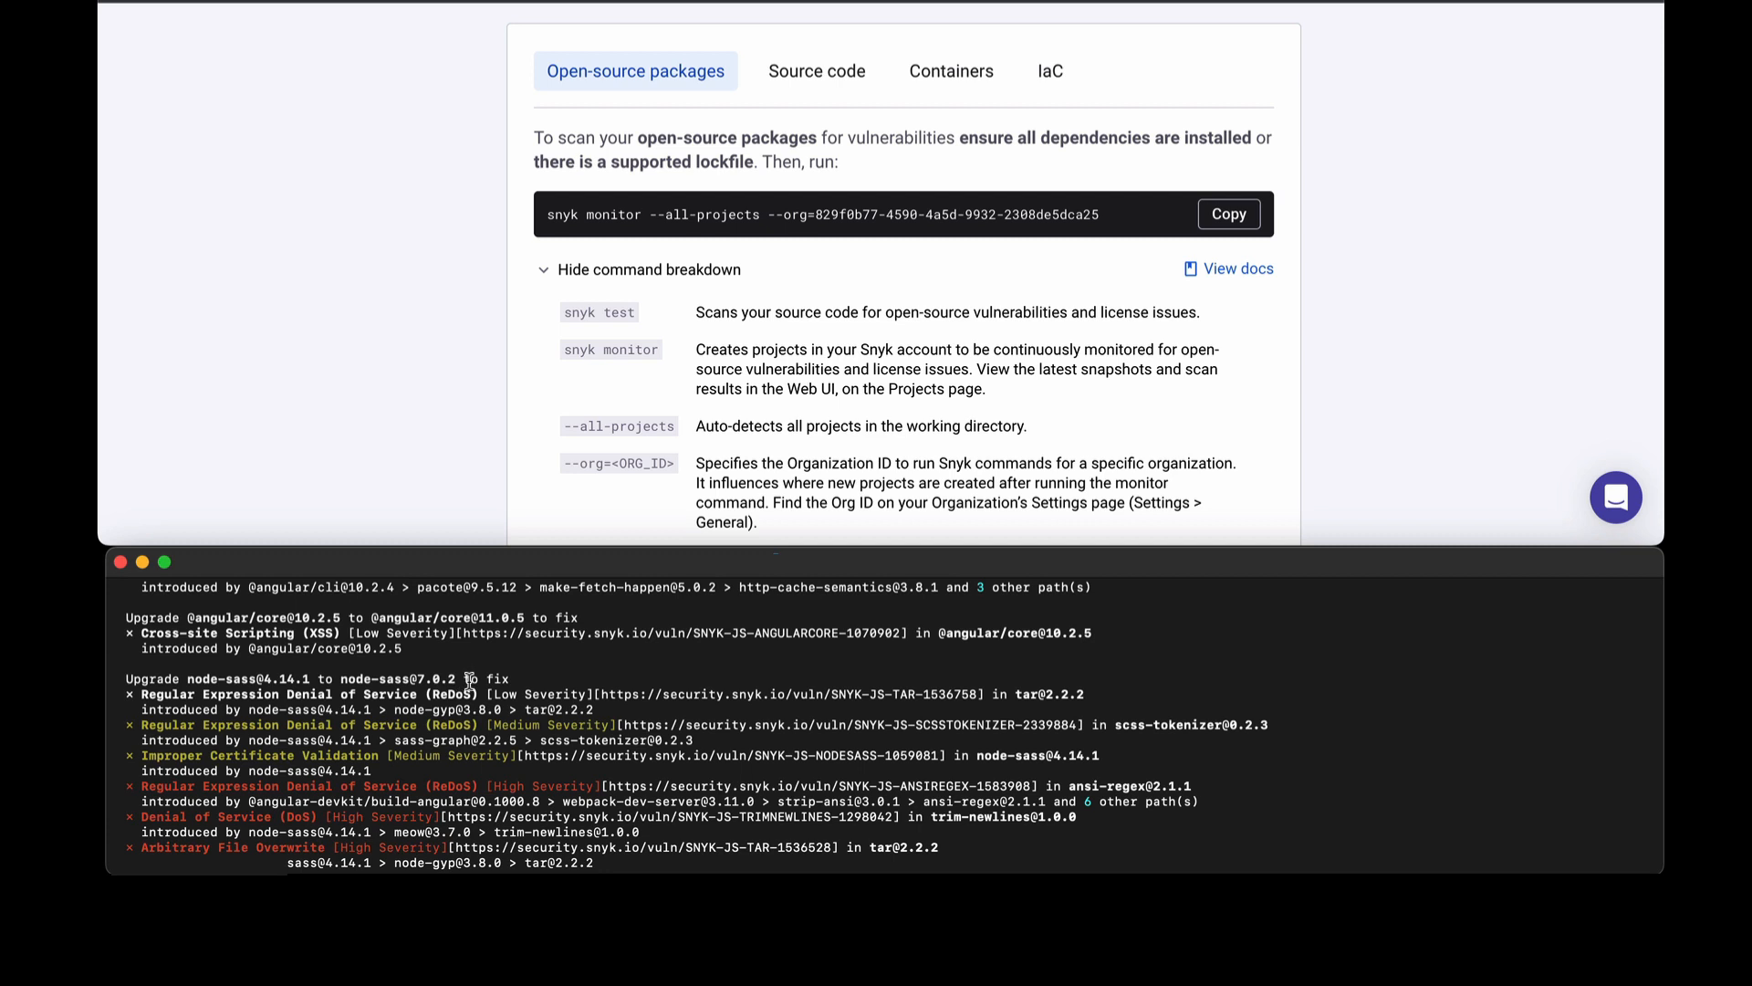
pyautogui.scroll(-3)
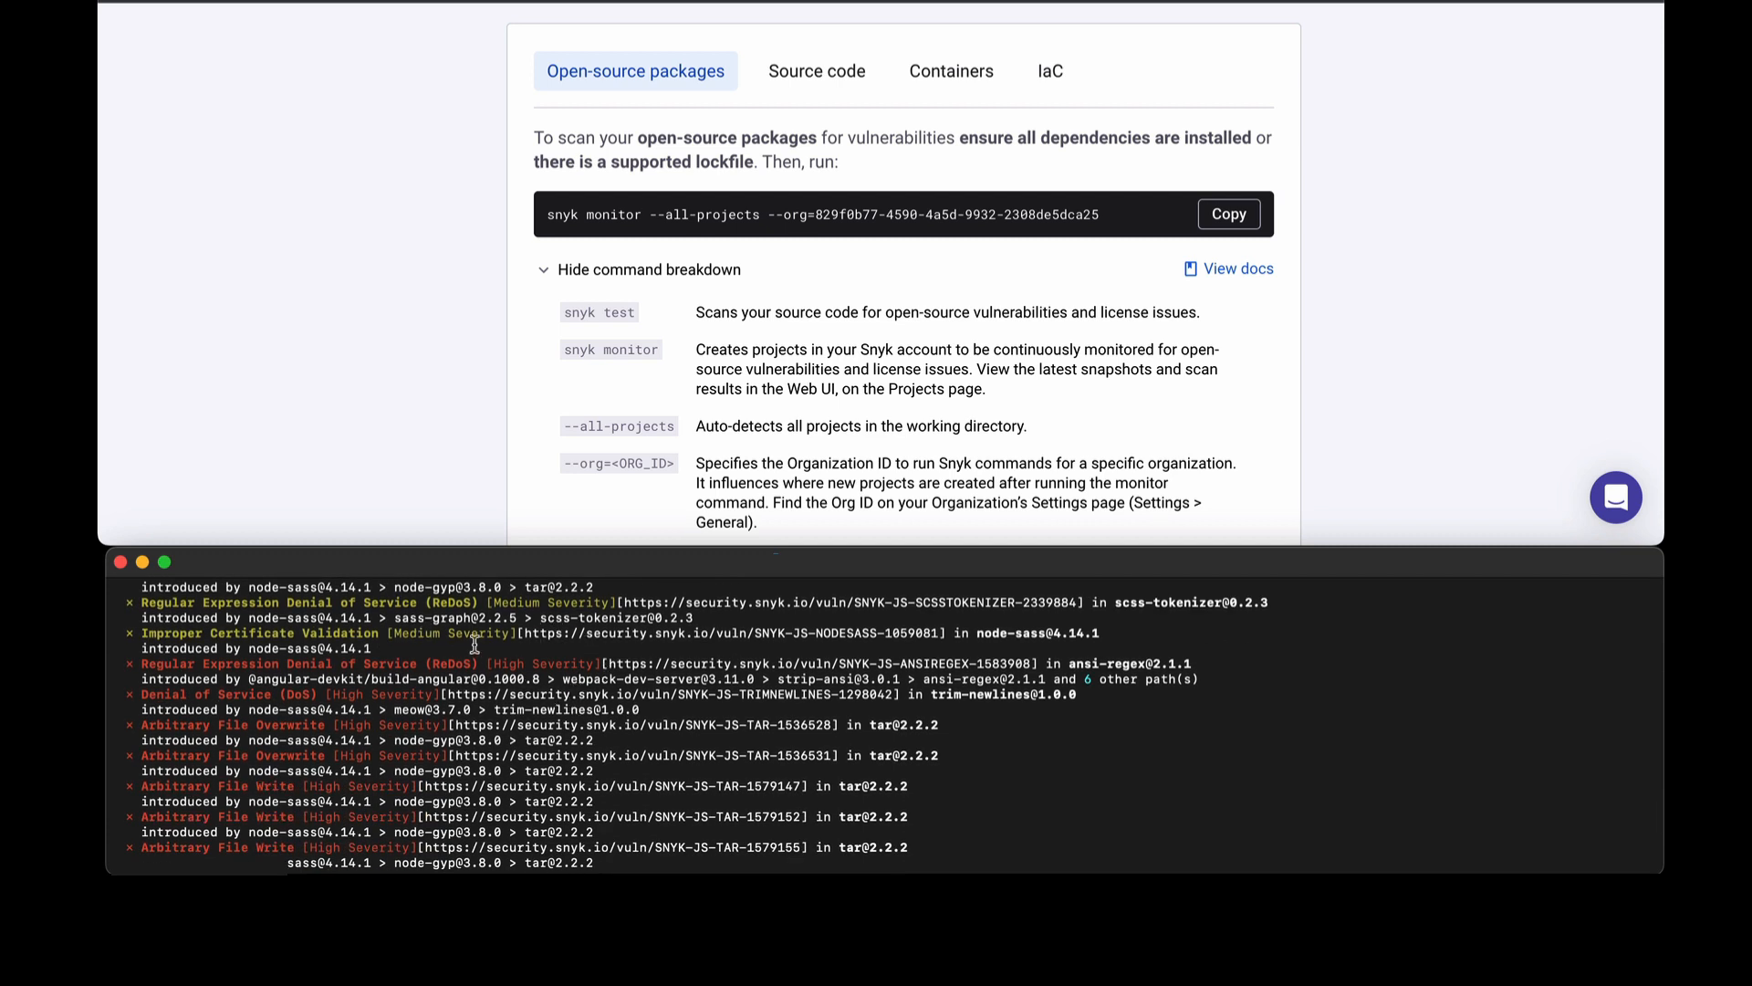
pyautogui.scroll(3)
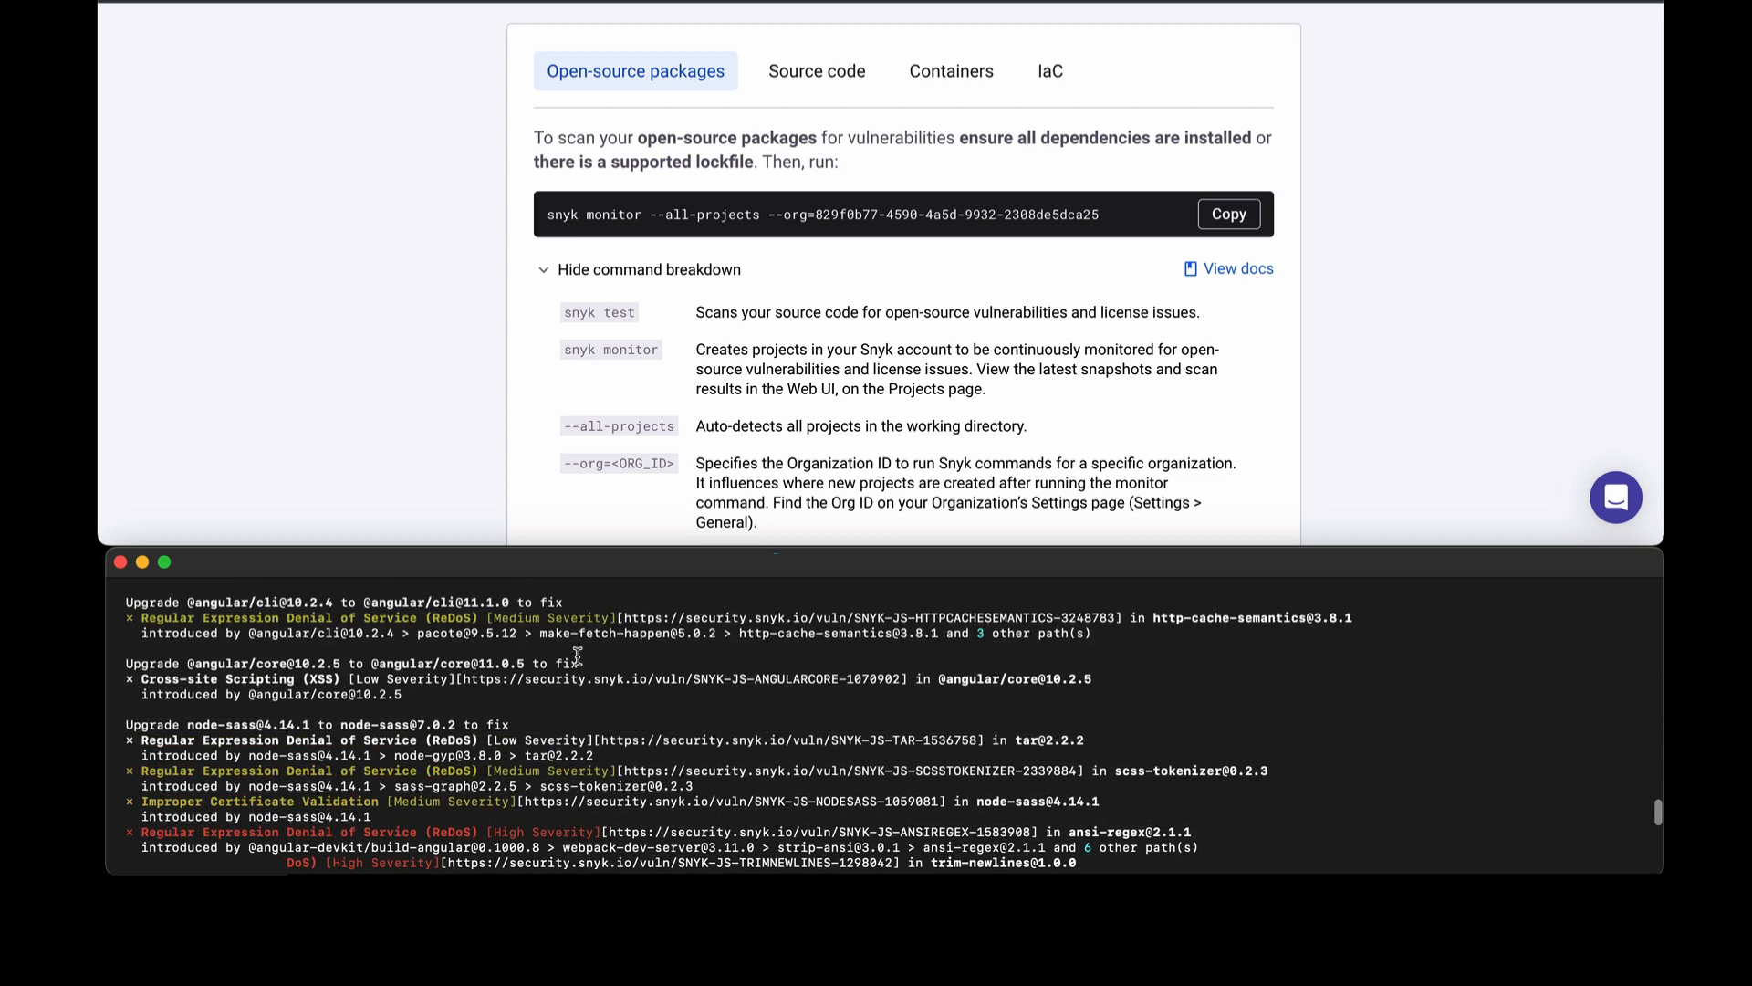
pyautogui.scroll(-3)
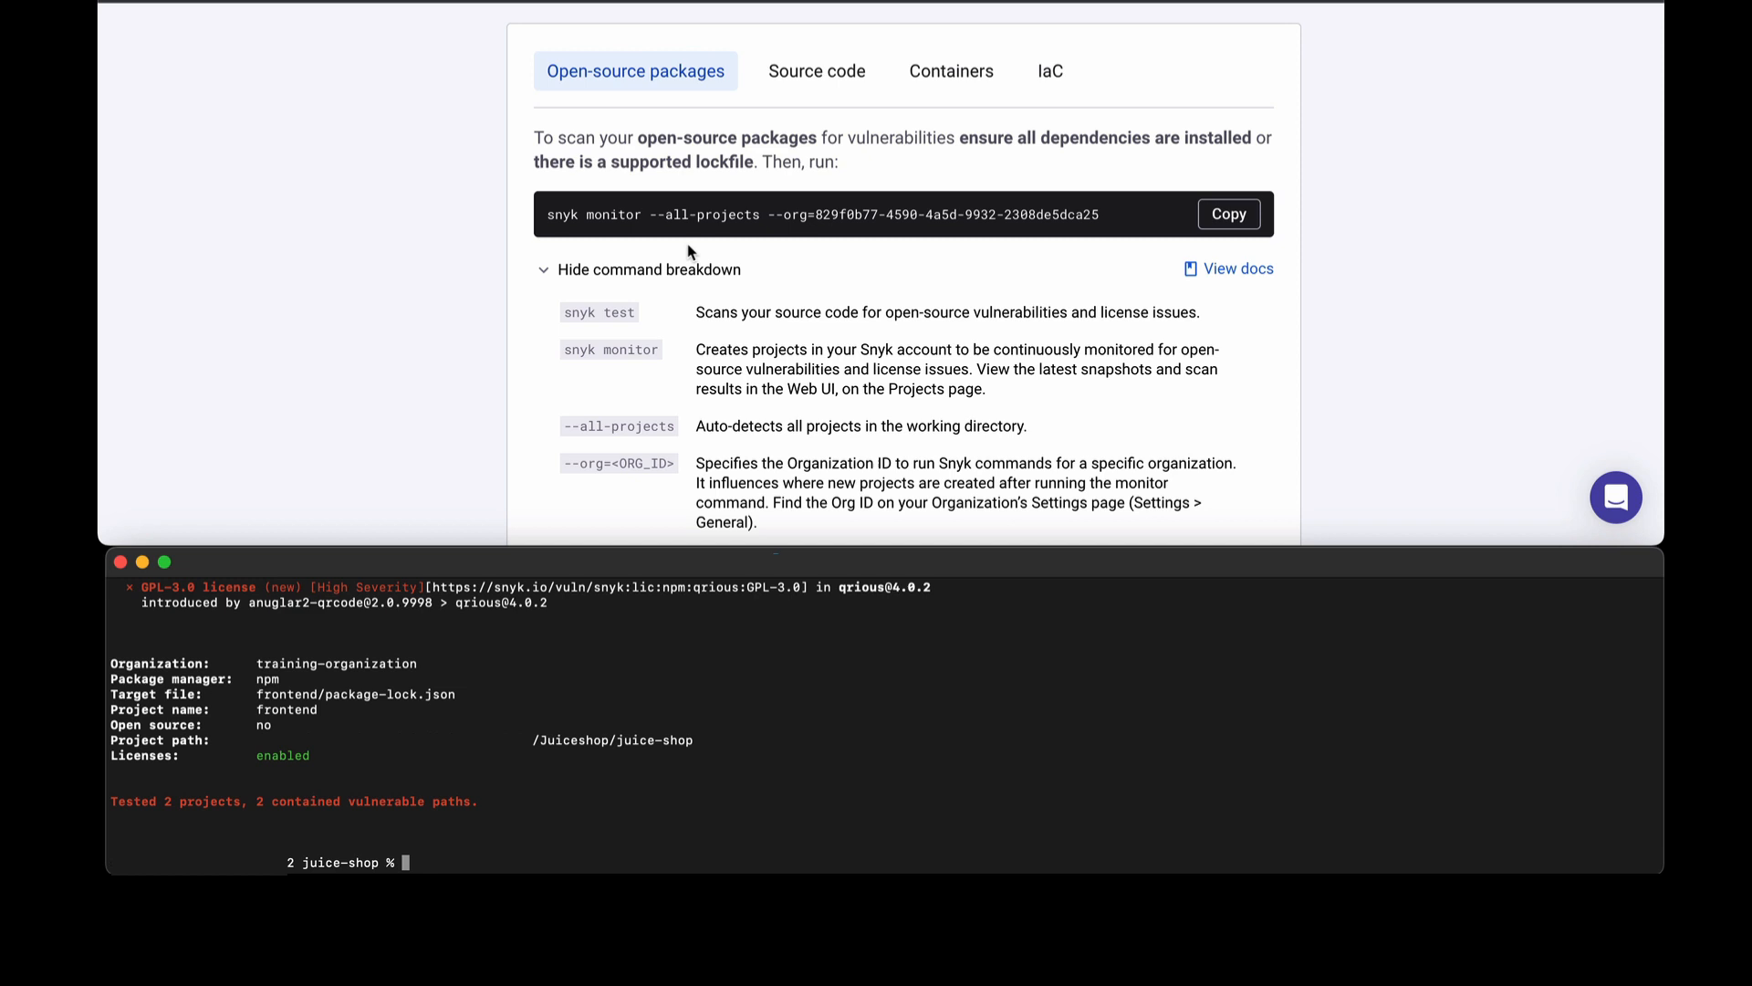
pyautogui.moveTo(611, 218)
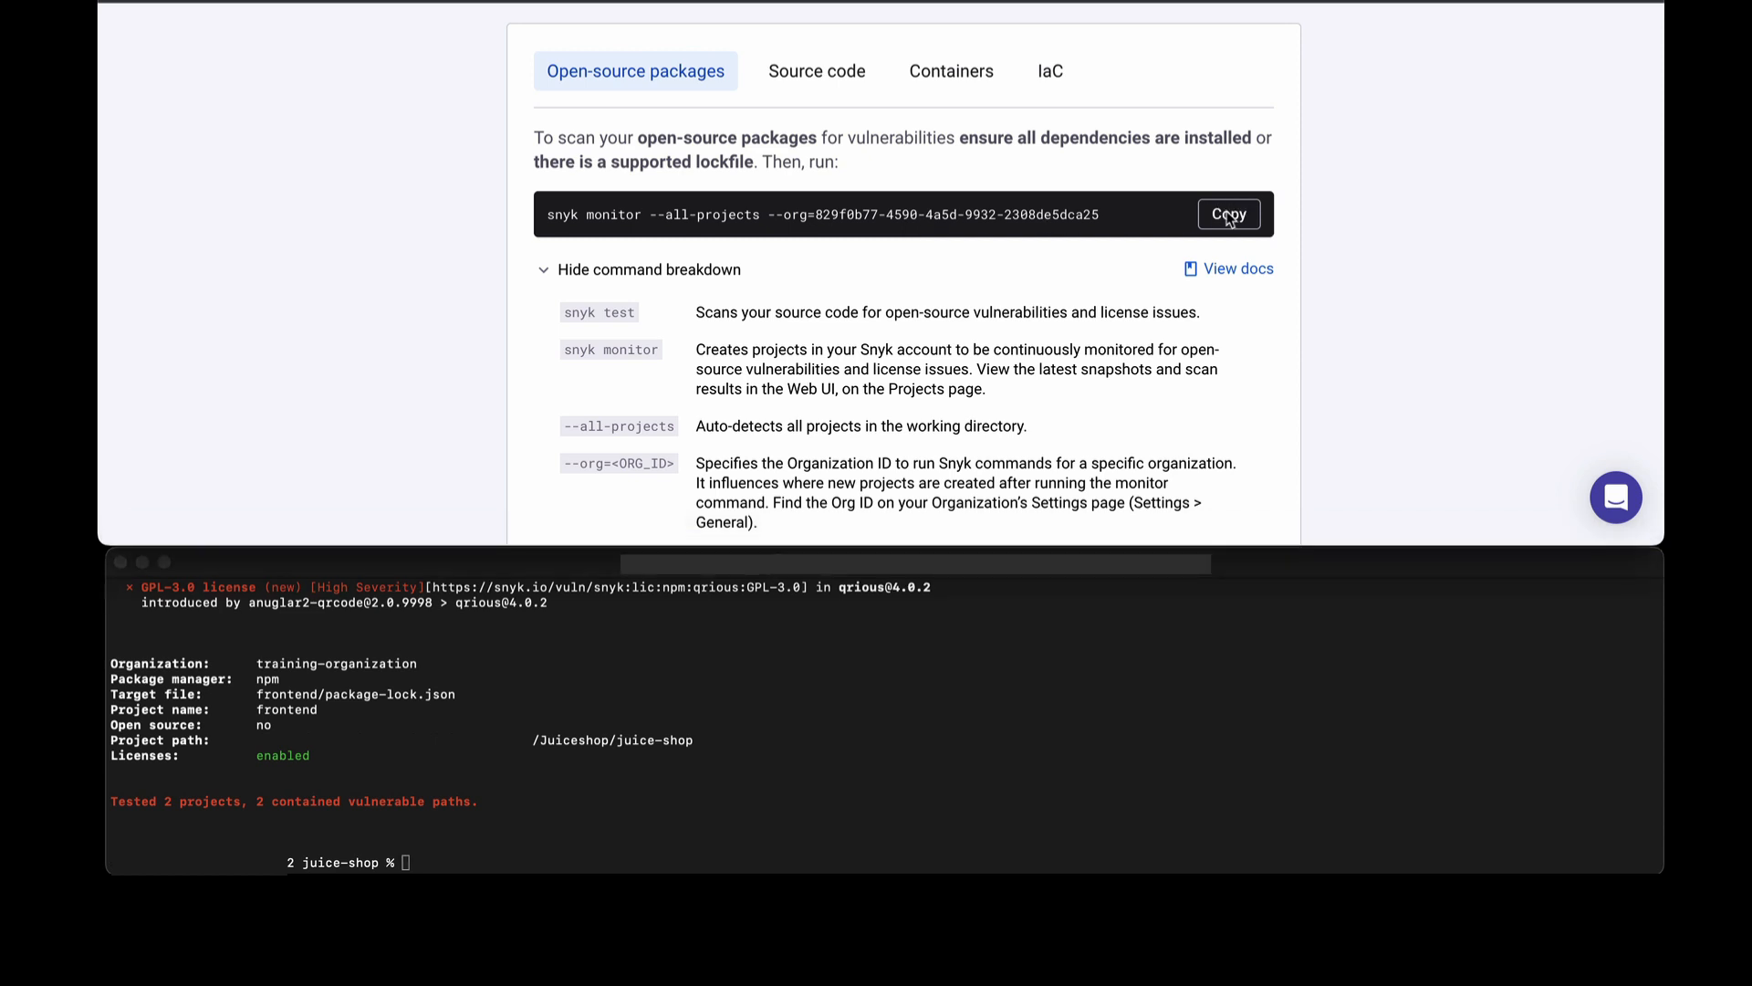
# Copy the organization's monitor command and select the frontend snapshot URL from the output.
pyautogui.click(1227, 214)
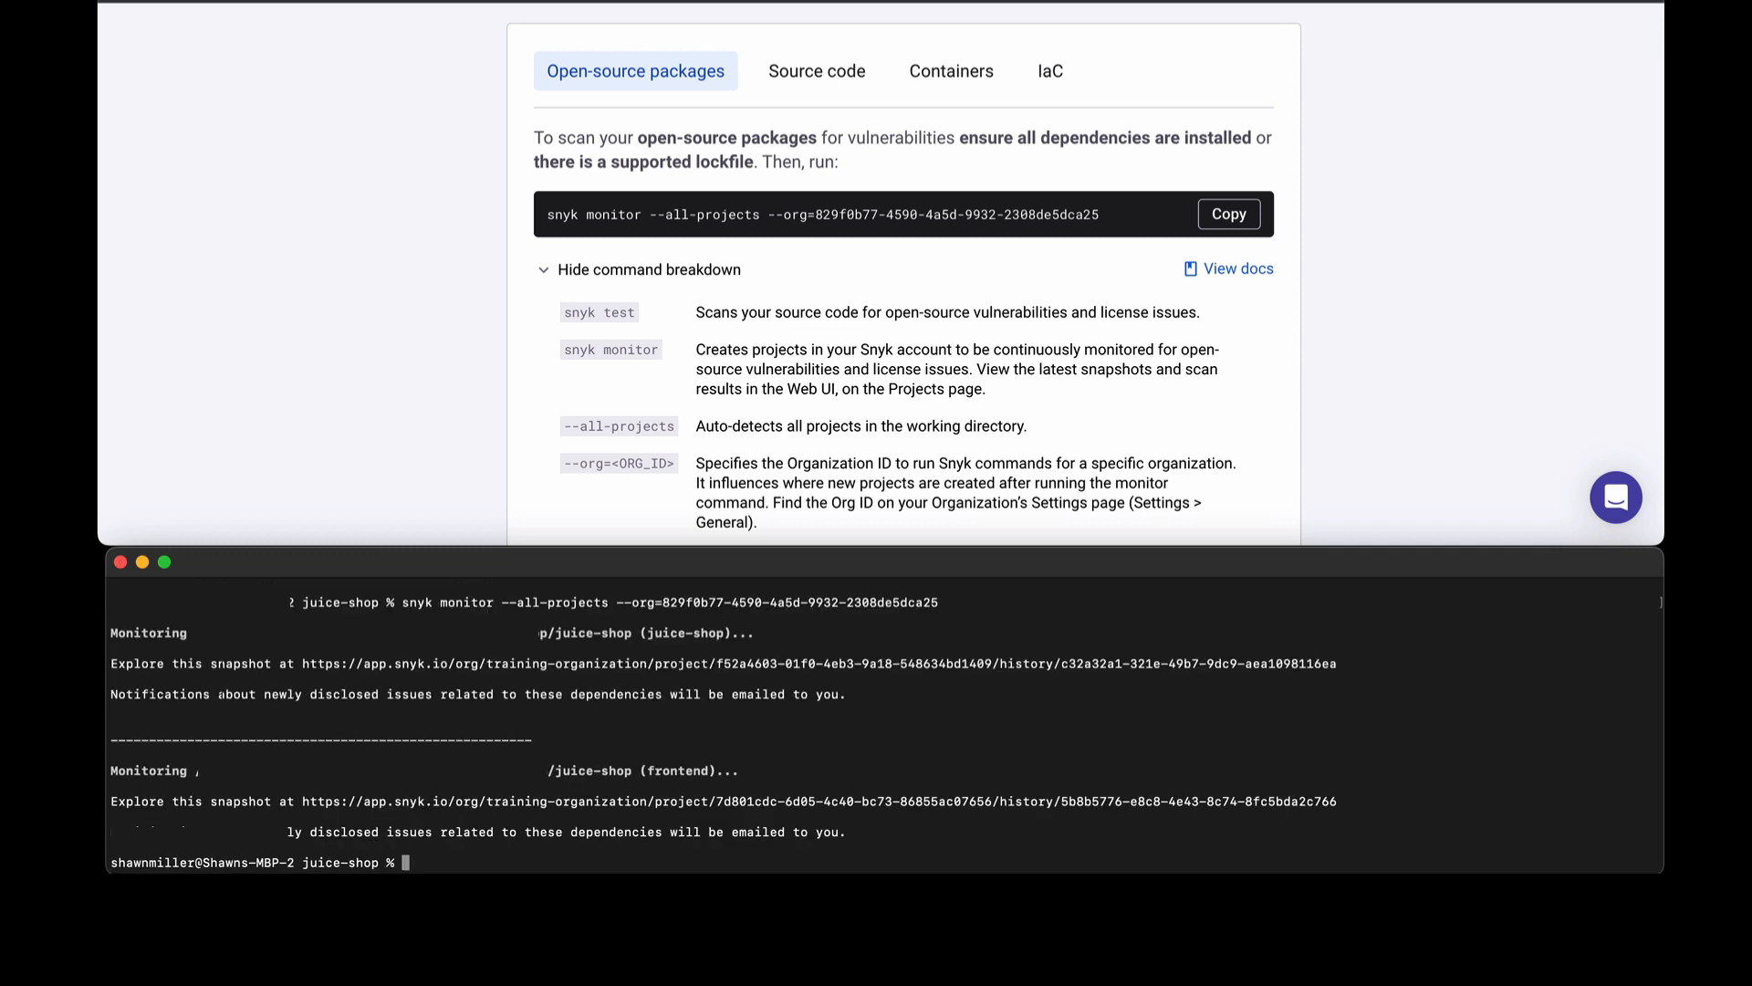
pyautogui.moveTo(501, 835)
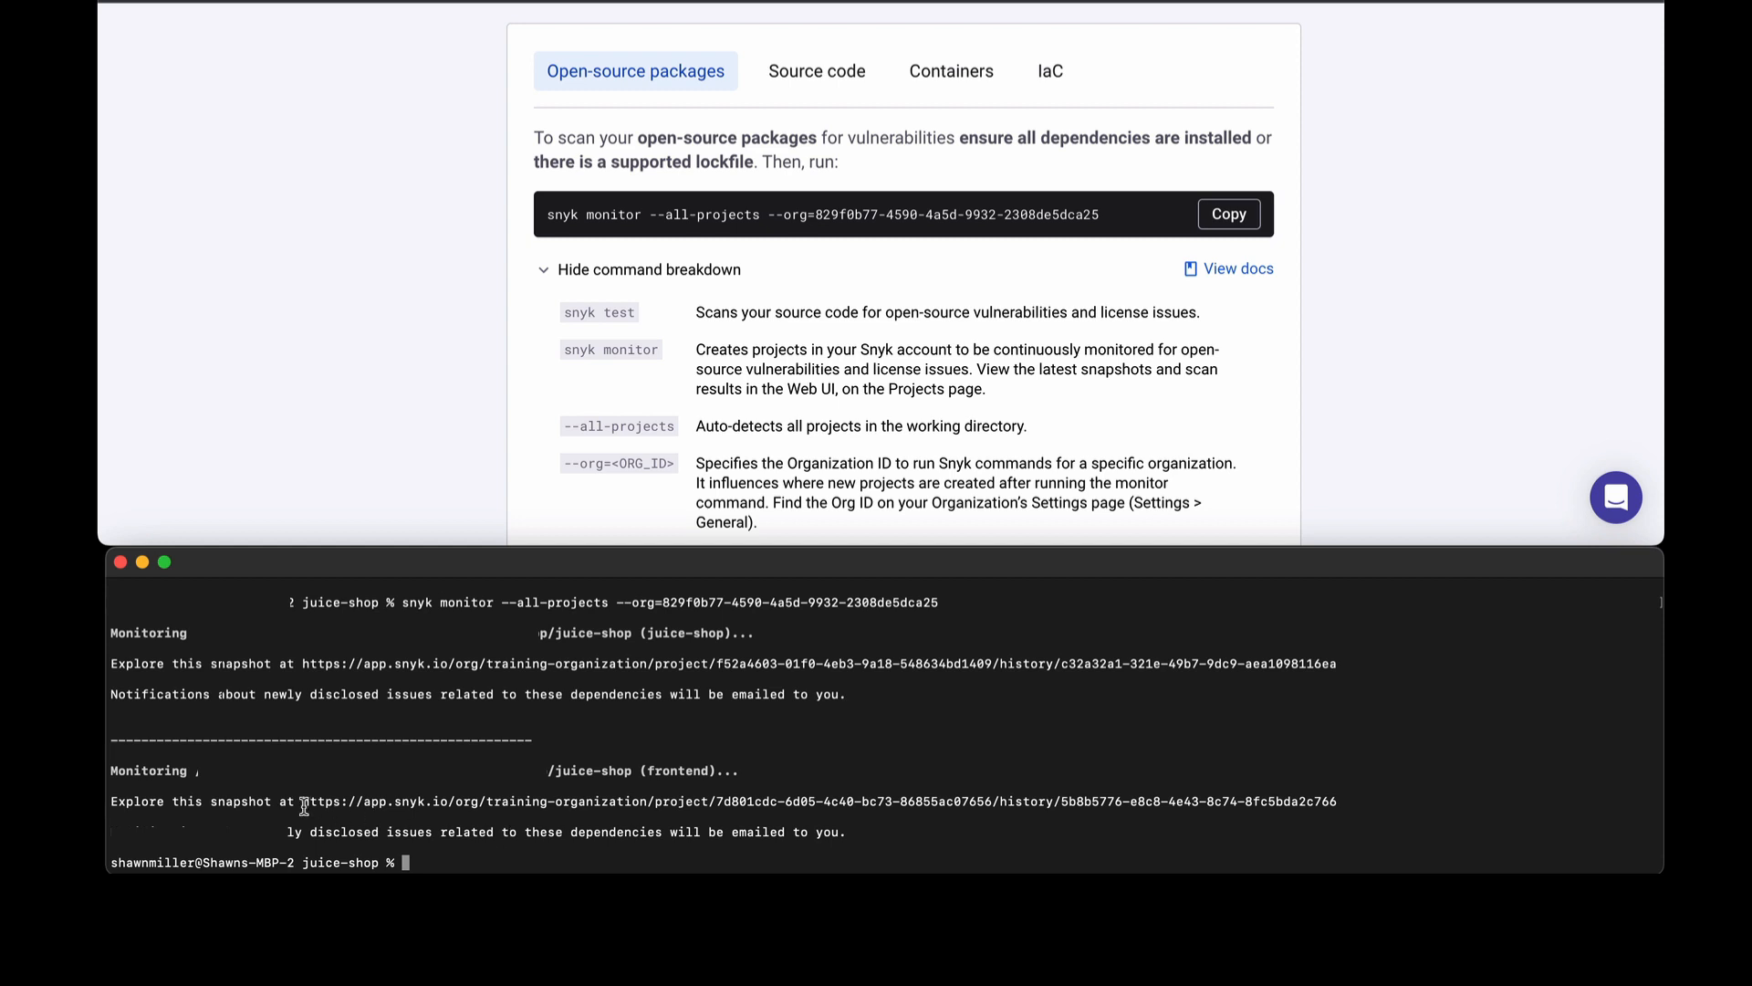
pyautogui.moveTo(304, 801); pyautogui.dragTo(1336, 801)
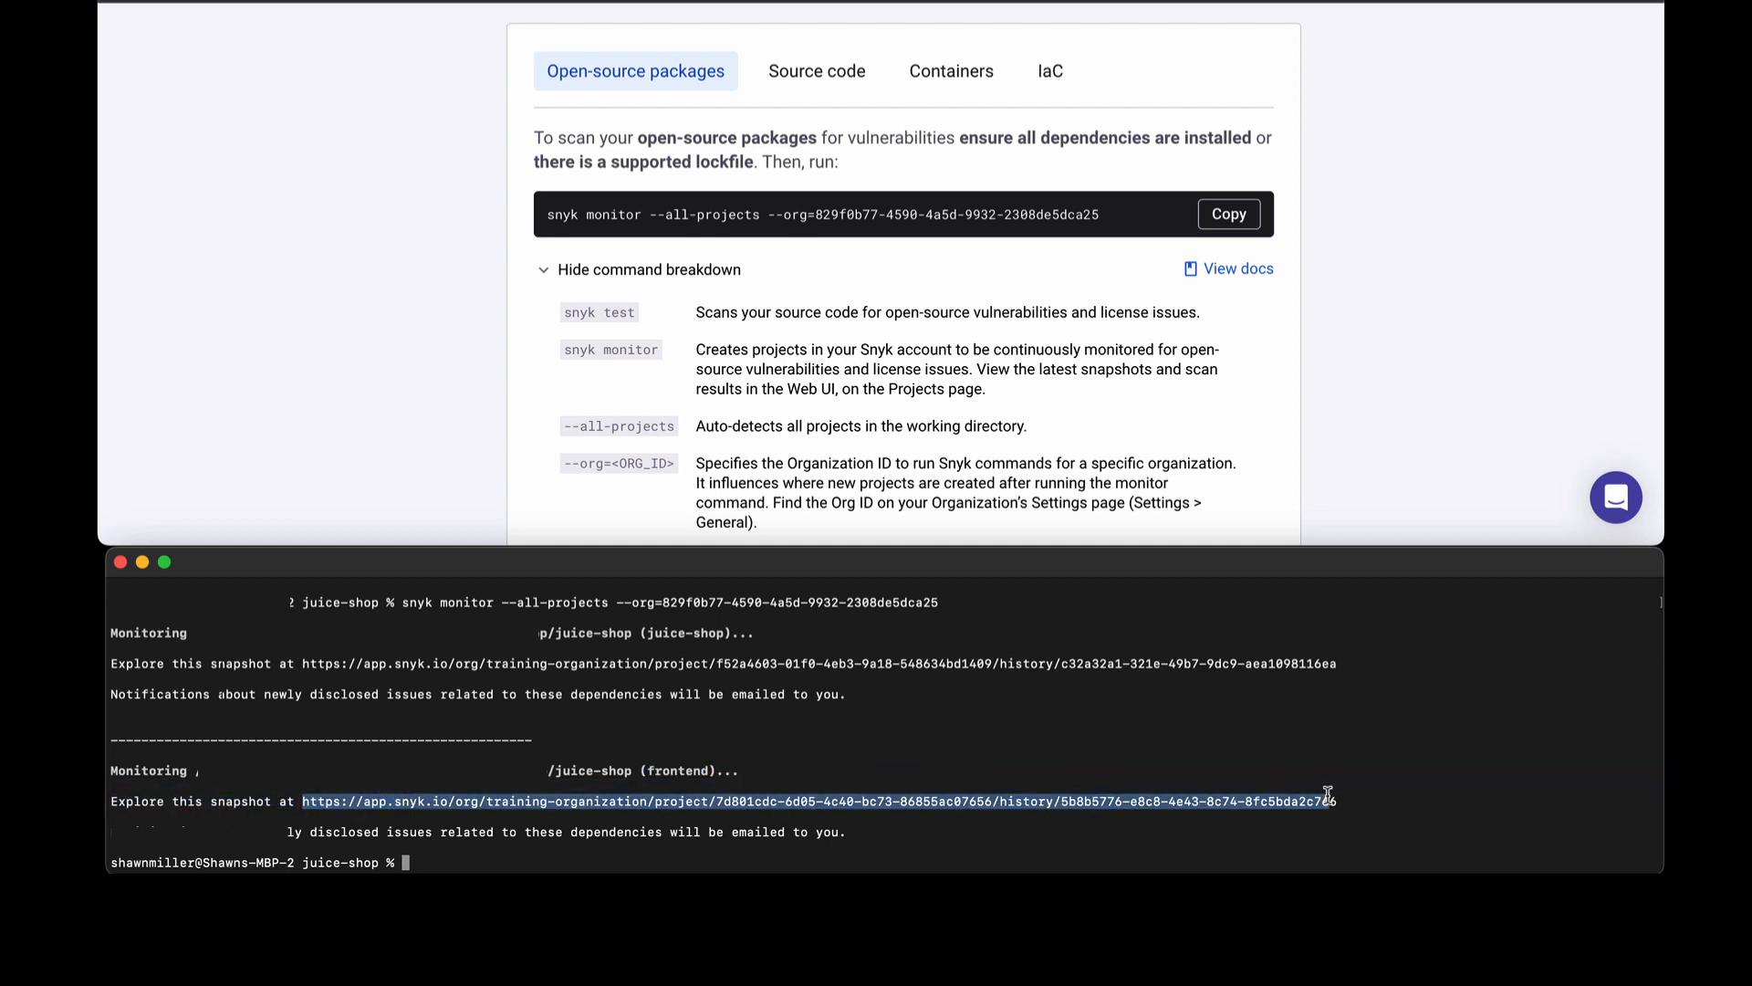
pyautogui.moveTo(302, 802); pyautogui.dragTo(1341, 802)
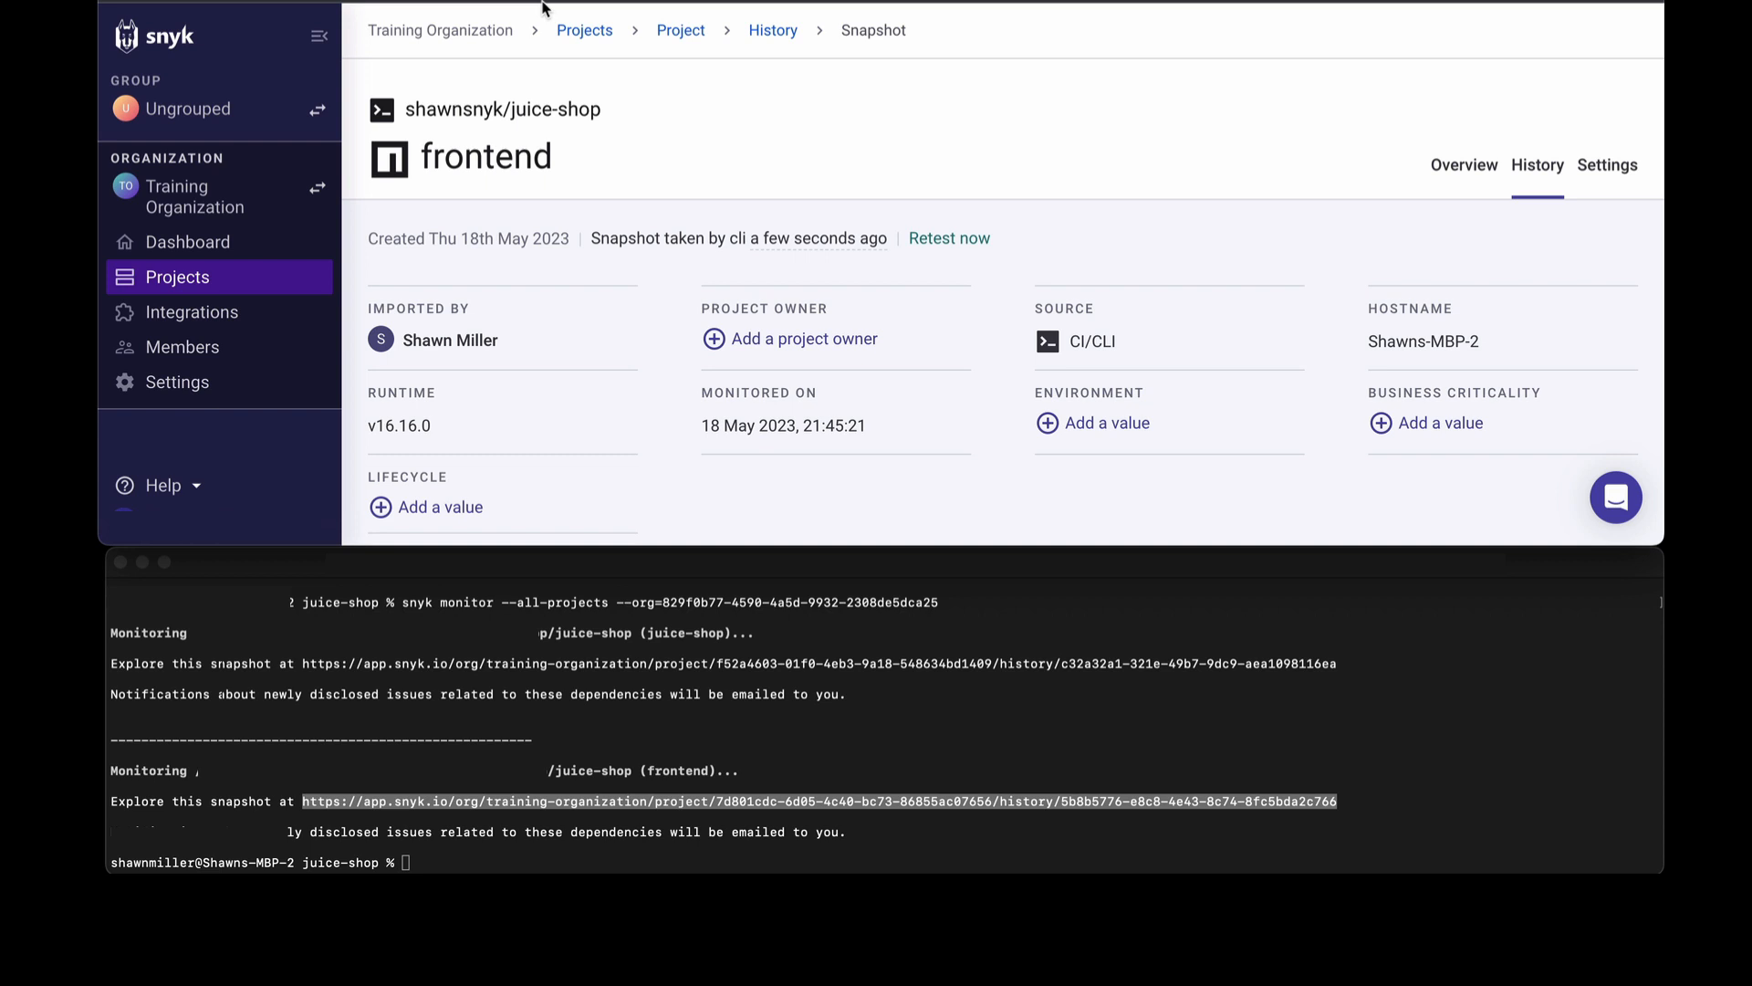
pyautogui.moveTo(683, 169)
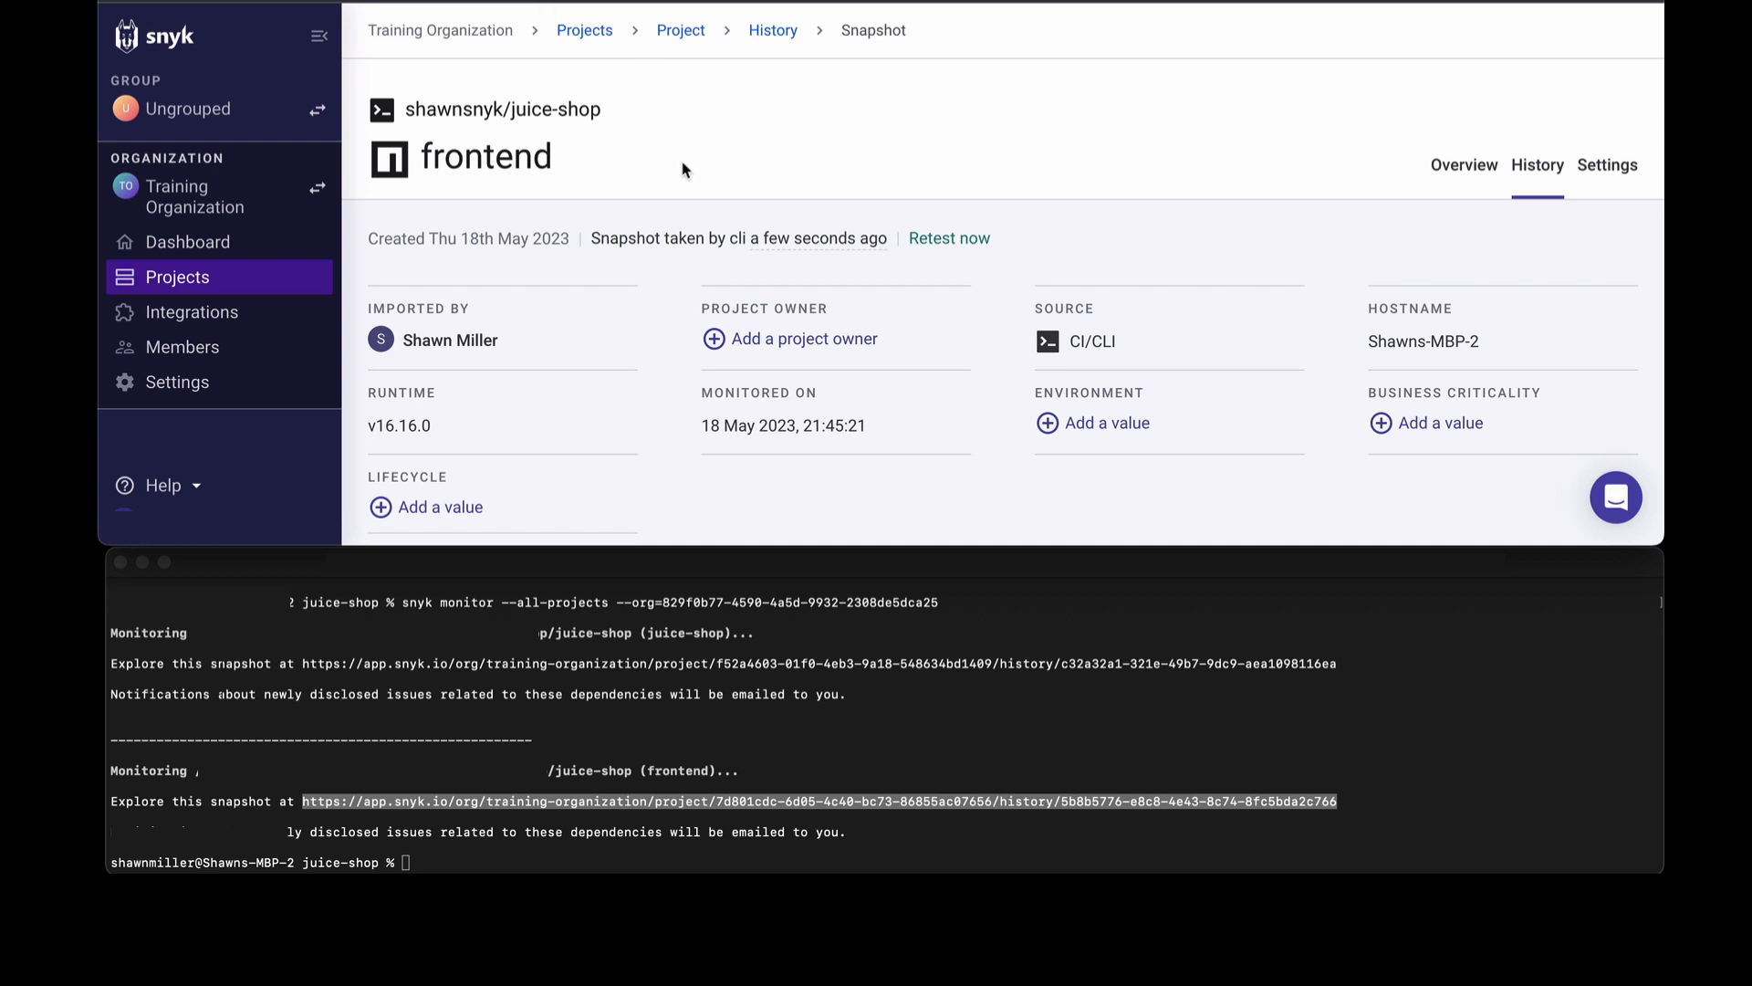
# Scroll the frontend snapshot page to its Issues list of 44 issues (1 critical, 17 high).
pyautogui.scroll(-3)
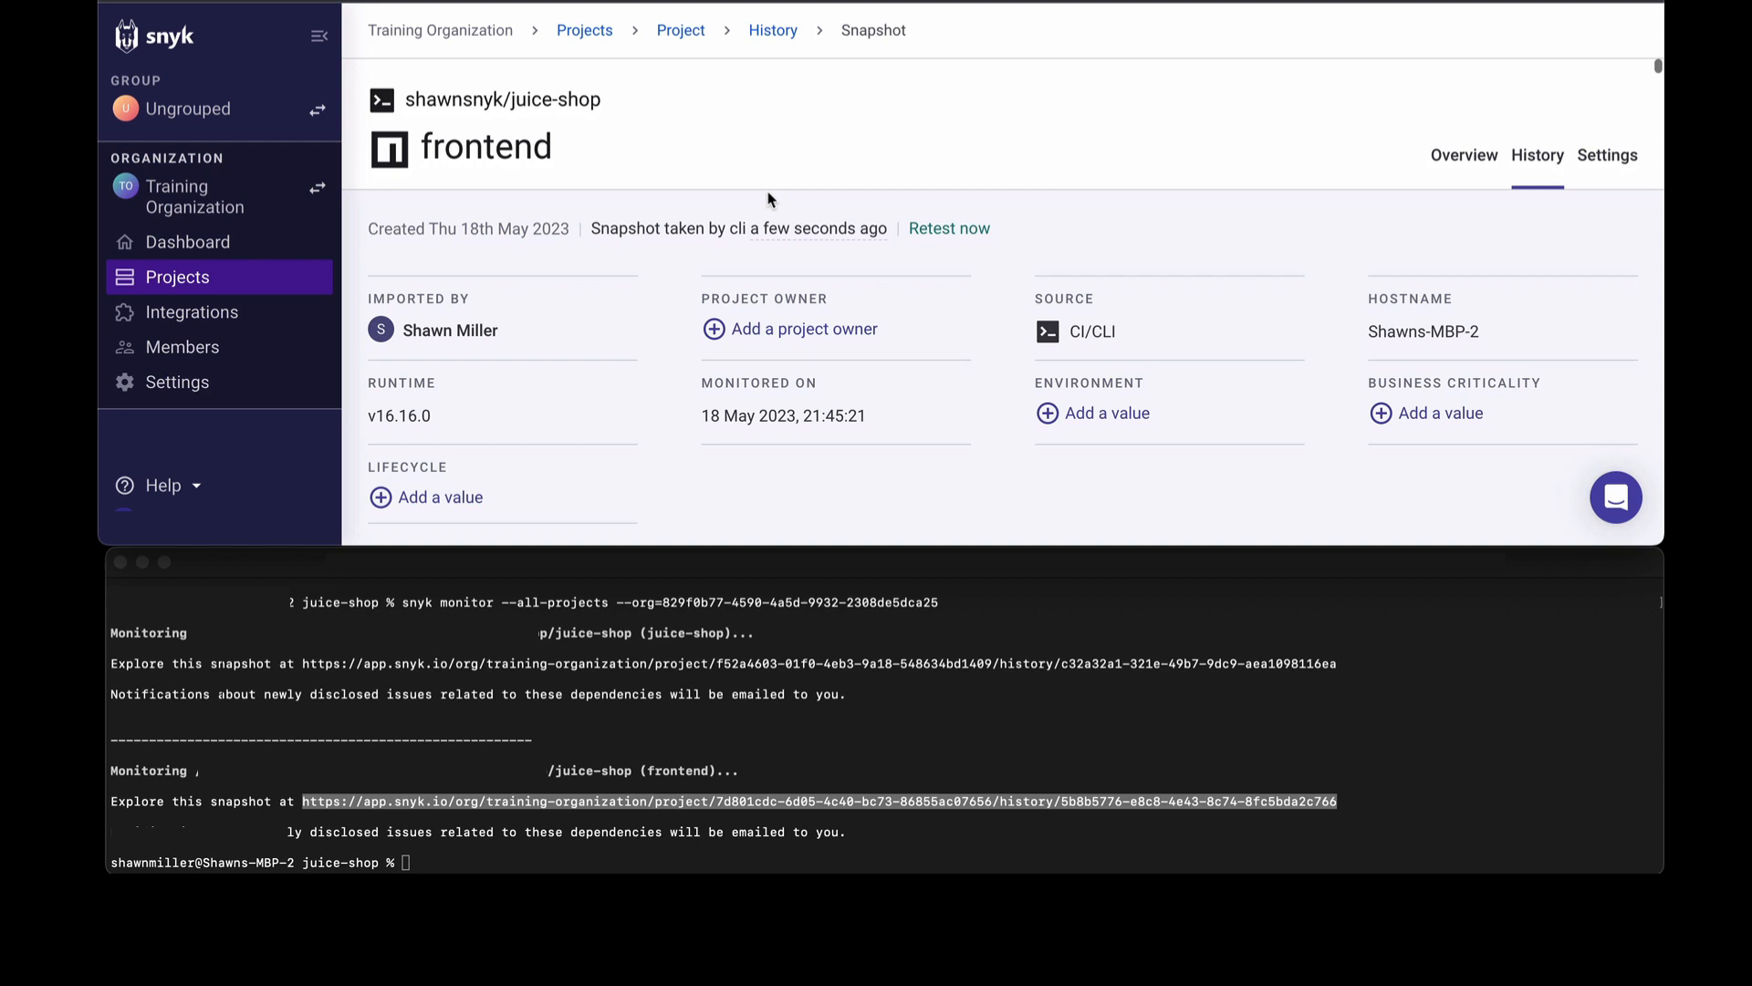
pyautogui.scroll(-3)
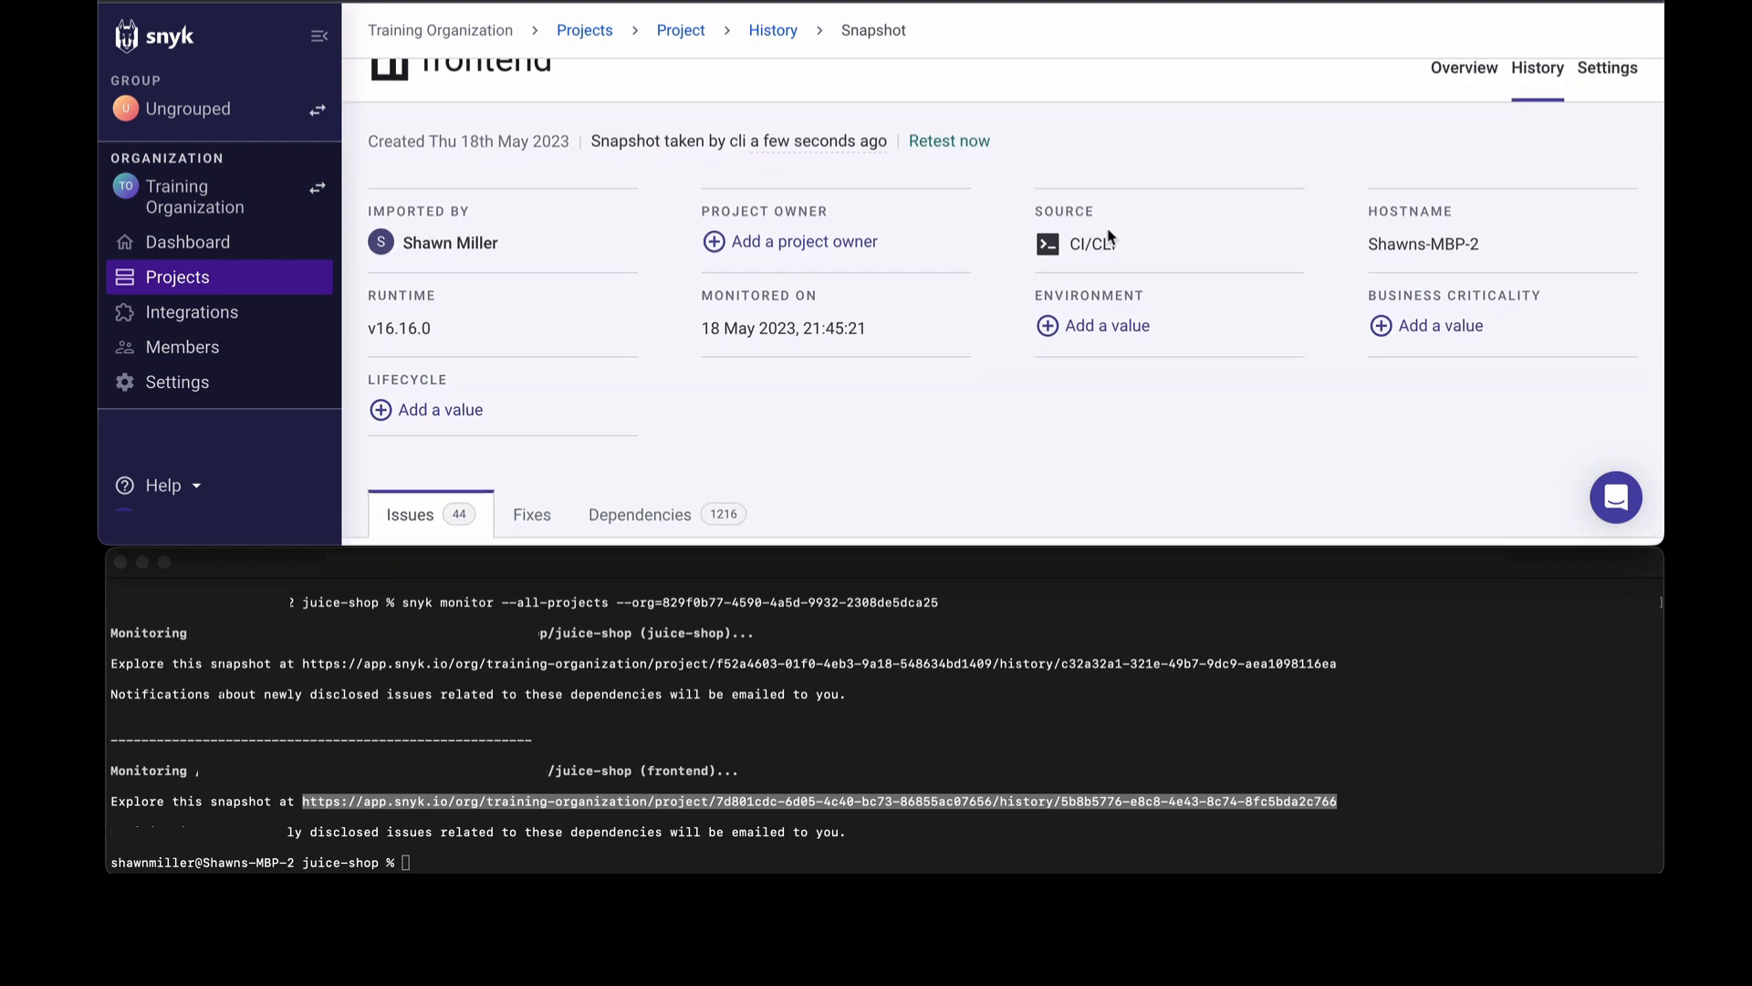
pyautogui.scroll(-3)
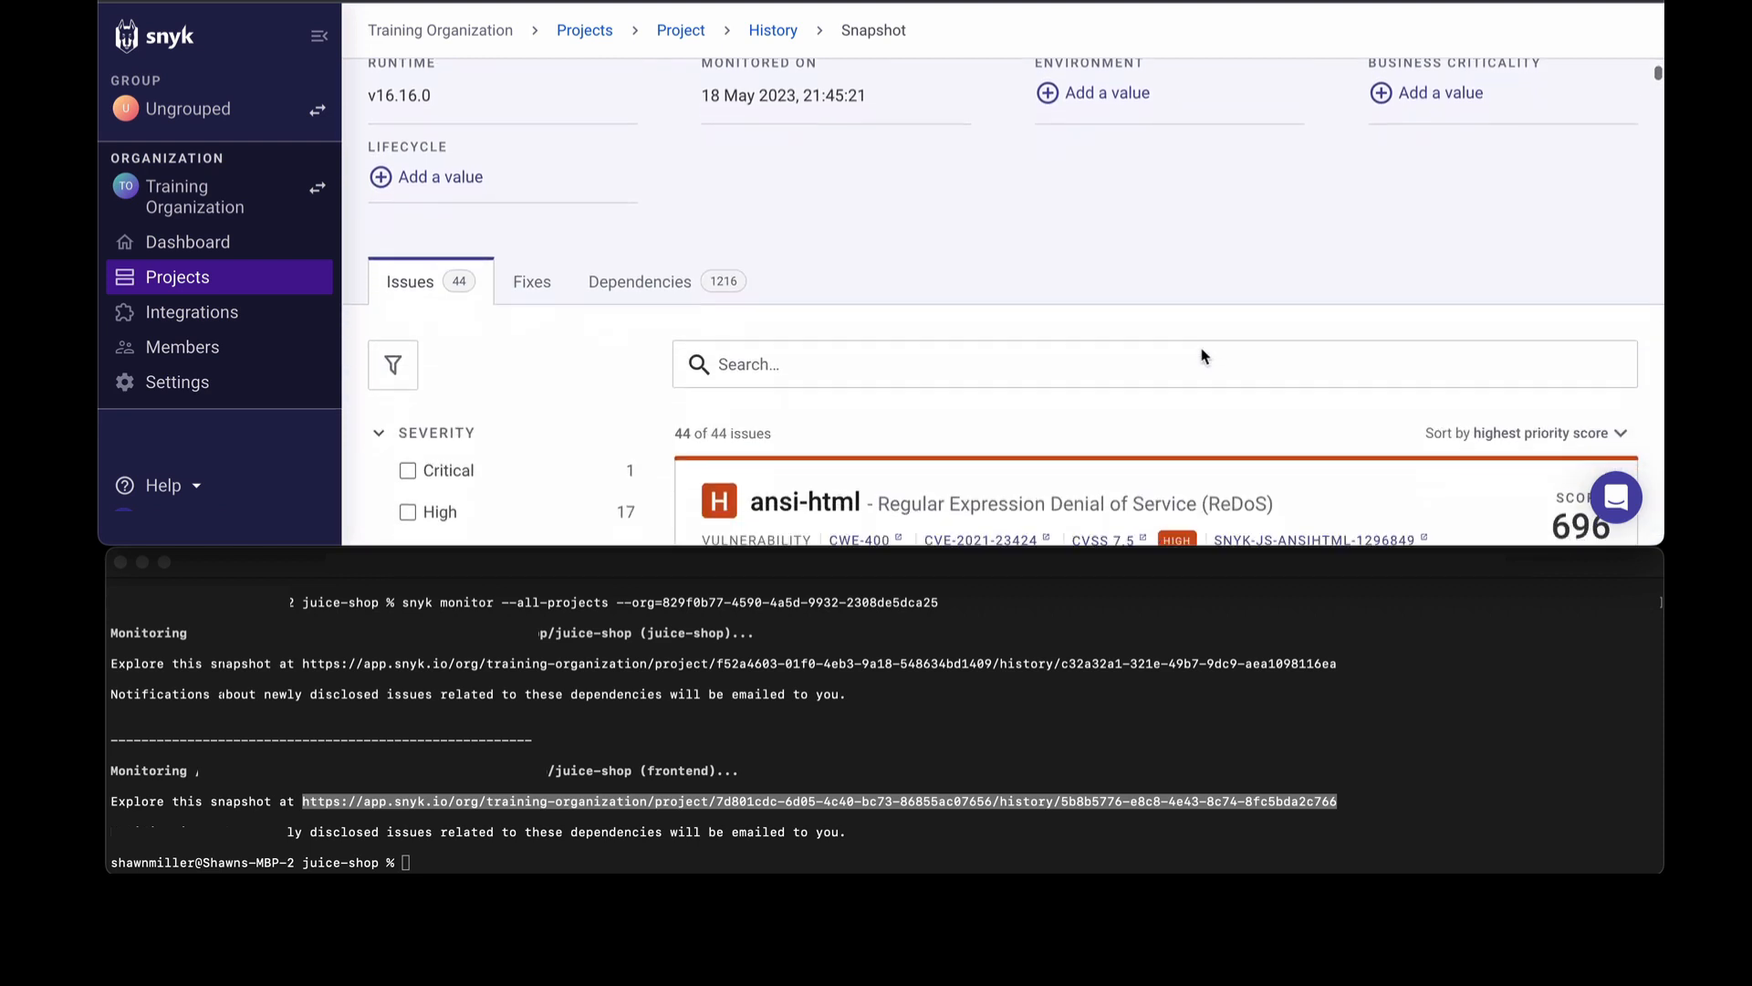
pyautogui.scroll(-3)
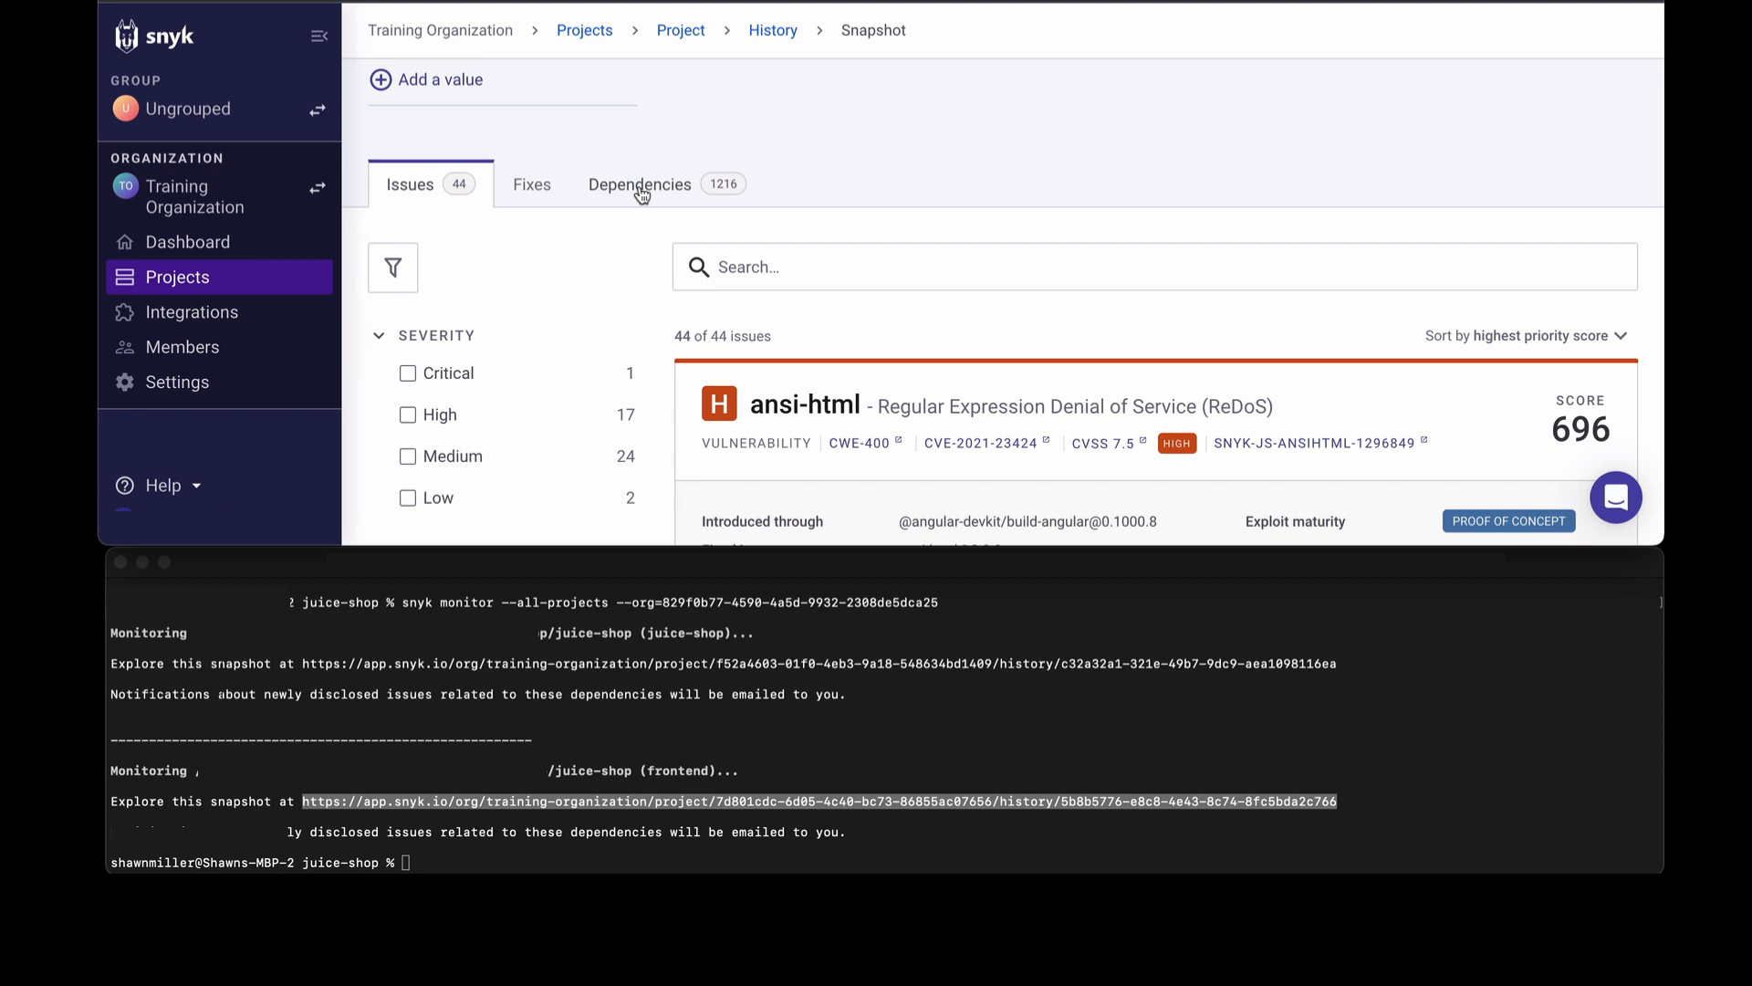
pyautogui.click(639, 185)
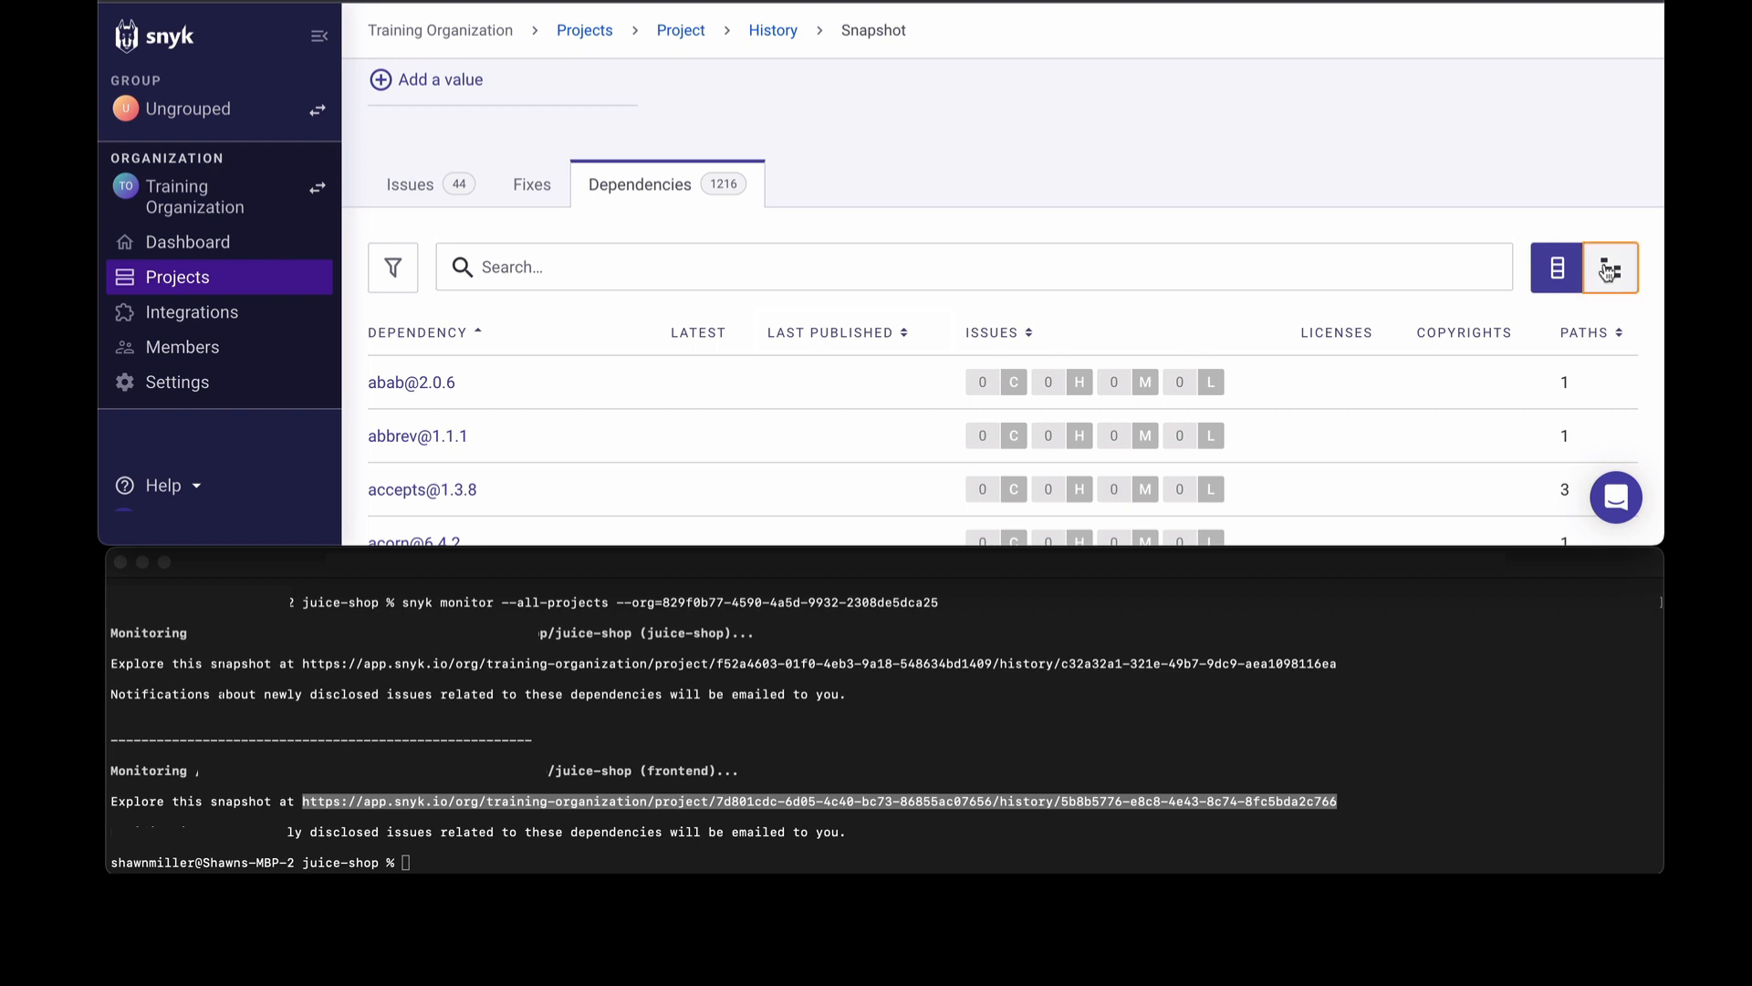
pyautogui.click(1609, 267)
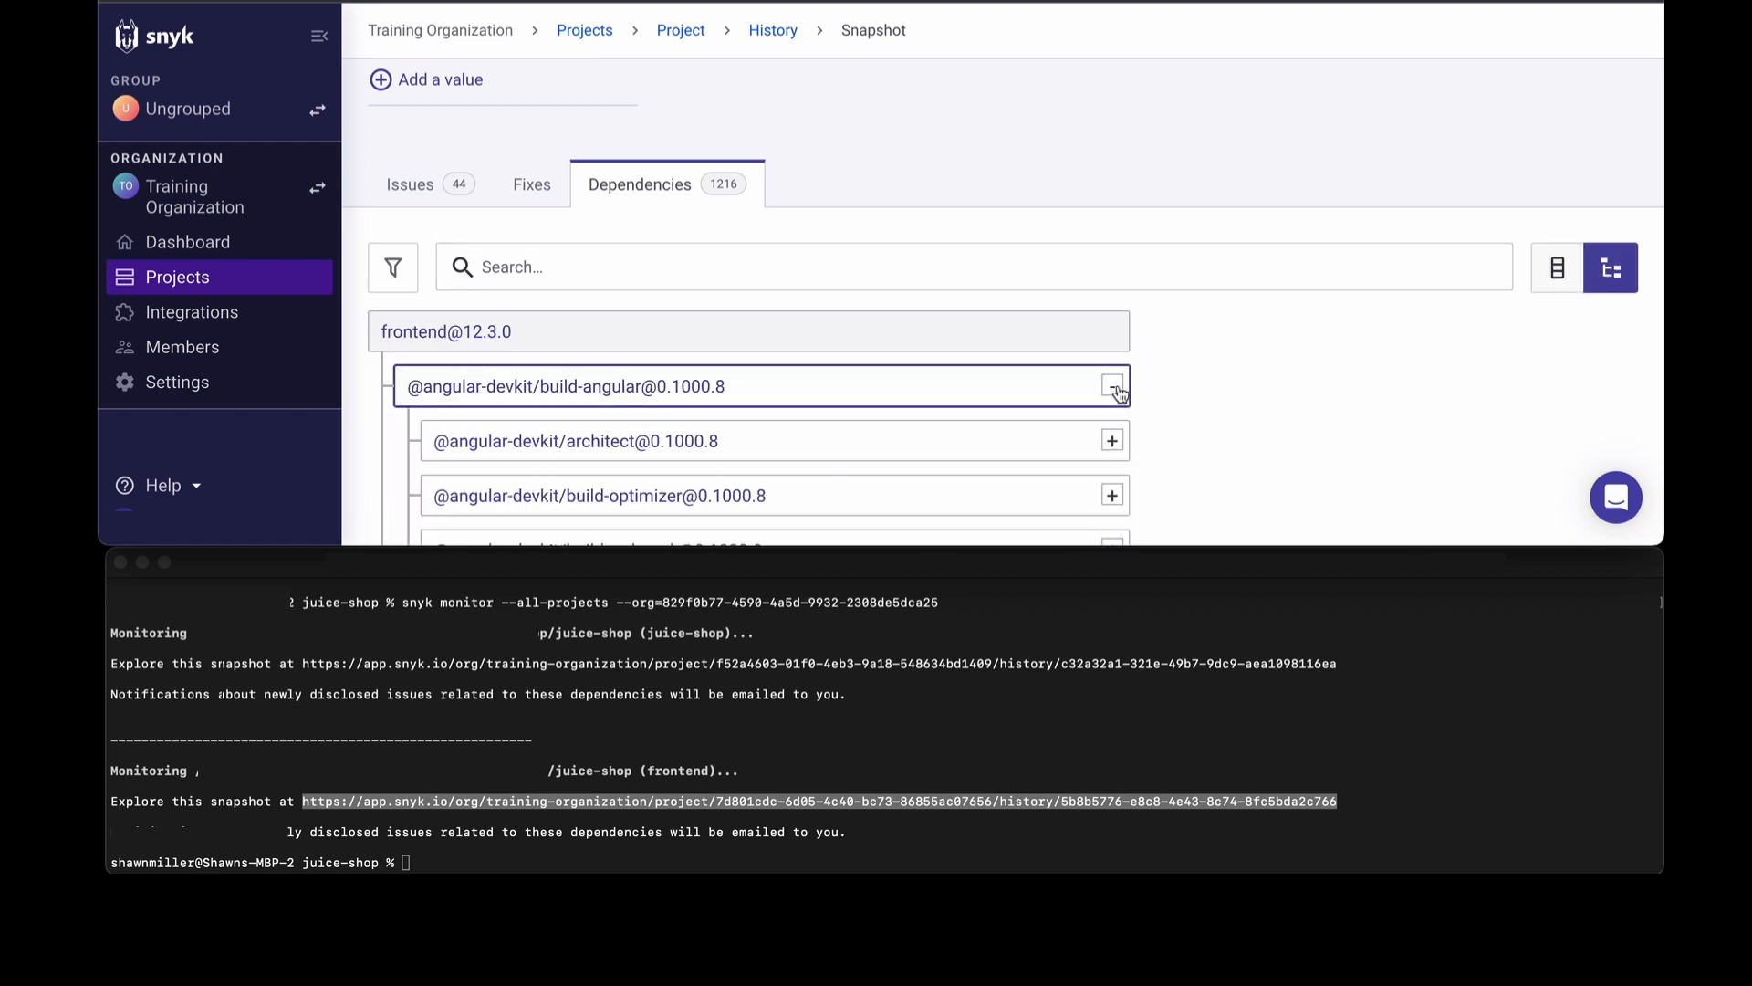
pyautogui.click(1110, 440)
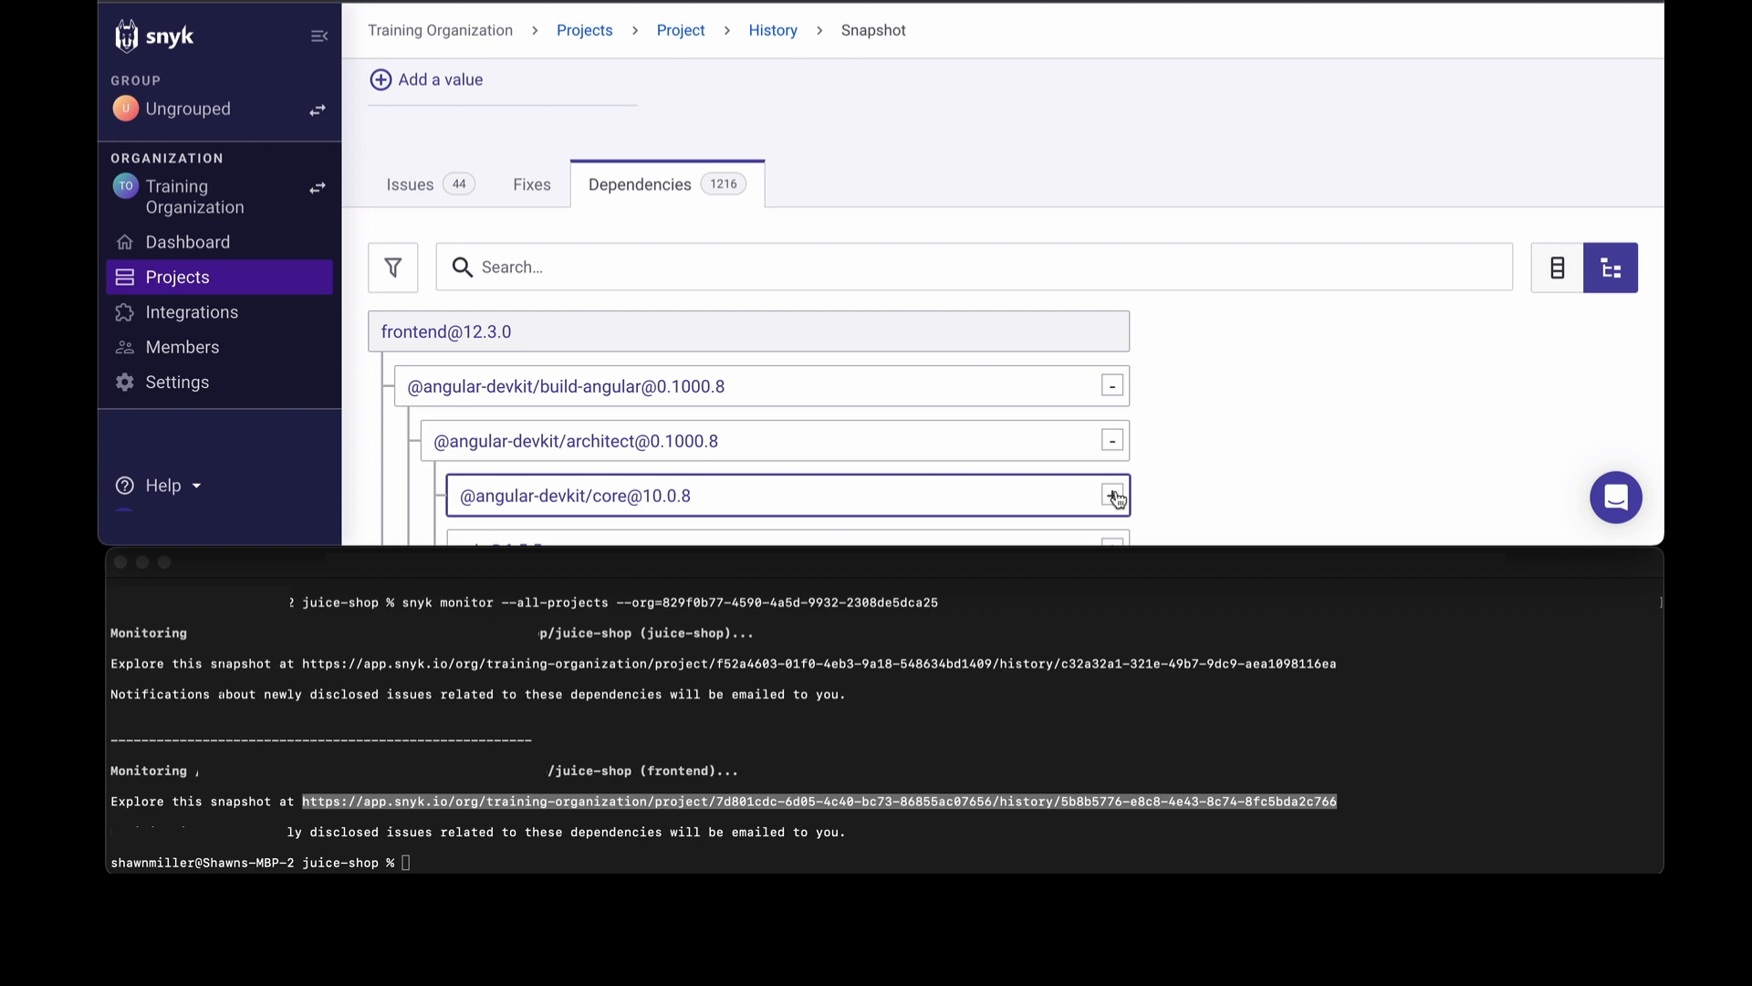
pyautogui.click(409, 184)
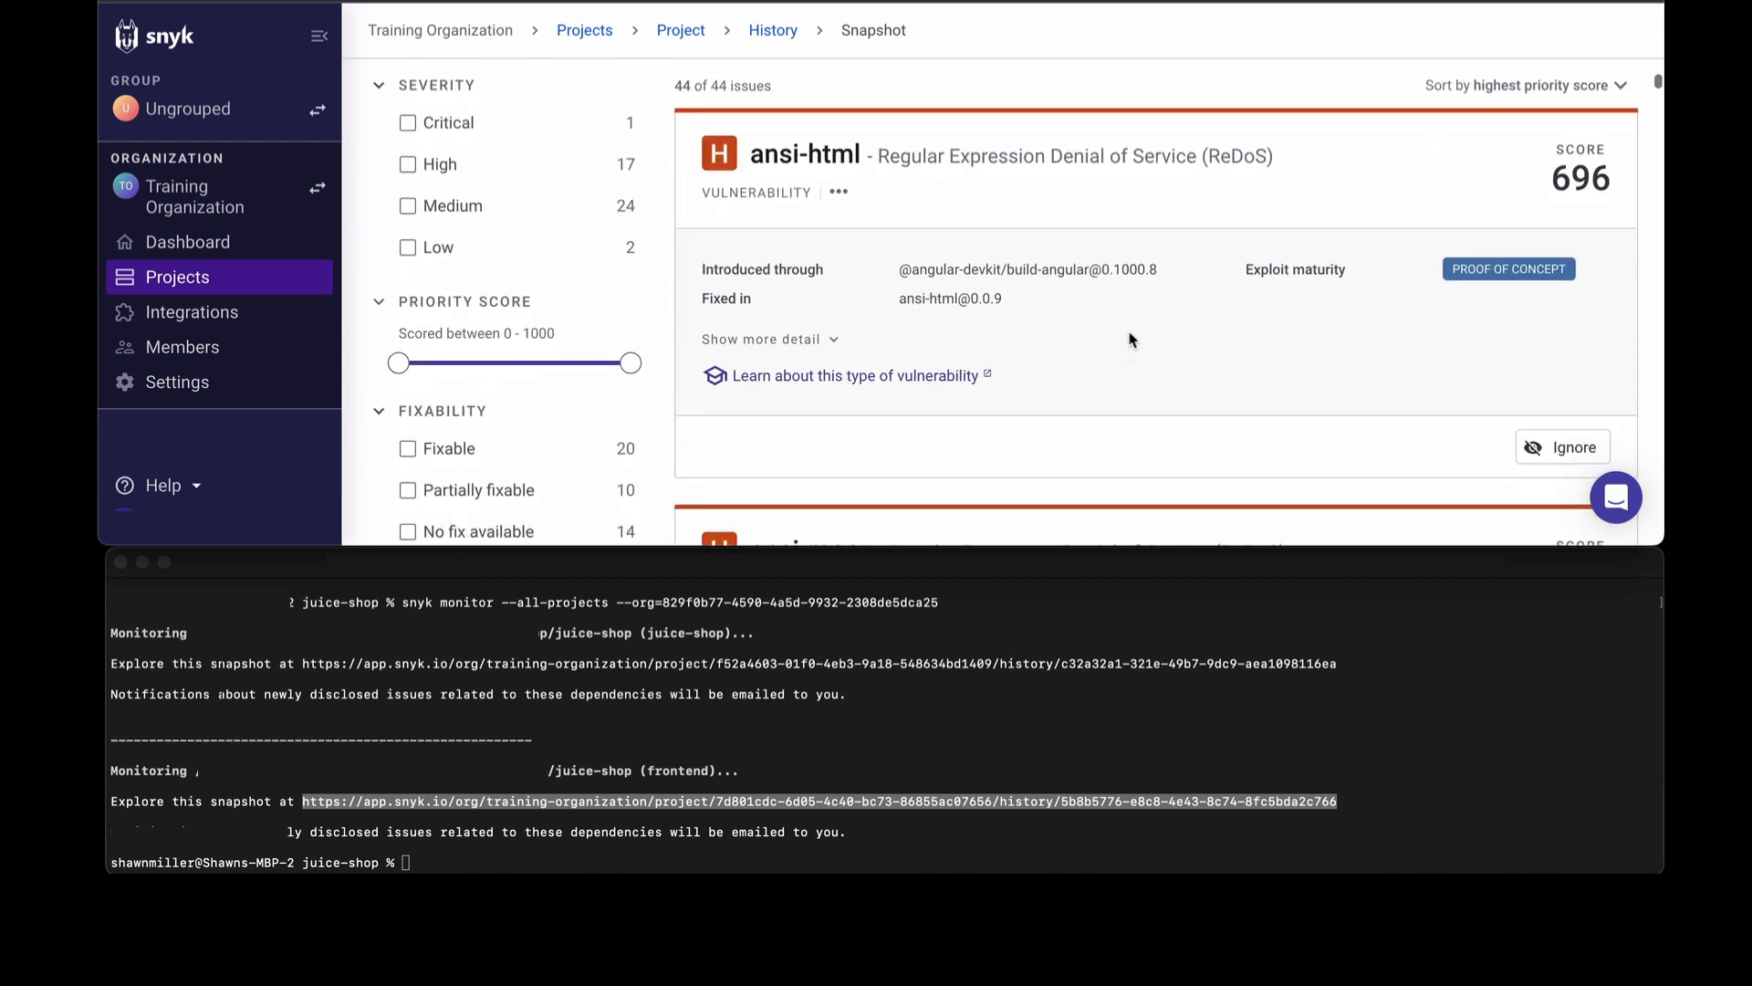
pyautogui.moveTo(833, 347)
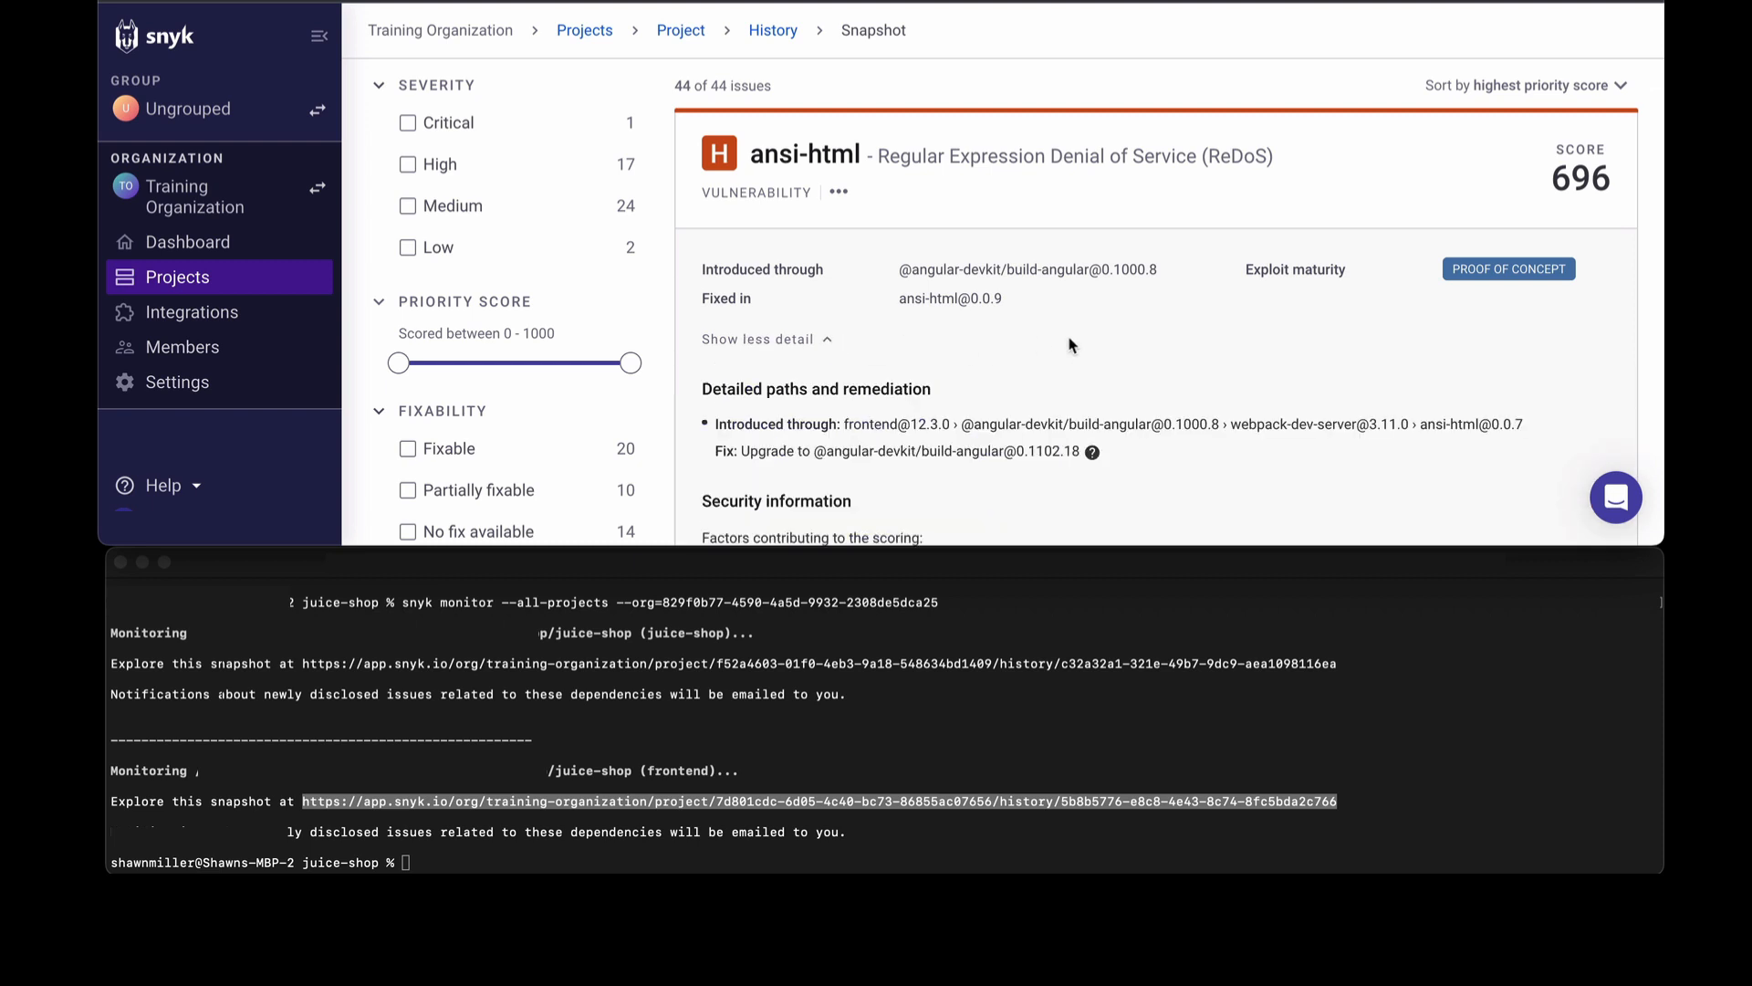
# Review the ansi-html vulnerability details, then open Projects and the CLI instructions for open-source packages.
pyautogui.scroll(-3)
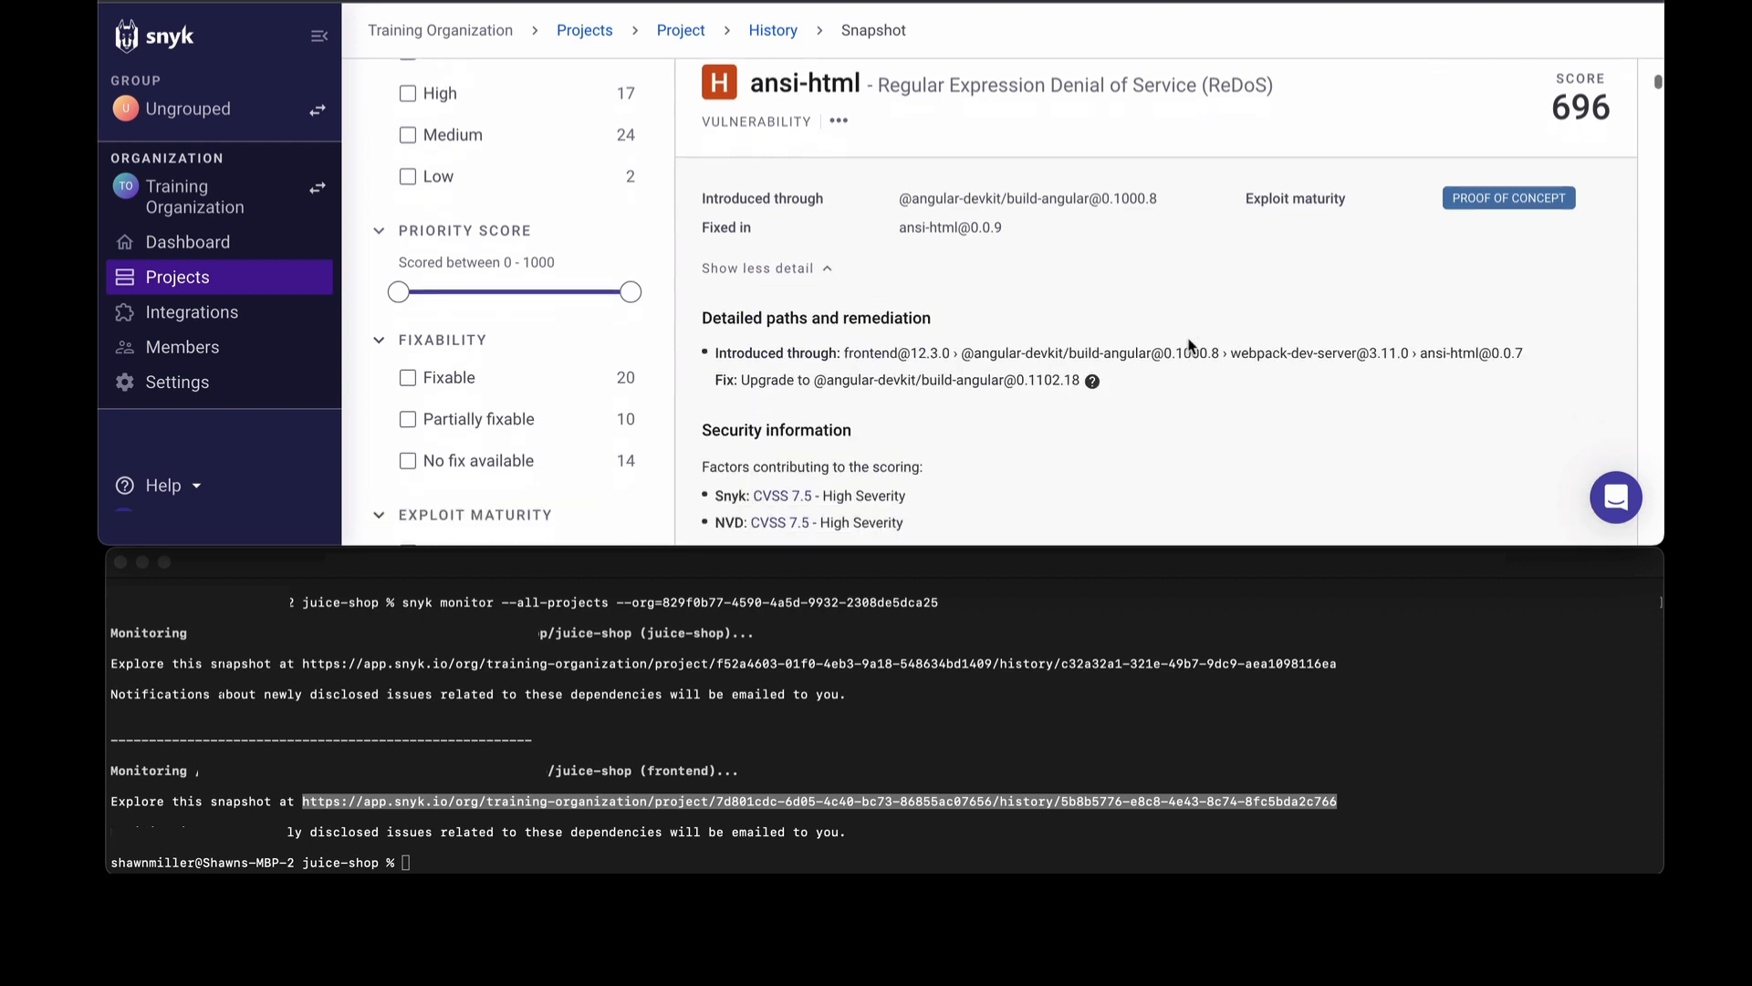
pyautogui.scroll(-3)
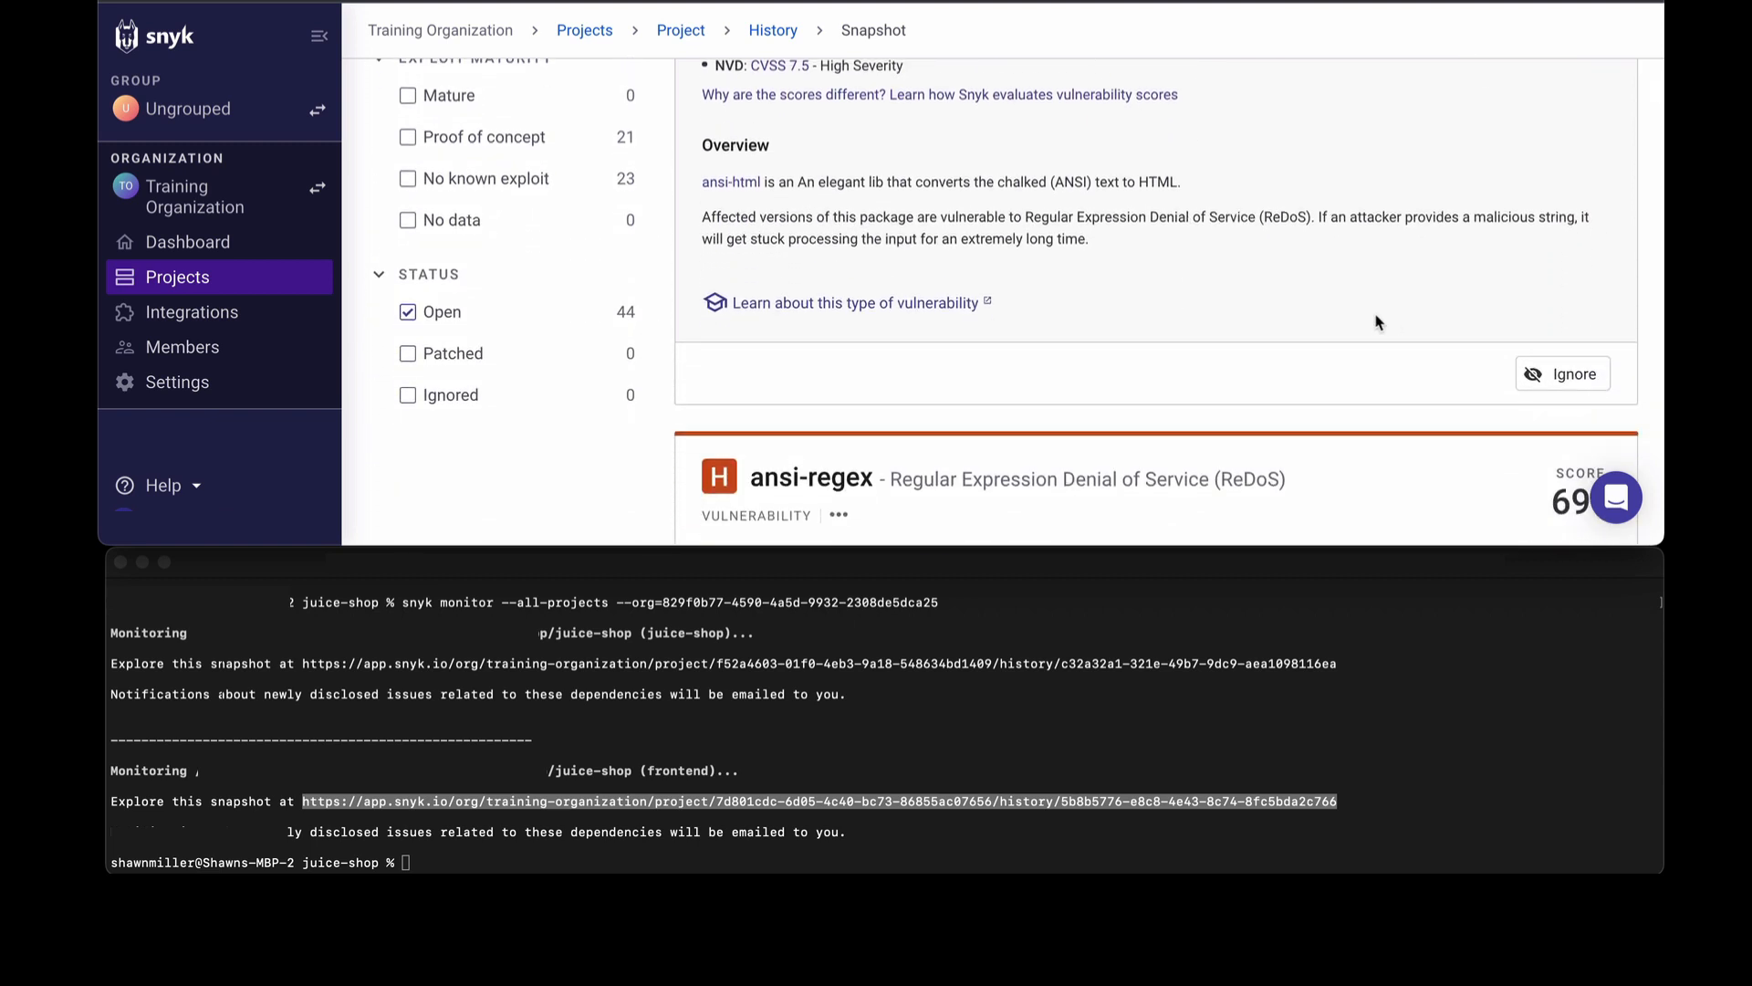
pyautogui.moveTo(1345, 370)
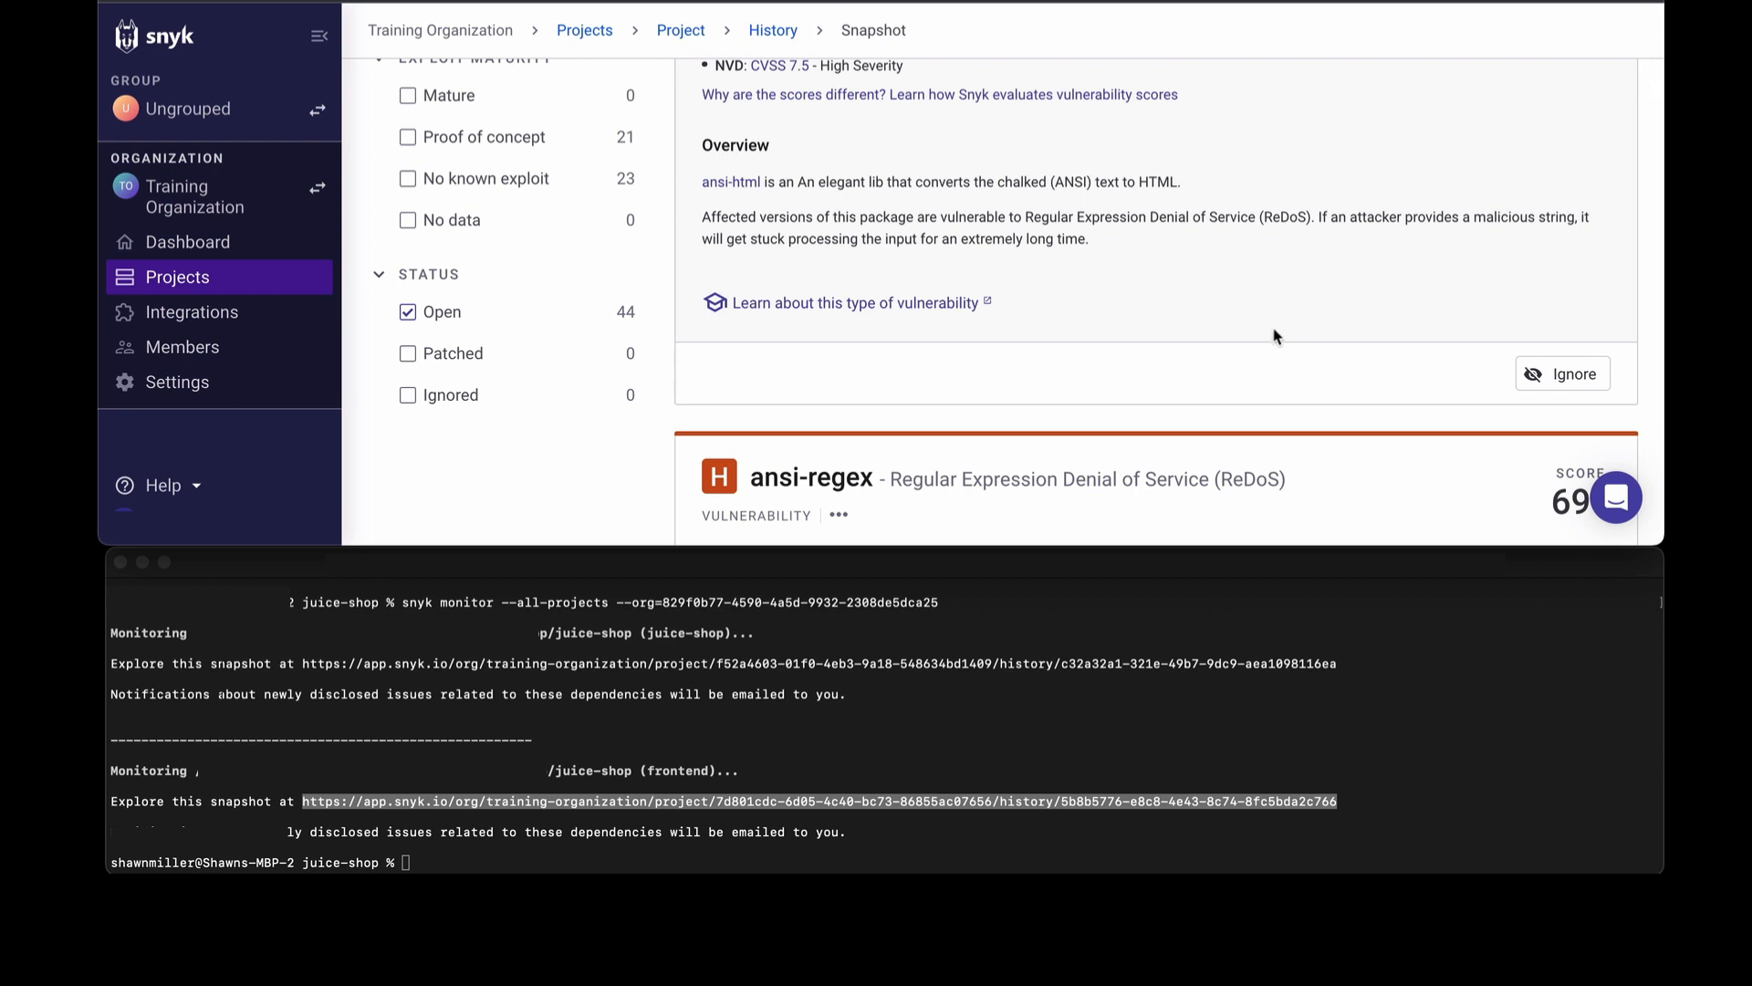
pyautogui.moveTo(1362, 298)
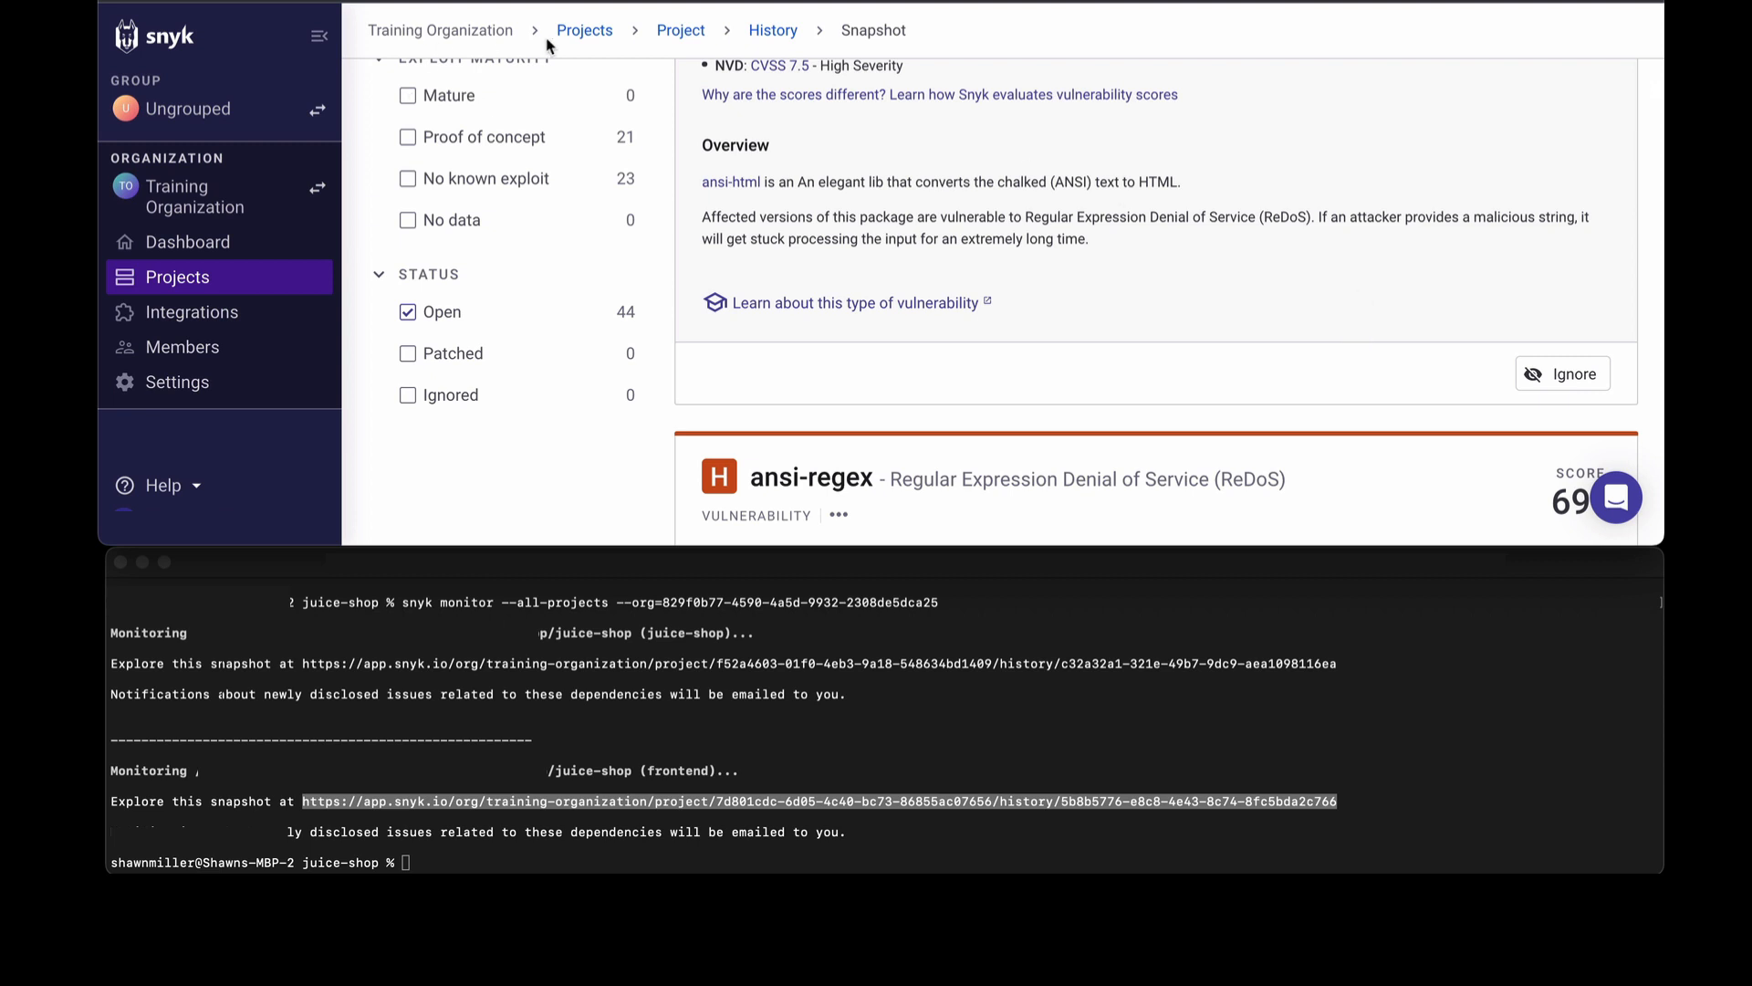
pyautogui.moveTo(842, 678)
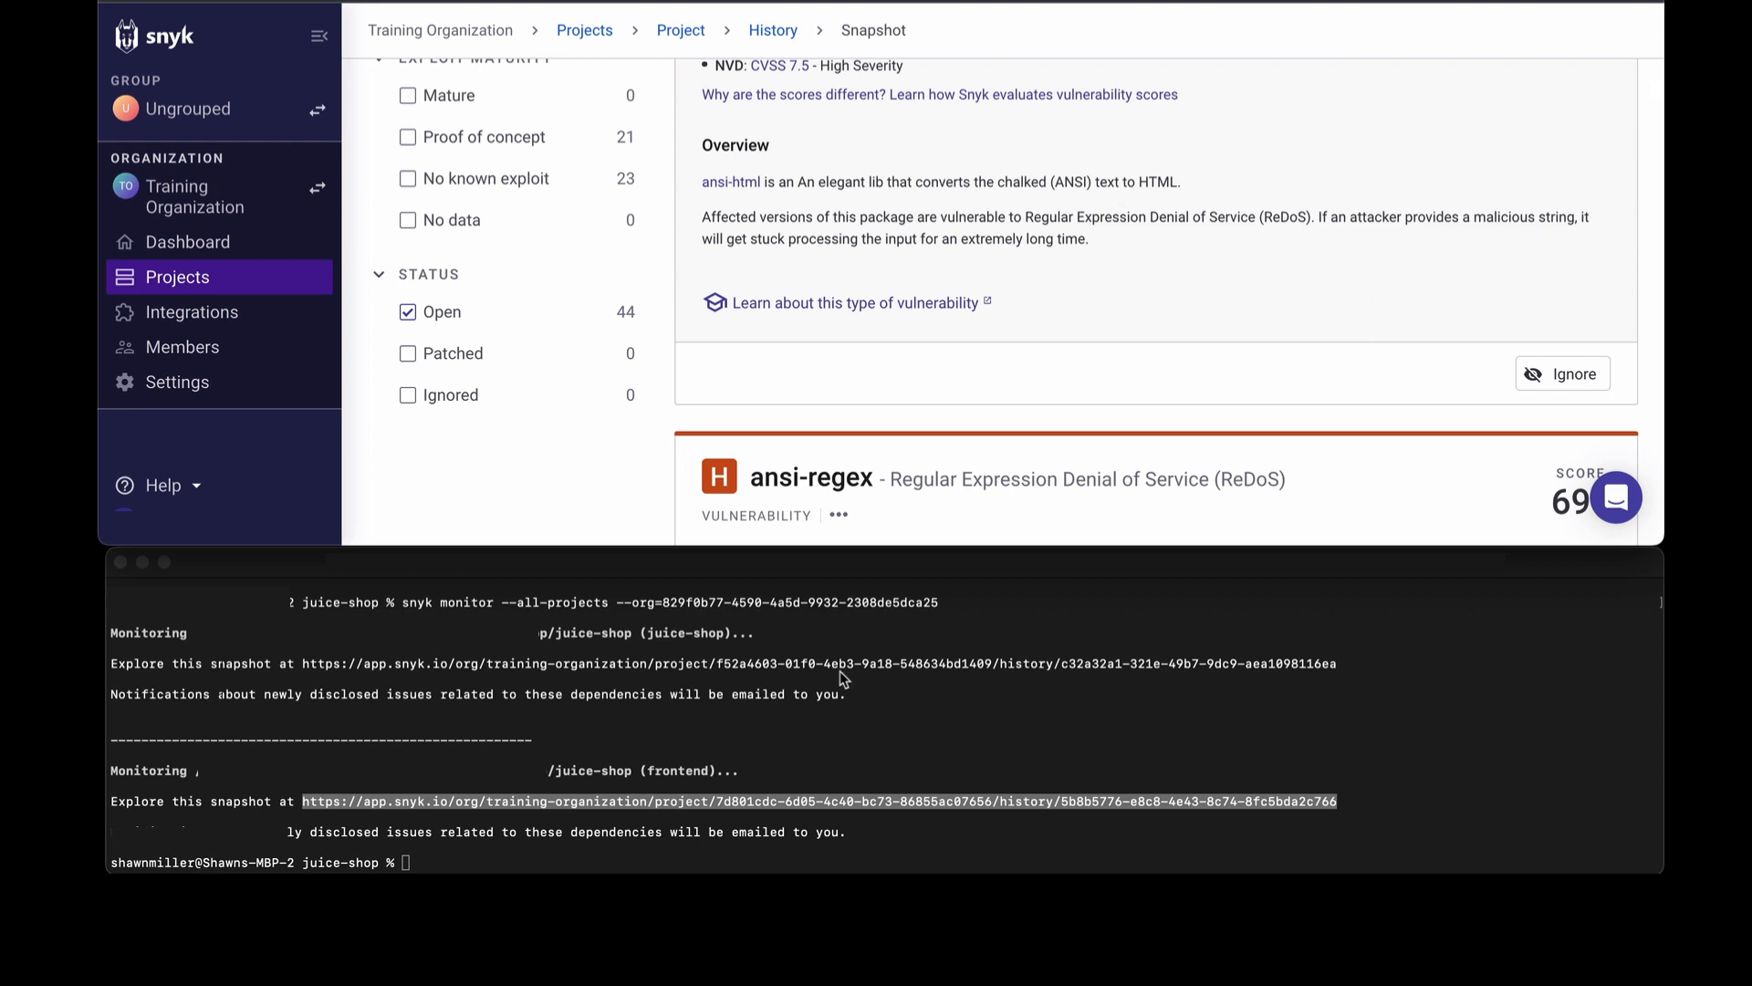
pyautogui.moveTo(176, 278)
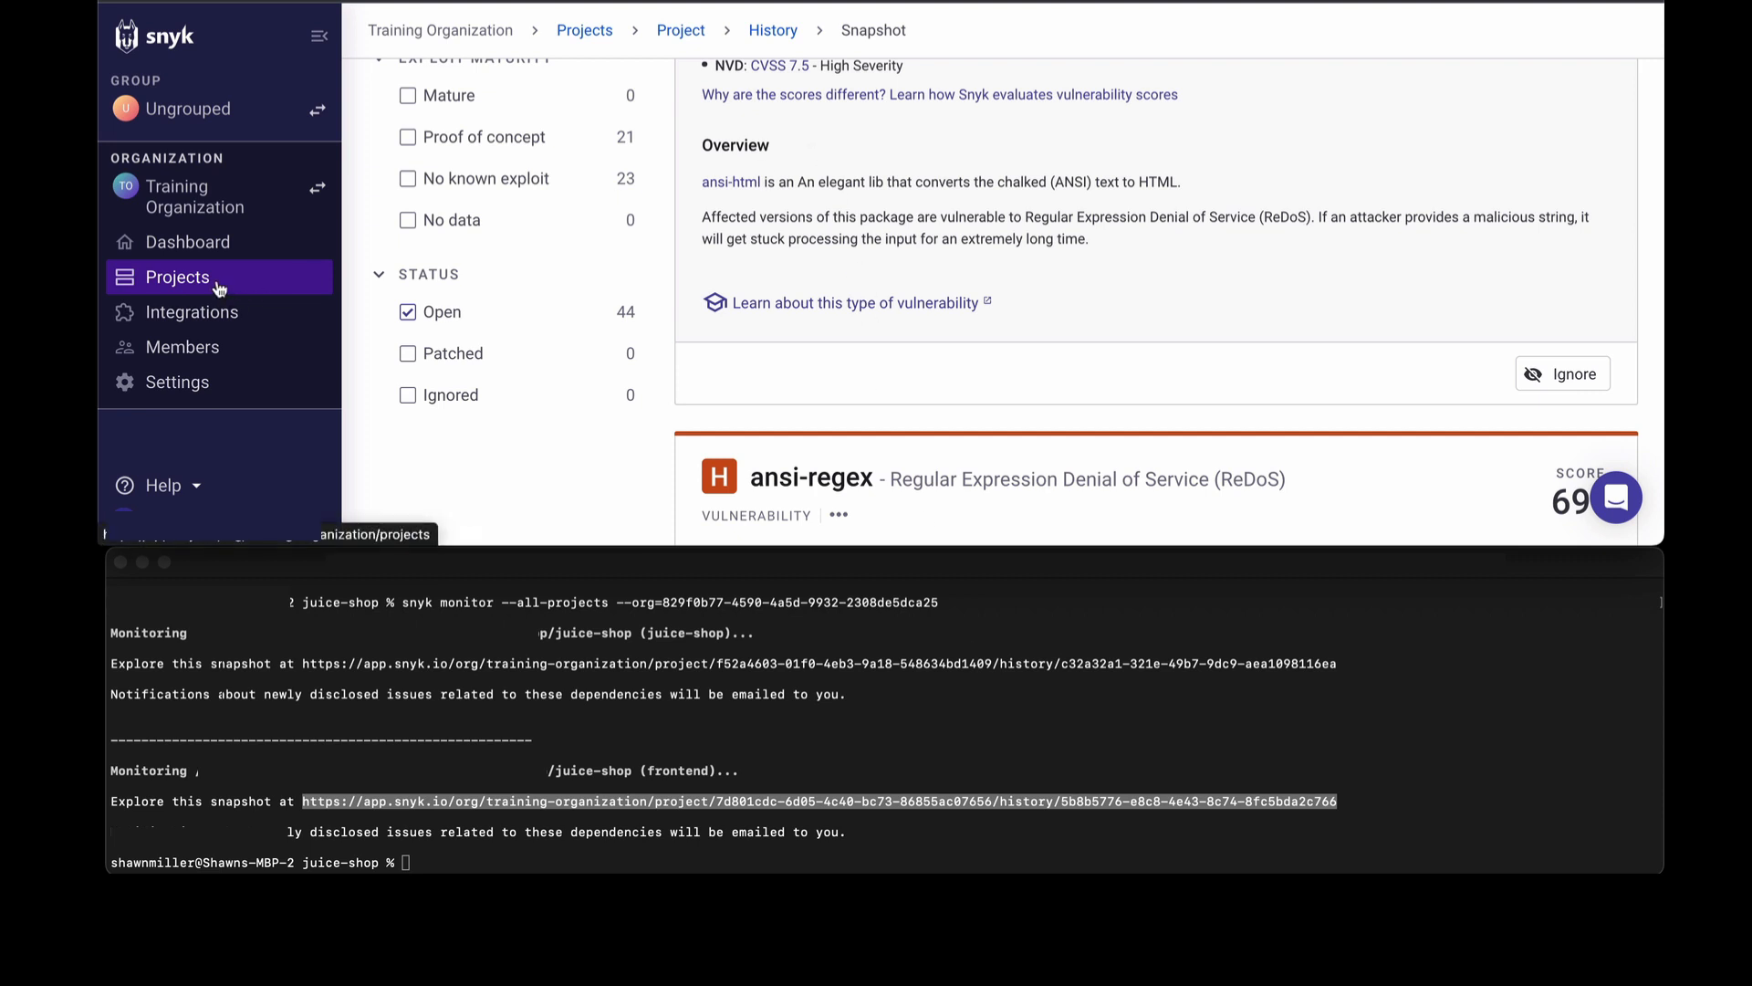
pyautogui.click(176, 278)
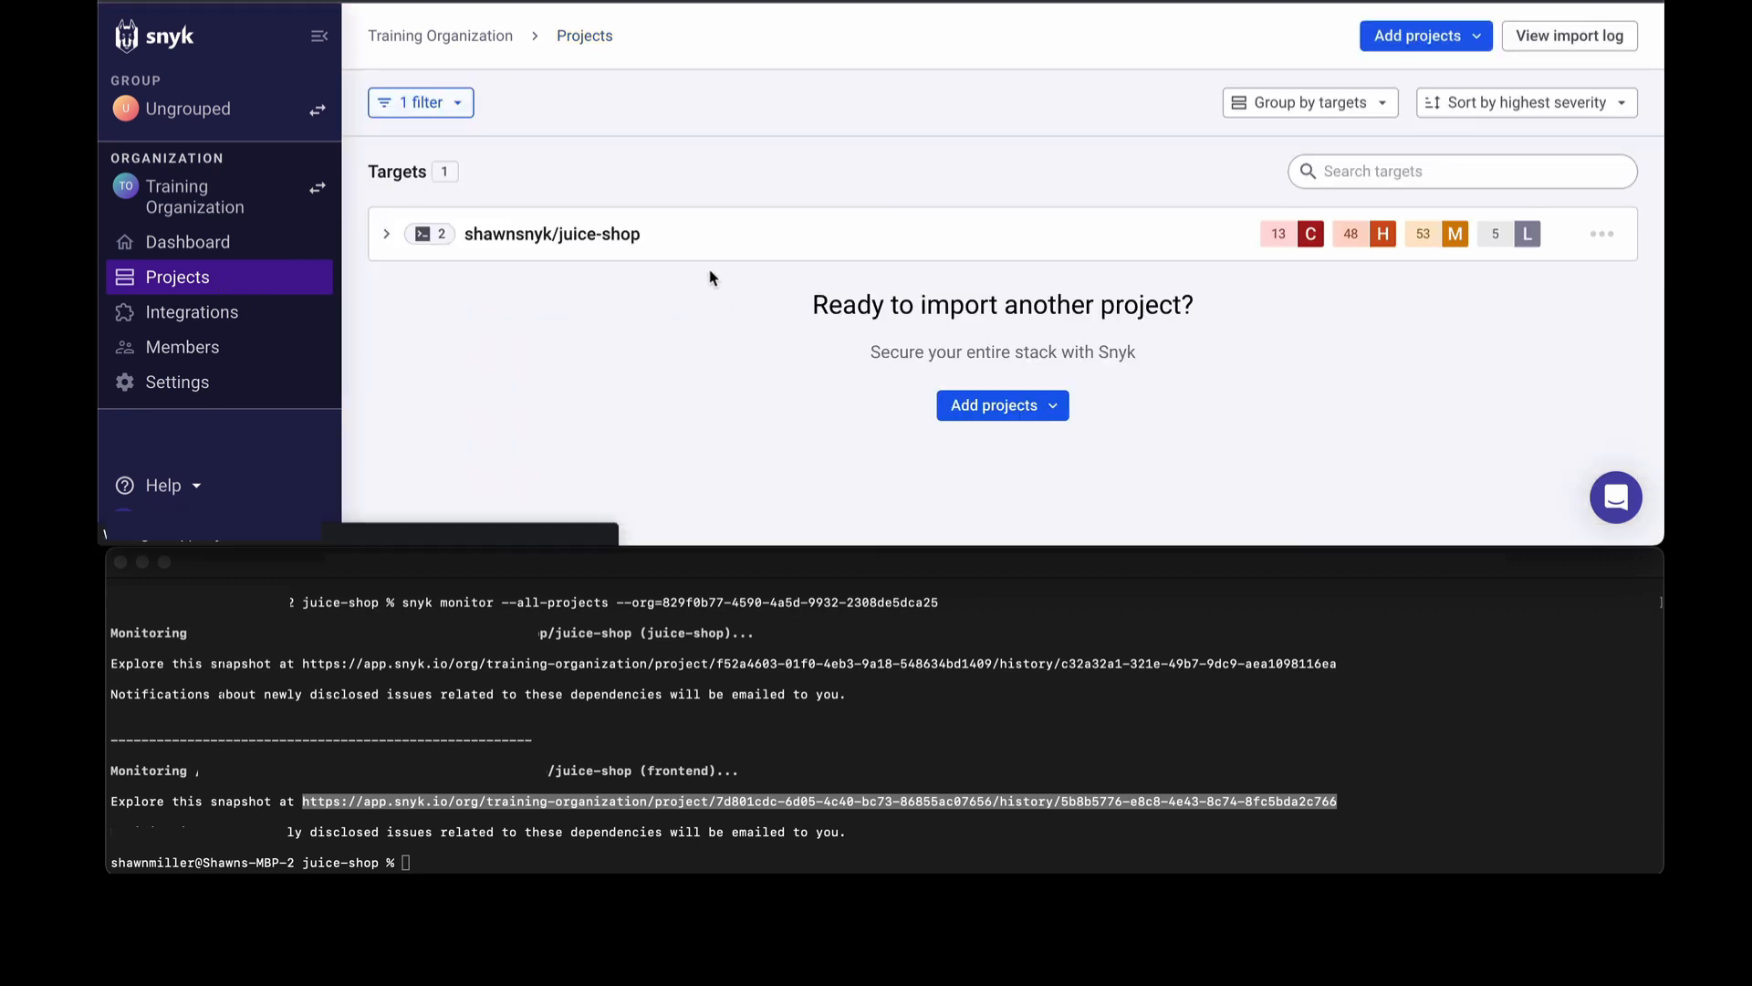
pyautogui.click(385, 234)
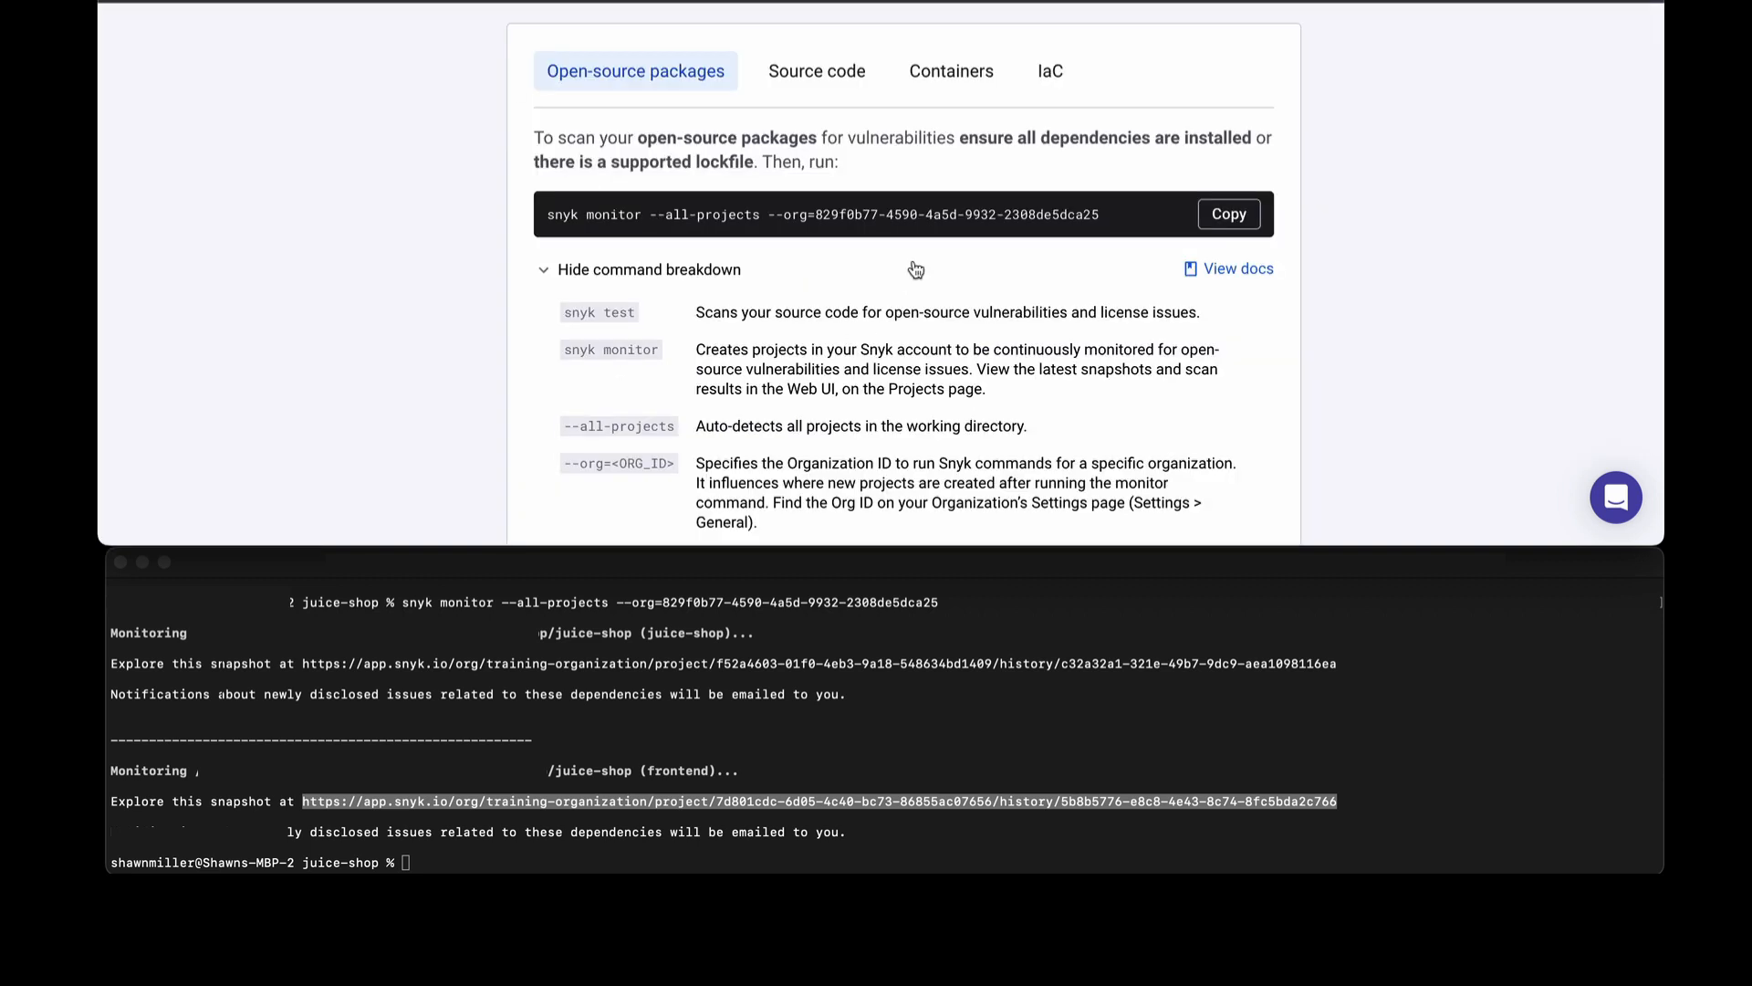
pyautogui.moveTo(896, 295)
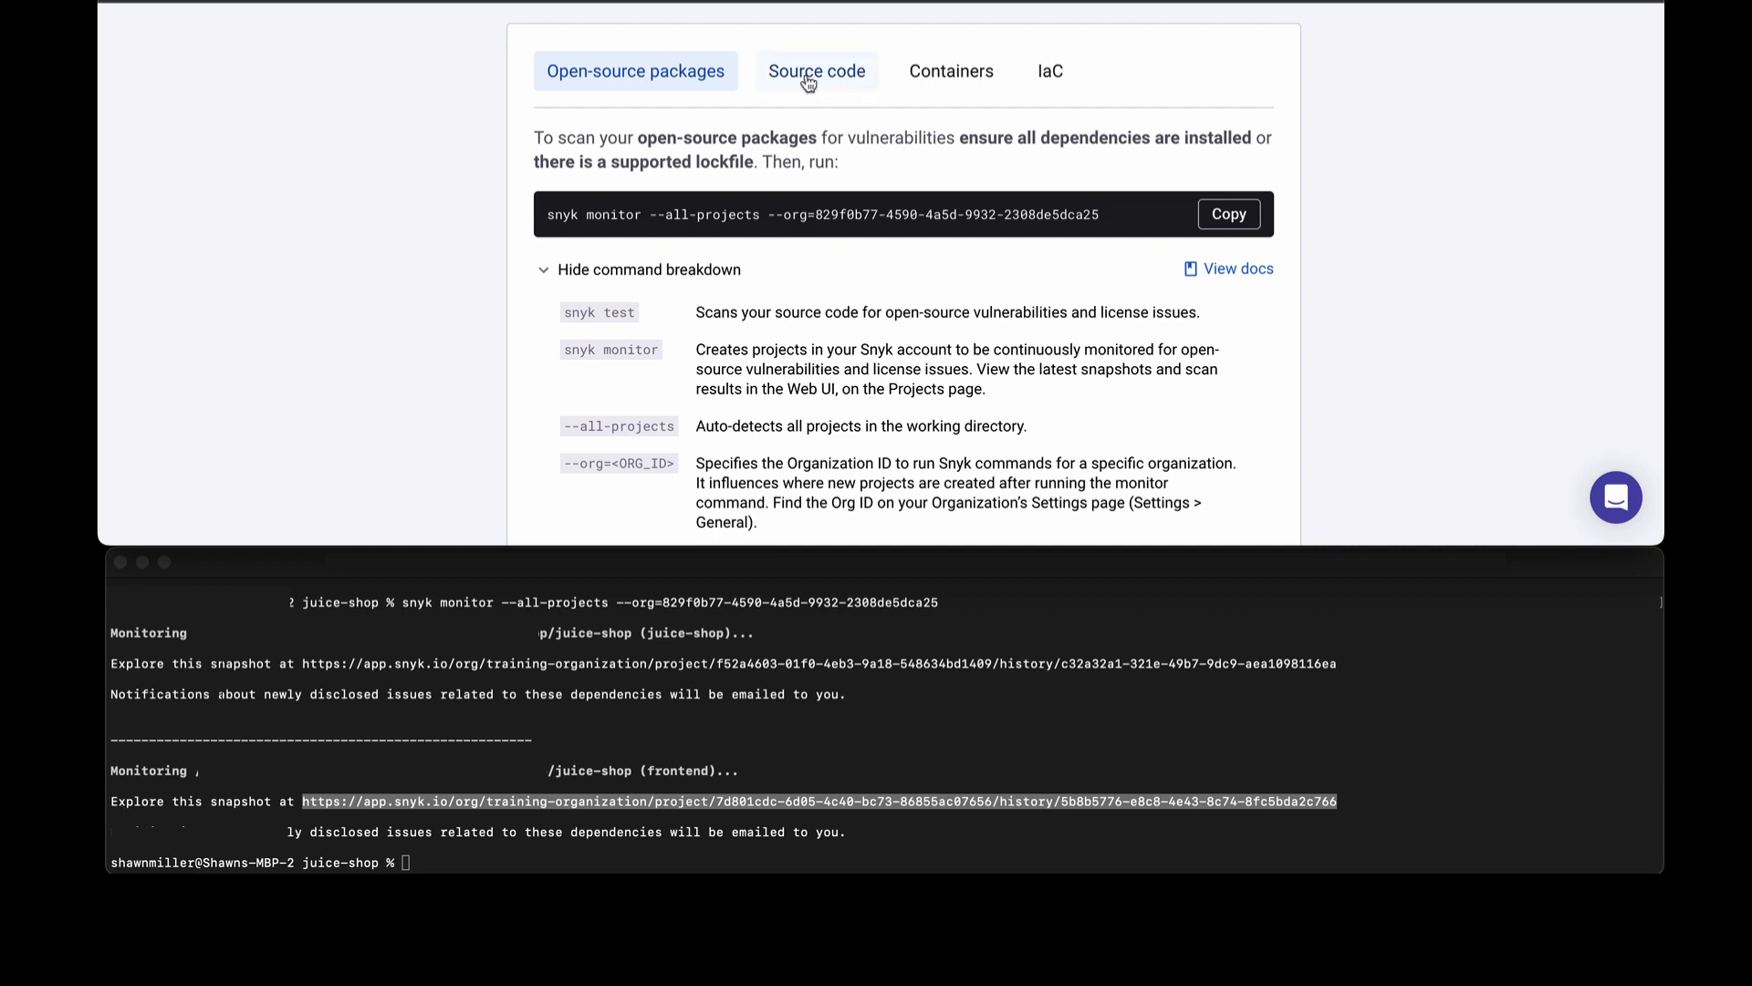
# Show the Source code option with the snyk code test command and its breakdown.
pyautogui.click(817, 71)
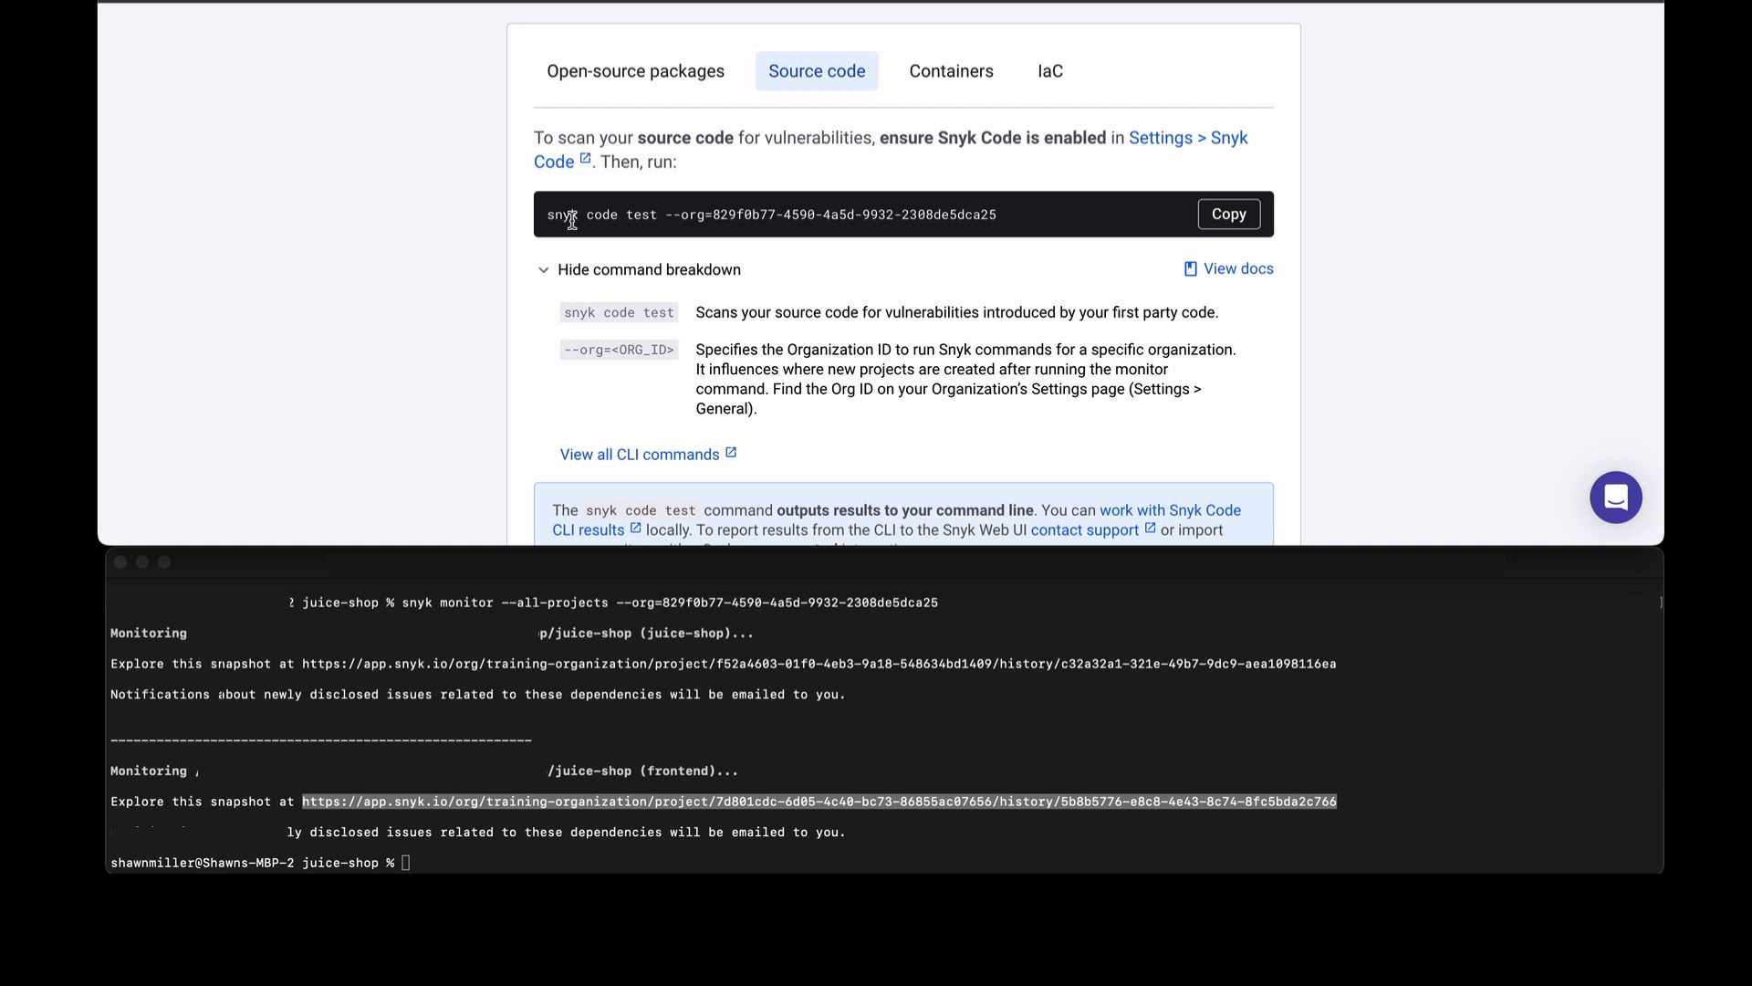
pyautogui.scroll(-3)
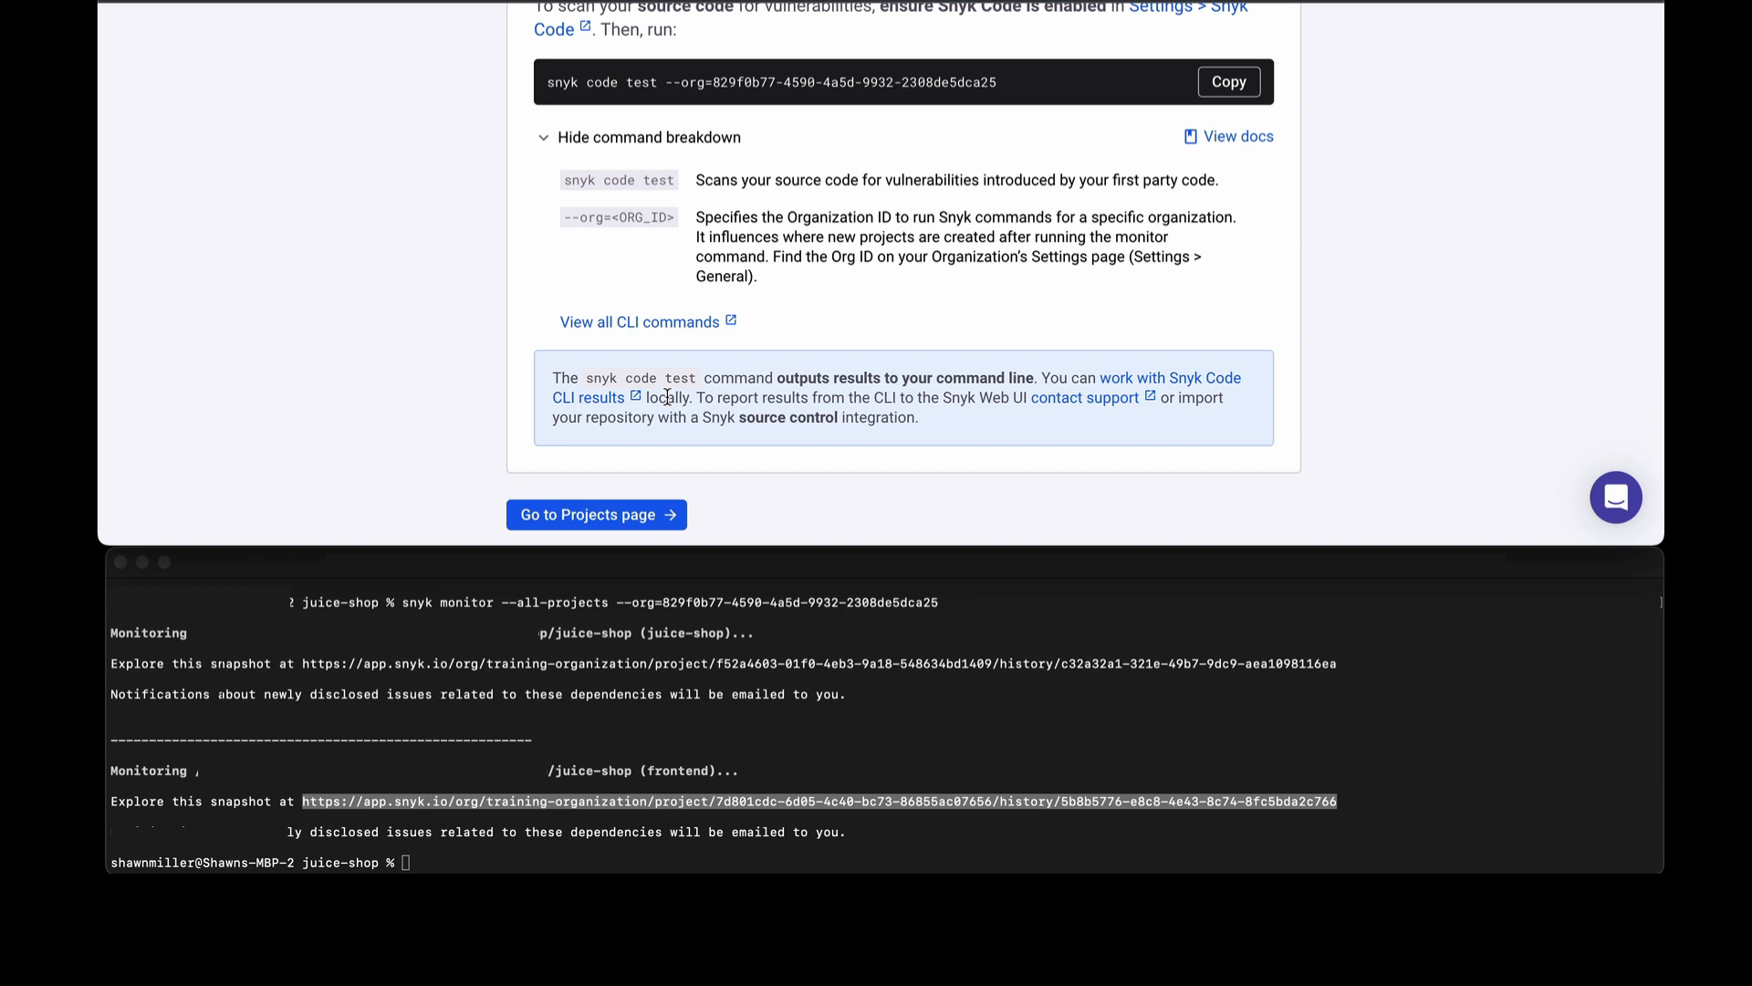
pyautogui.moveTo(862, 180)
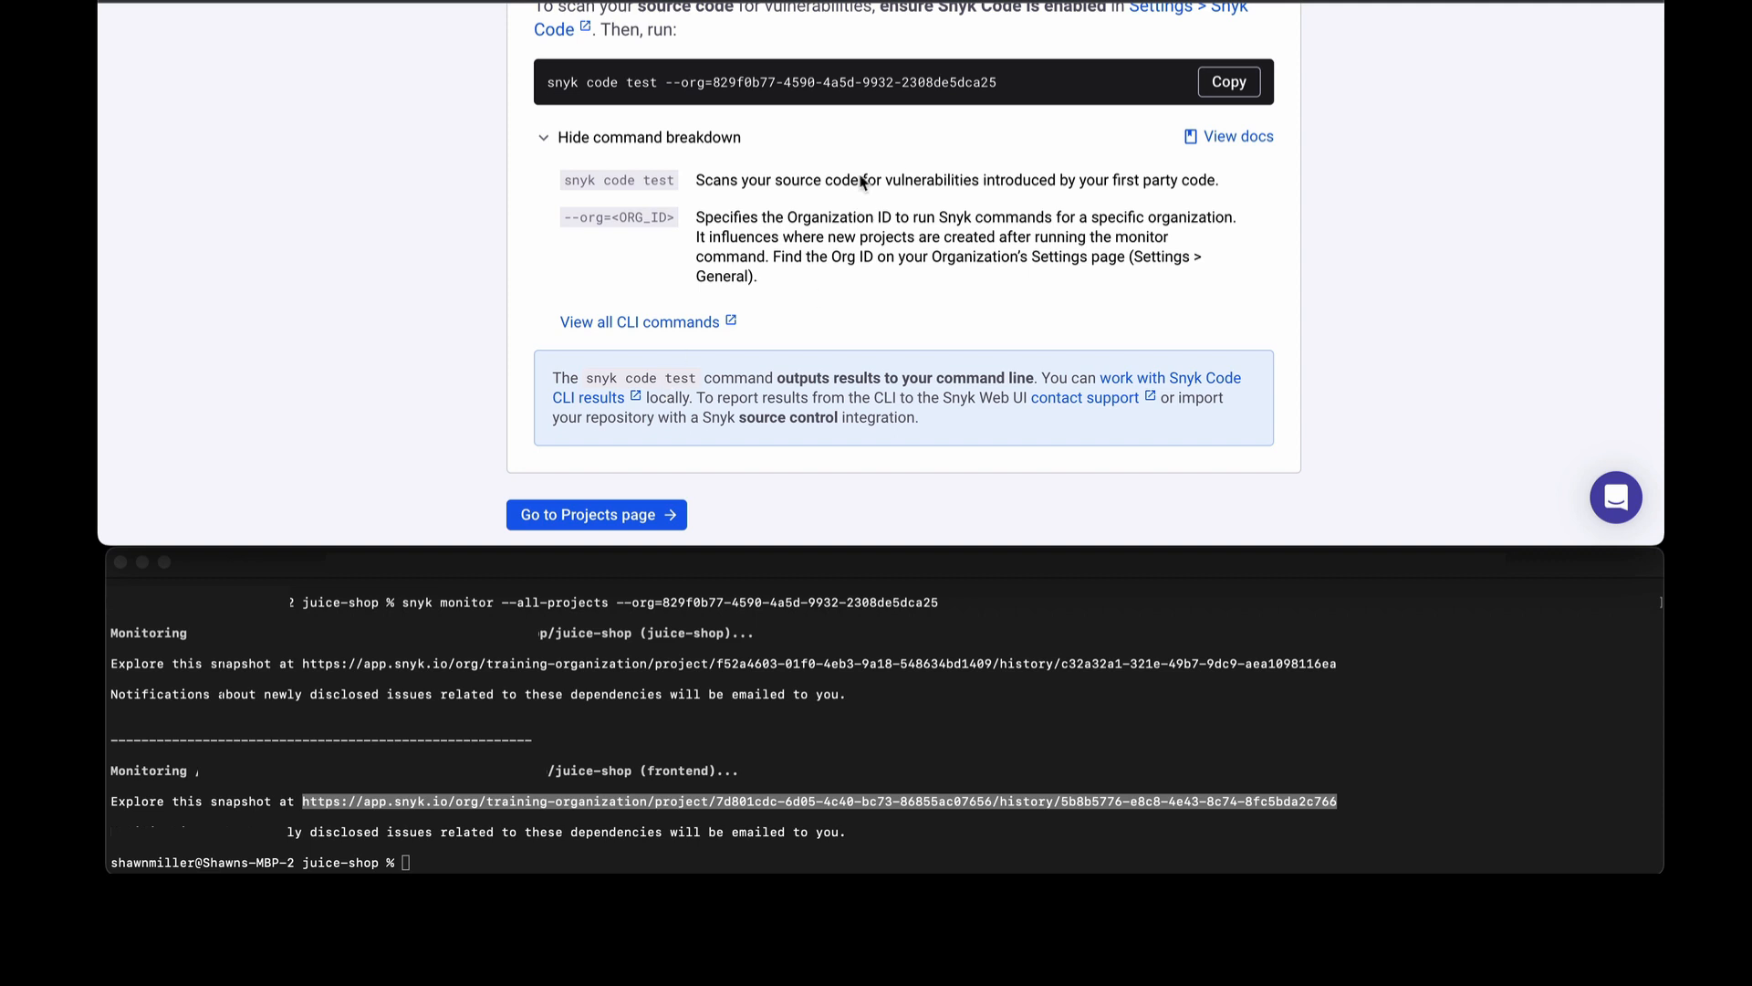
pyautogui.scroll(3)
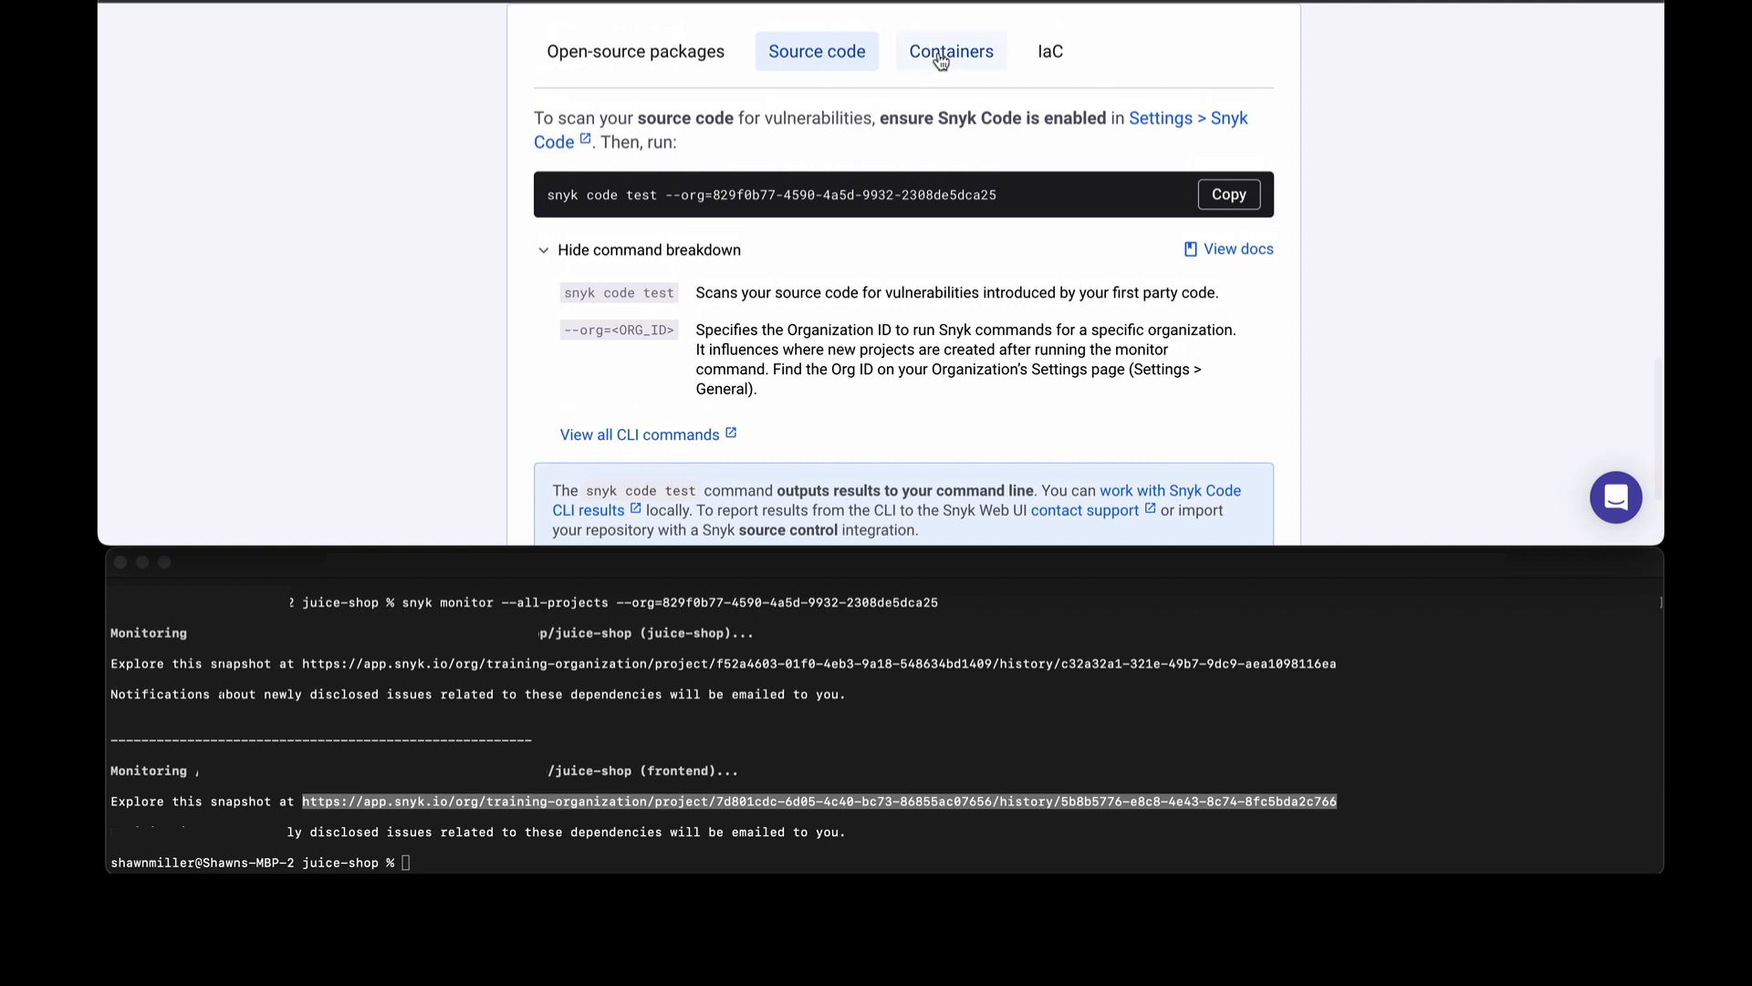
# Show the Containers option with the snyk container monitor command and its placeholders.
pyautogui.click(950, 51)
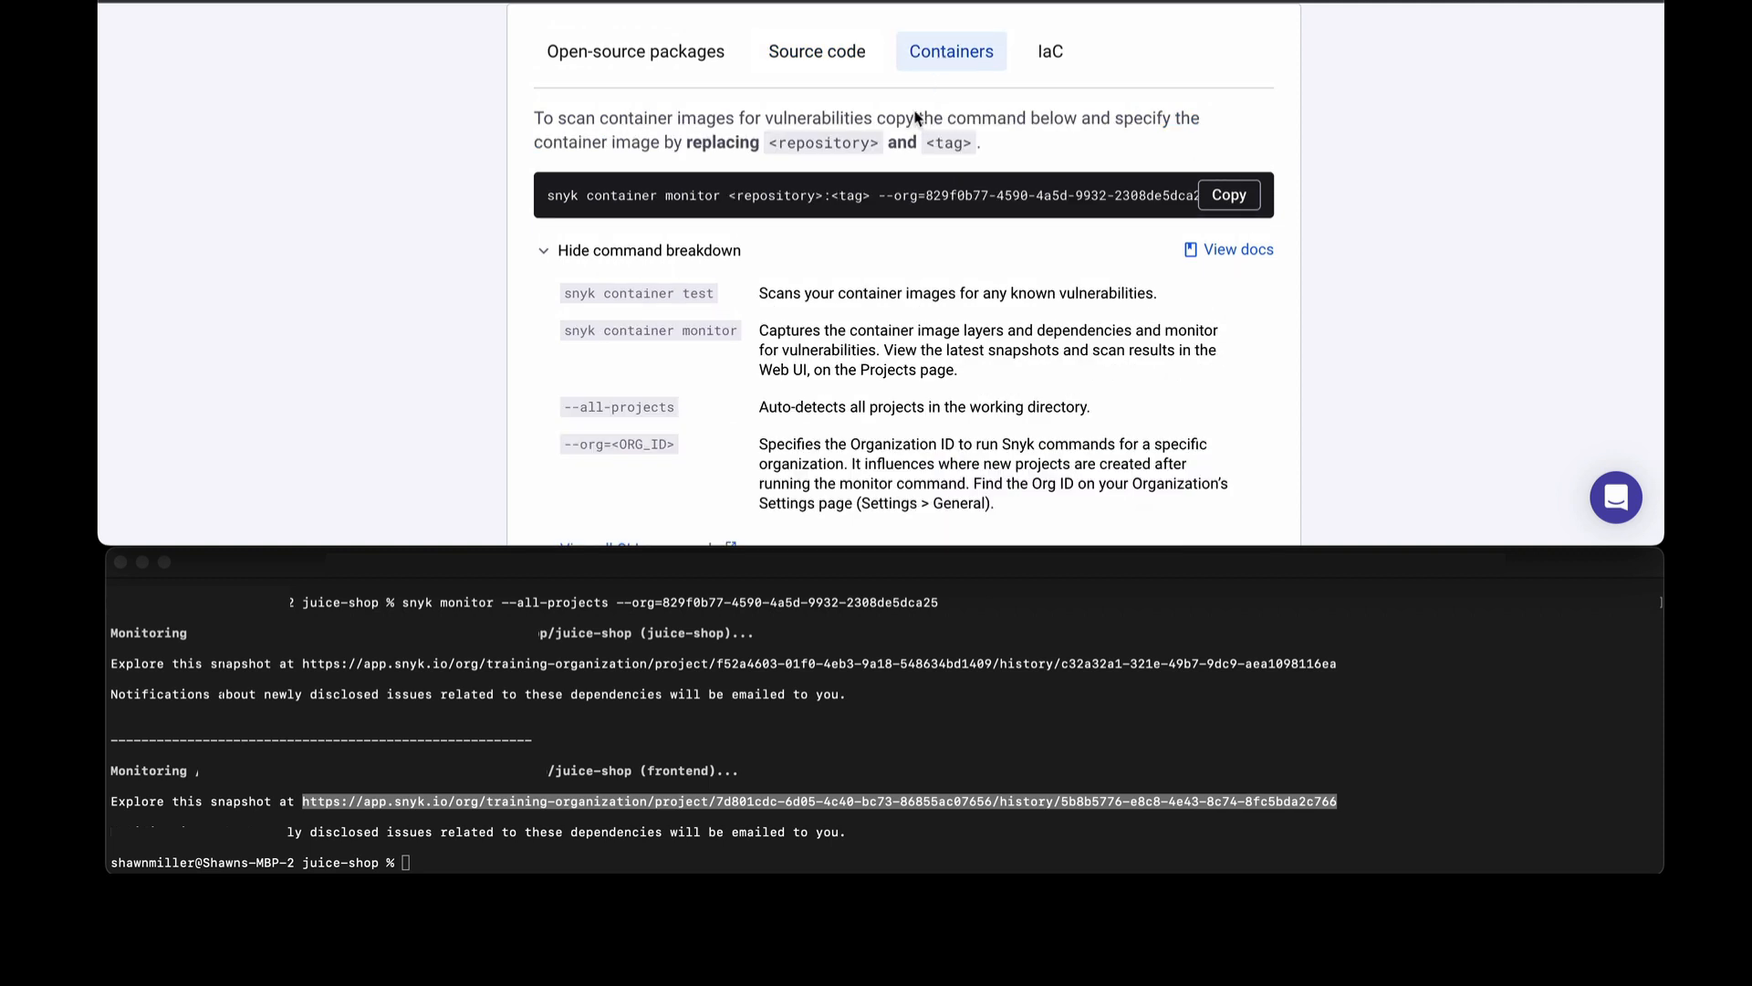
pyautogui.moveTo(756, 230)
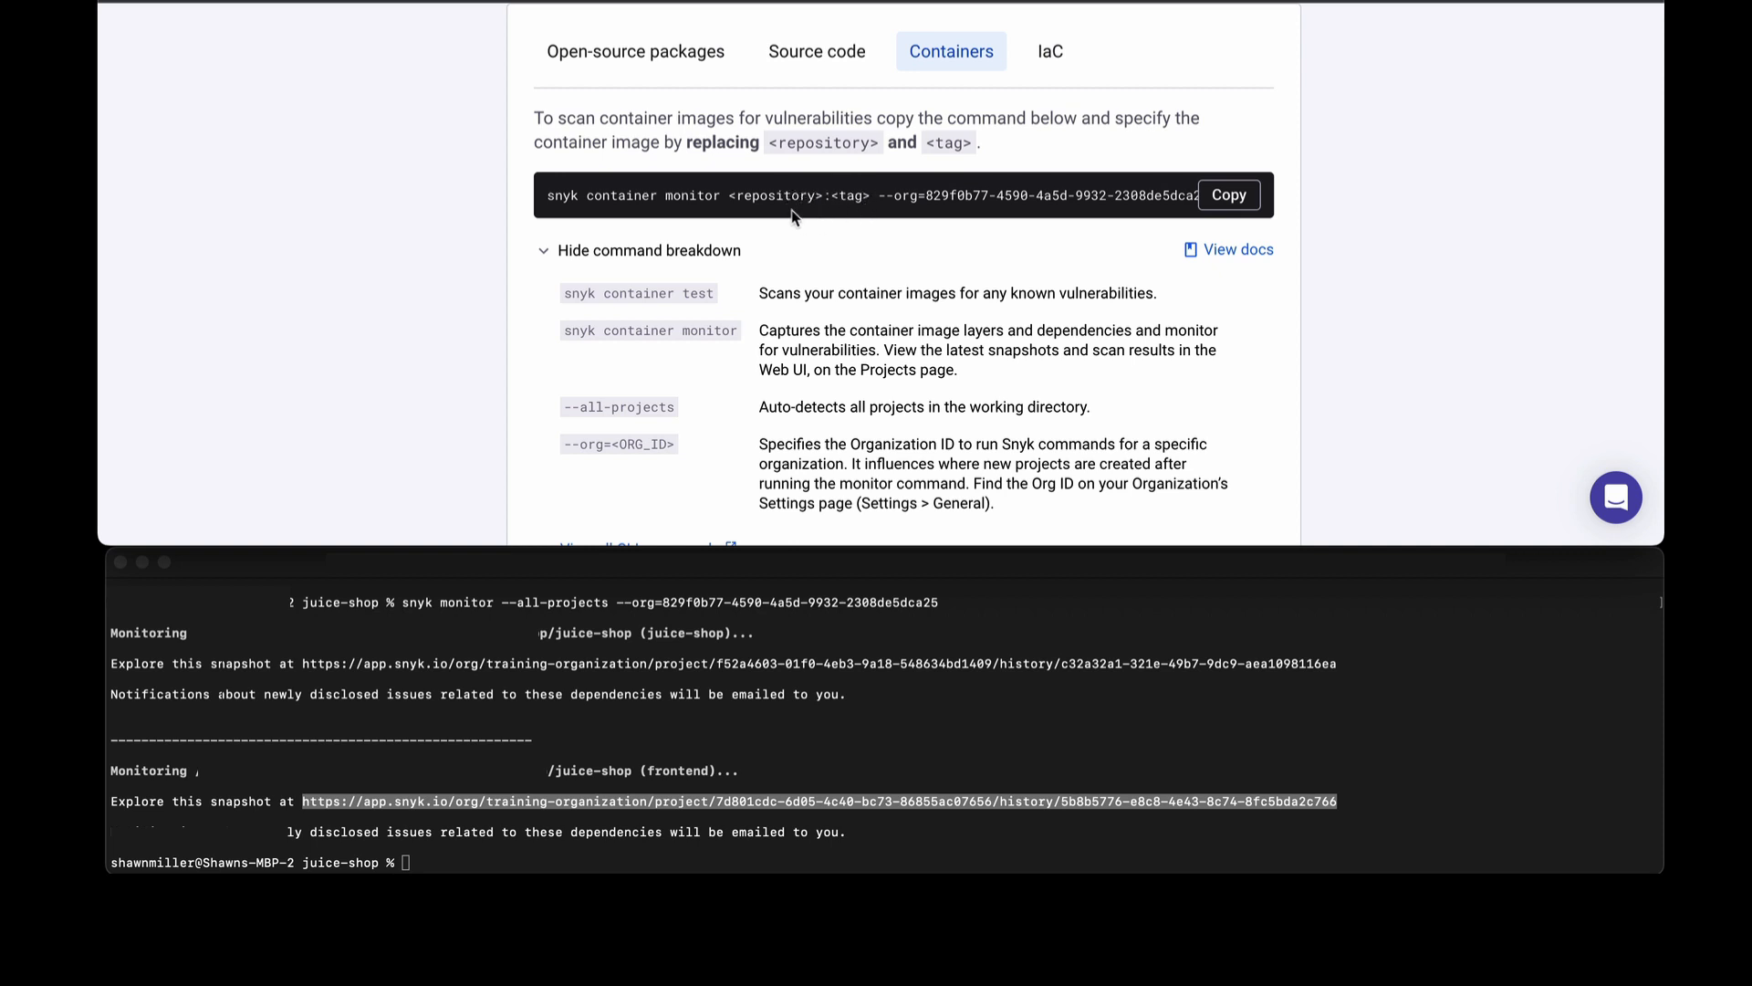
pyautogui.moveTo(810, 223)
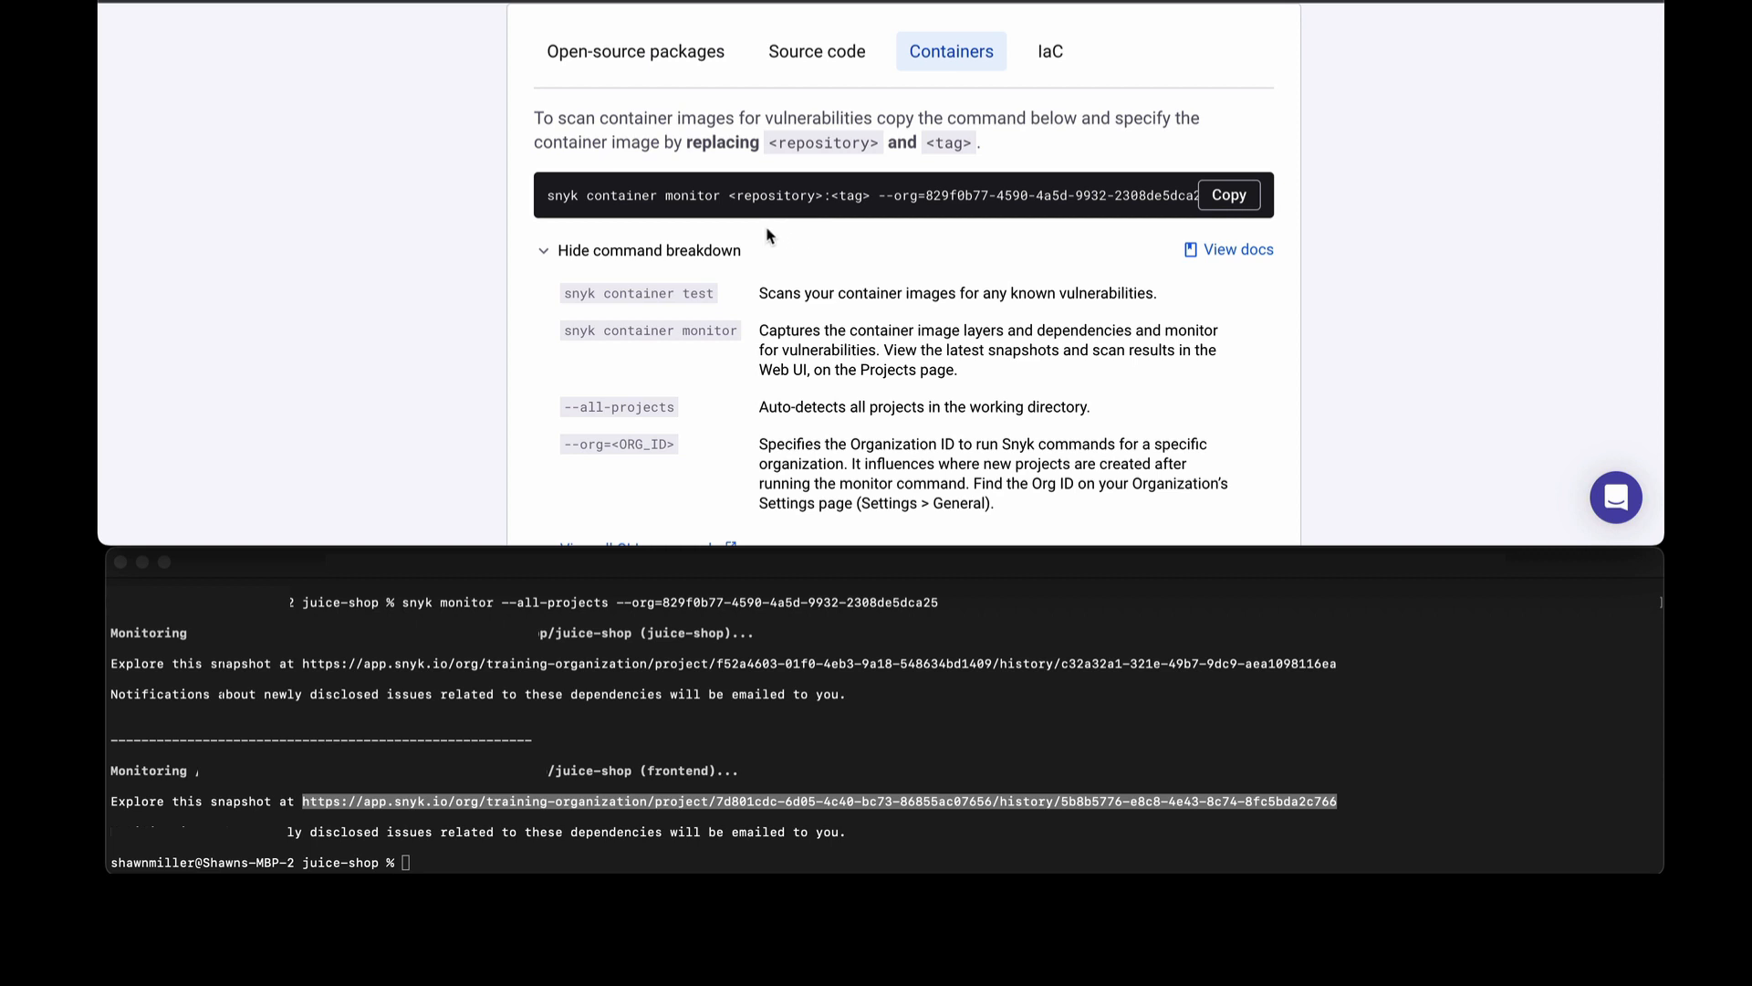
pyautogui.moveTo(783, 236)
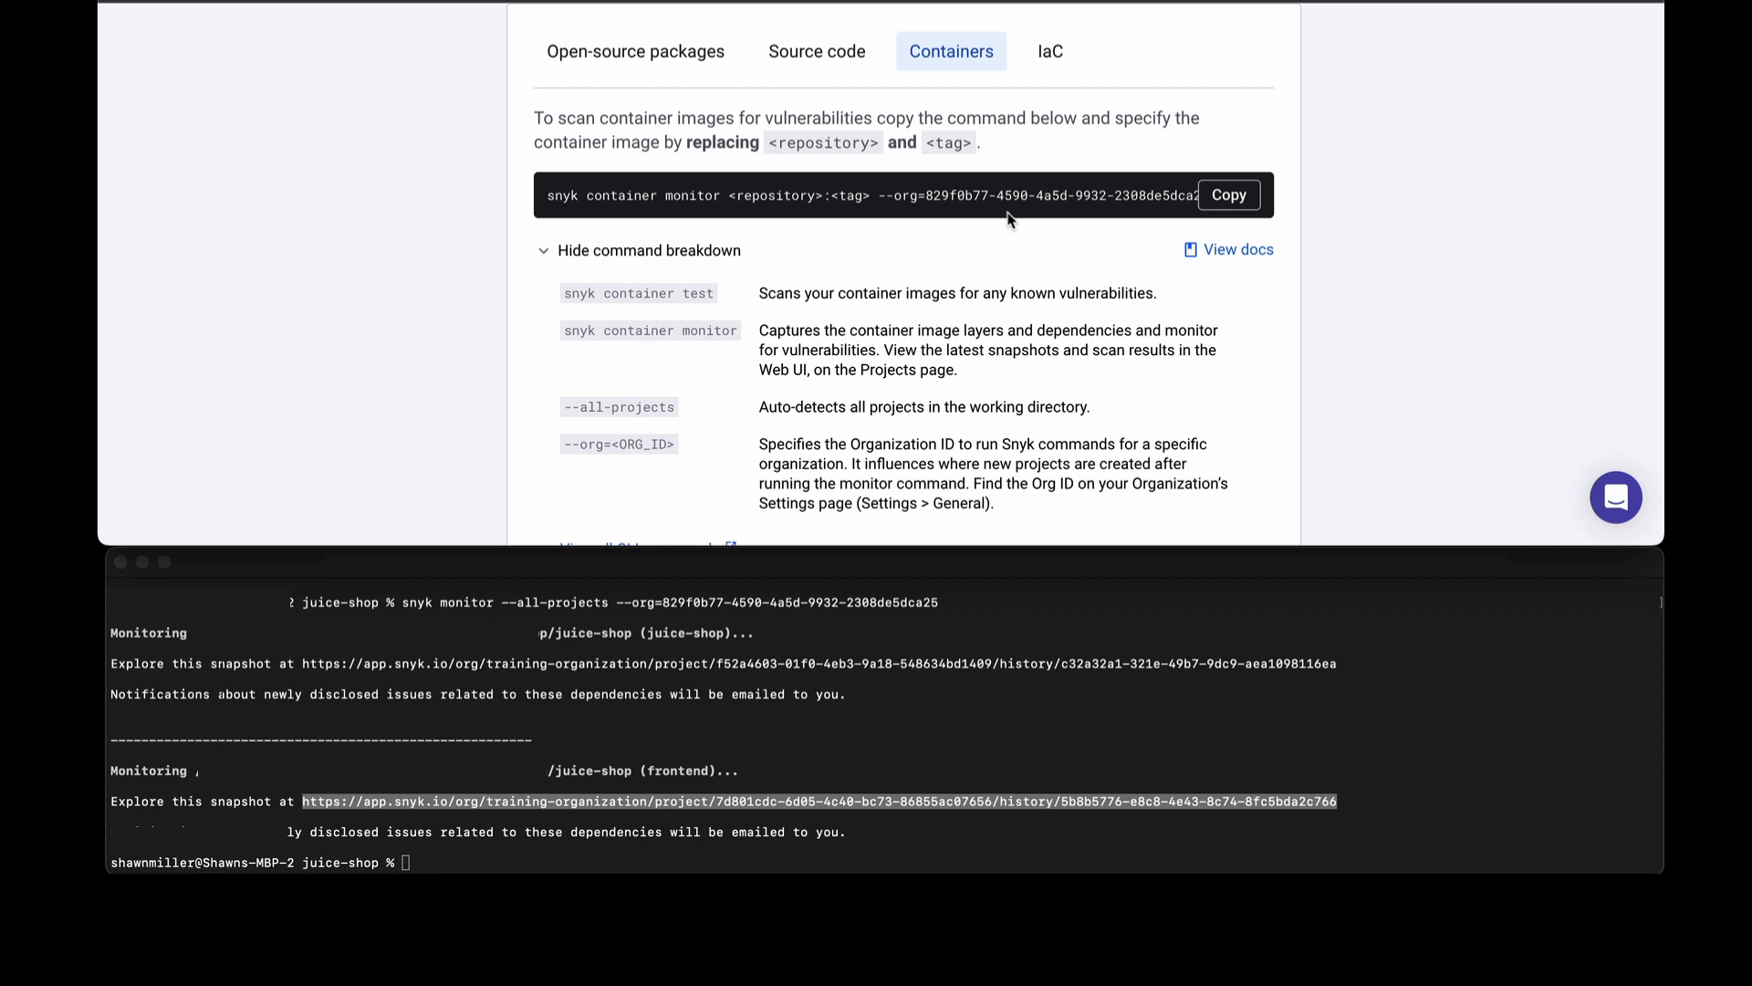
pyautogui.moveTo(970, 106)
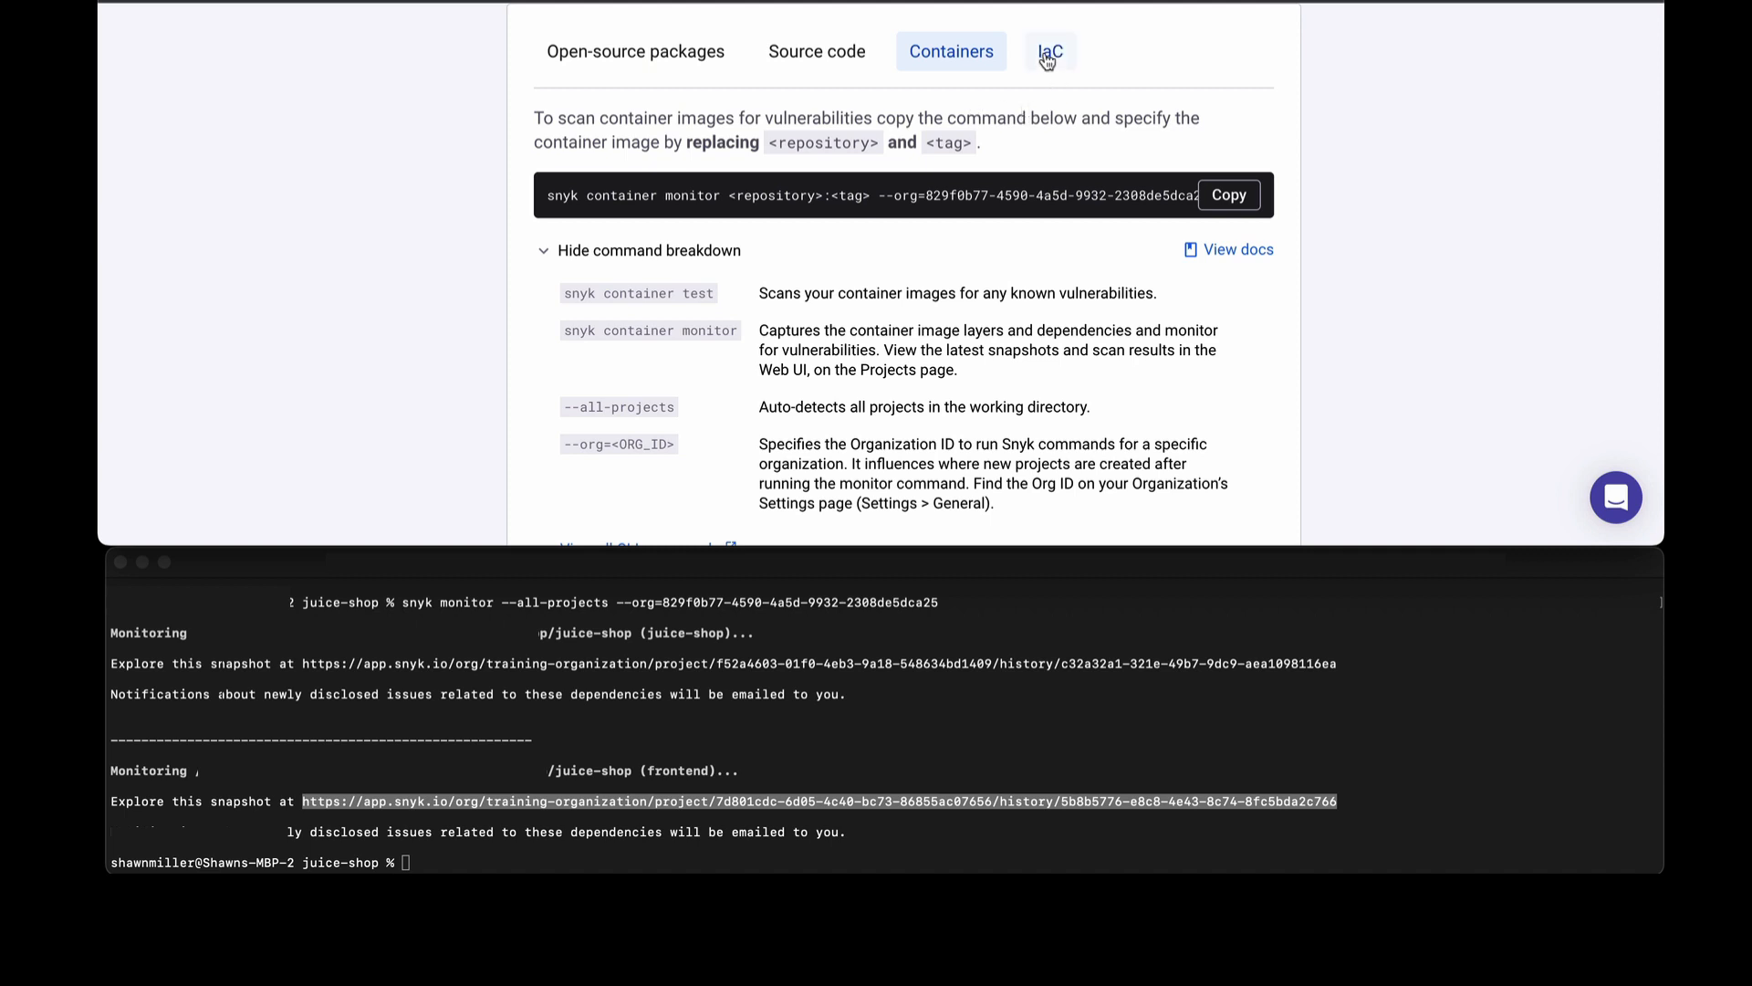
# Review the IaC snyk iac test --report command, then go back to the Projects page.
pyautogui.click(1048, 51)
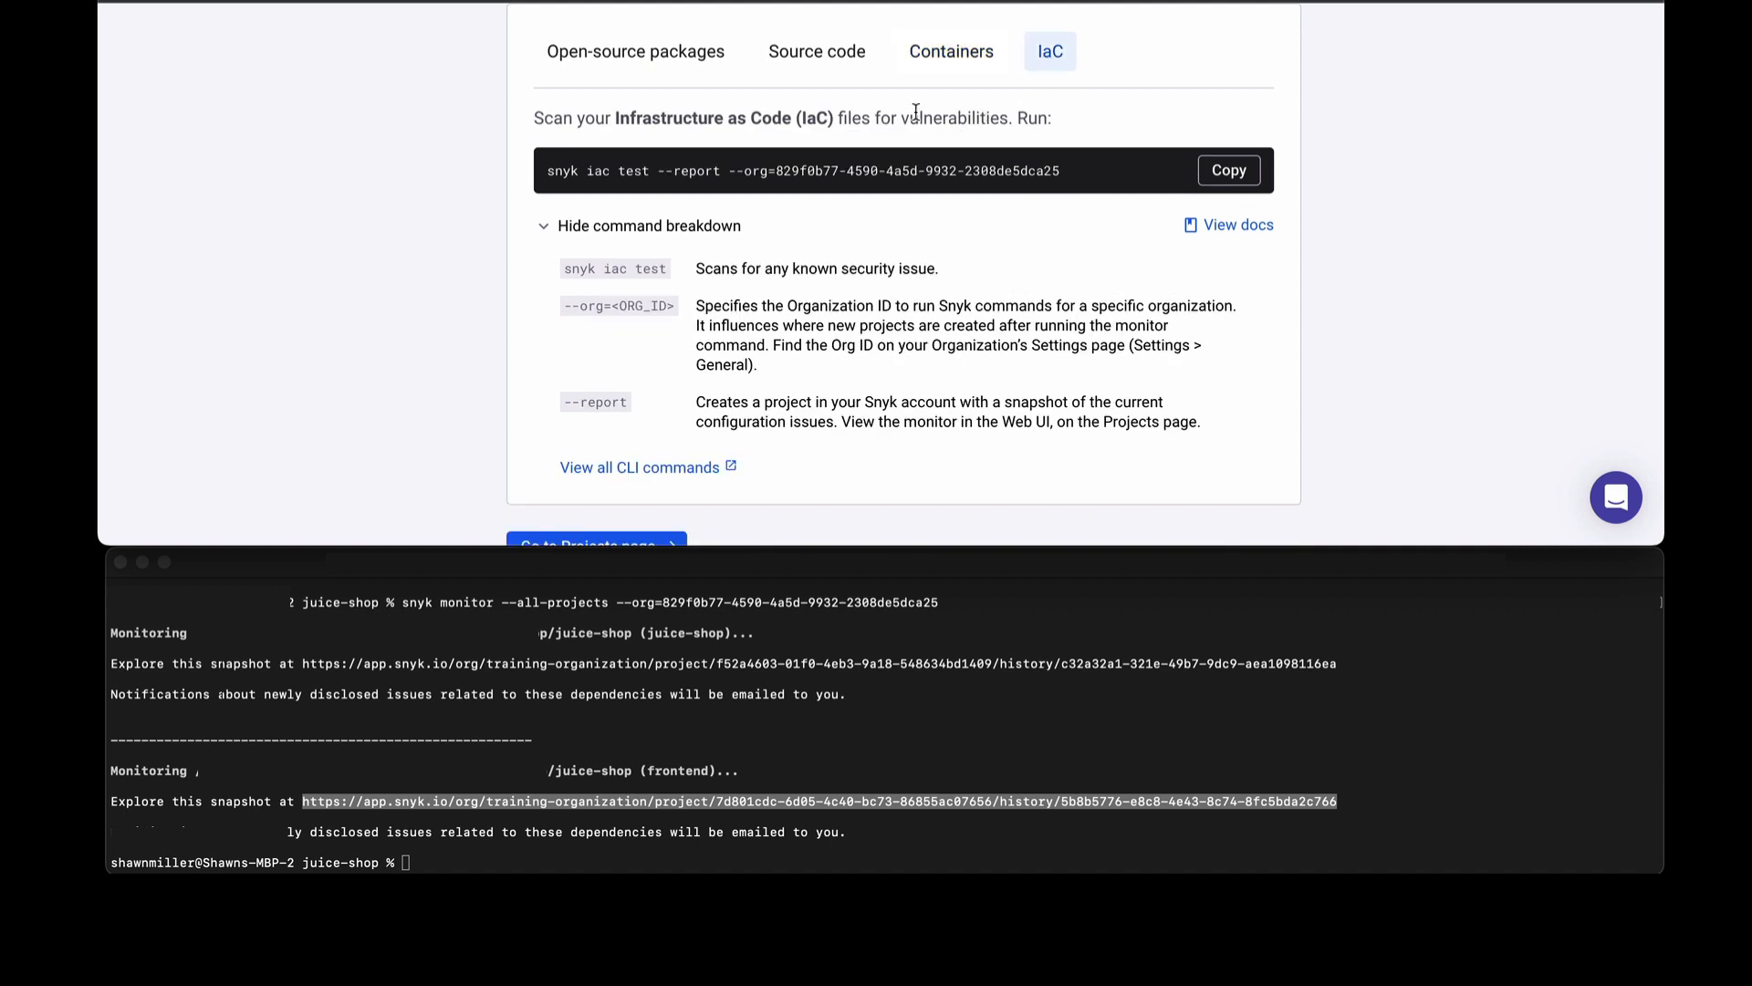
pyautogui.moveTo(819, 215)
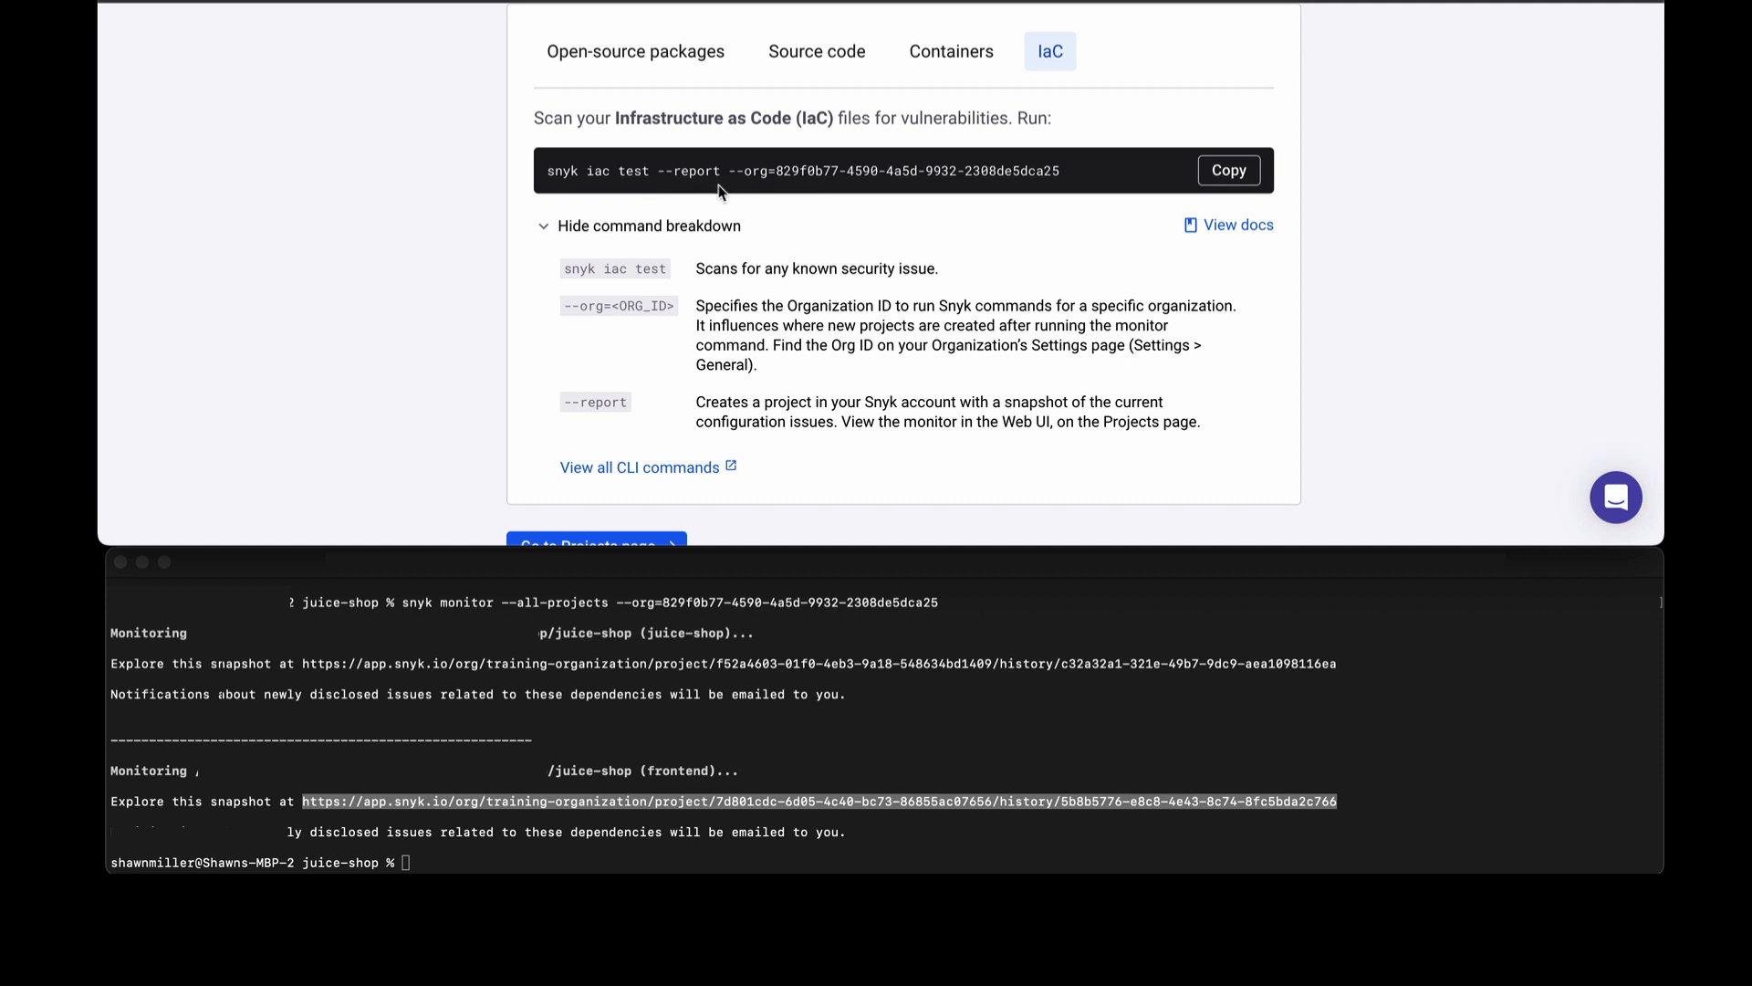
pyautogui.moveTo(885, 163)
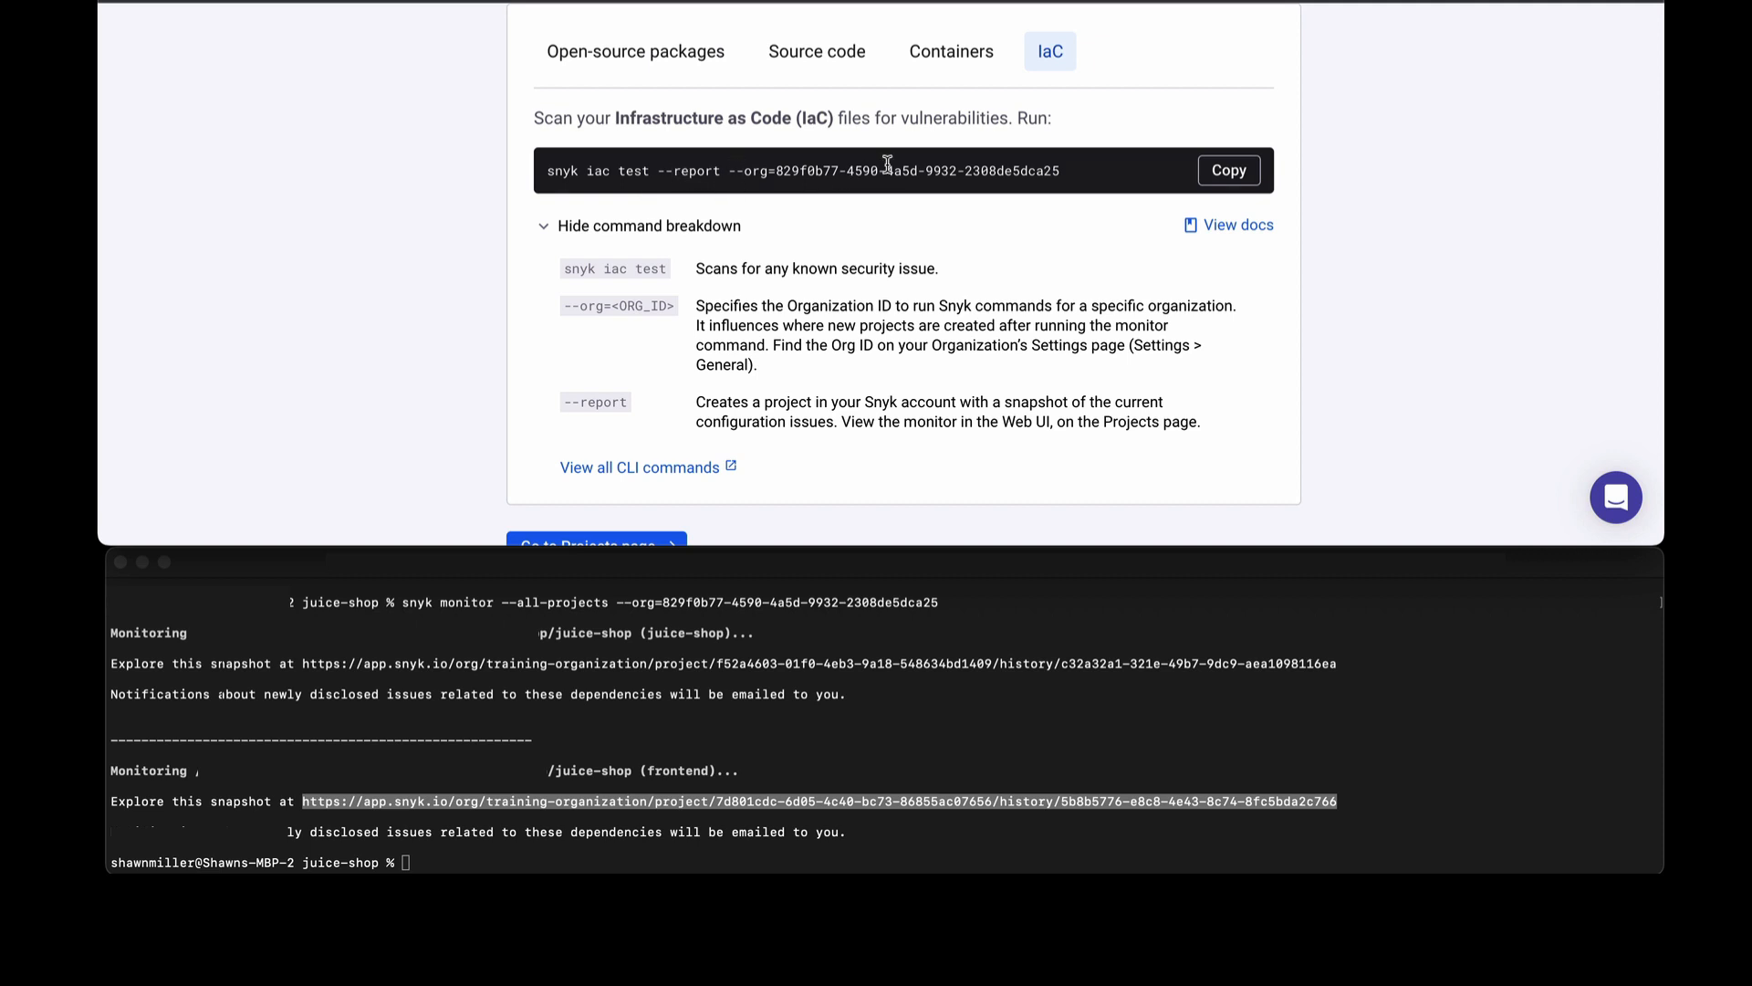
pyautogui.moveTo(934, 204)
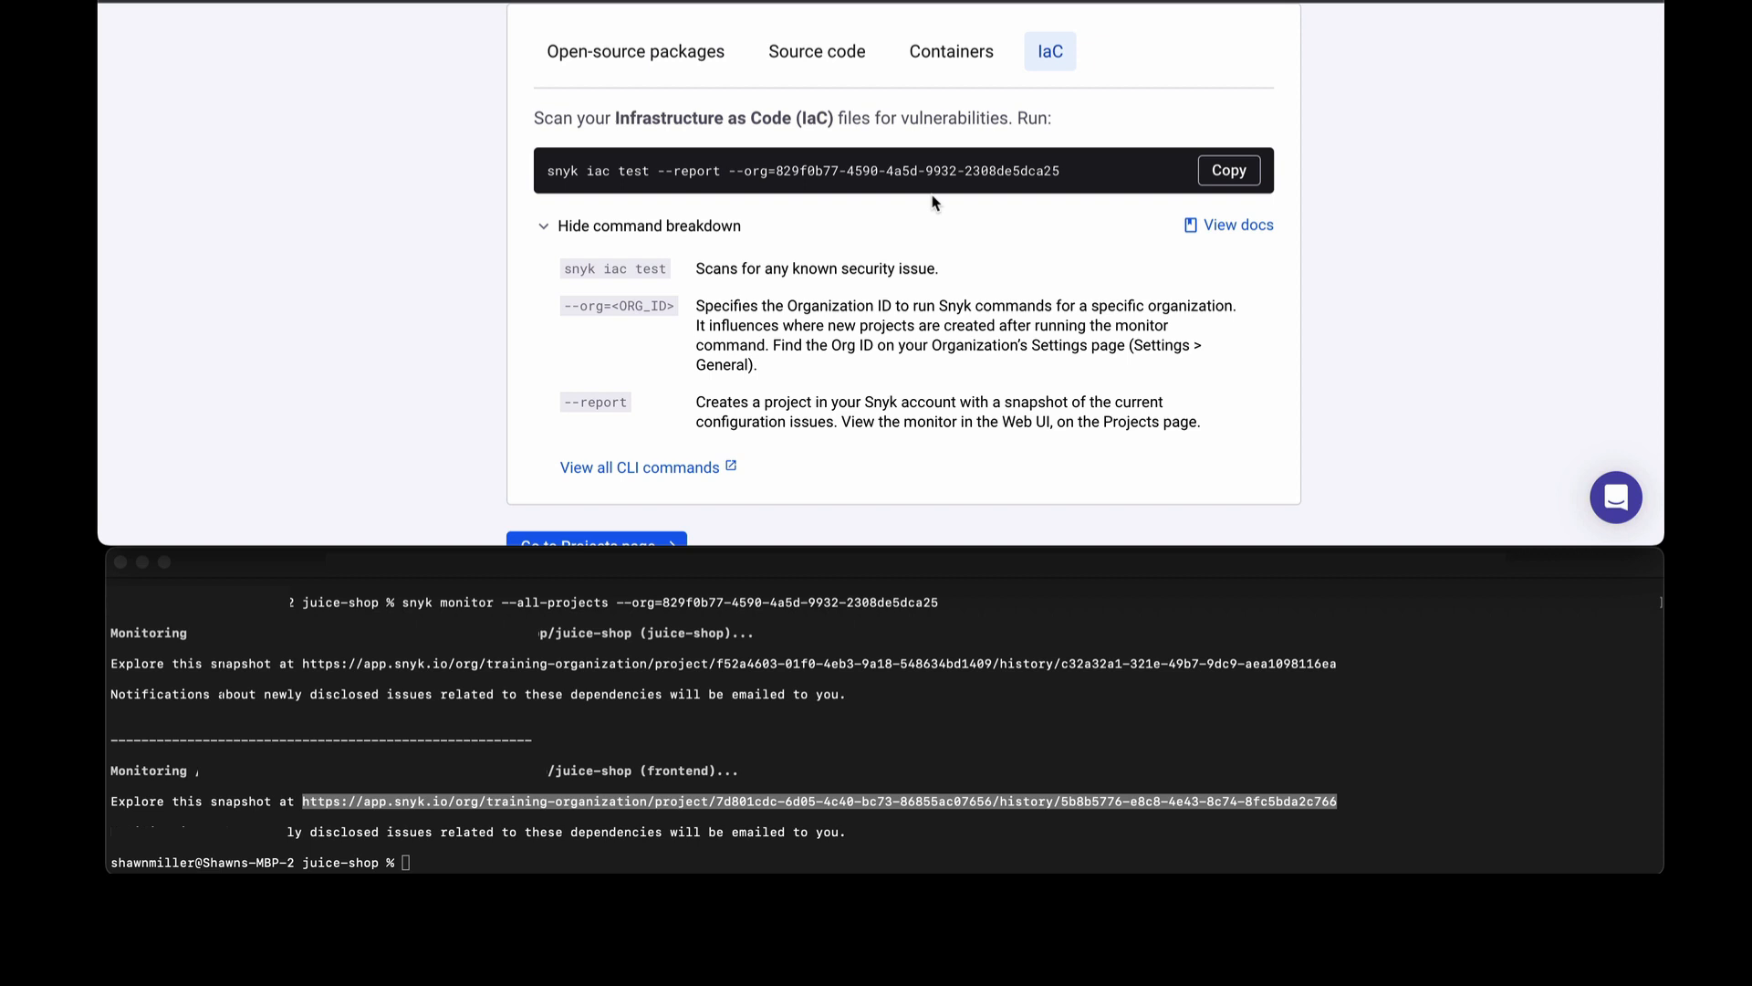
pyautogui.moveTo(952, 223)
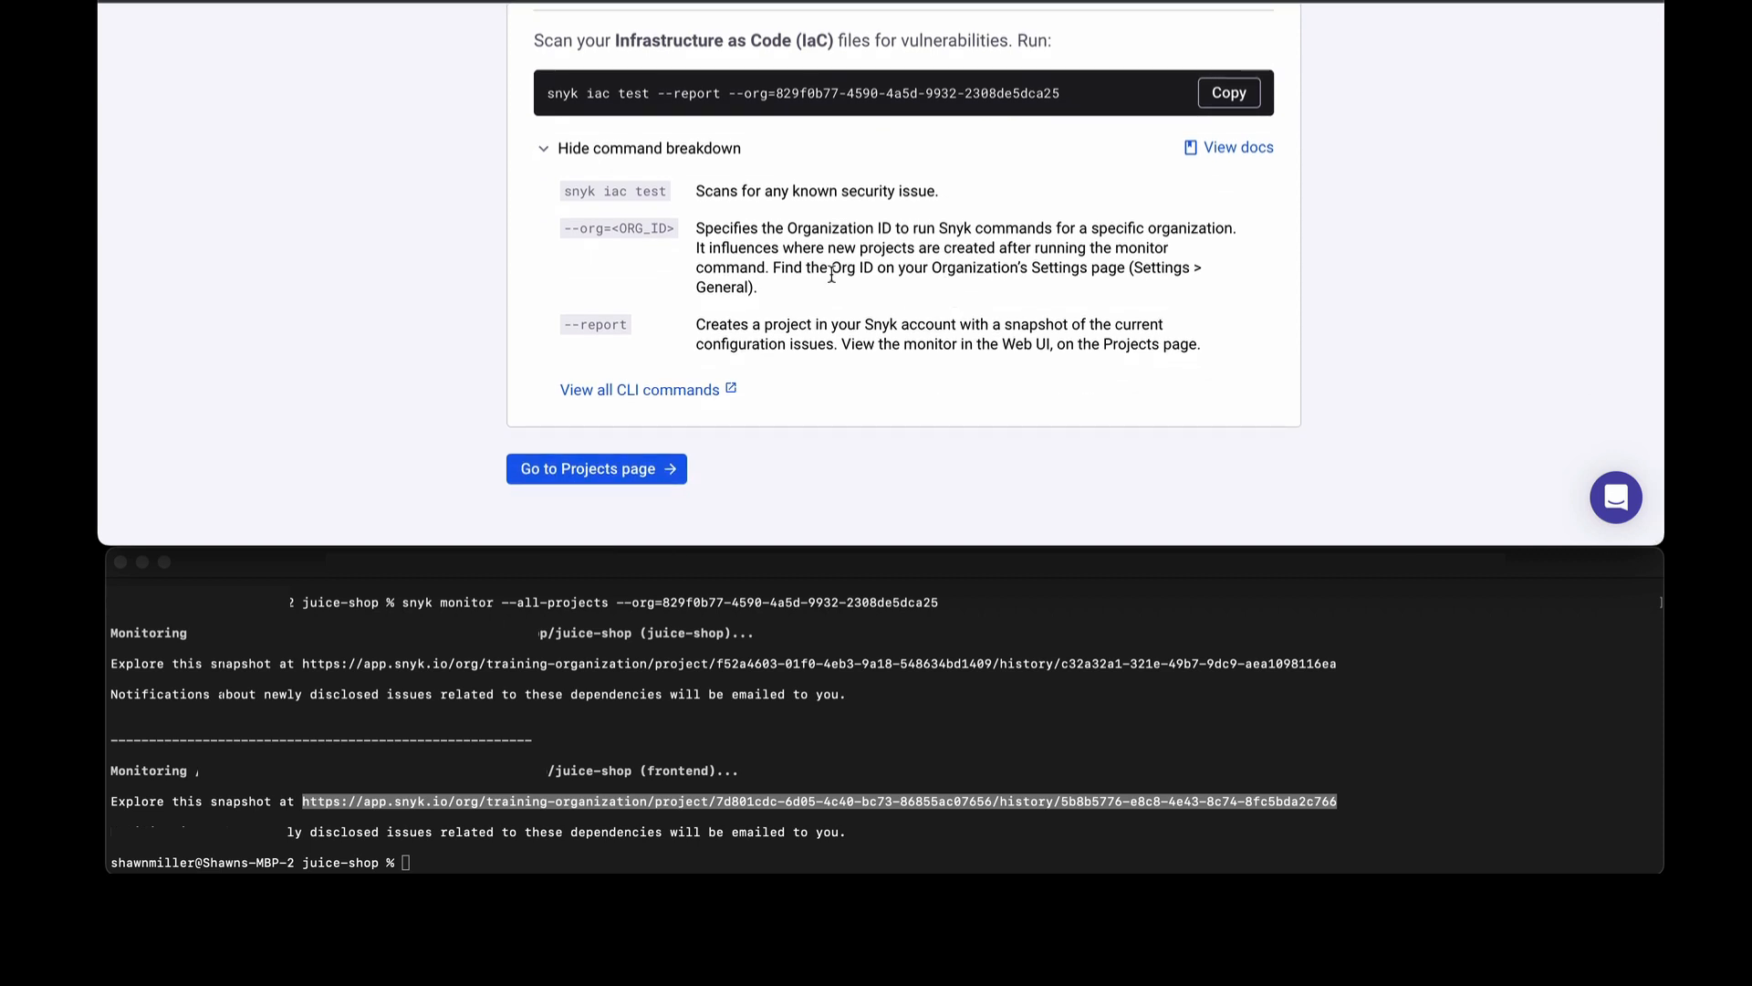
pyautogui.moveTo(799, 149)
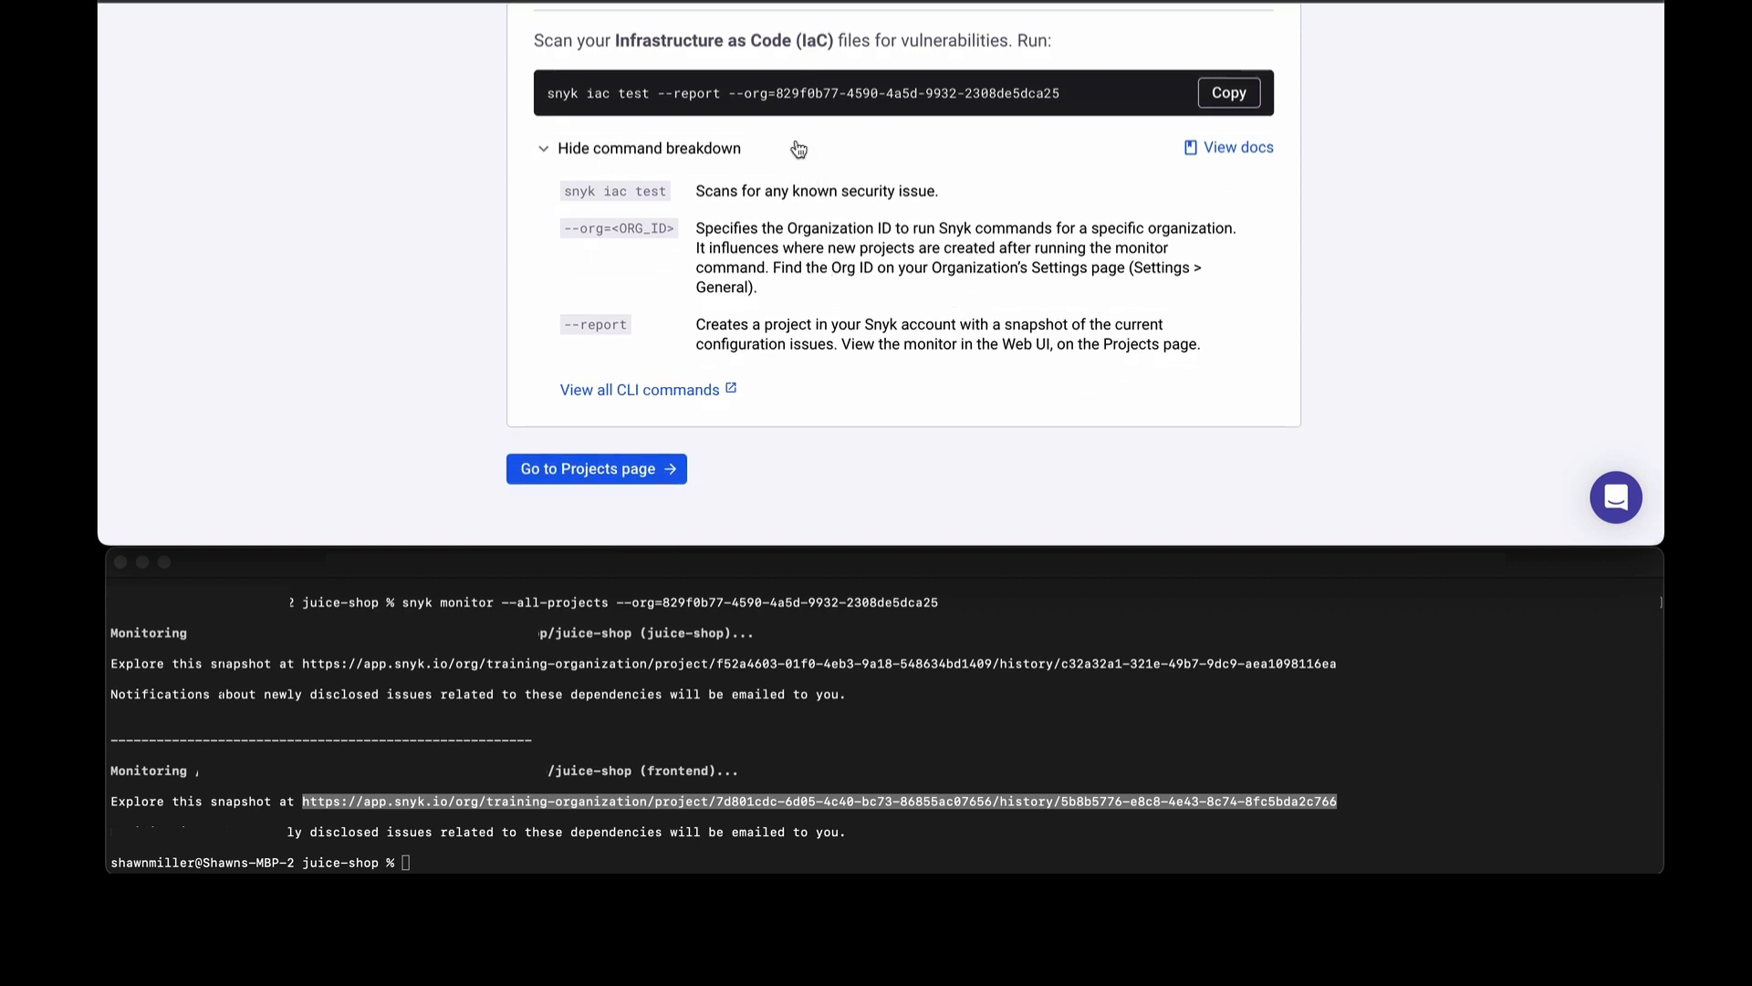
pyautogui.moveTo(783, 173)
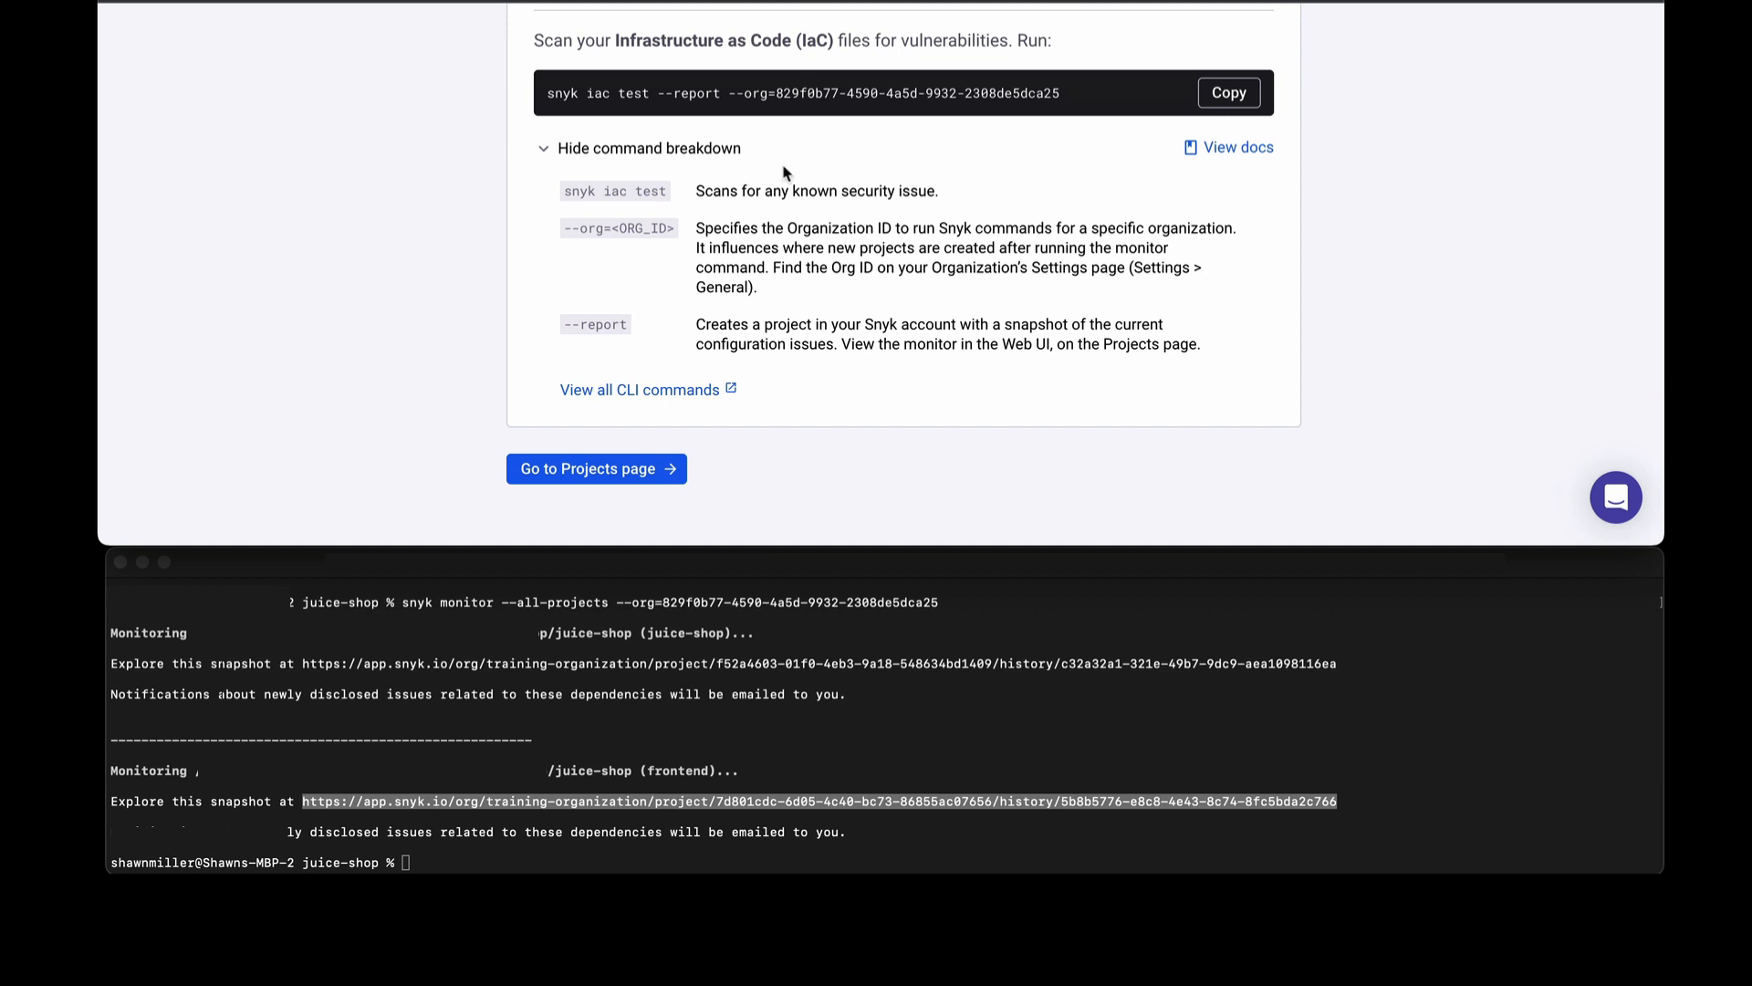
pyautogui.moveTo(591, 476)
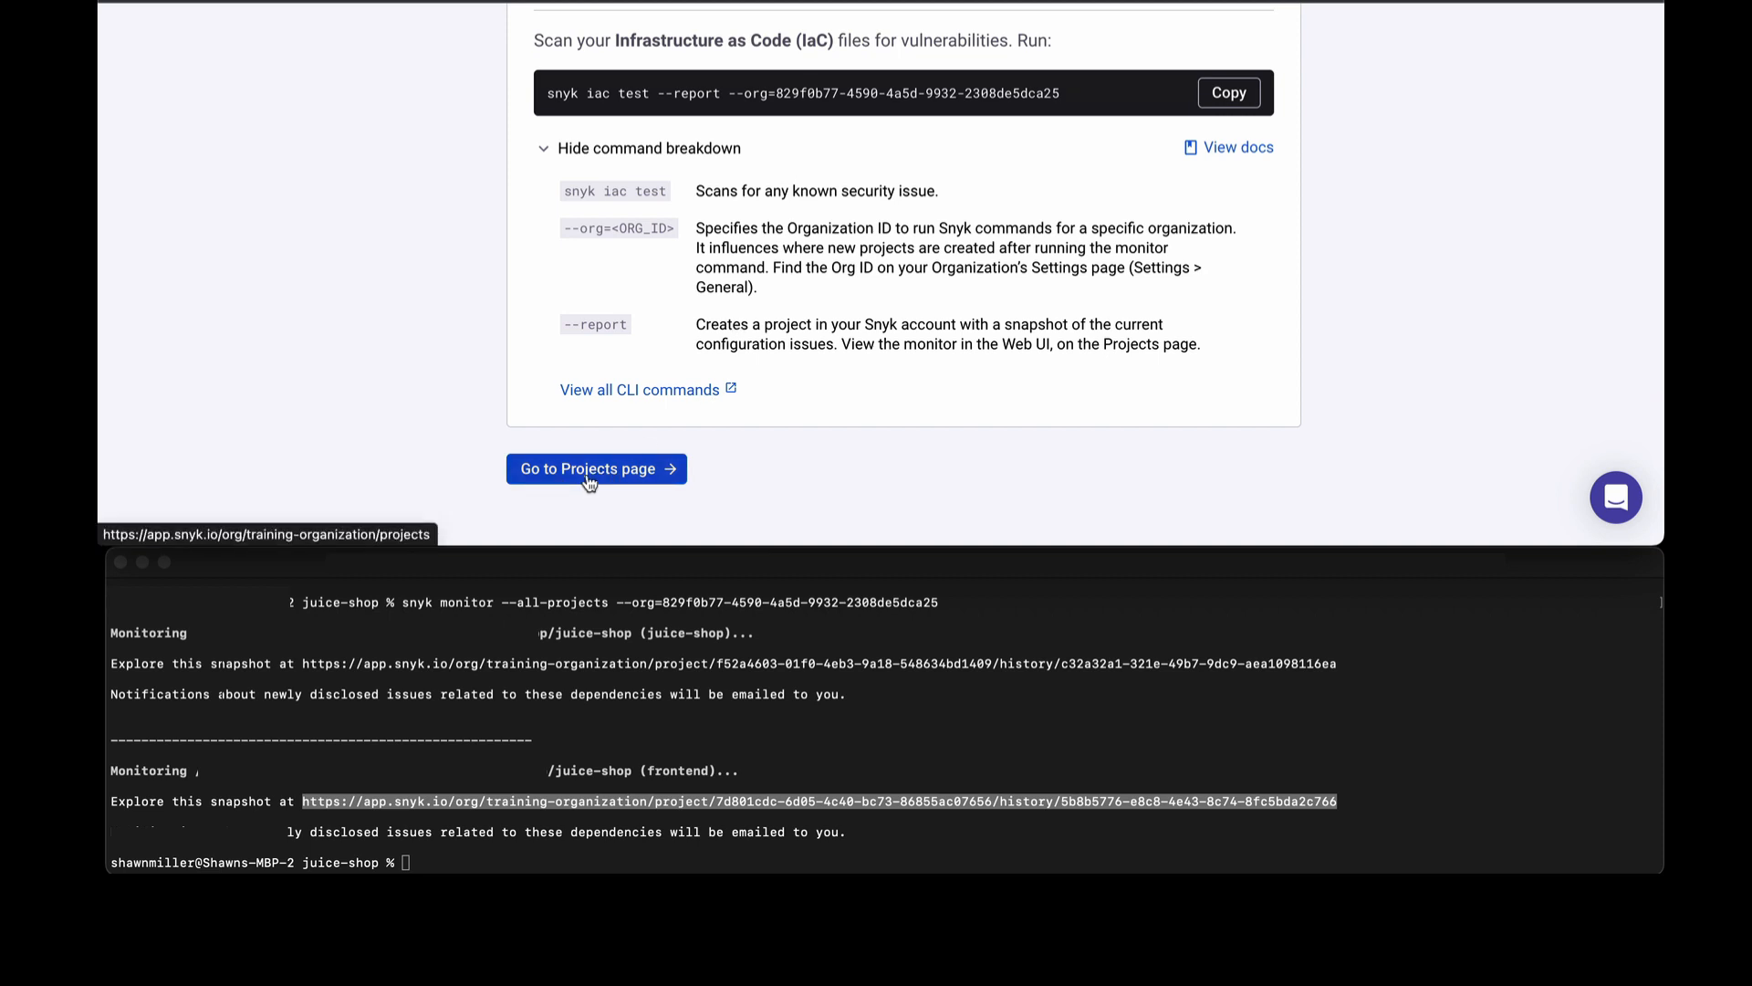
pyautogui.click(596, 469)
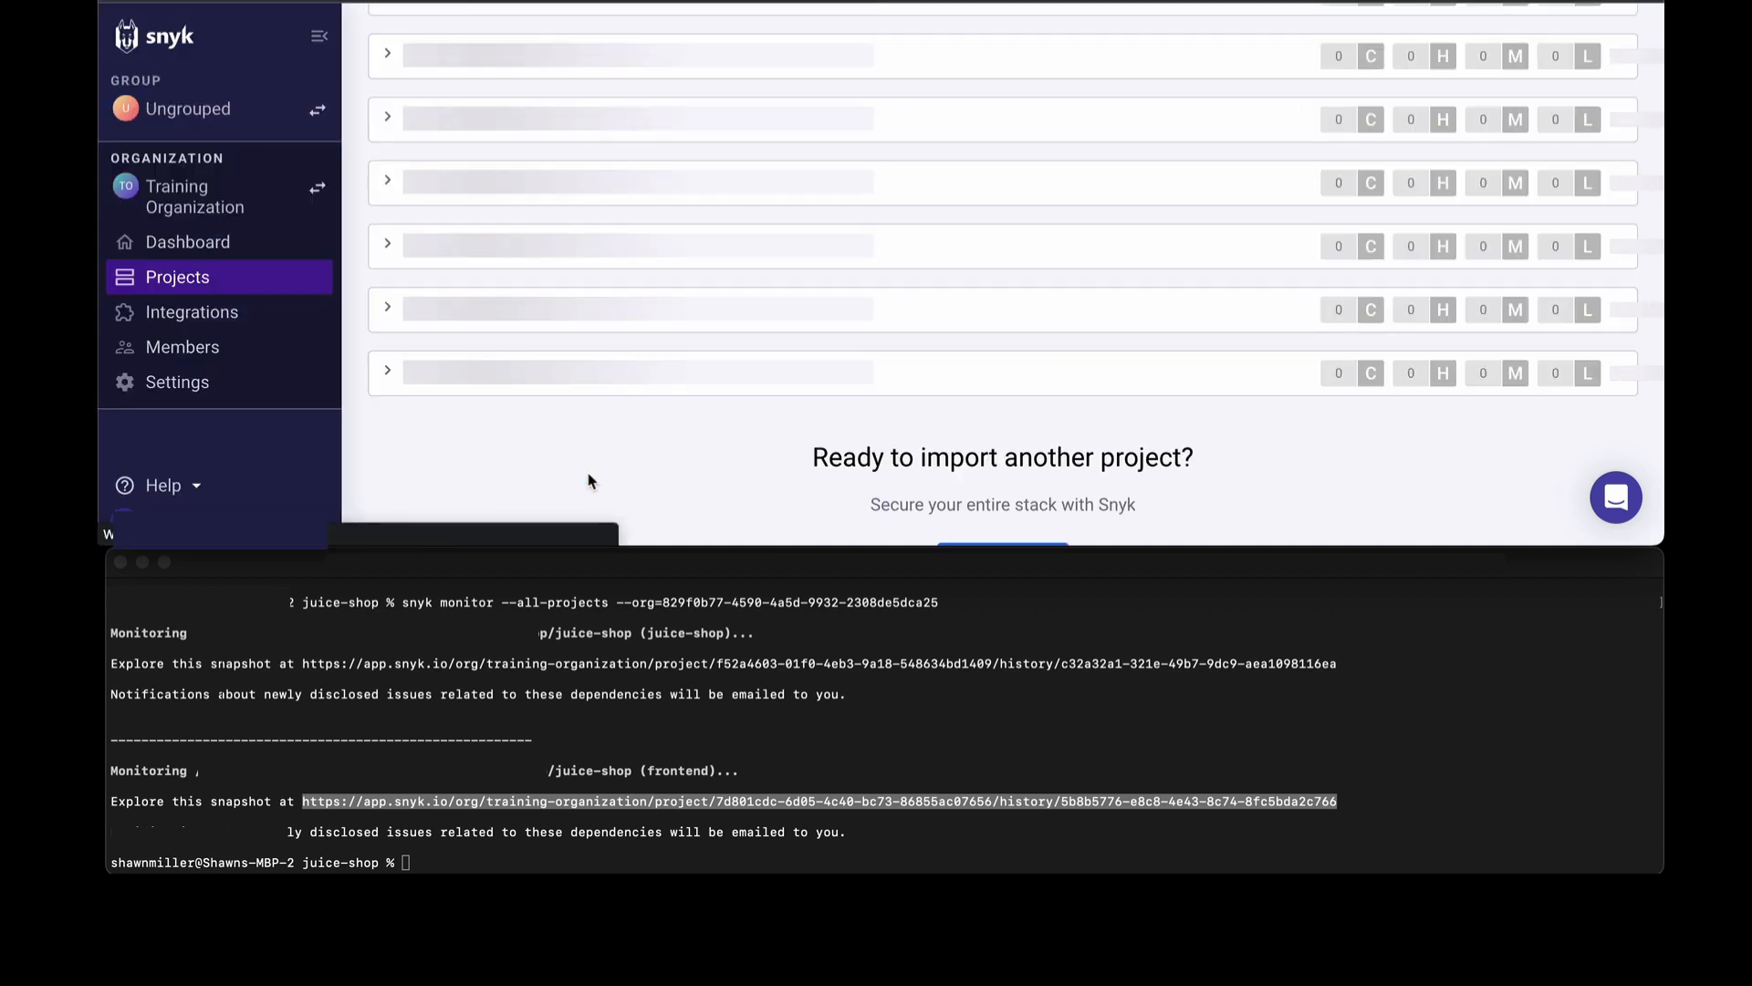